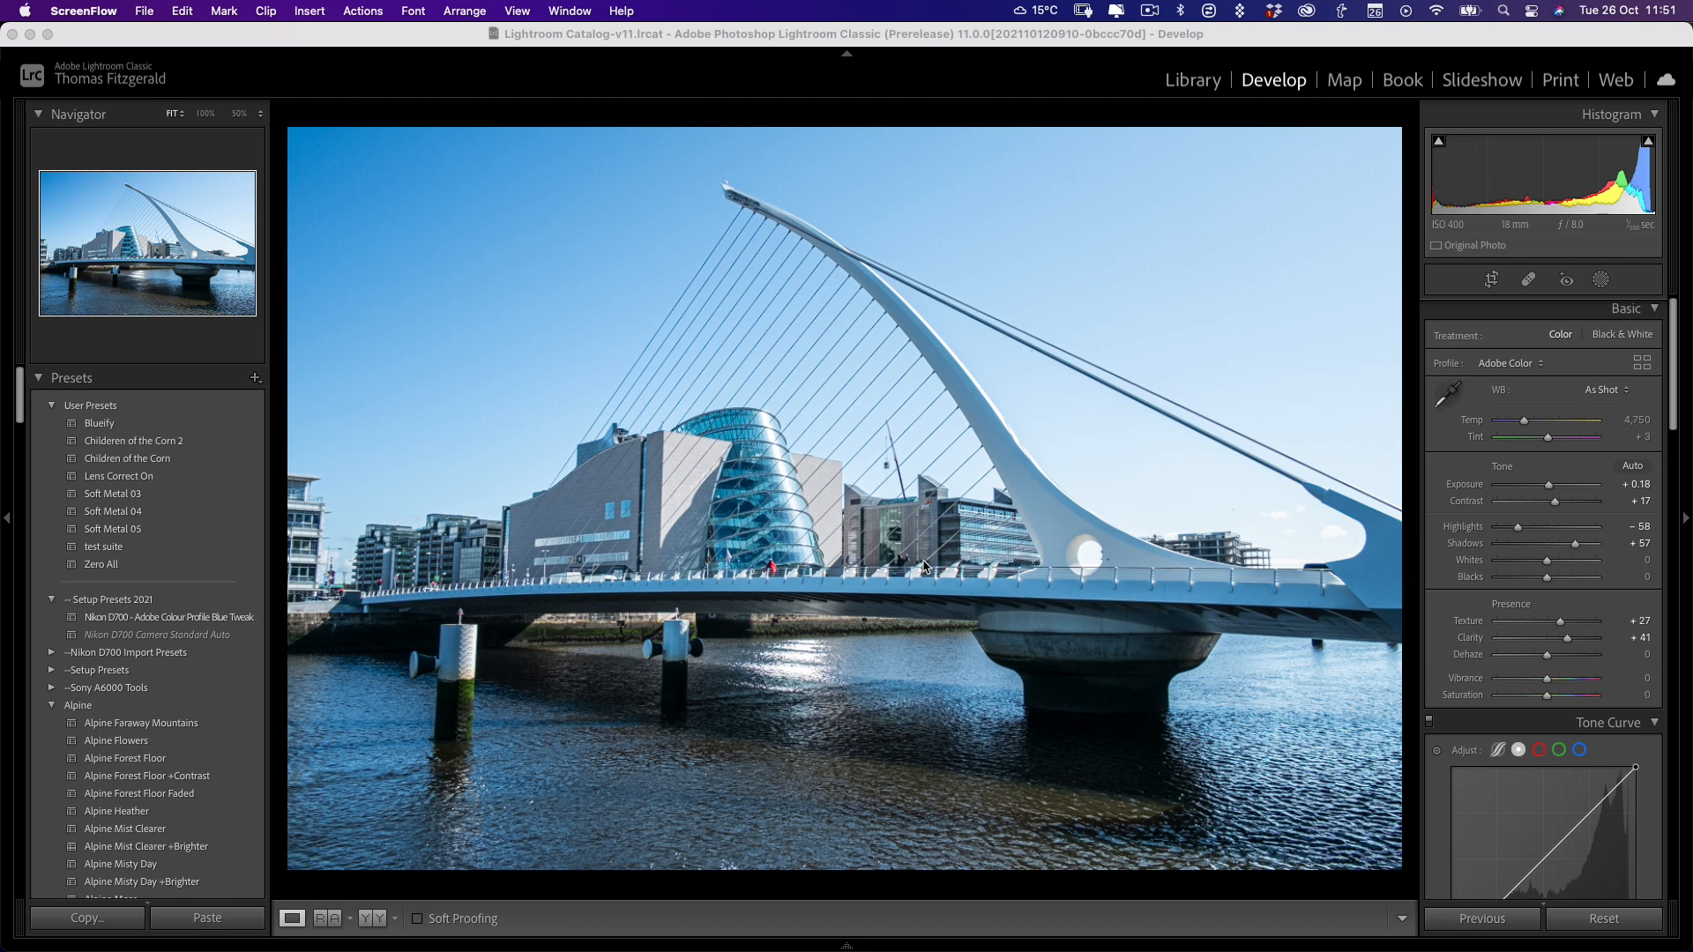
mouse_move(923, 569)
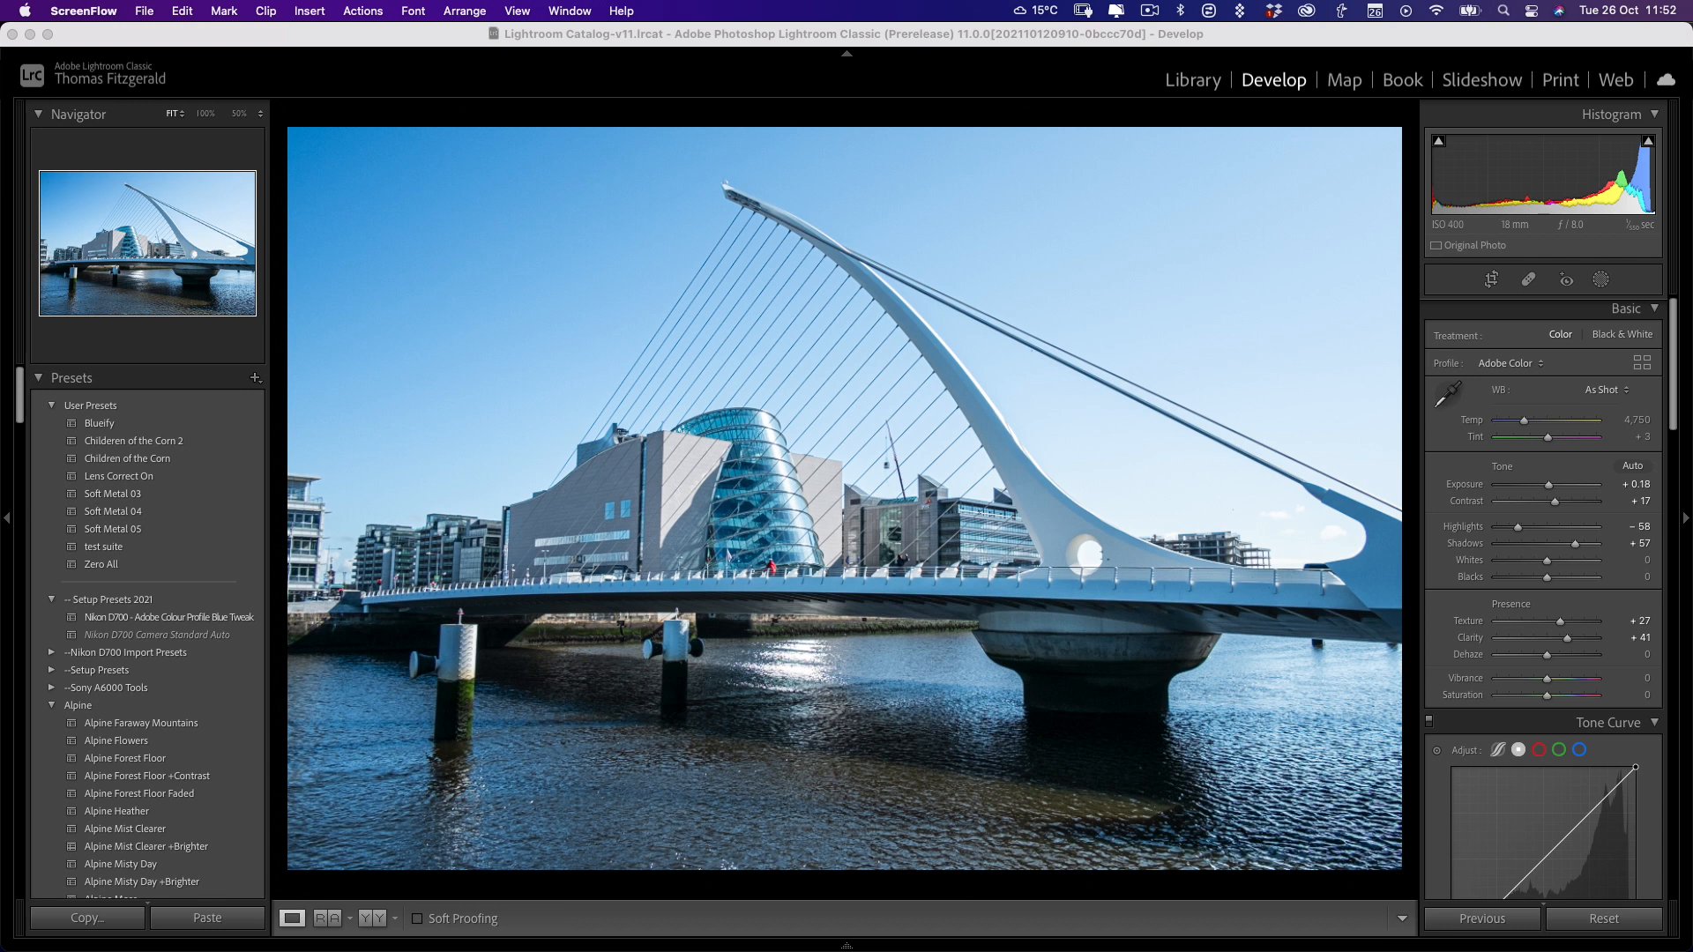
mouse_move(1217, 297)
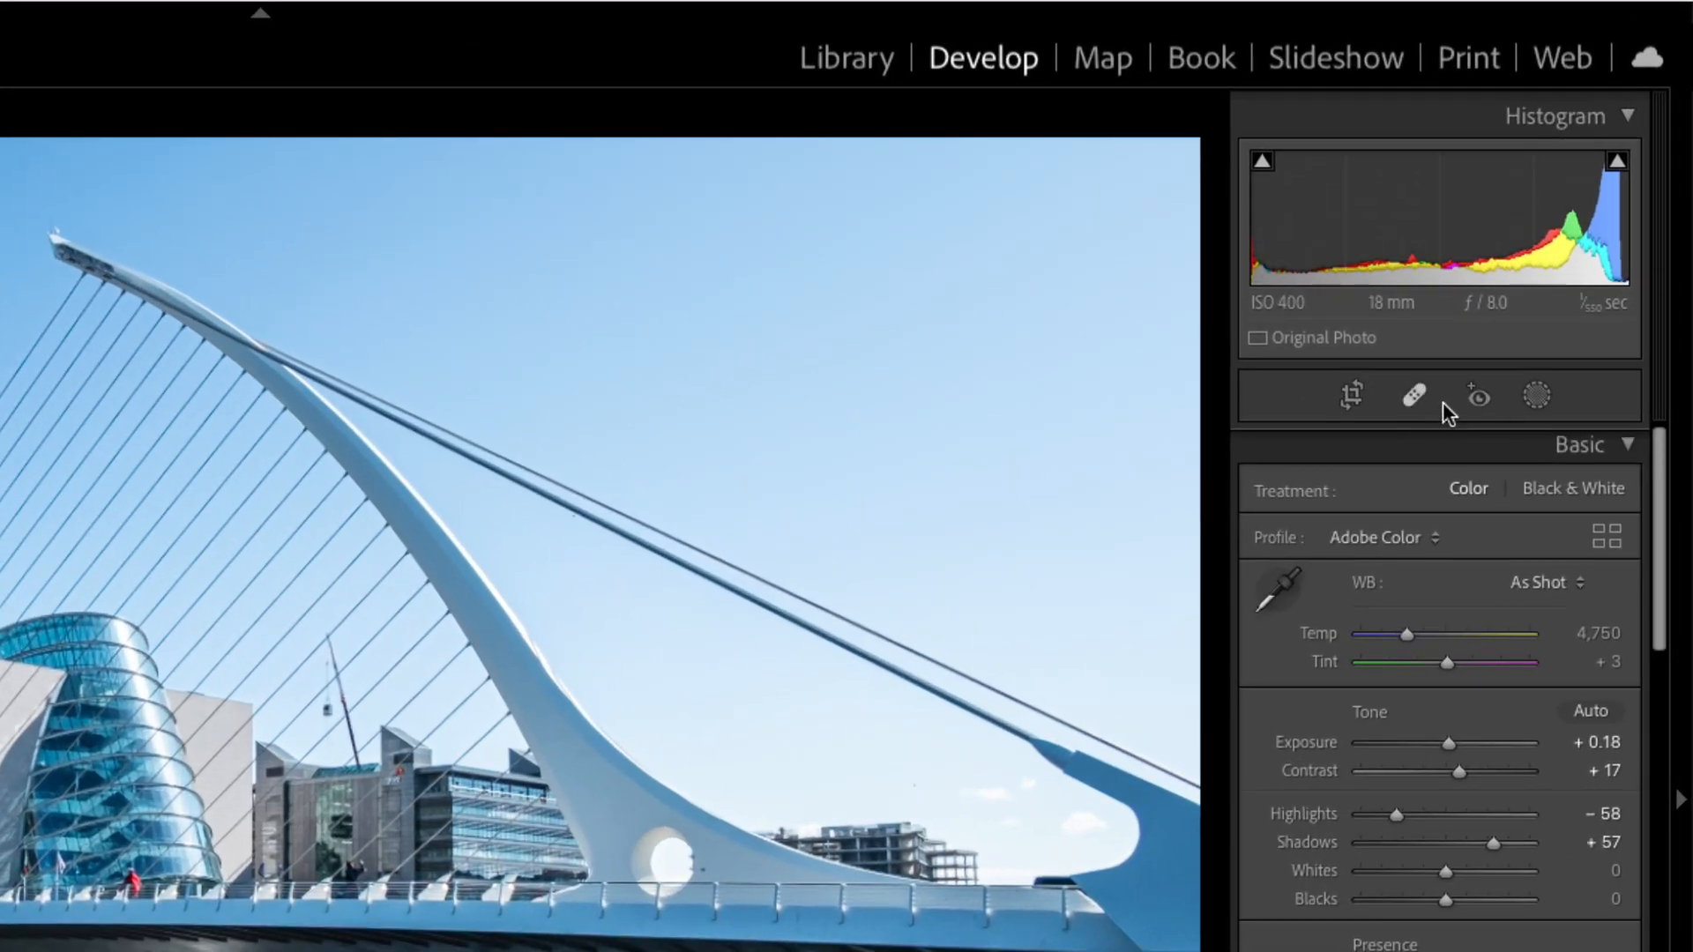
mouse_move(1535, 396)
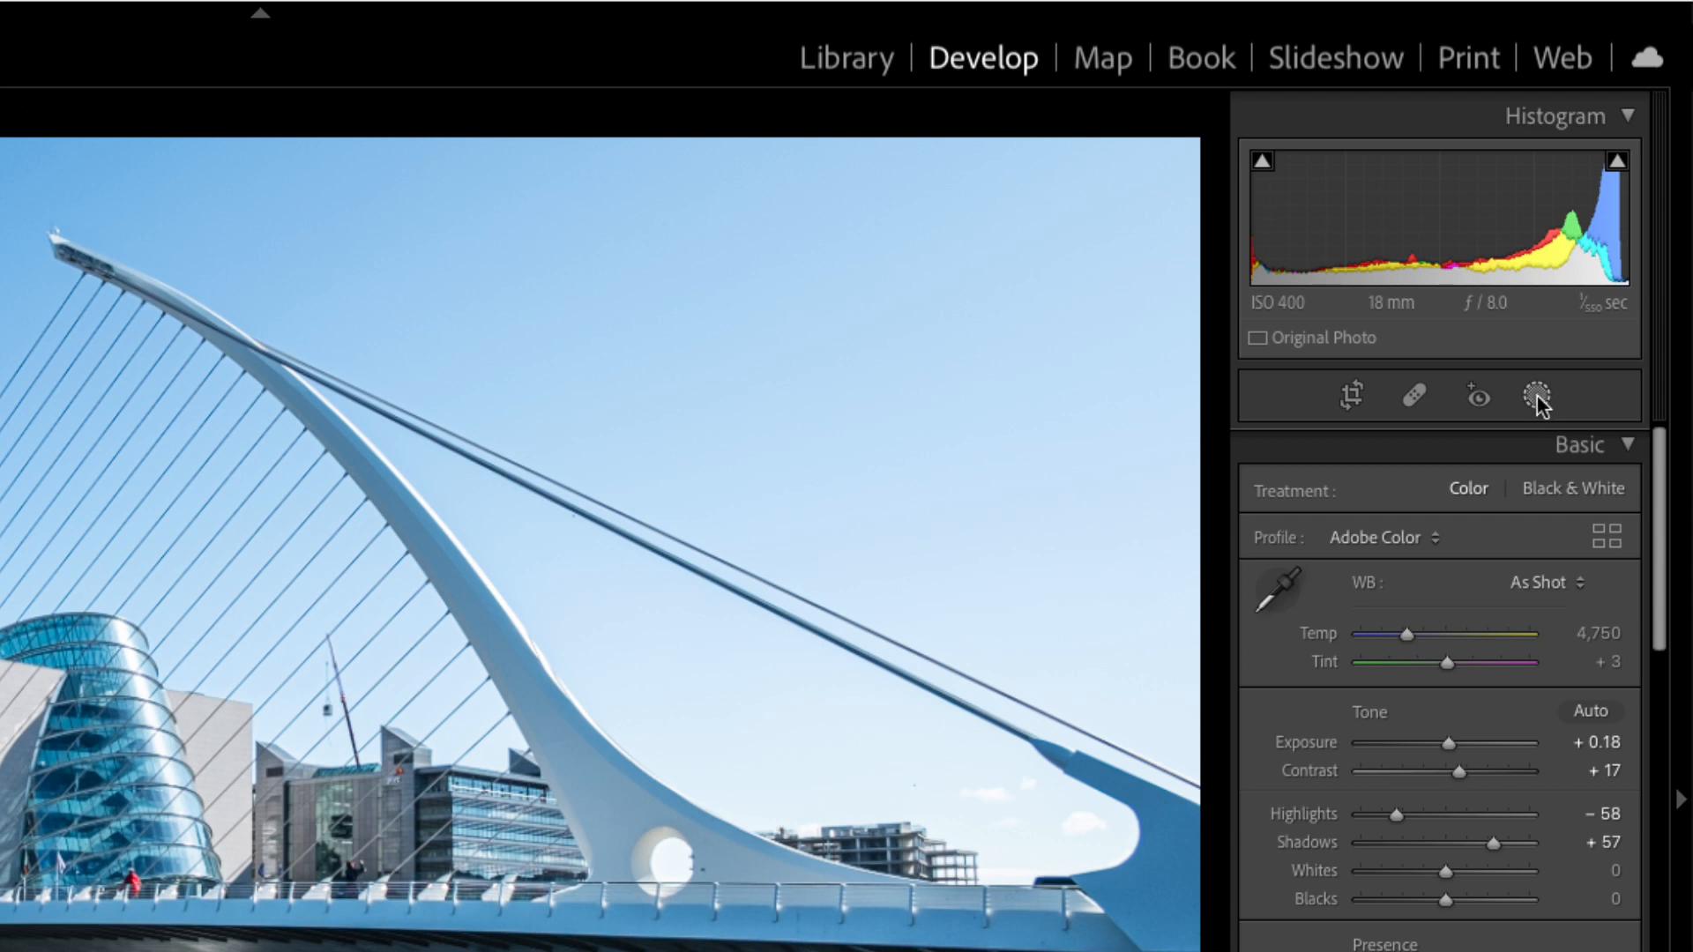
- Add a linear gradient mask to the bridge photo from the Masking options
left_click(1538, 396)
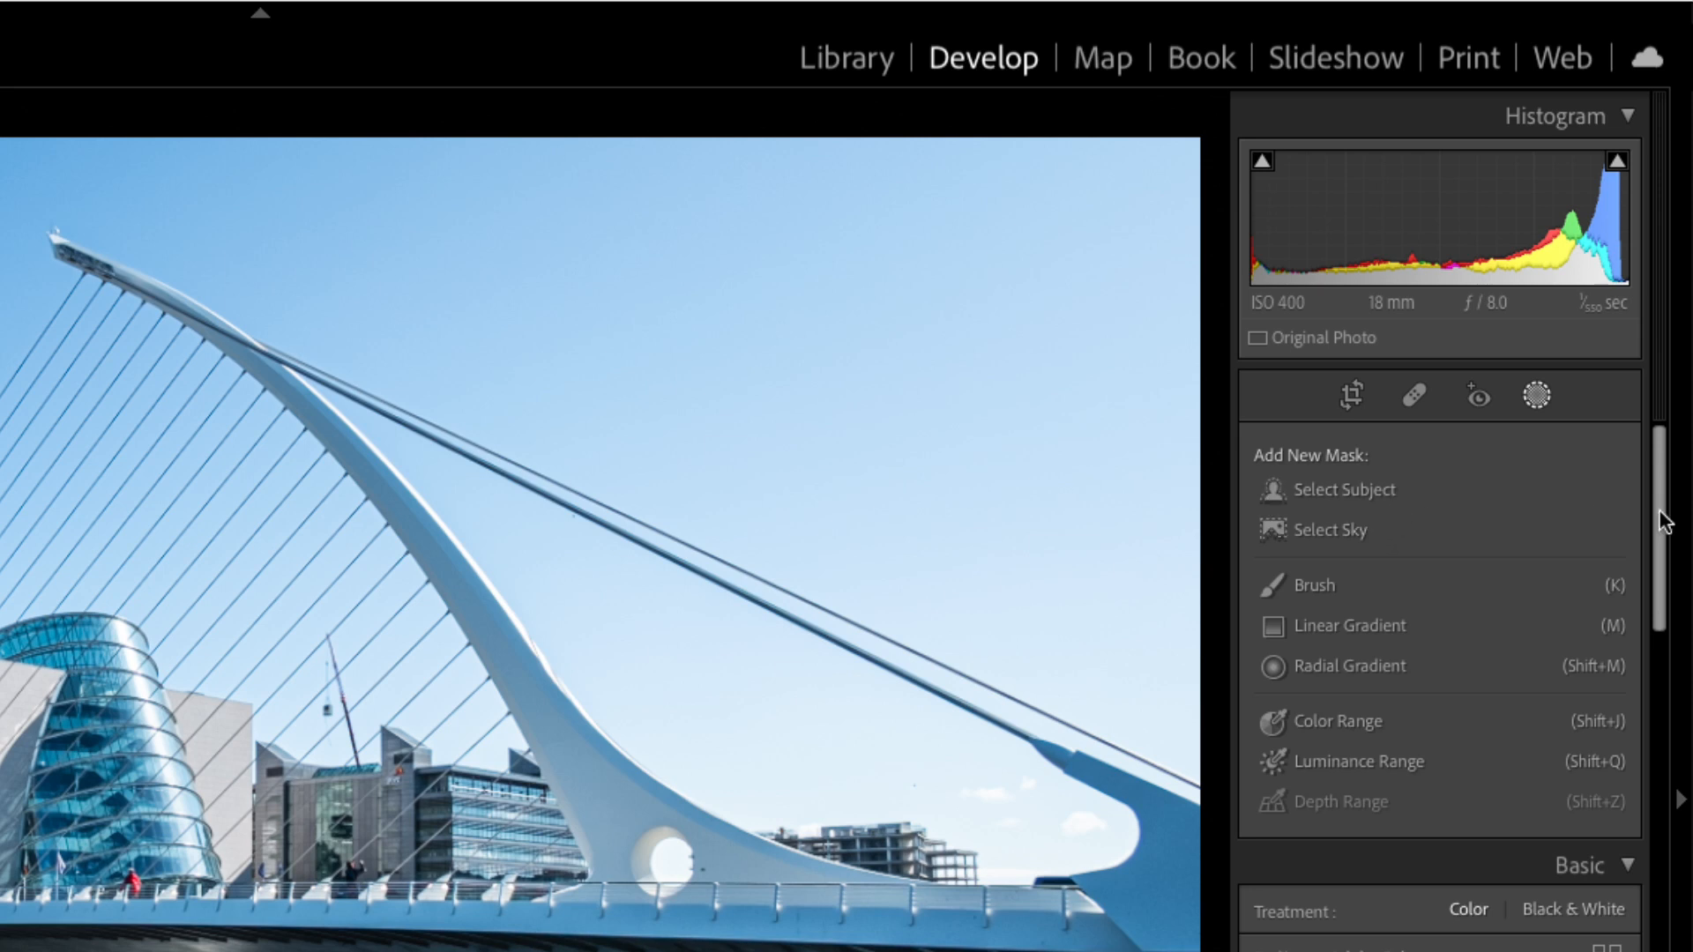
mouse_move(1656, 538)
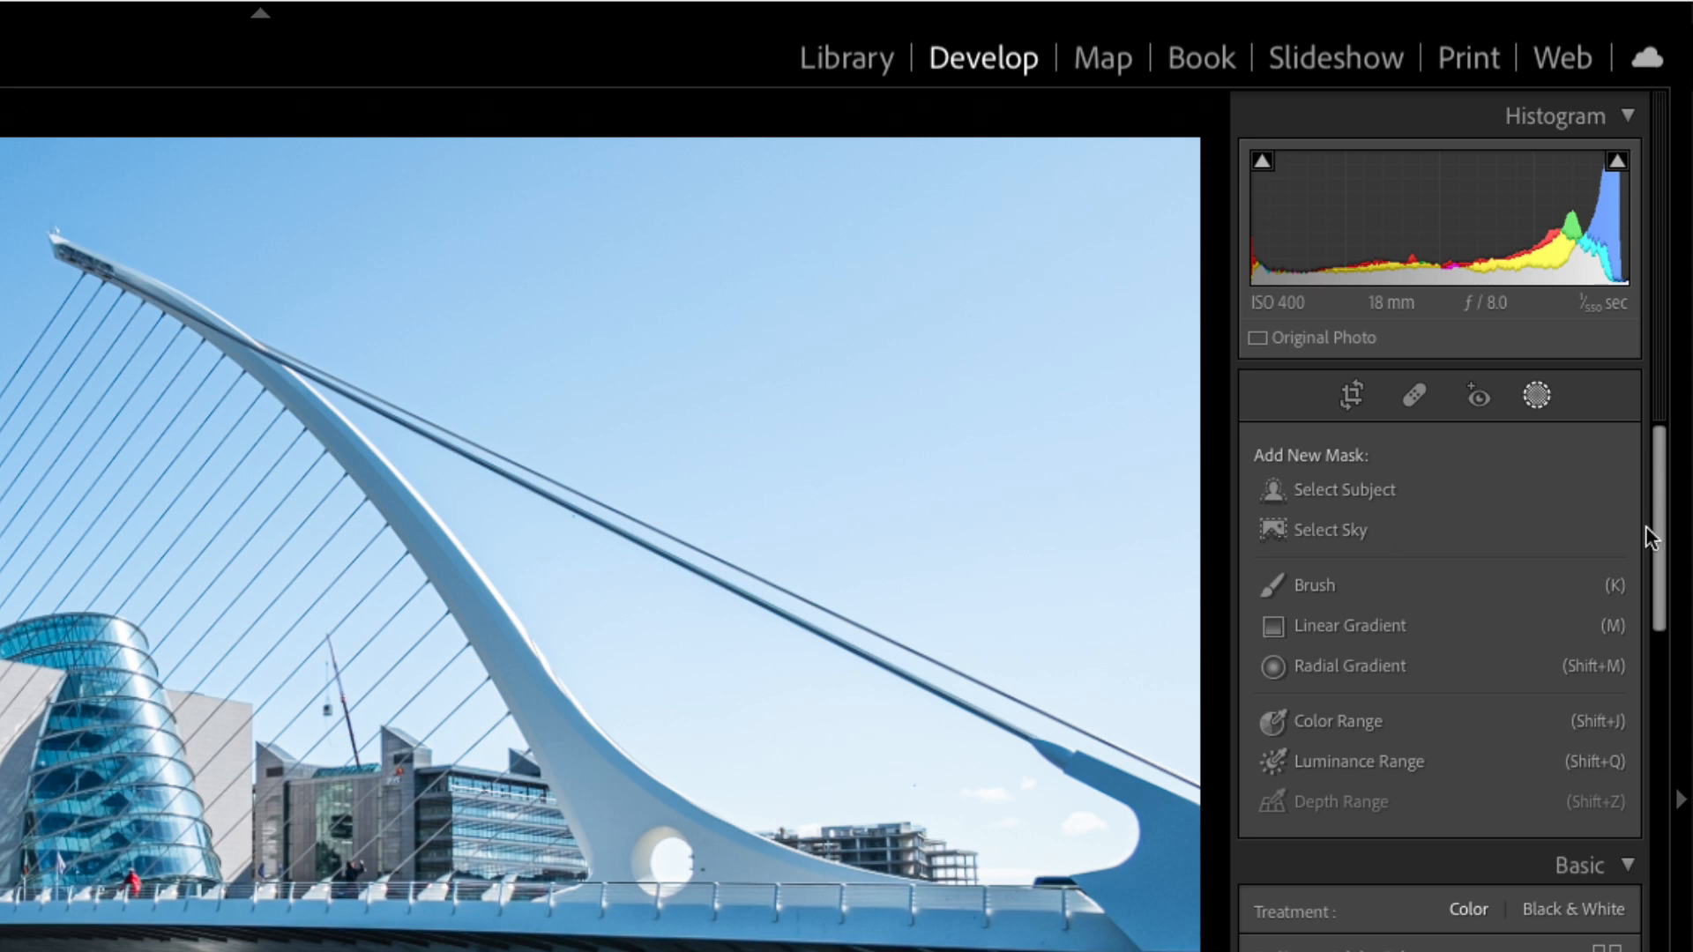
left_click(1347, 625)
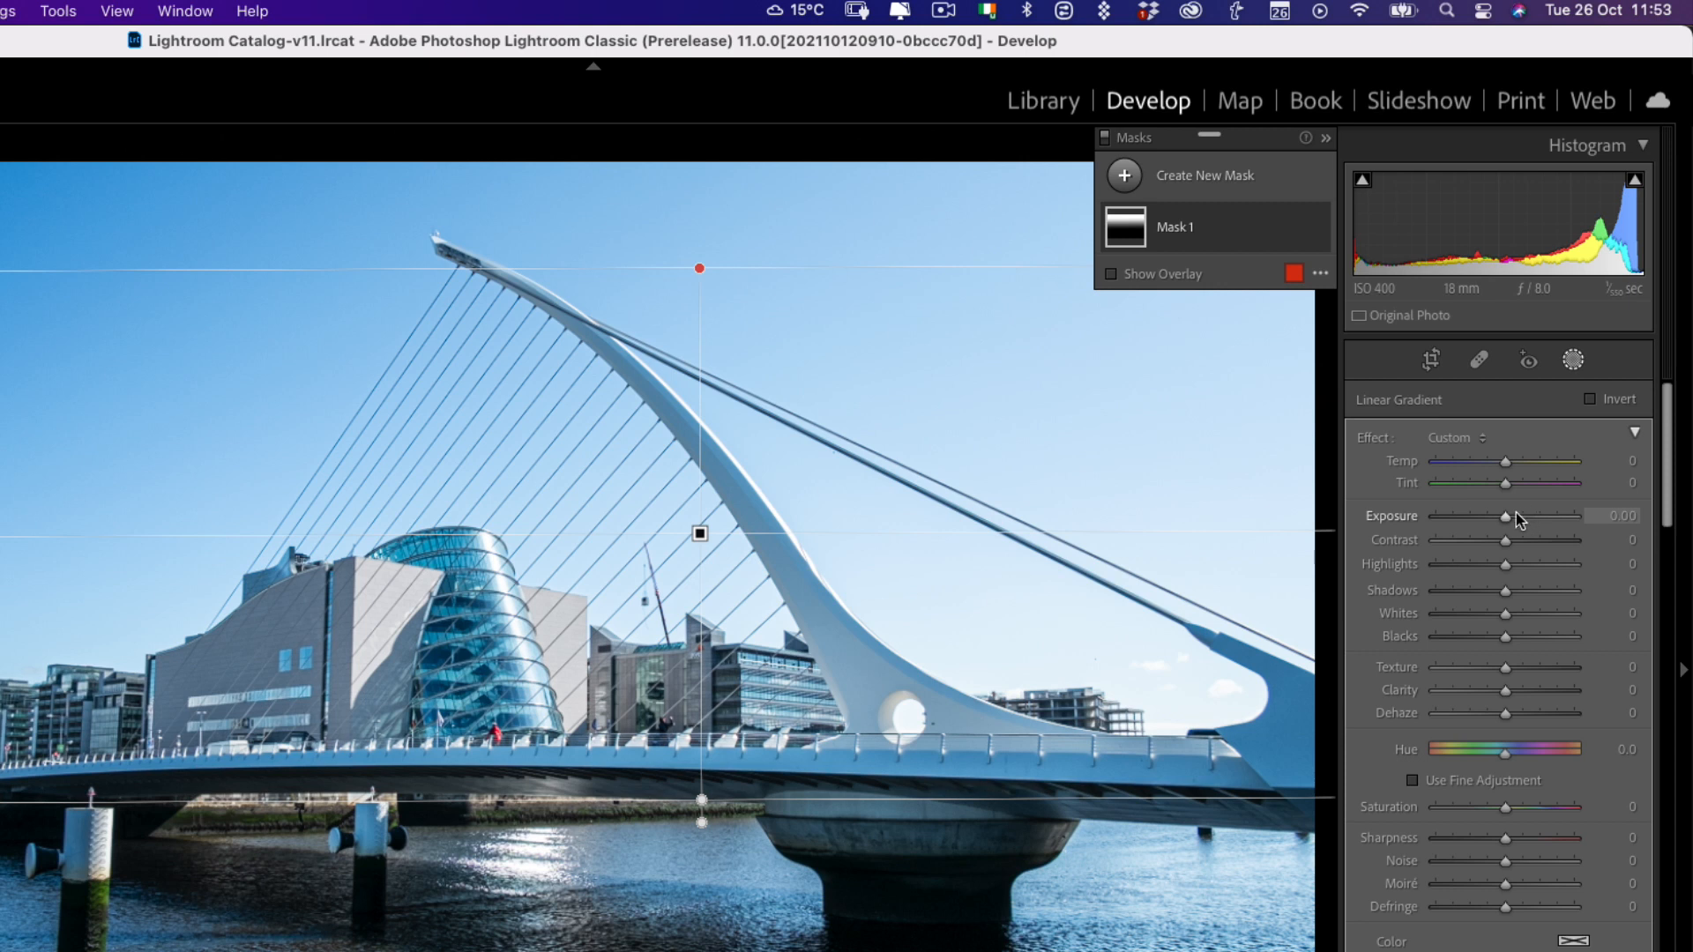
- Set the sky gradient's Exposure to -0.75 and dock the Masks panel beside the adjustments
left_click_drag(1506, 521, 1491, 521)
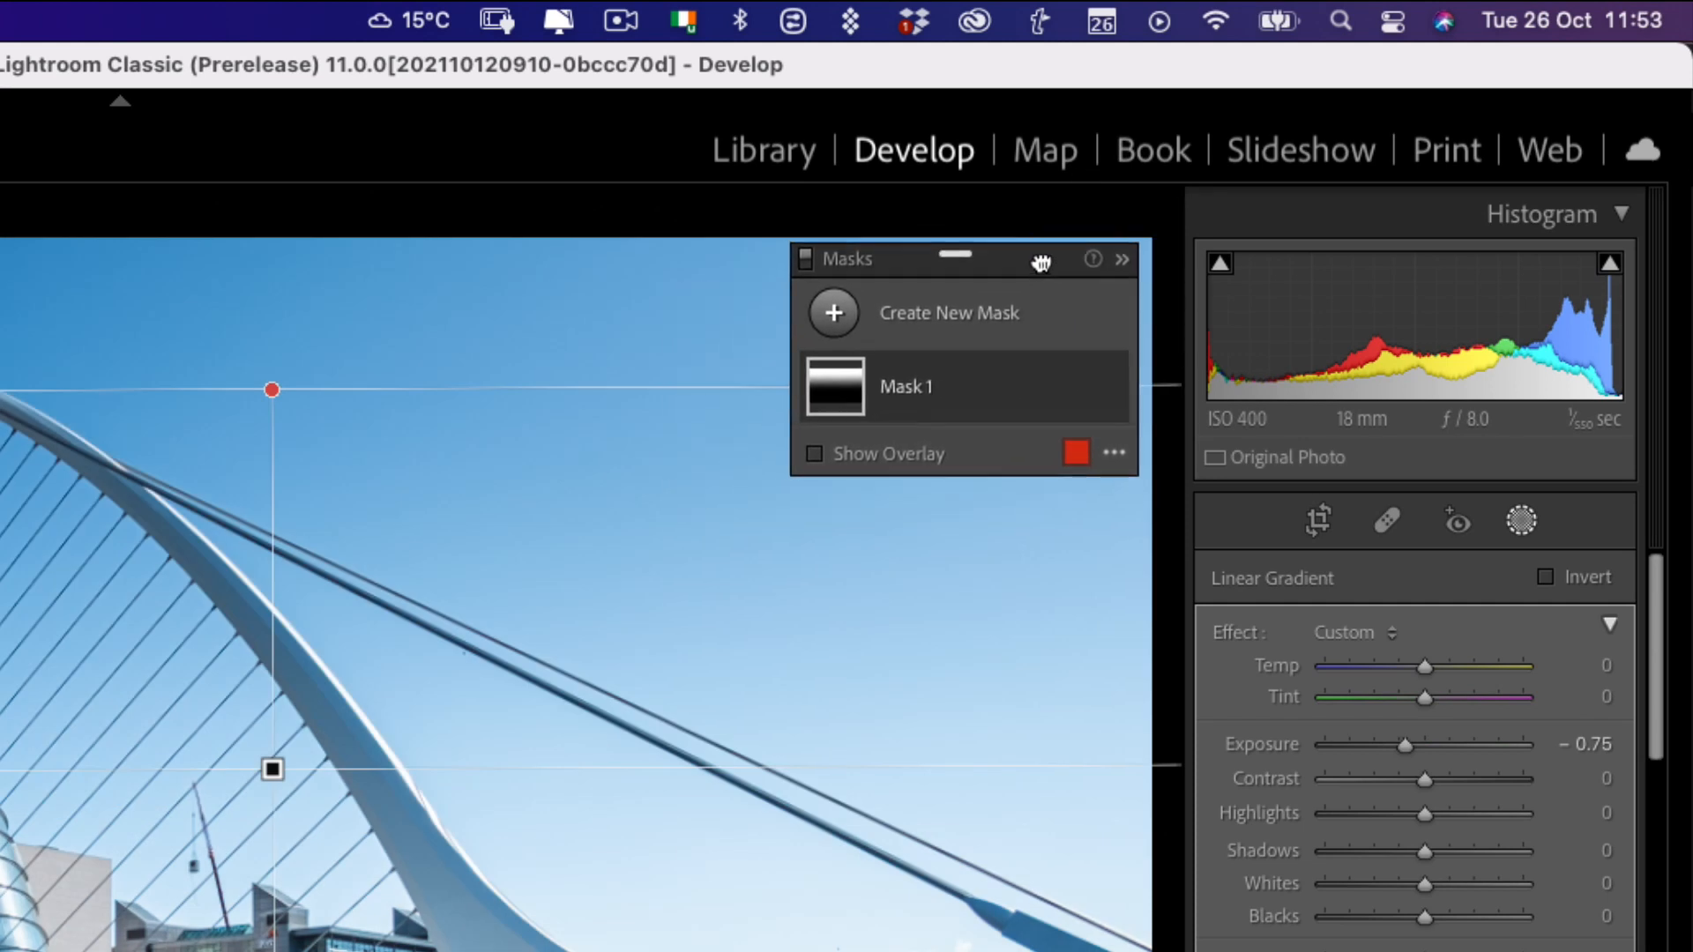
left_click_drag(959, 258, 974, 212)
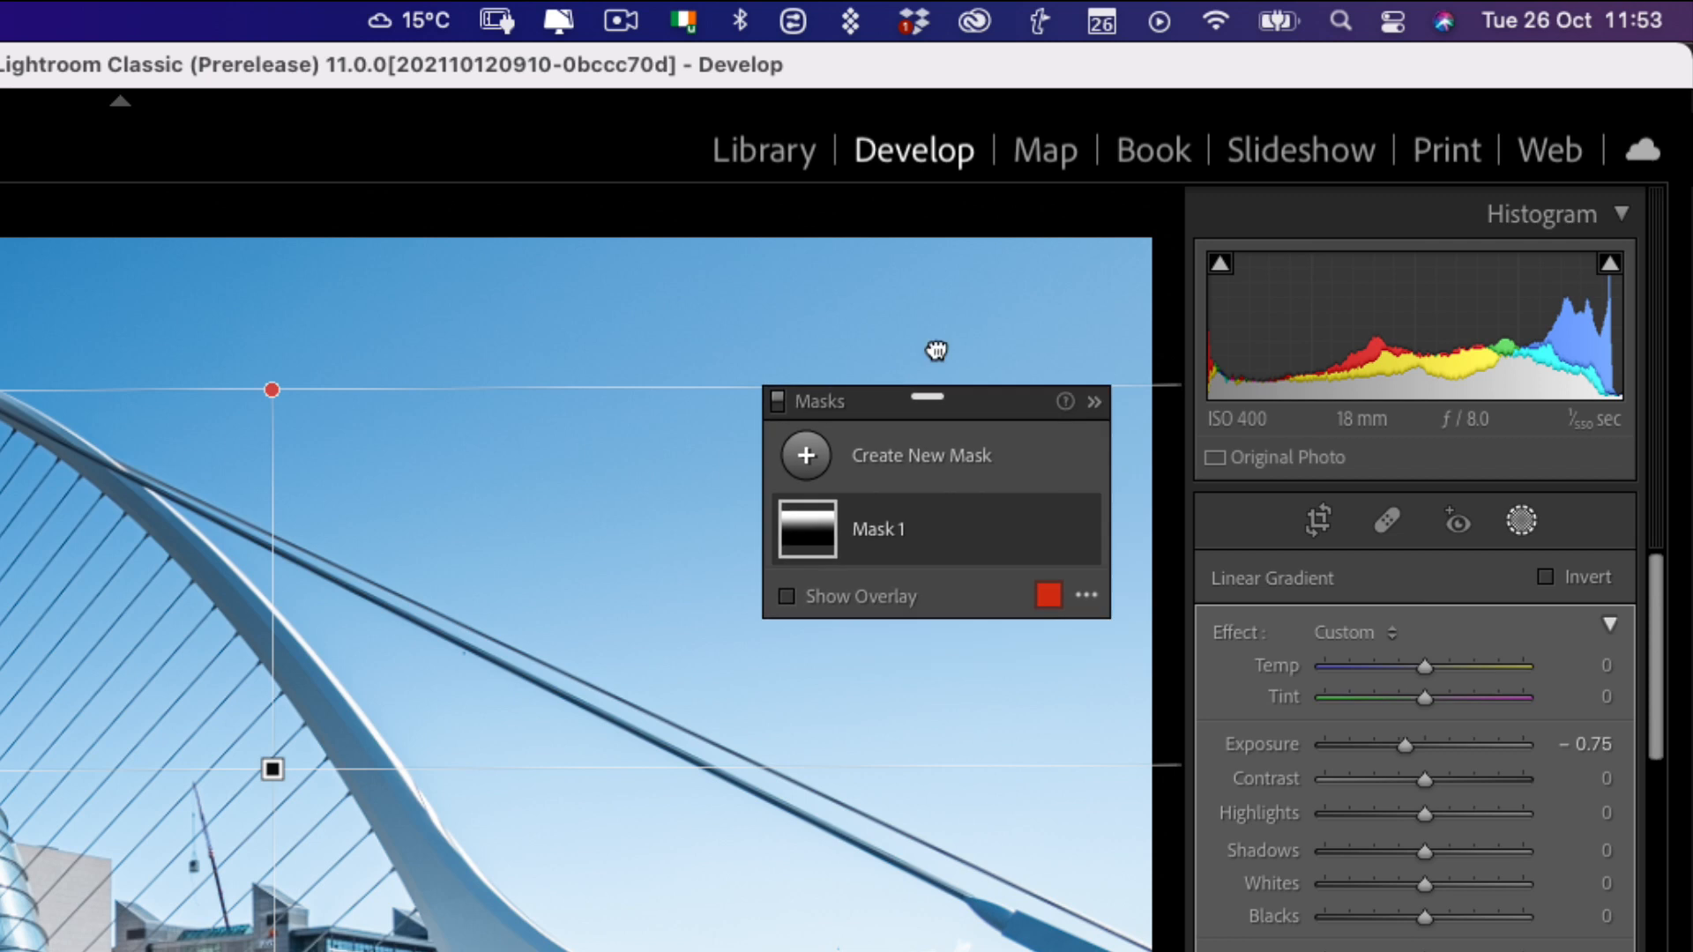
left_click_drag(938, 400, 957, 298)
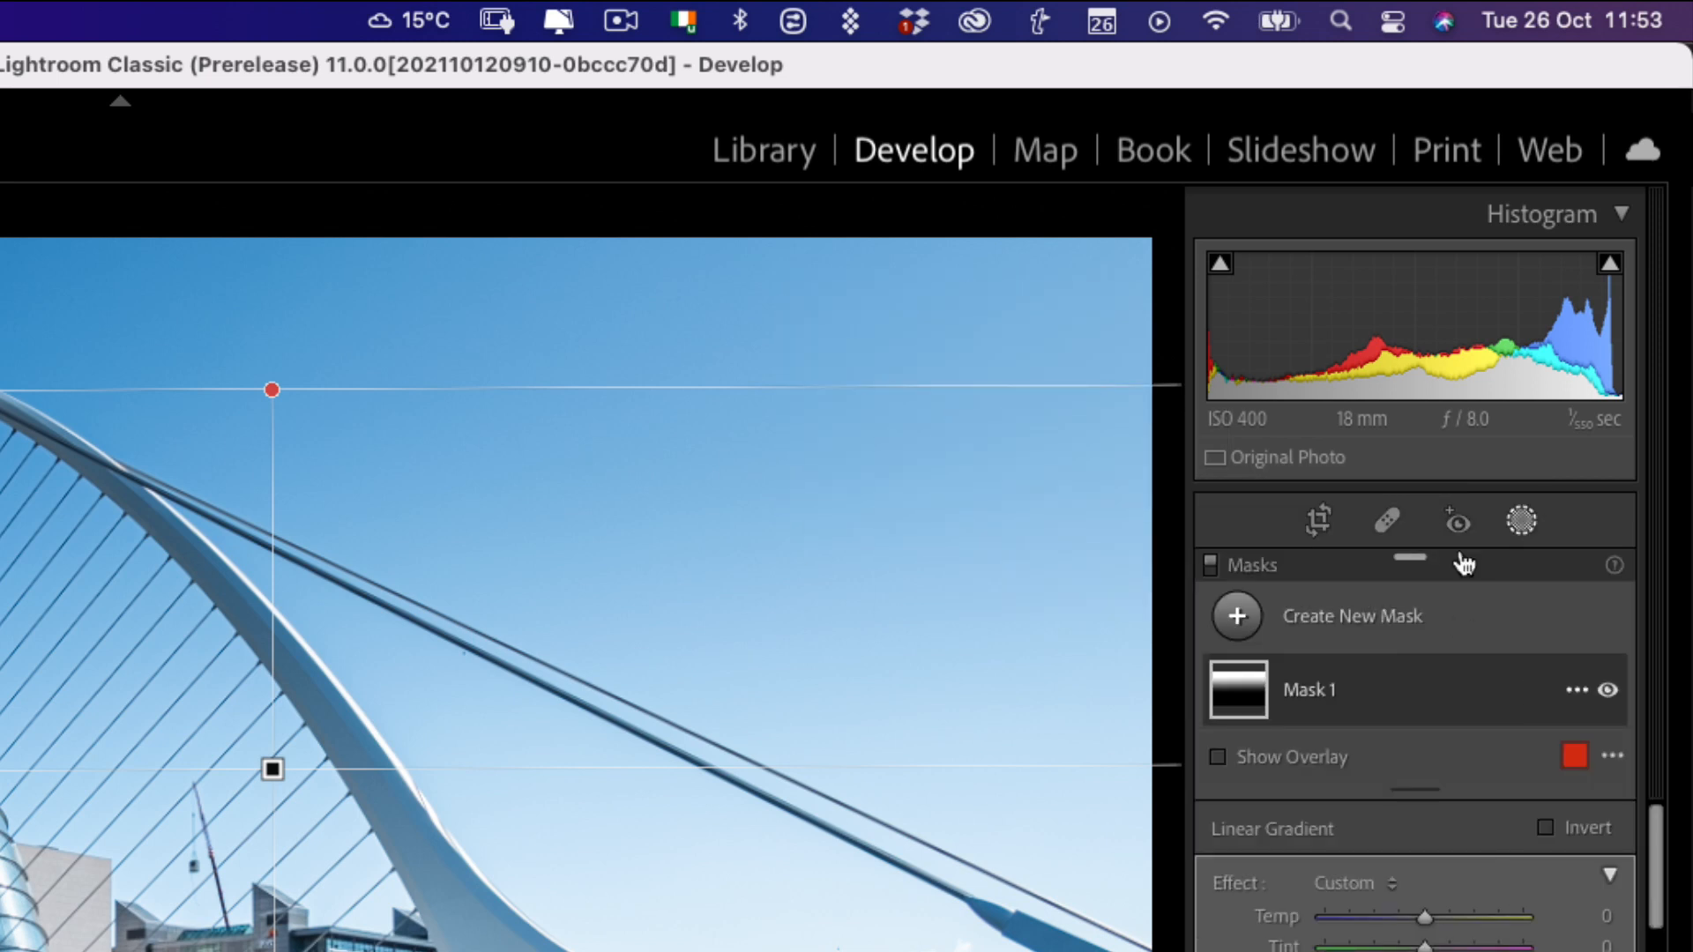
mouse_move(1366, 630)
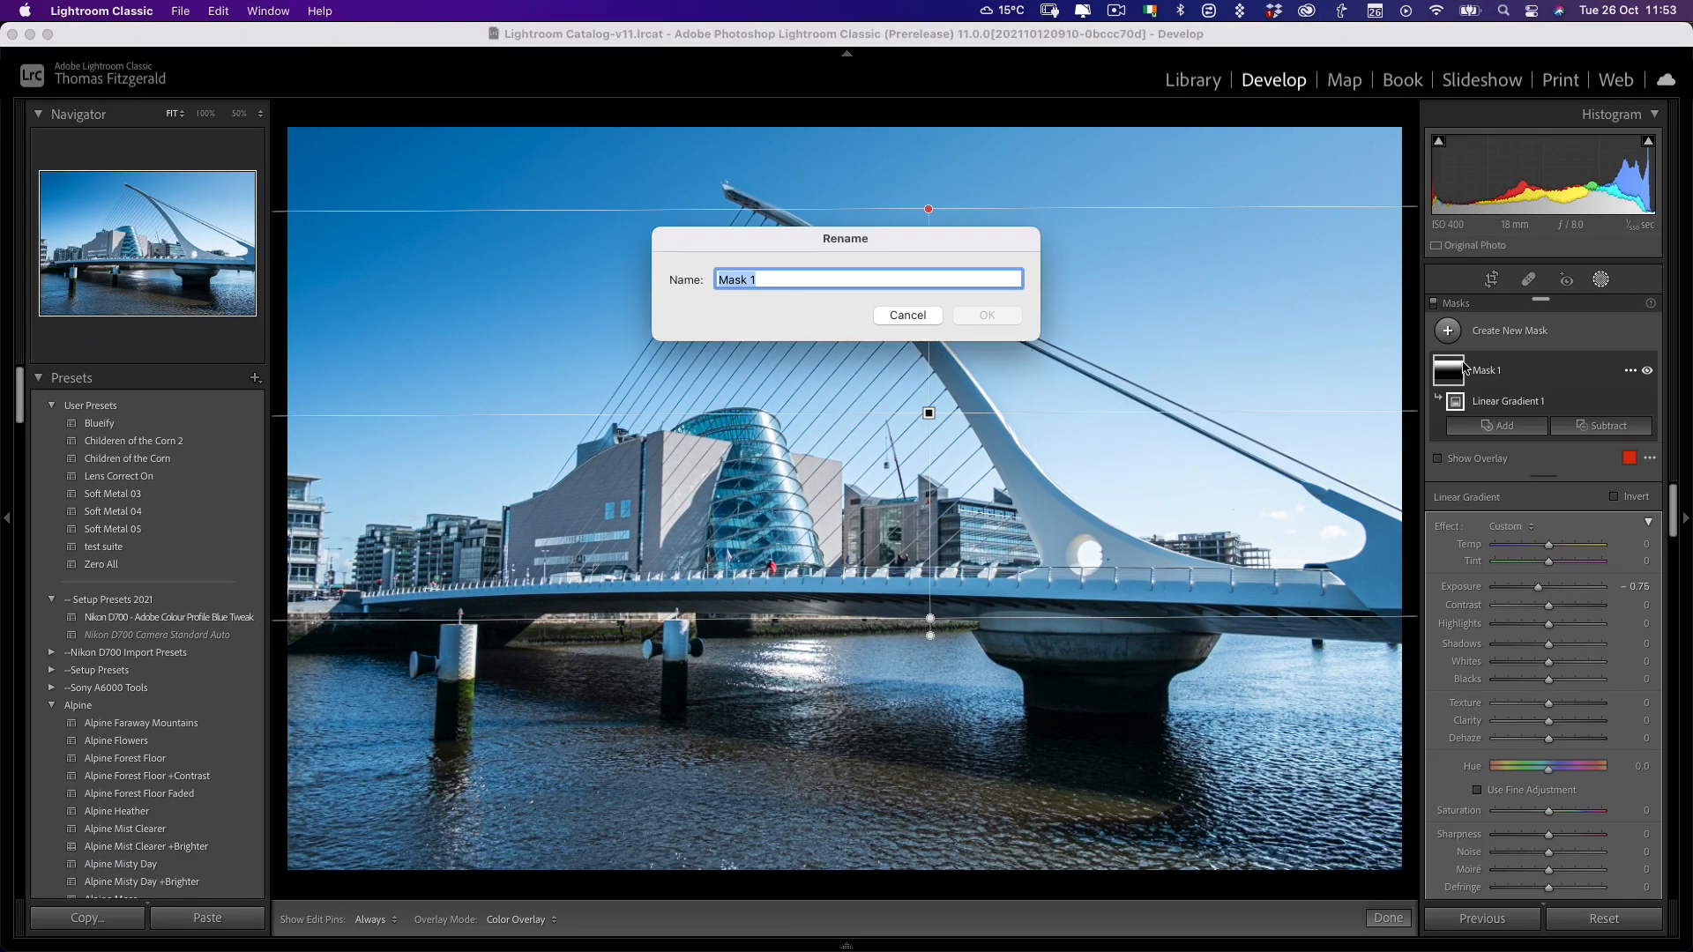
- Rename the linear gradient mask from Mask 1 to 'darken sky'
type("darken sky")
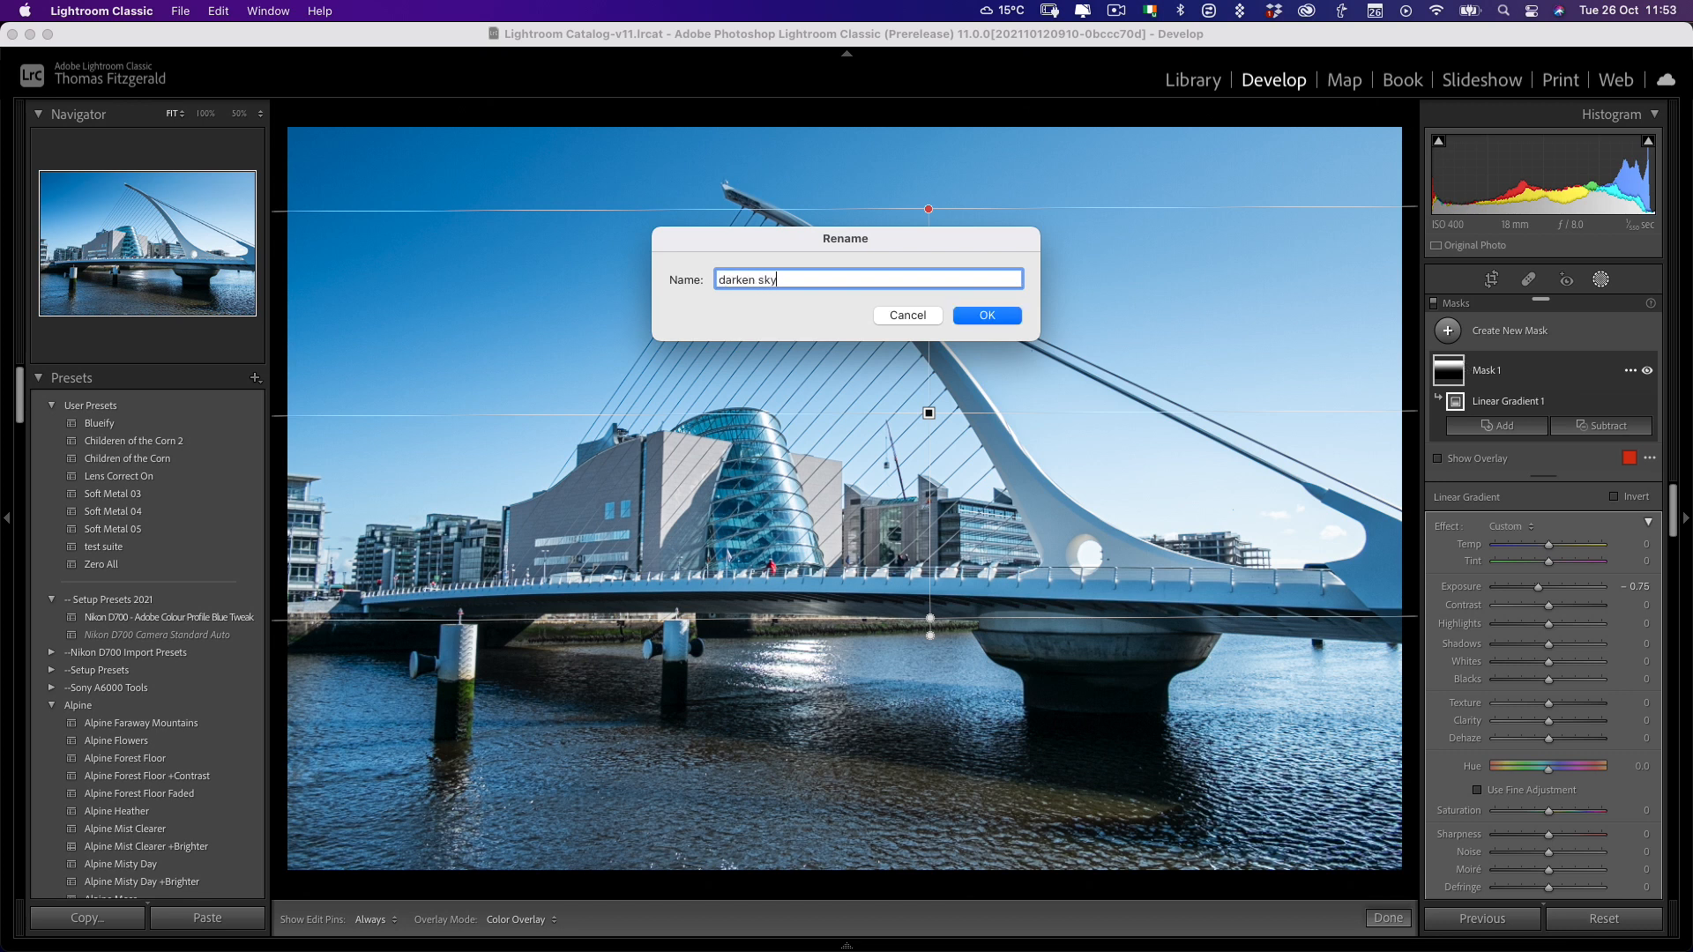
left_click(985, 316)
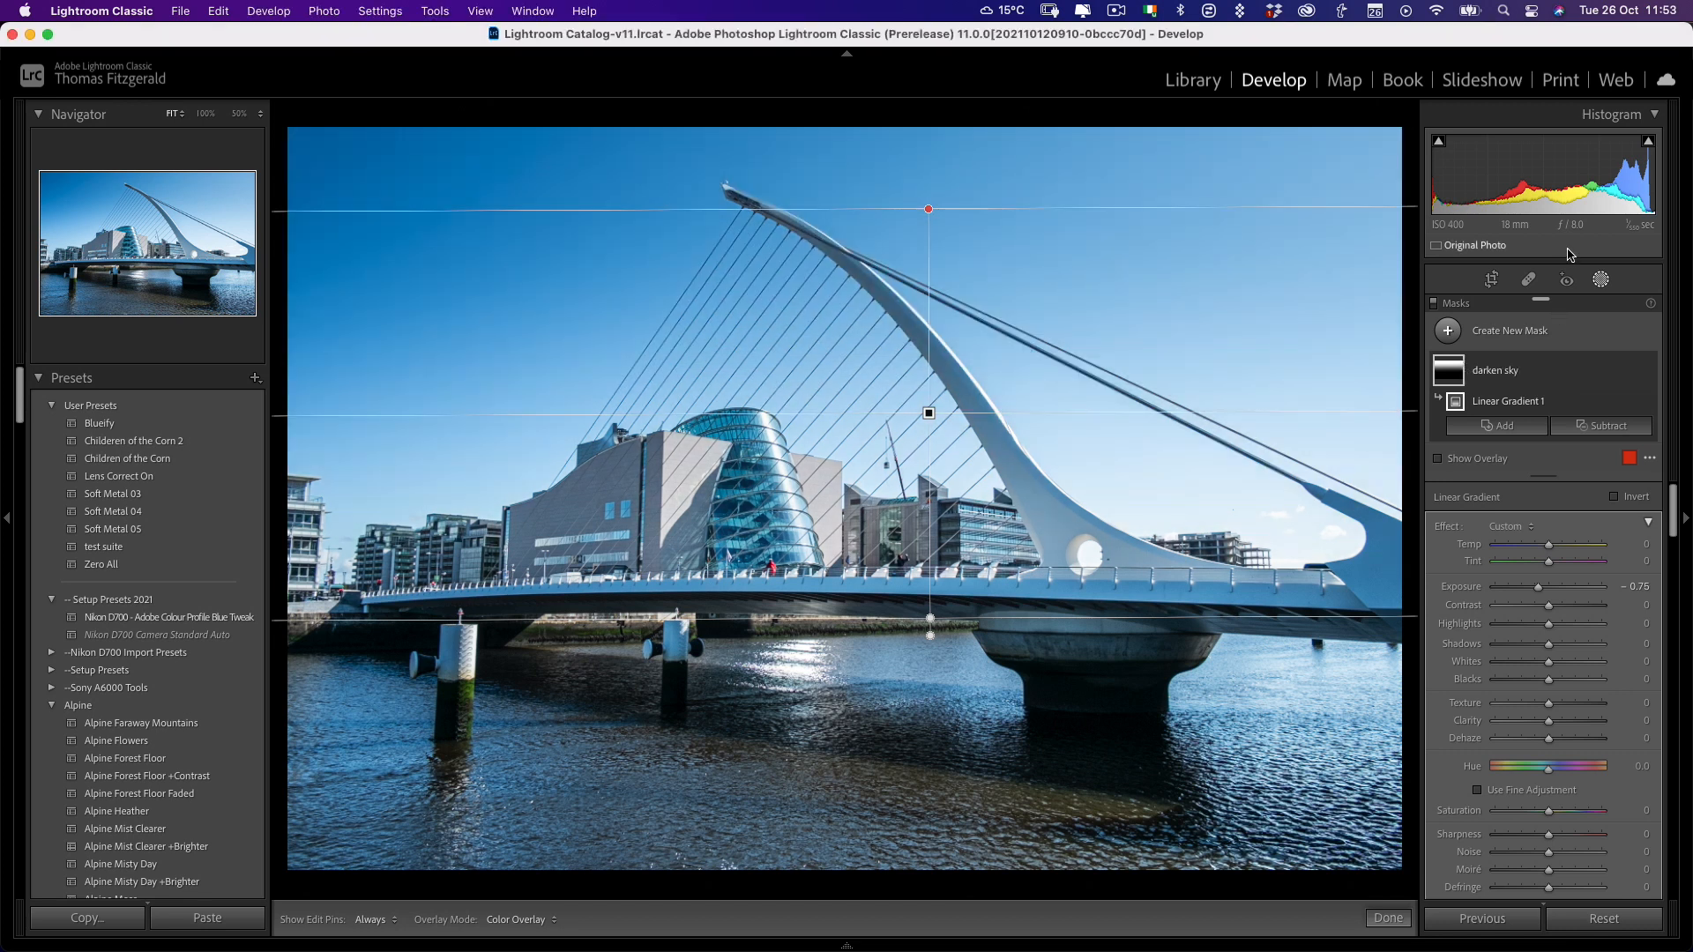
left_click(1510, 331)
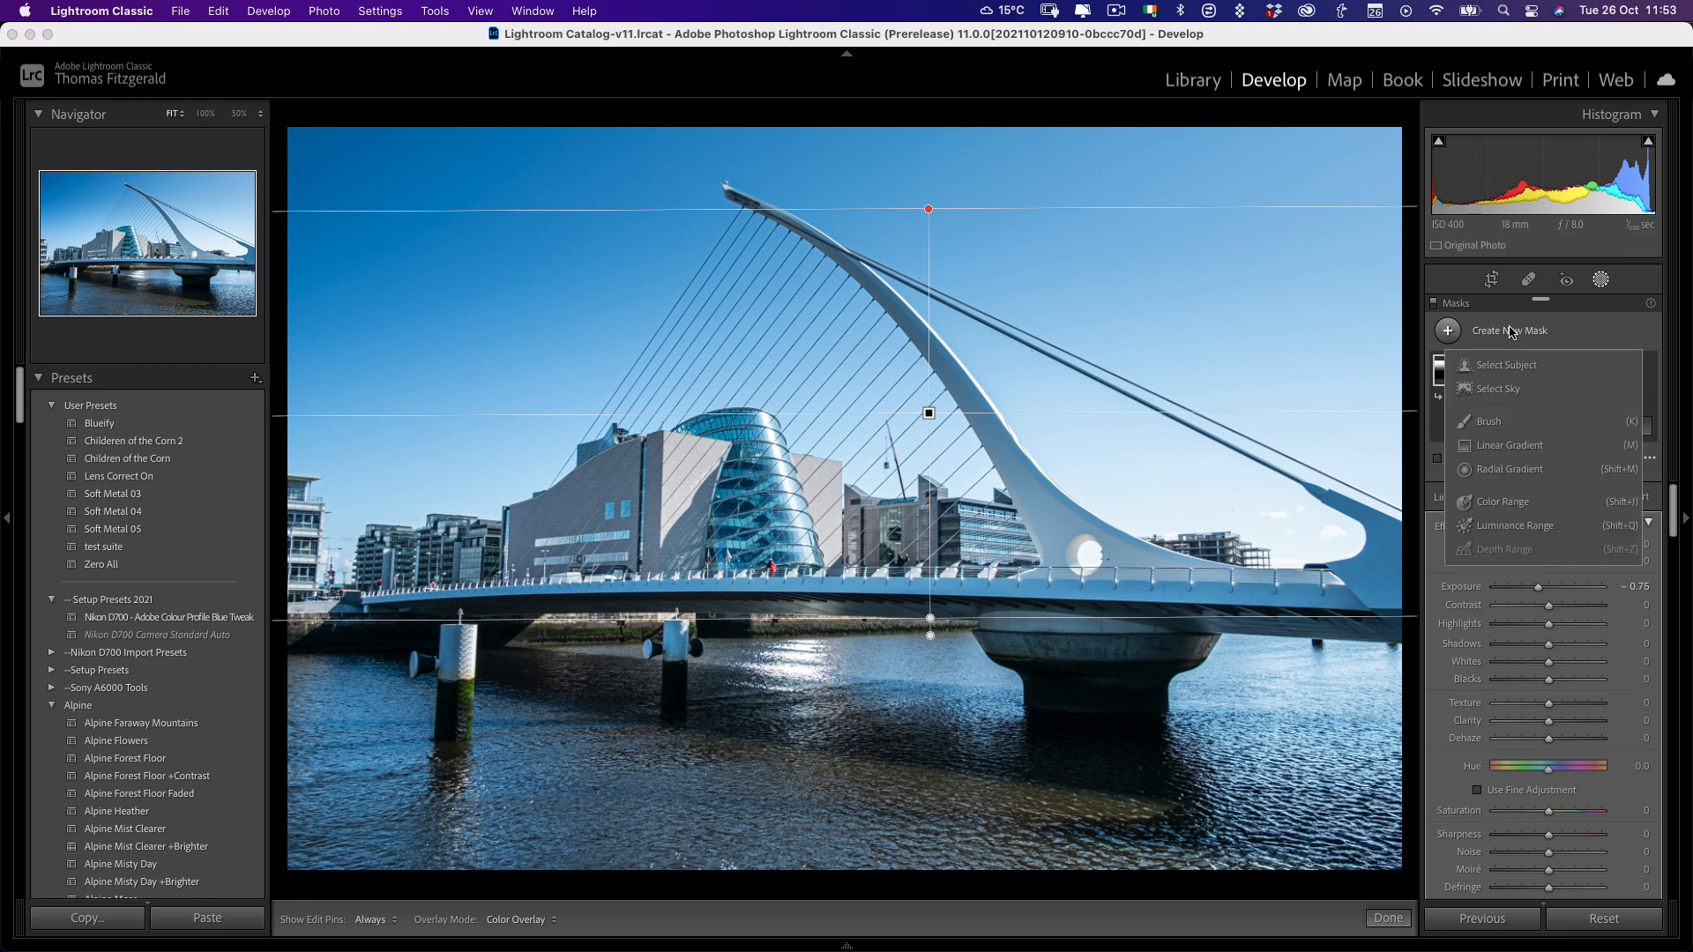
- Add an inverted radial gradient mask with Exposure -1.37 to darken the surroundings
left_click(1512, 468)
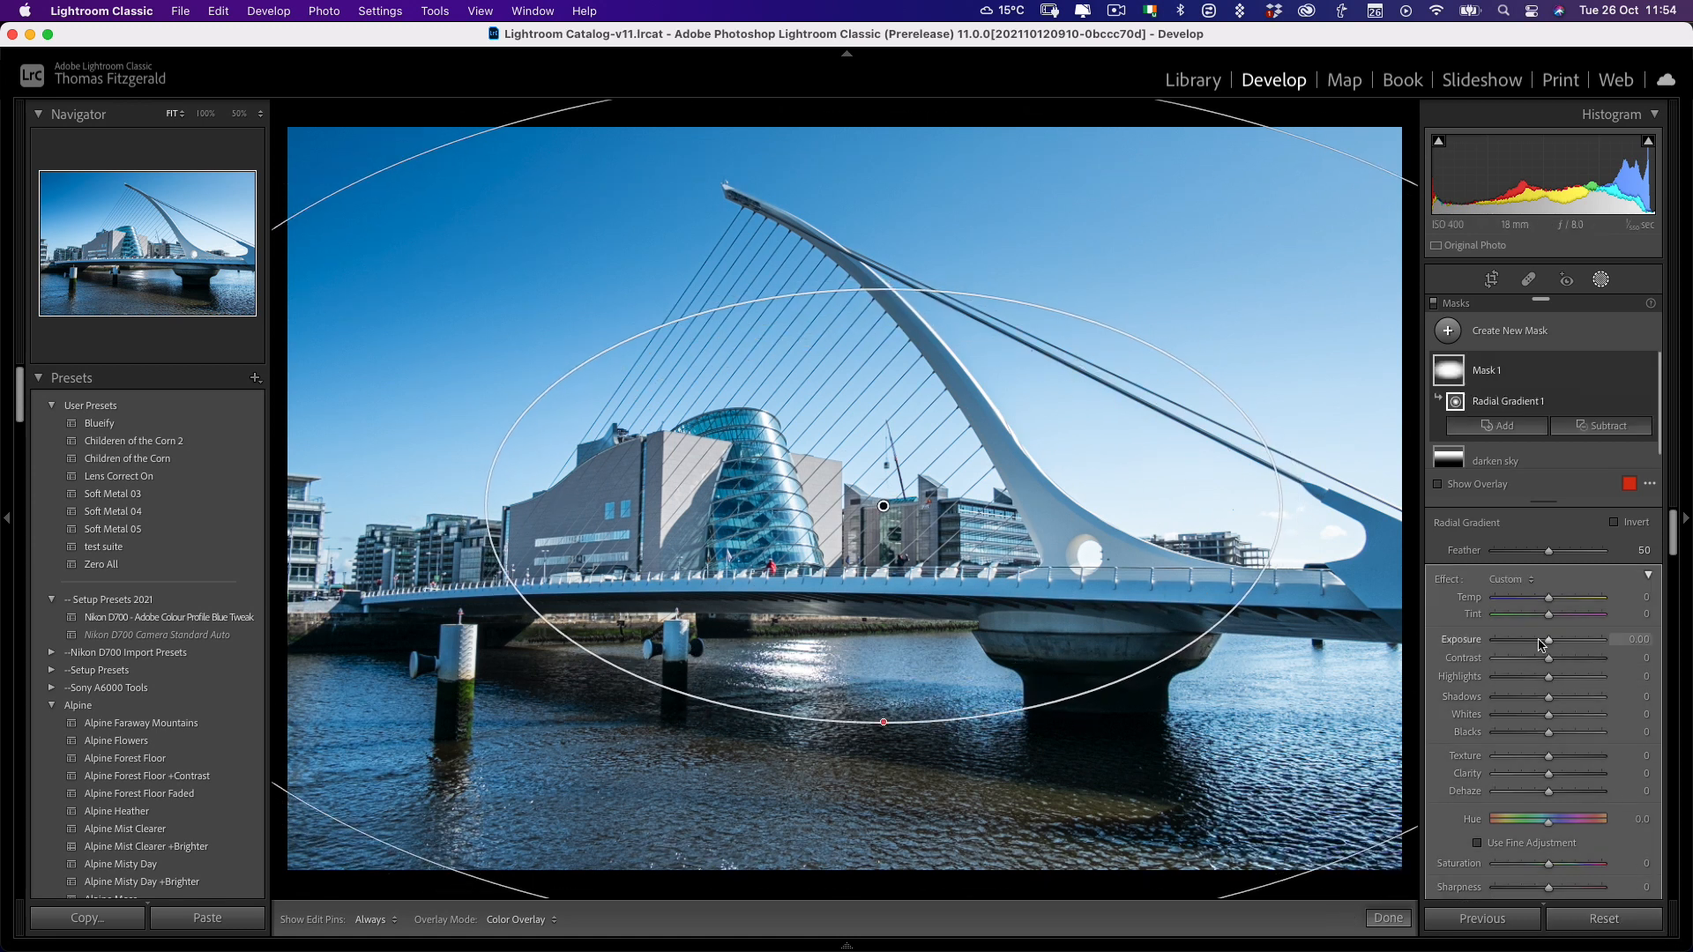
left_click_drag(1548, 638, 1520, 638)
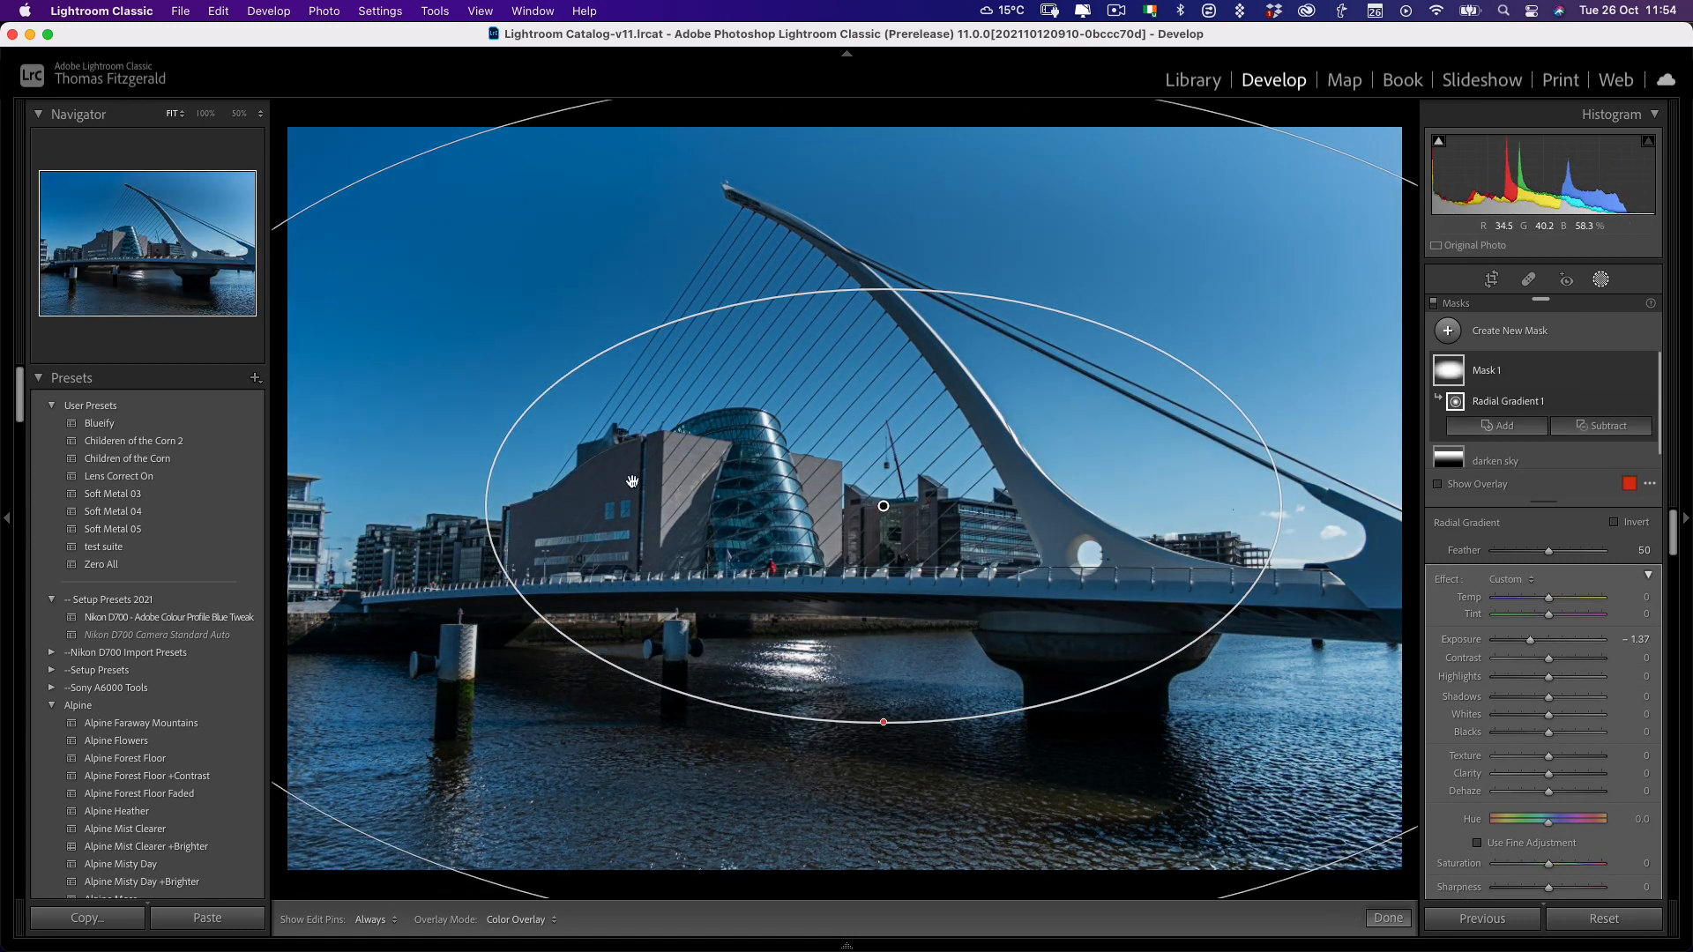
right_click(1510, 400)
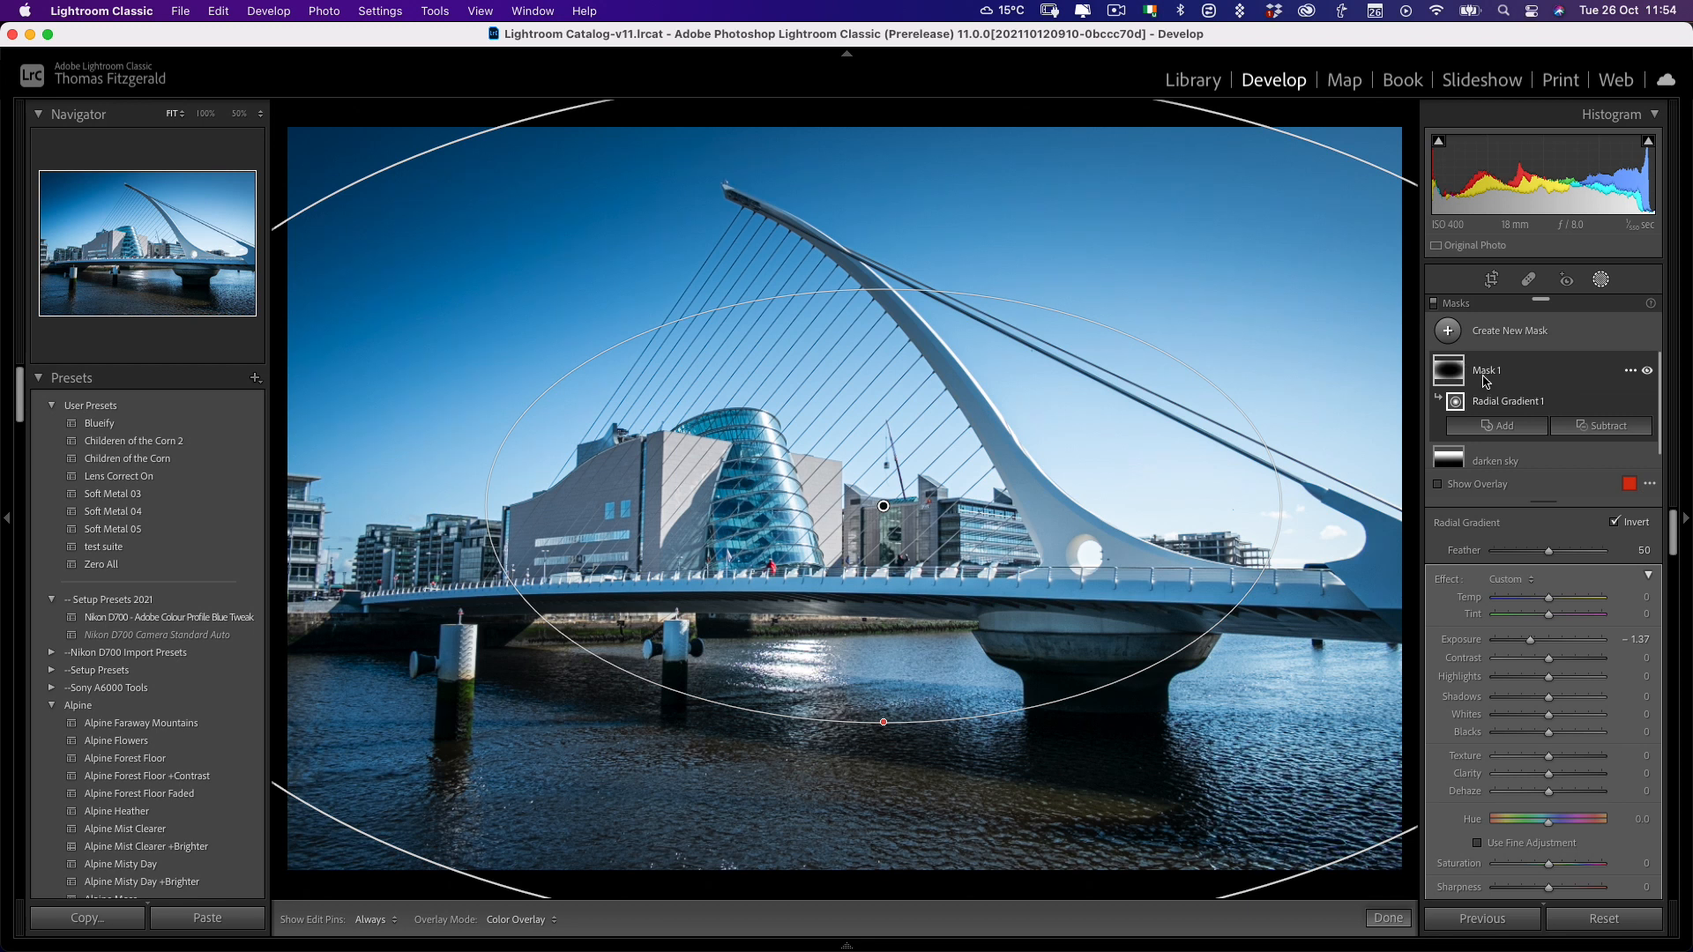
- Rename the radial gradient mask to 'radial'
double_click(1488, 371)
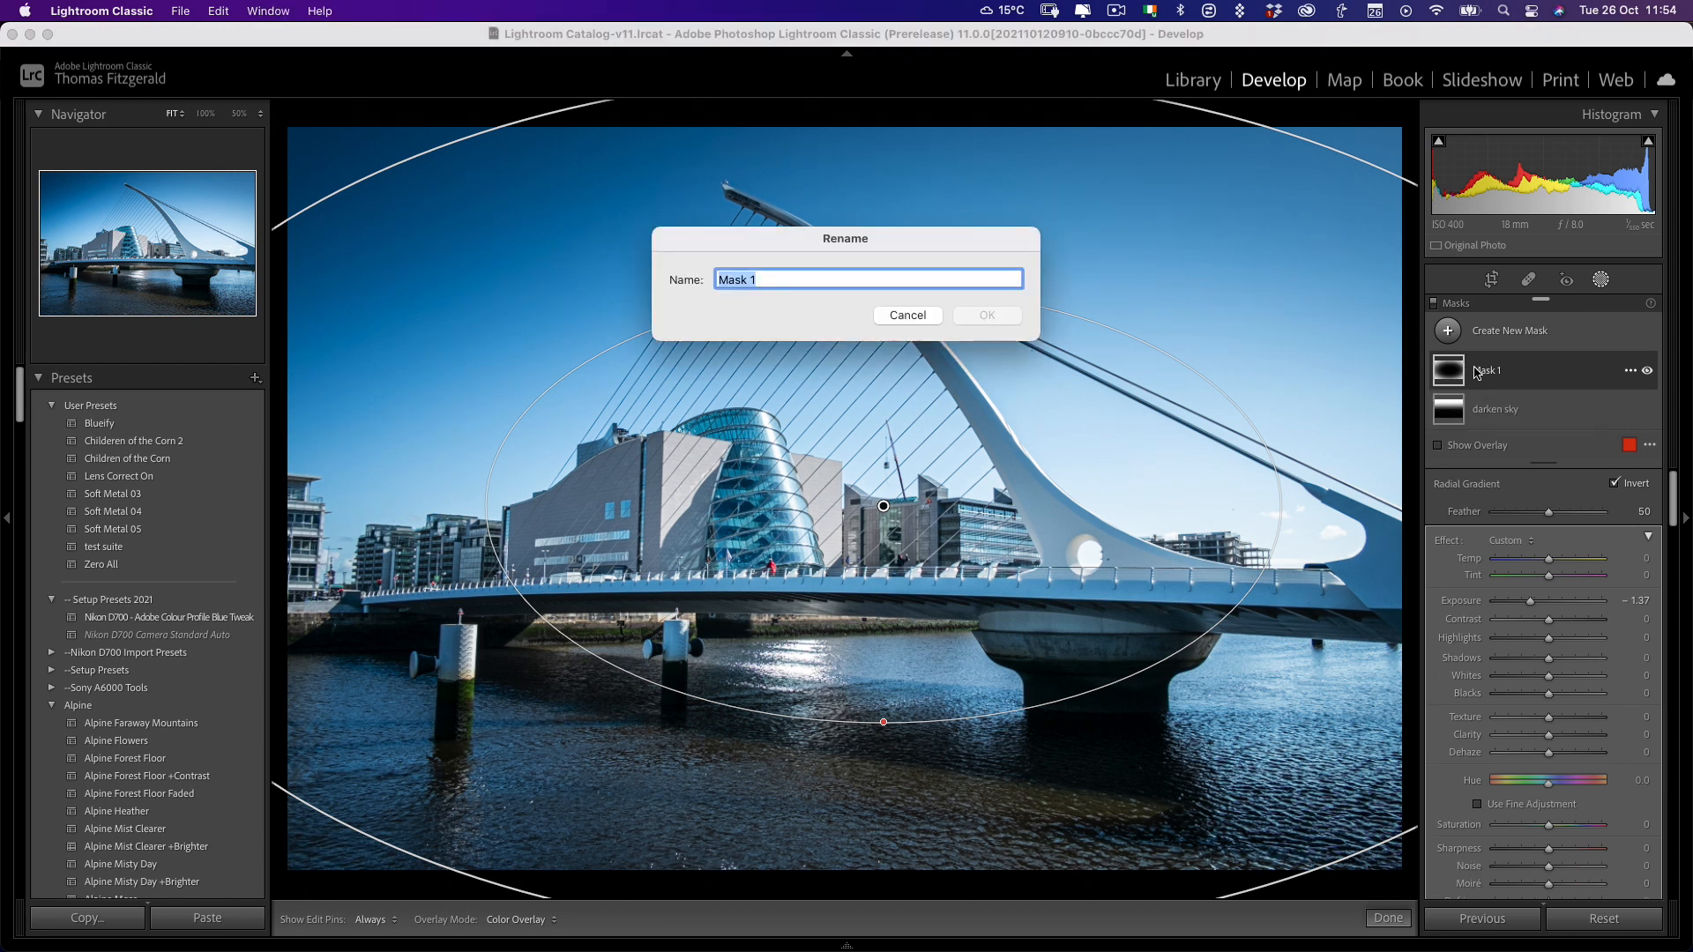
type("radia")
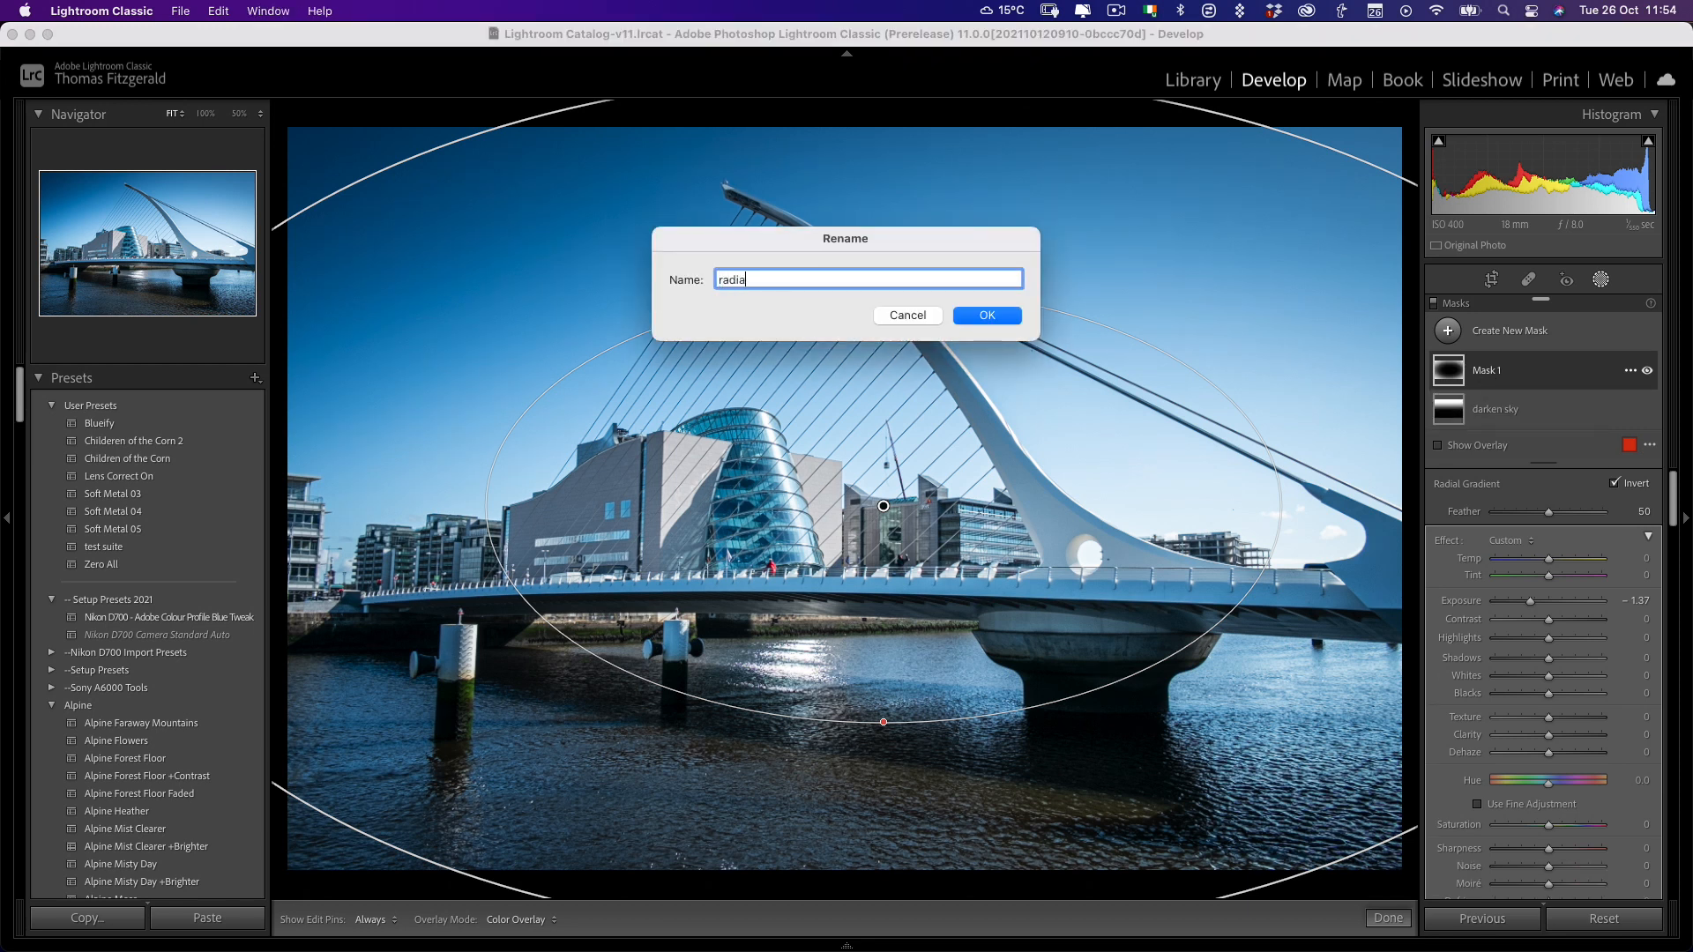
left_click(984, 316)
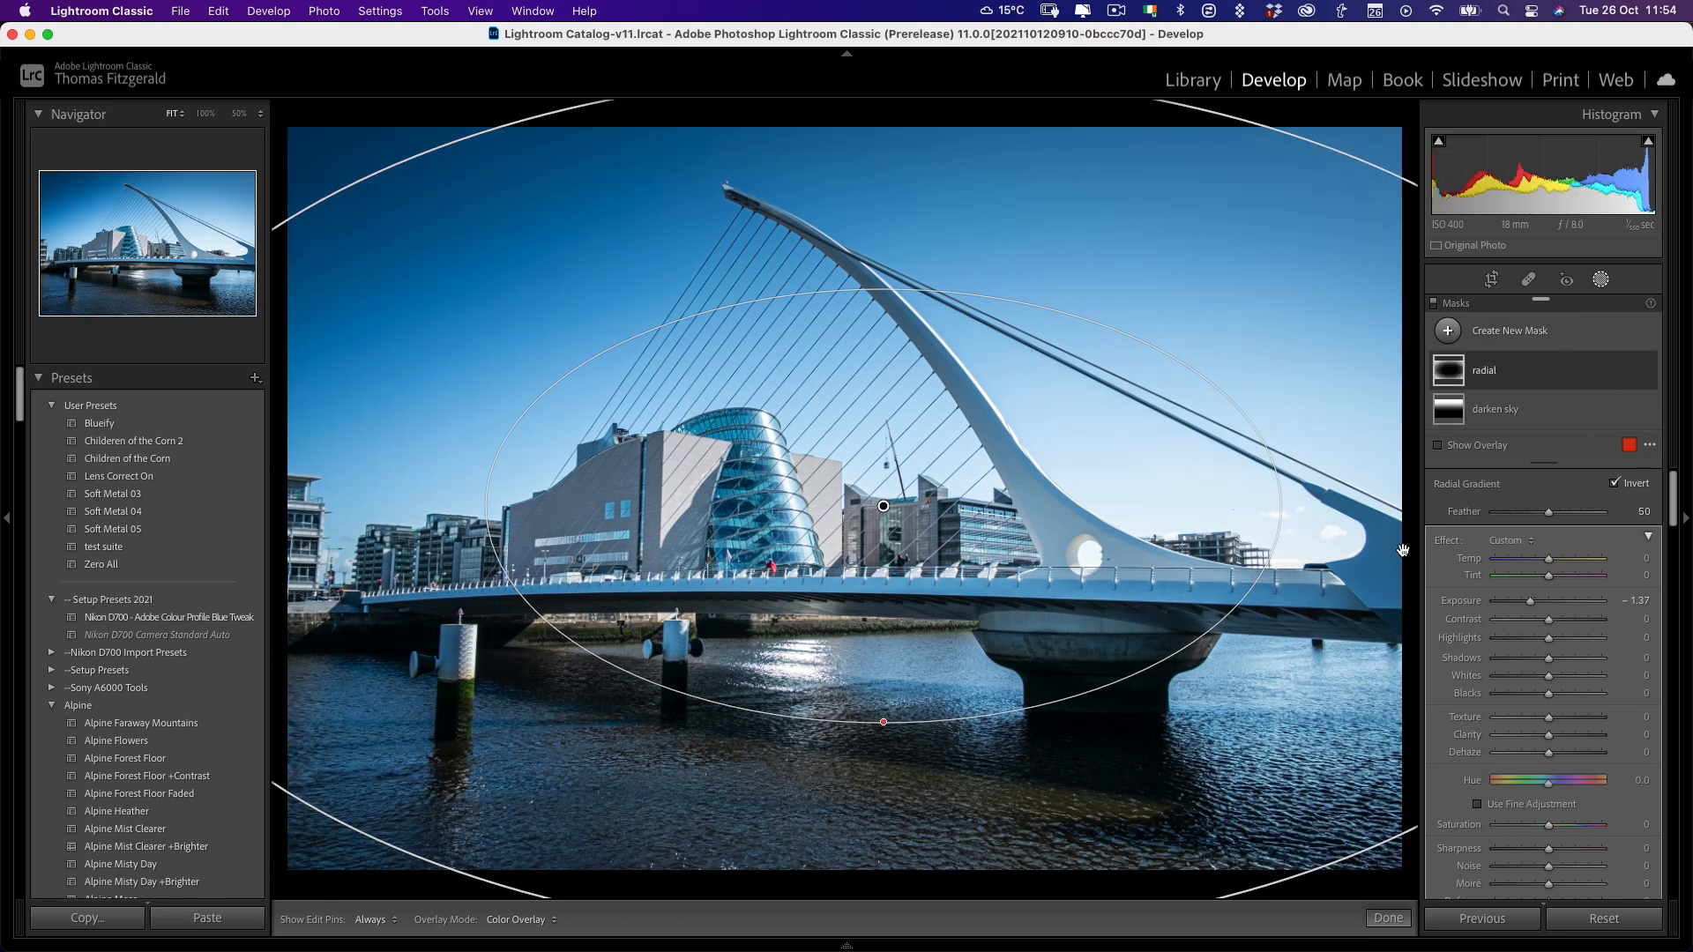
mouse_move(547, 394)
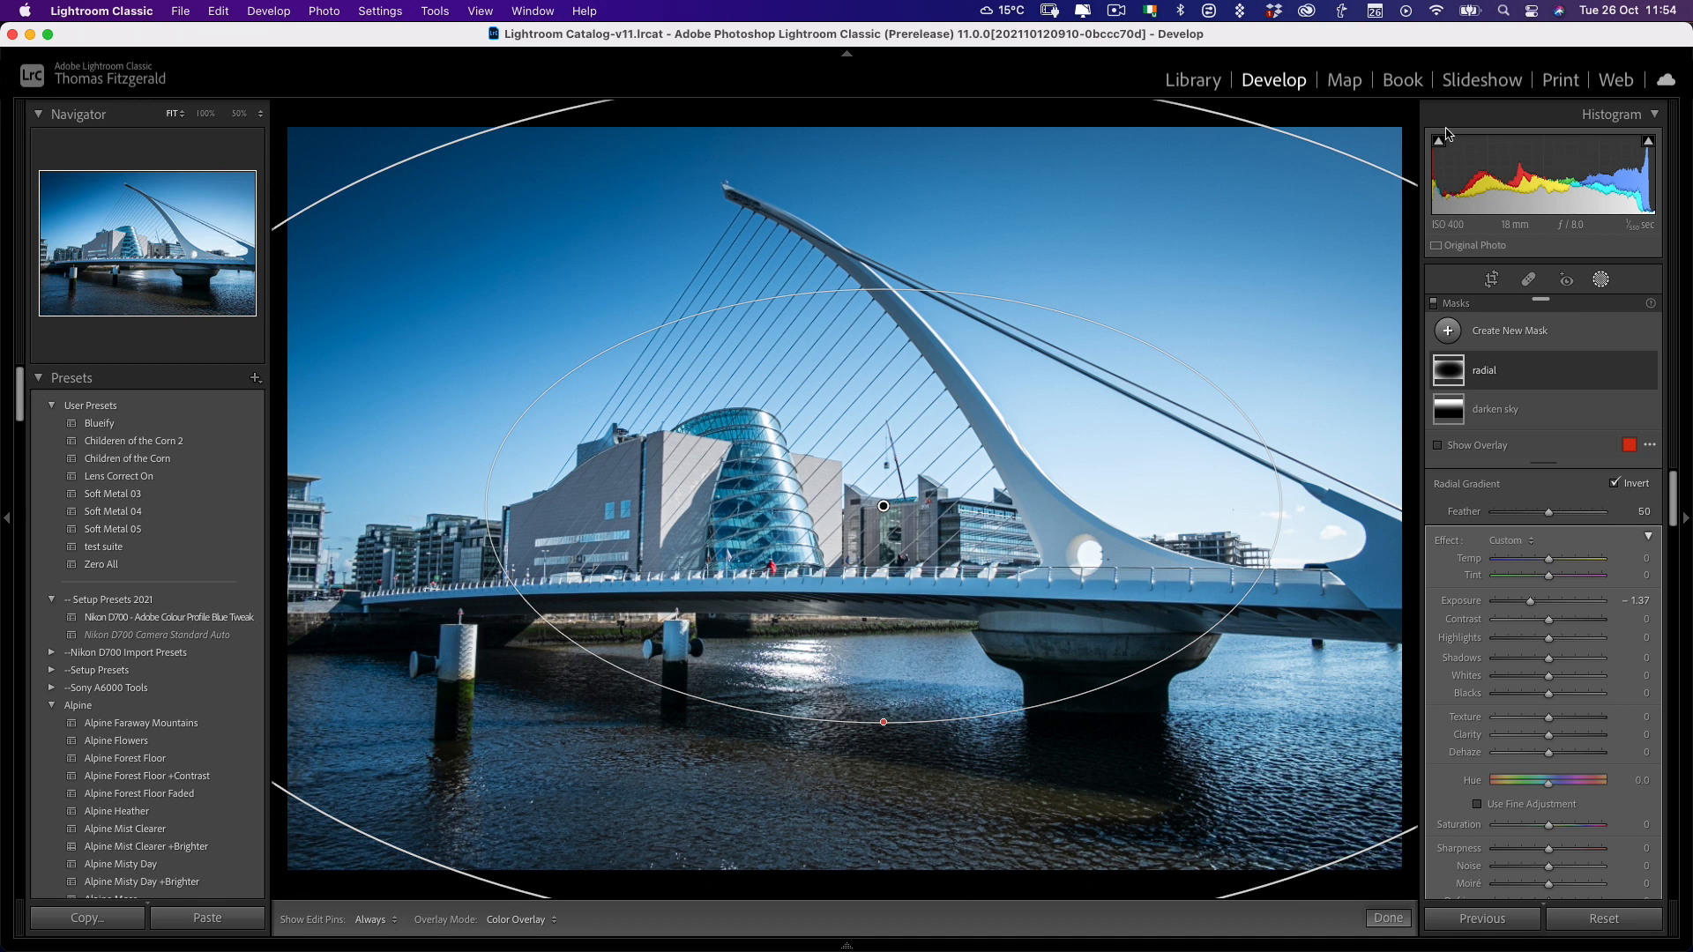
- Paint an added brush area into the darken sky mask, then subtract a brushed area
left_click(1495, 408)
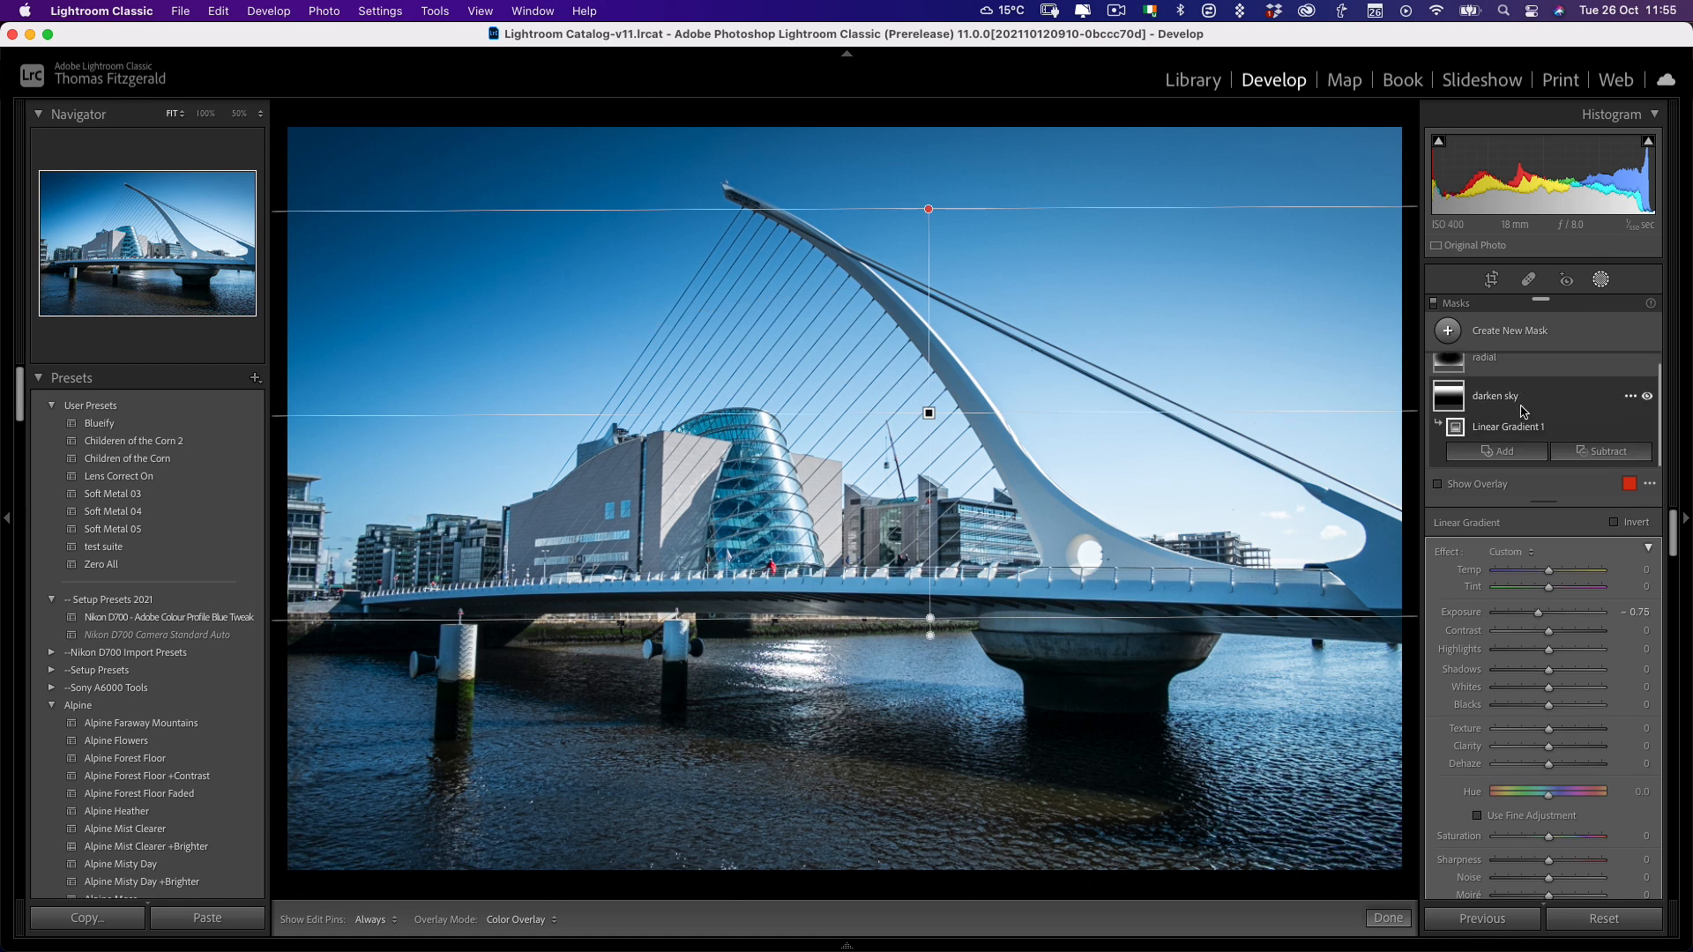
mouse_move(1486, 398)
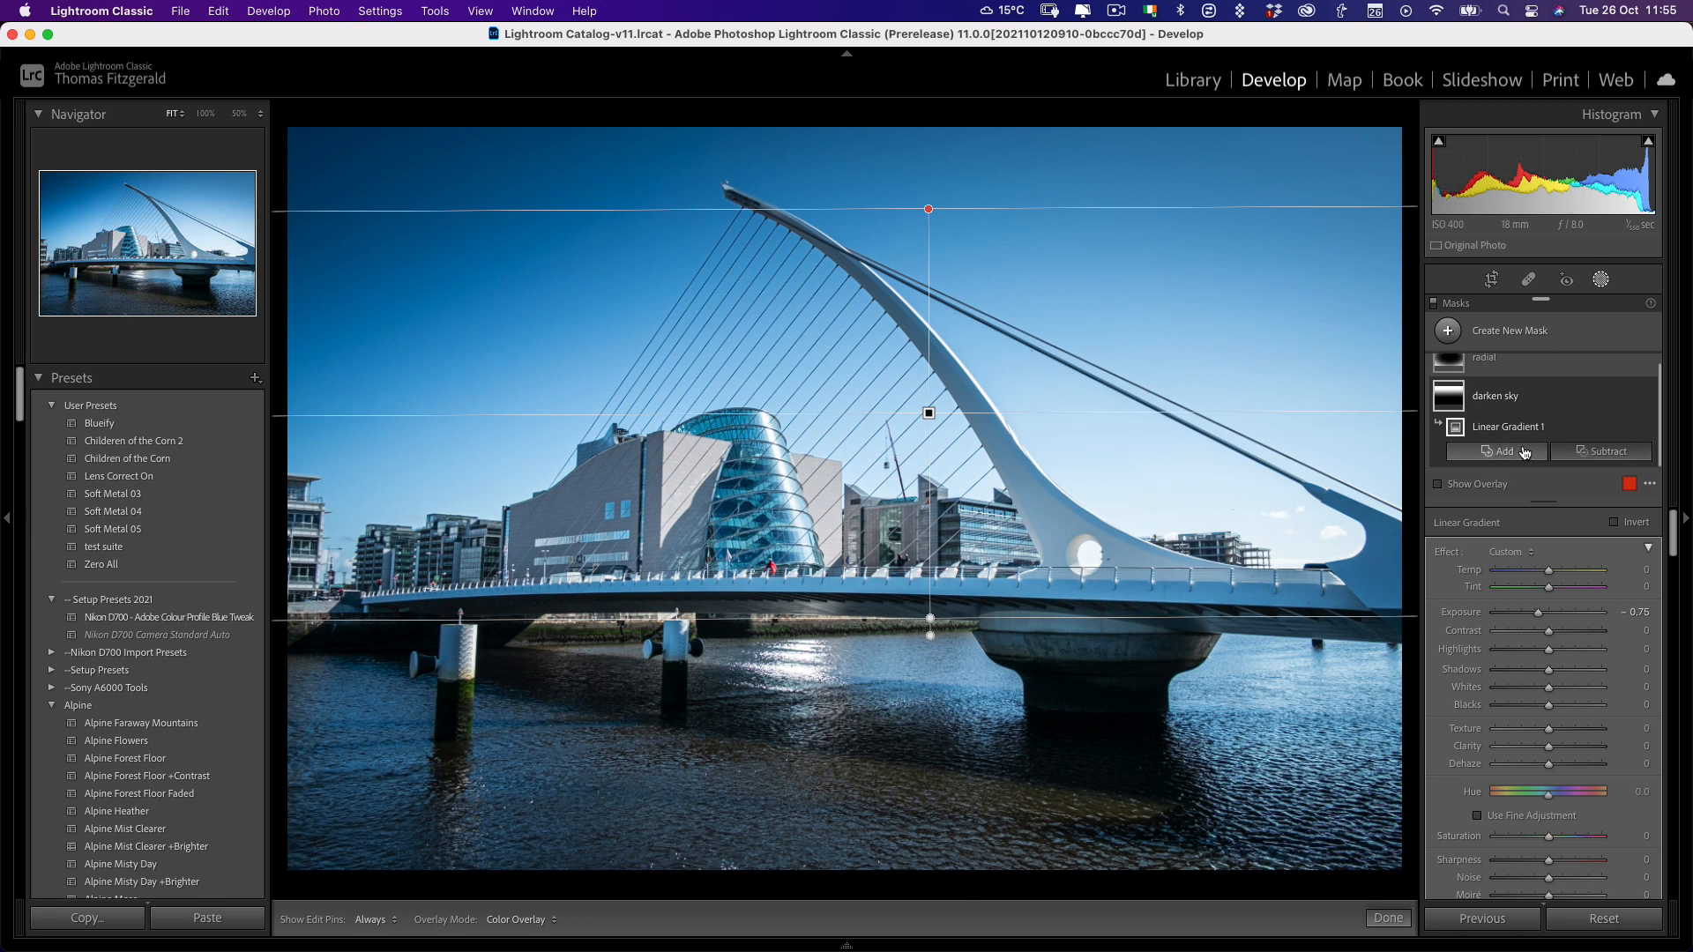
left_click(1501, 451)
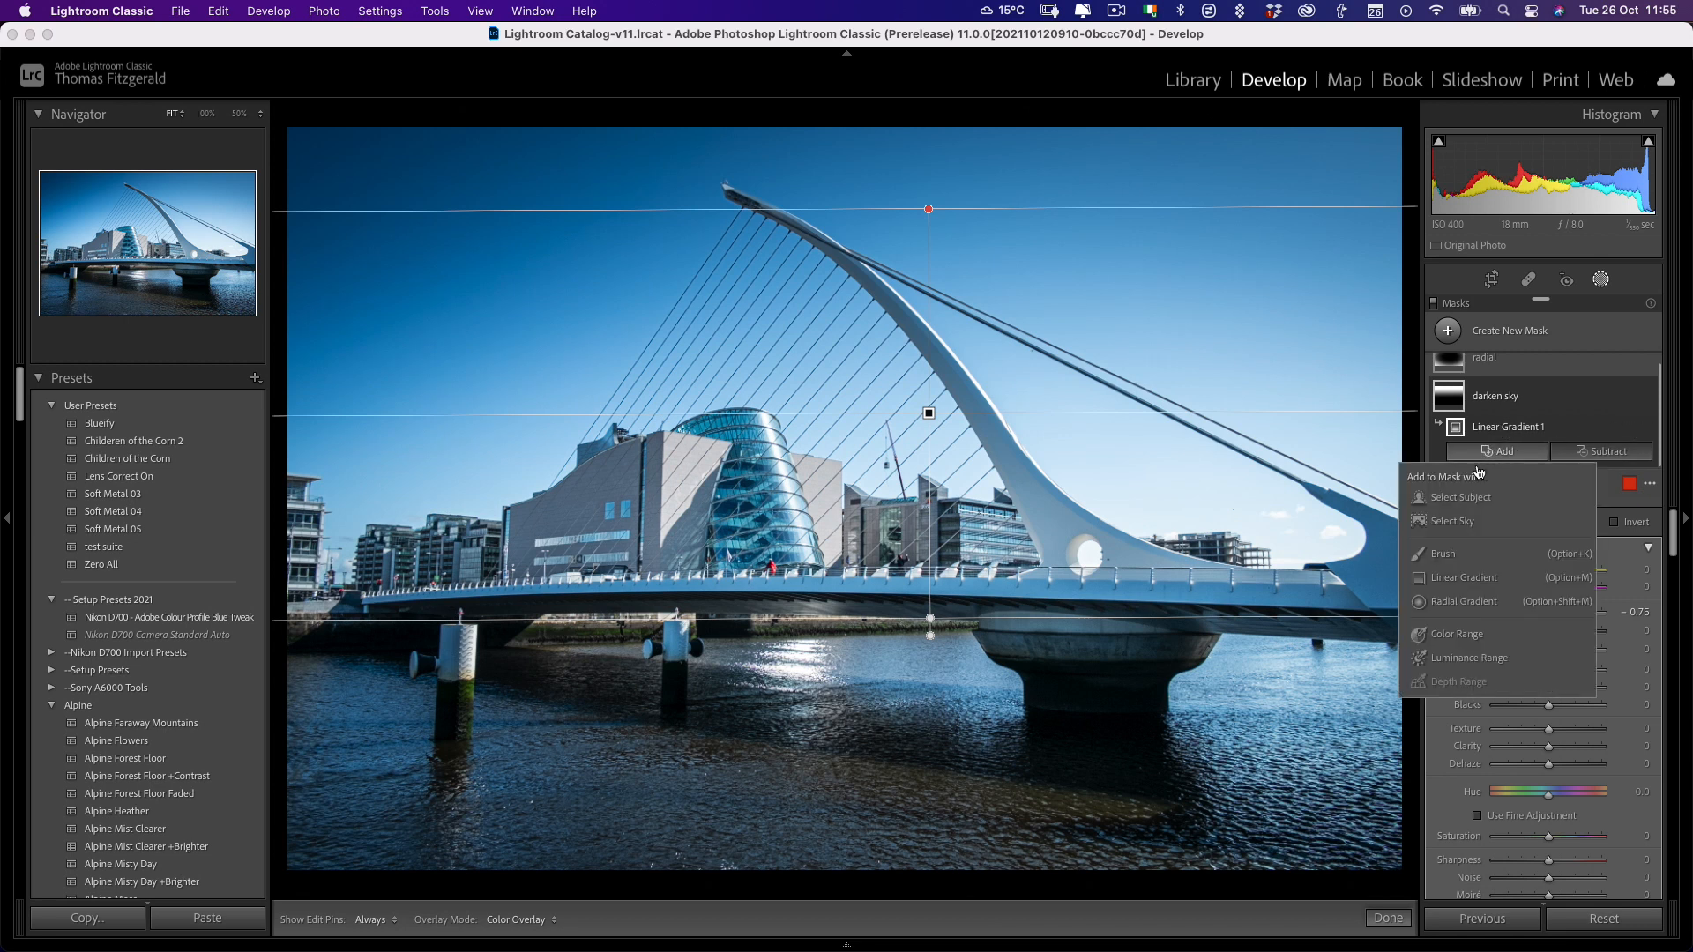
left_click(1444, 553)
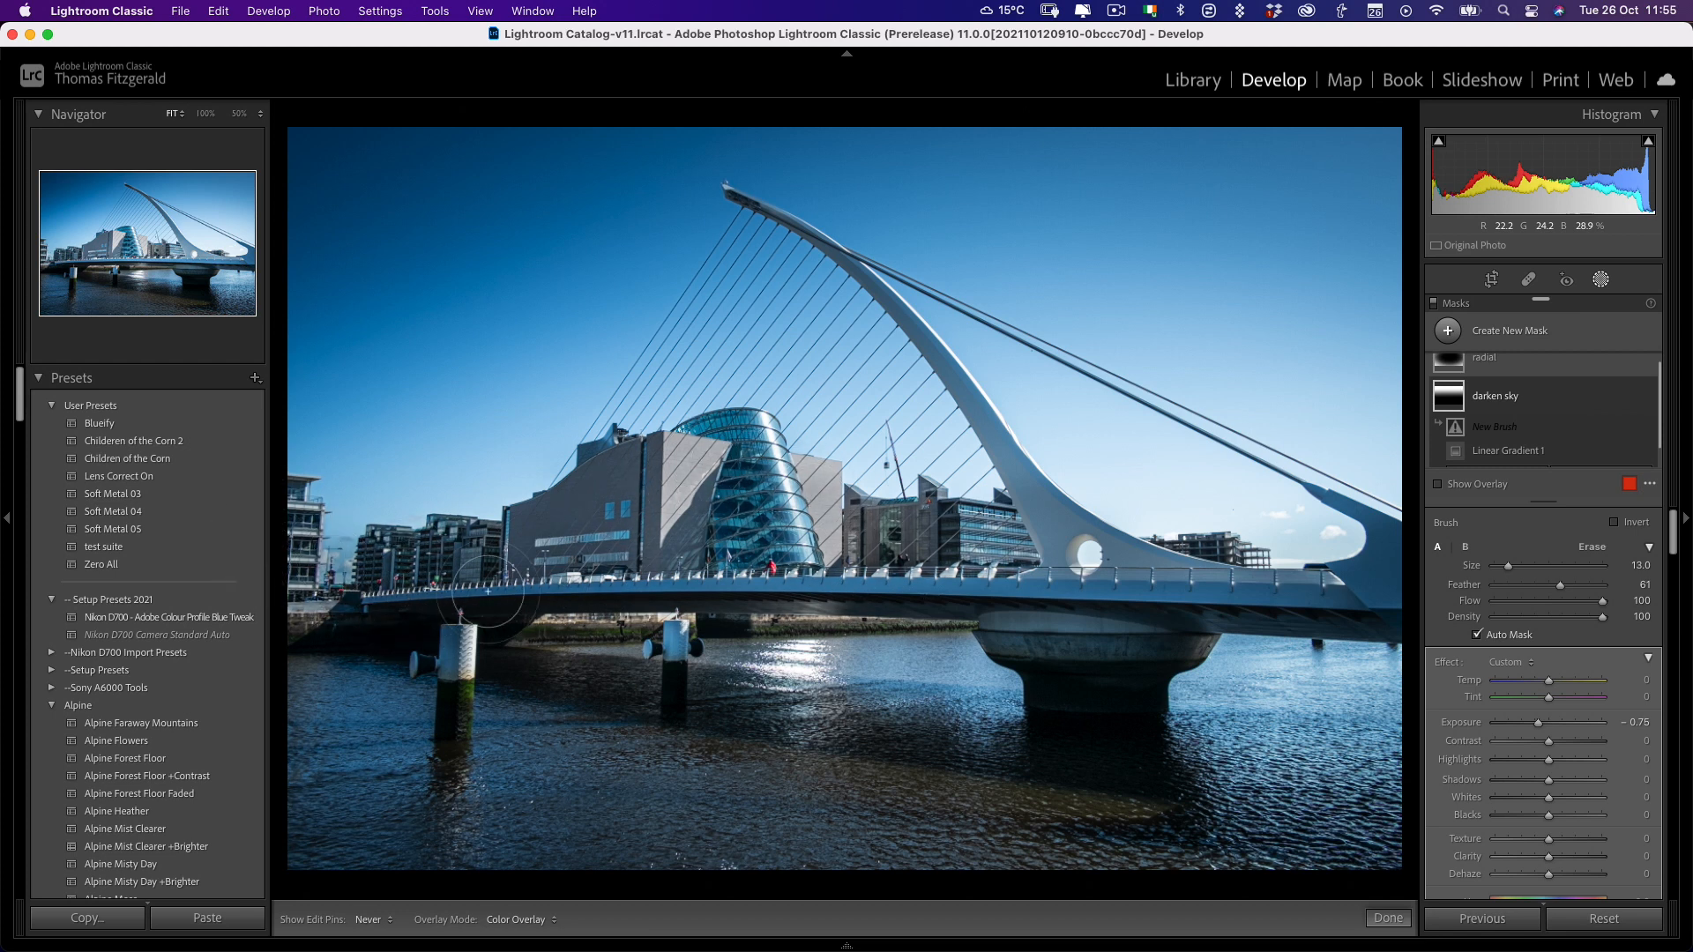
left_click(927, 413)
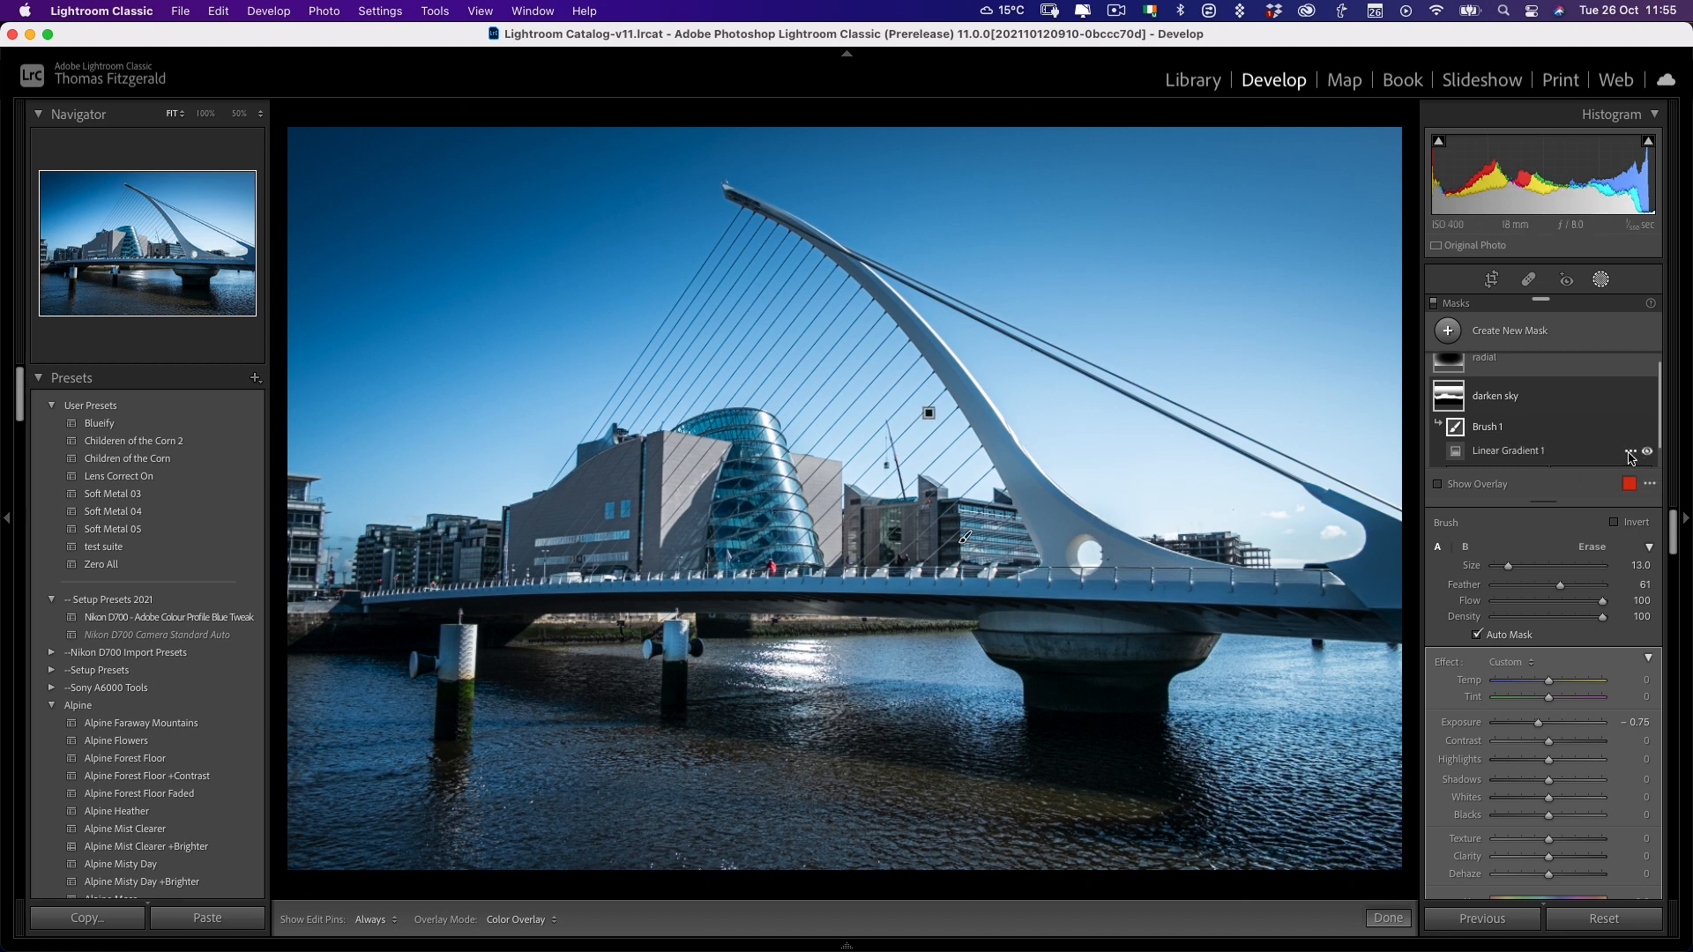
left_click(1499, 451)
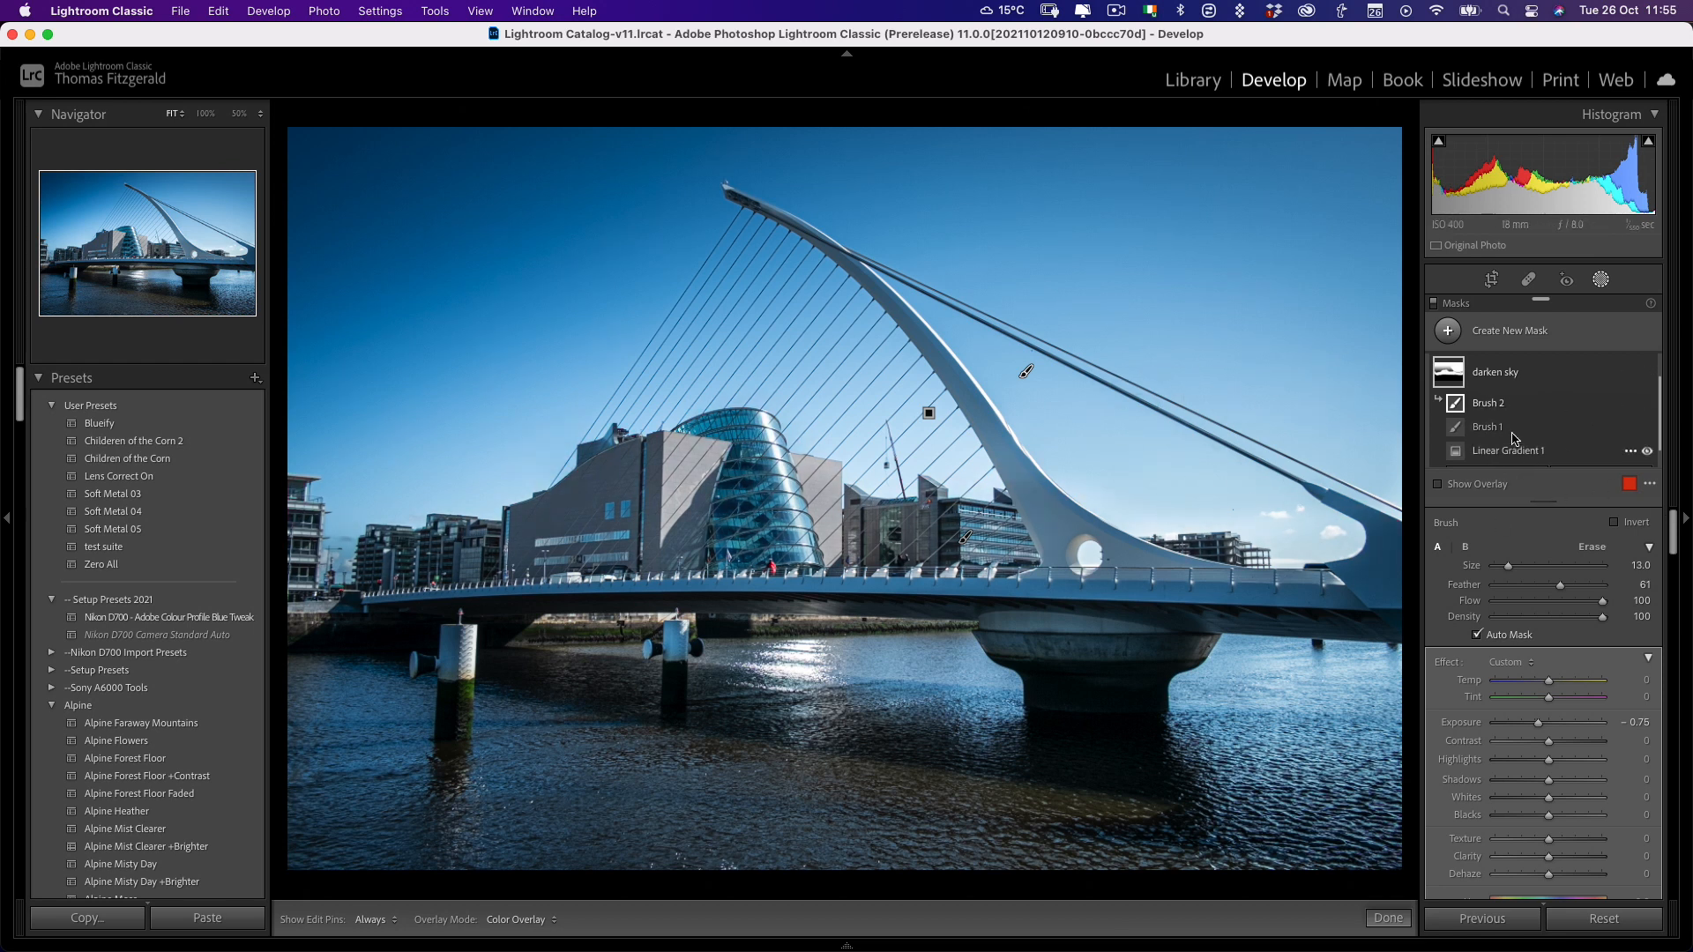
left_click(1601, 451)
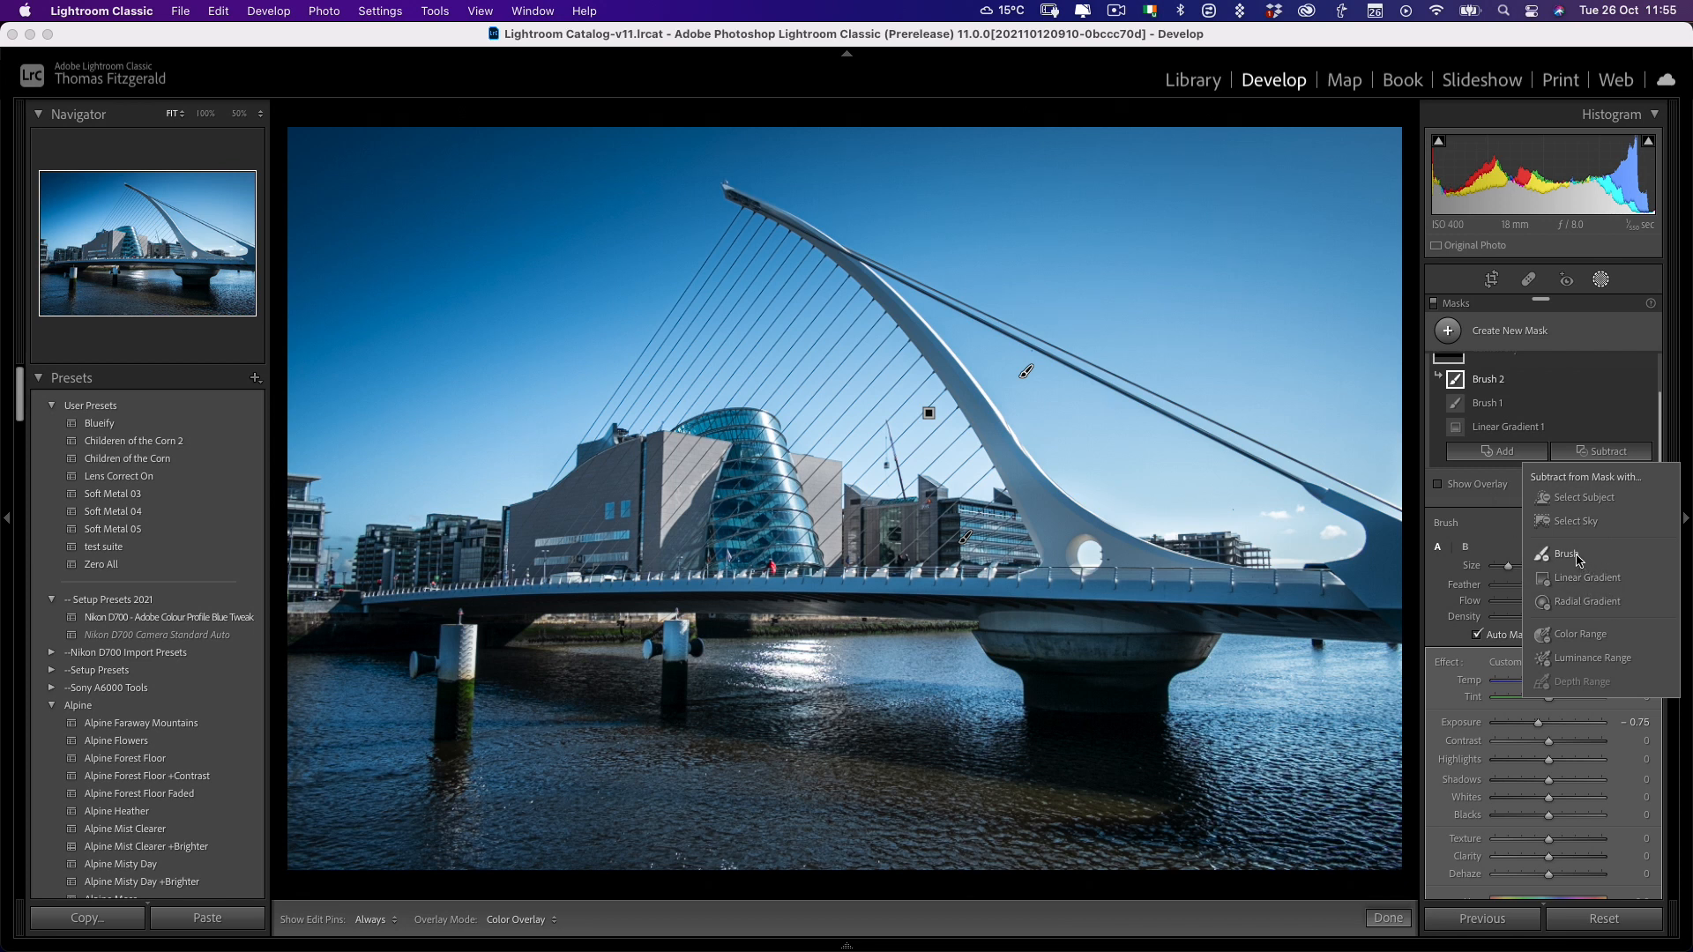
left_click(1567, 553)
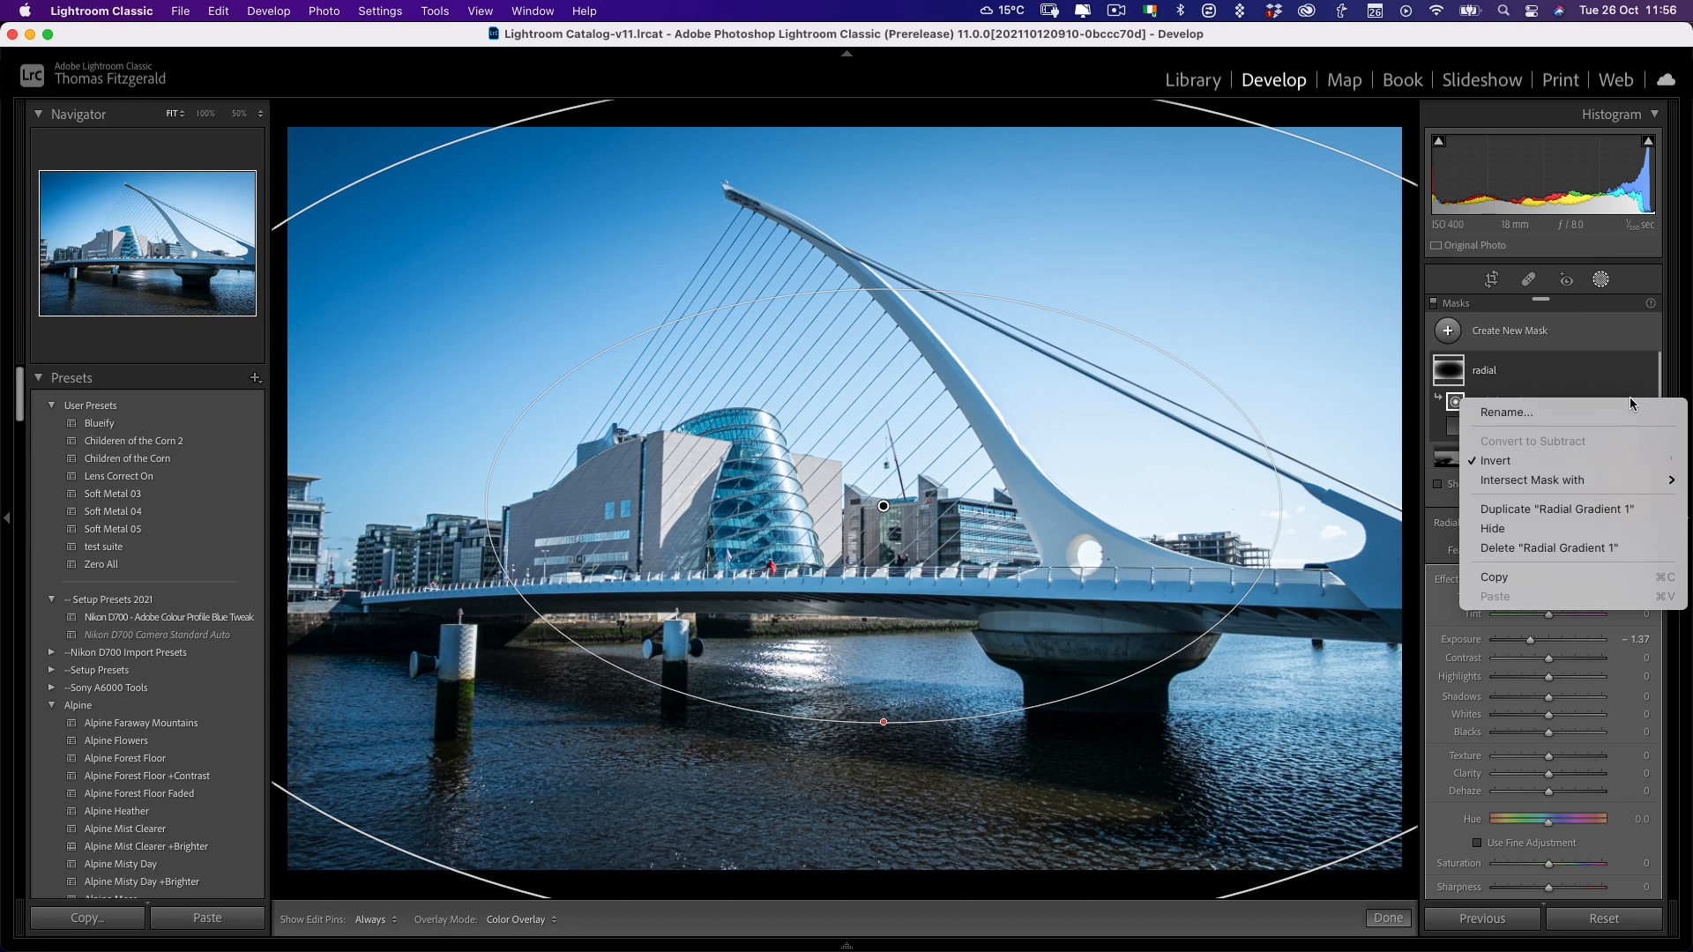
- Intersect the radial mask with a Luminance Range, its lower handles set around 21/44
left_click(1536, 480)
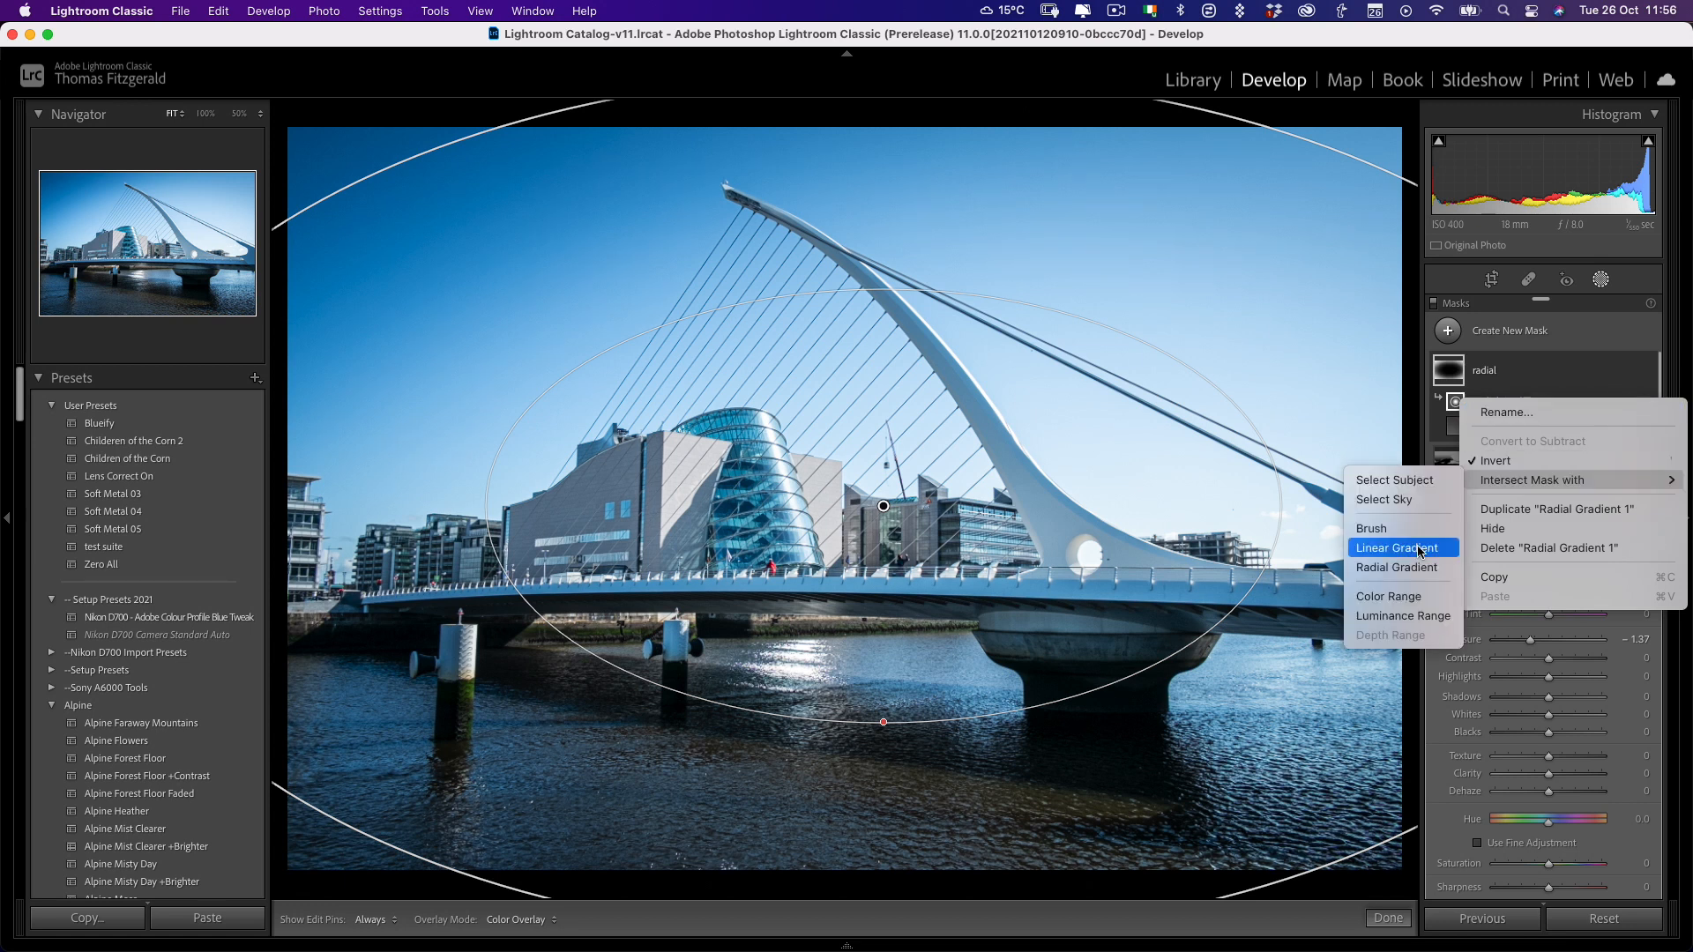
mouse_move(1403, 616)
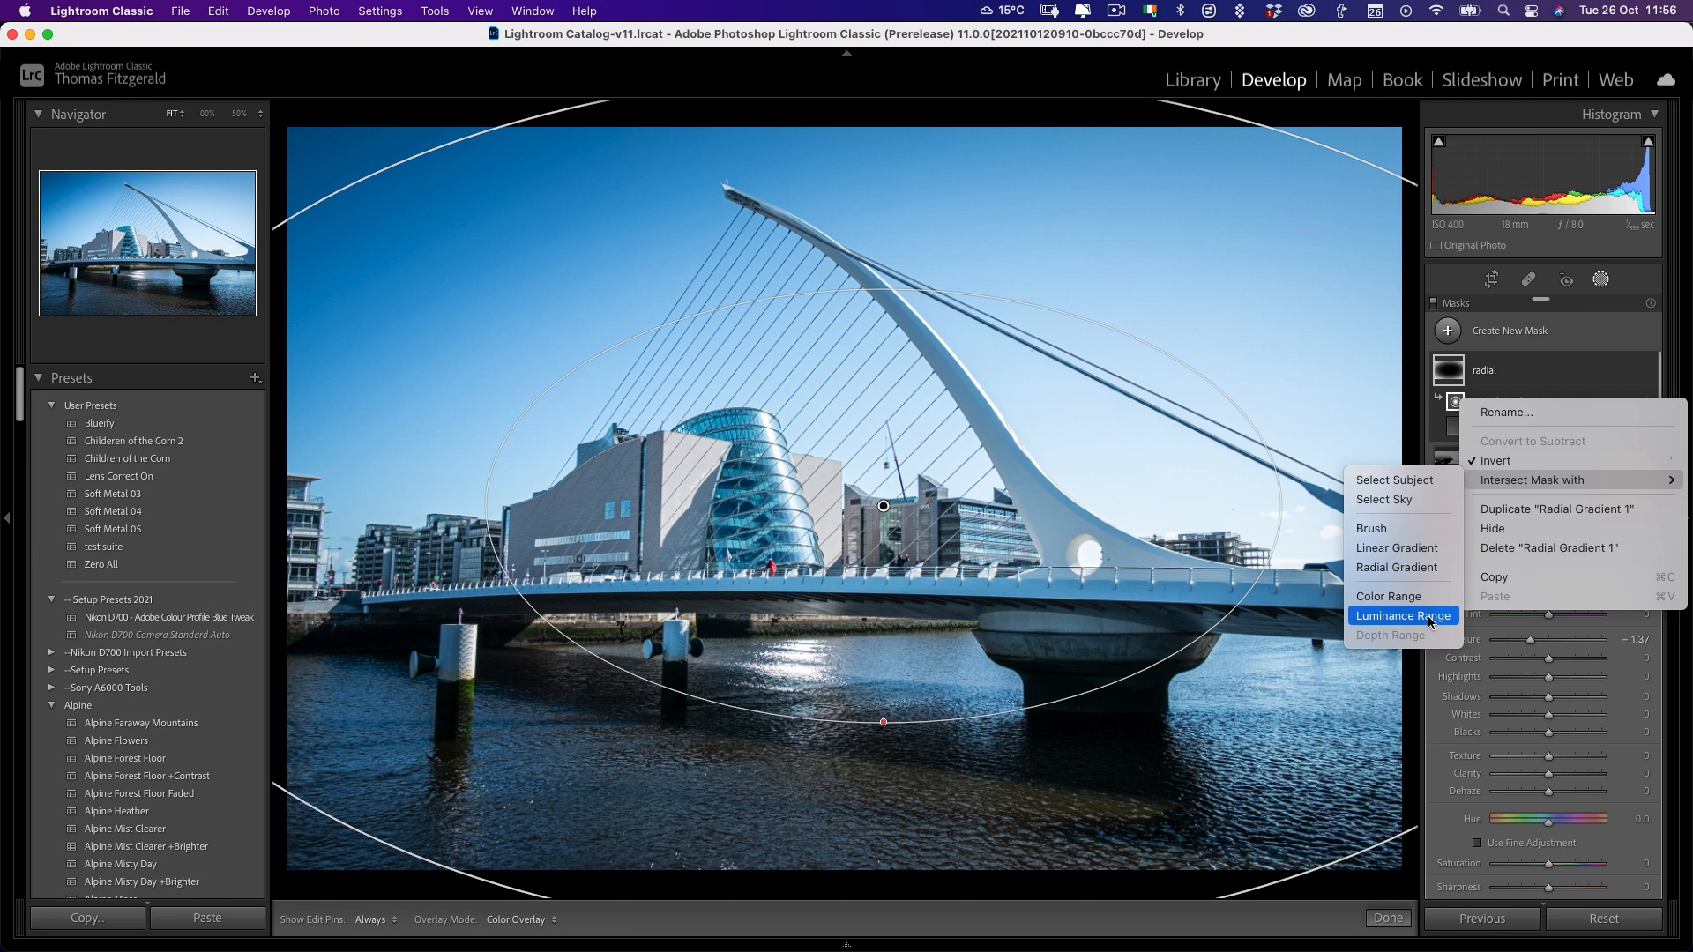
left_click(1403, 616)
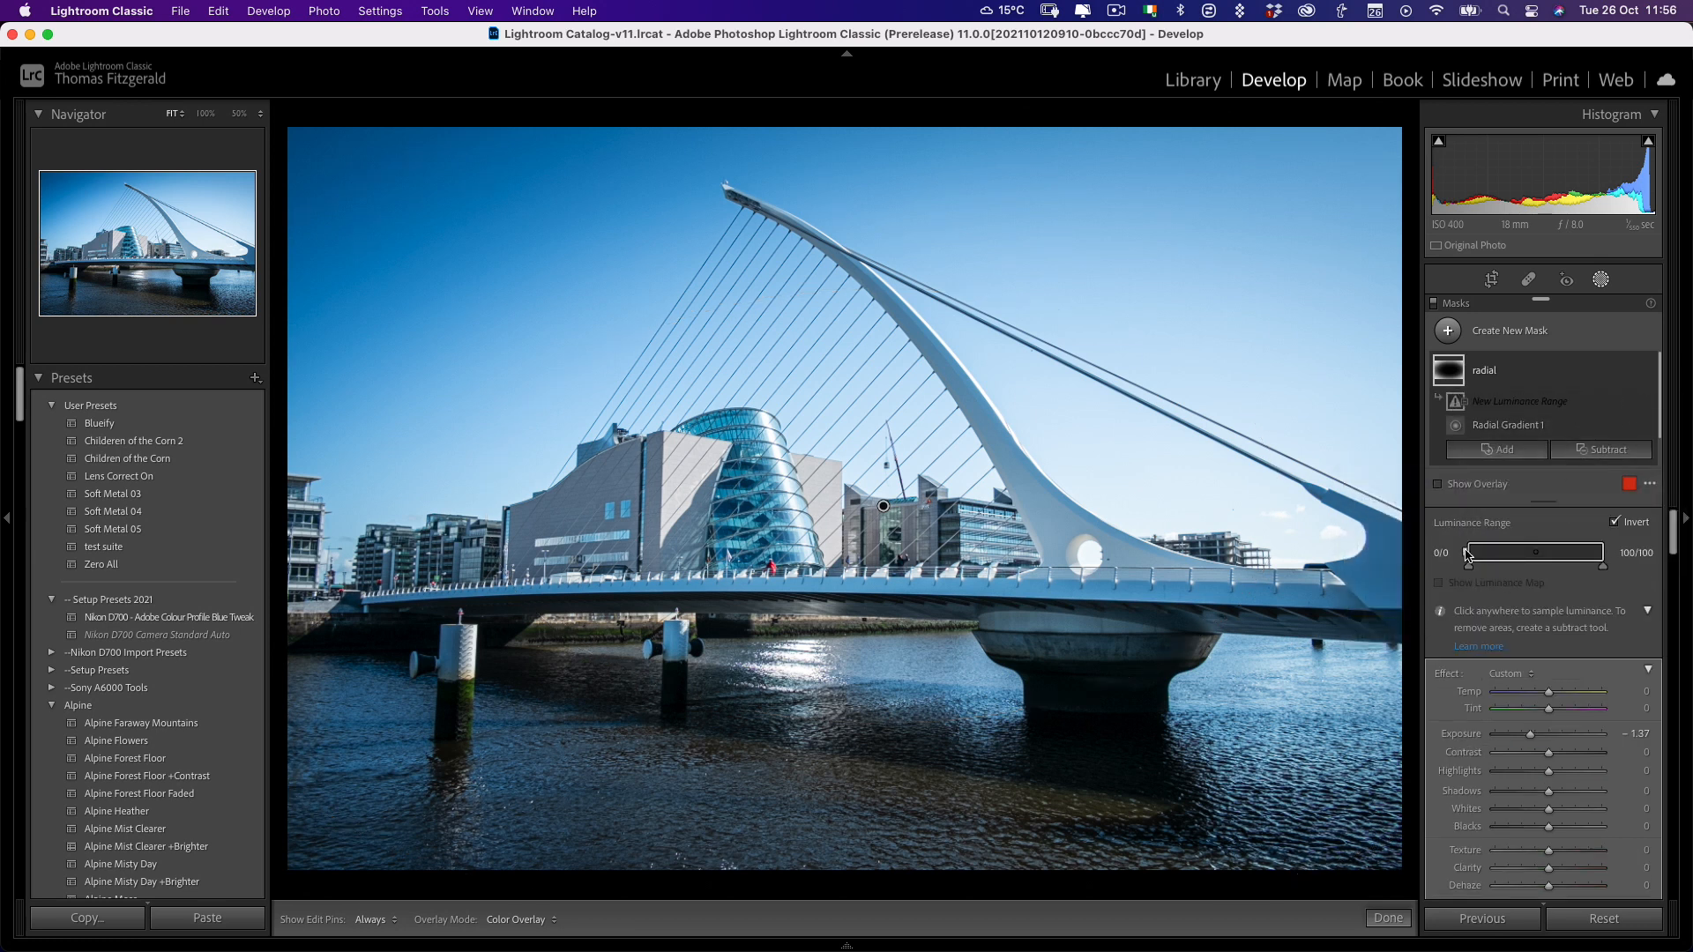
left_click_drag(1461, 553, 1499, 552)
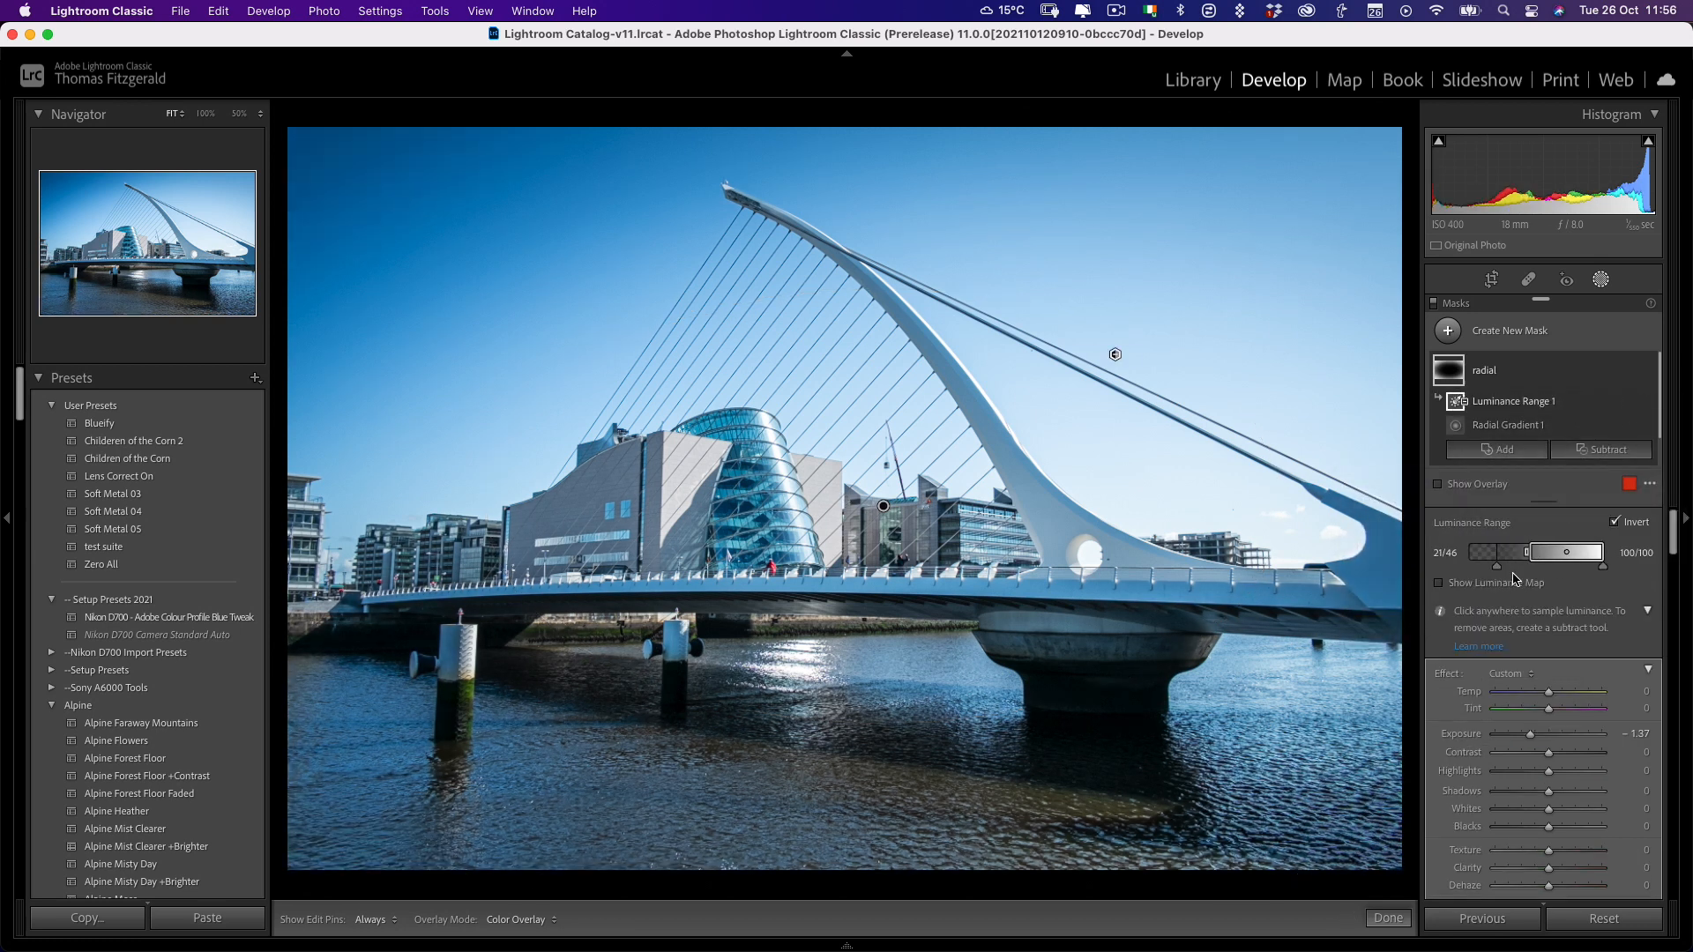
left_click_drag(1527, 552, 1521, 552)
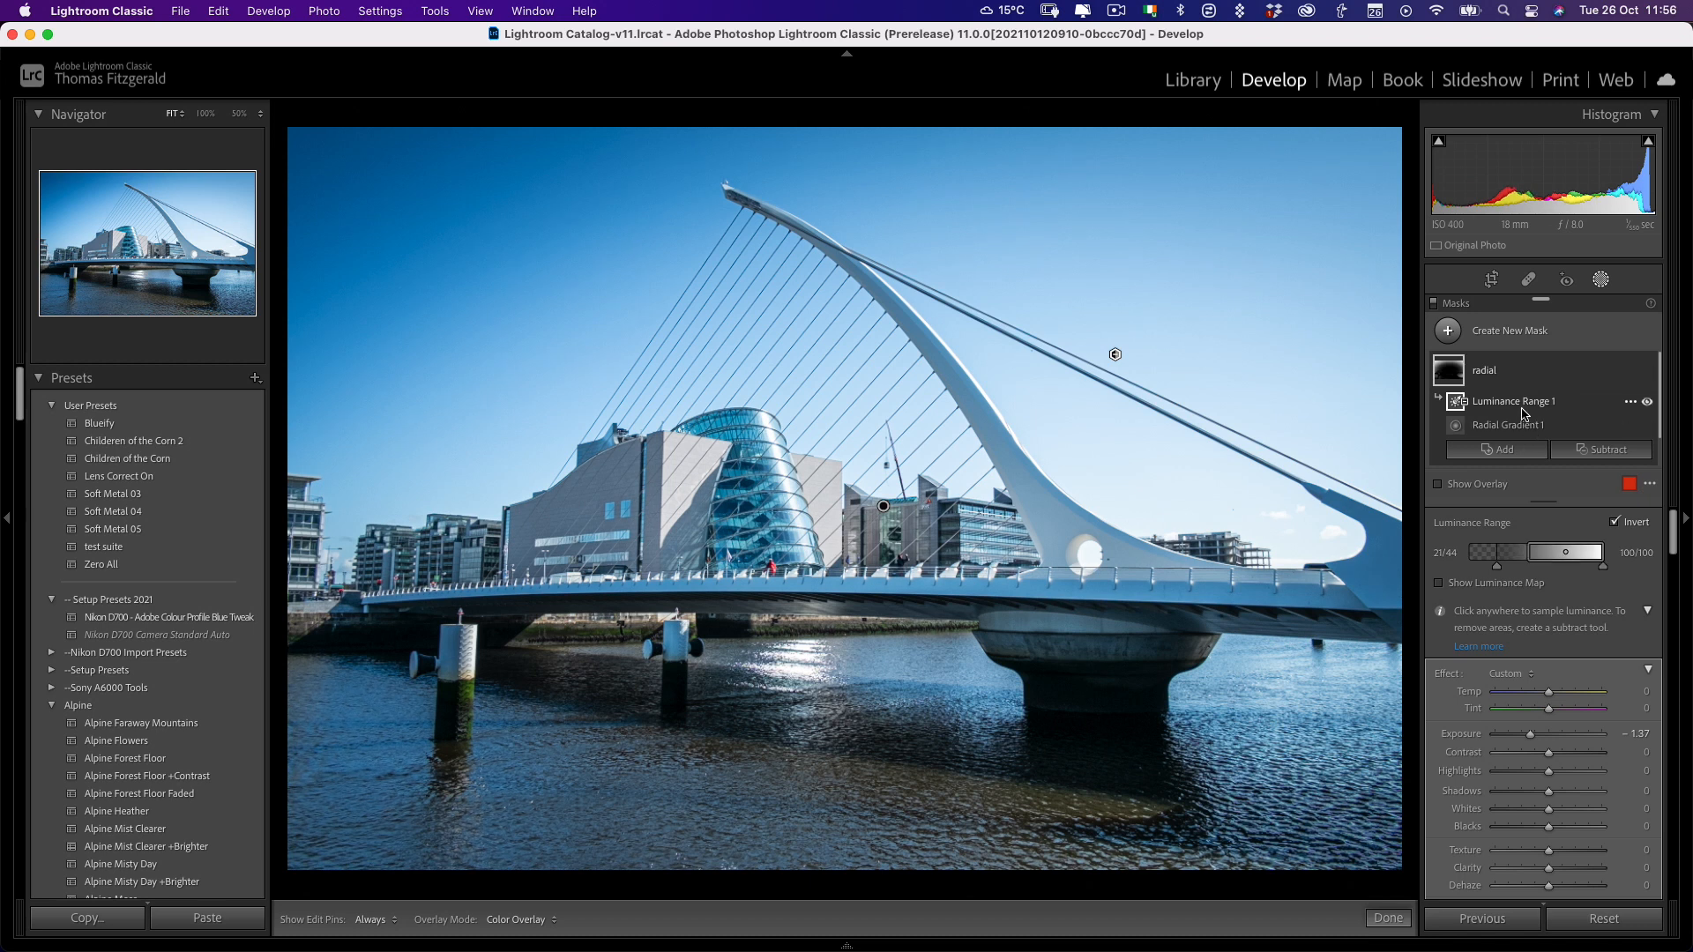
mouse_move(1573, 341)
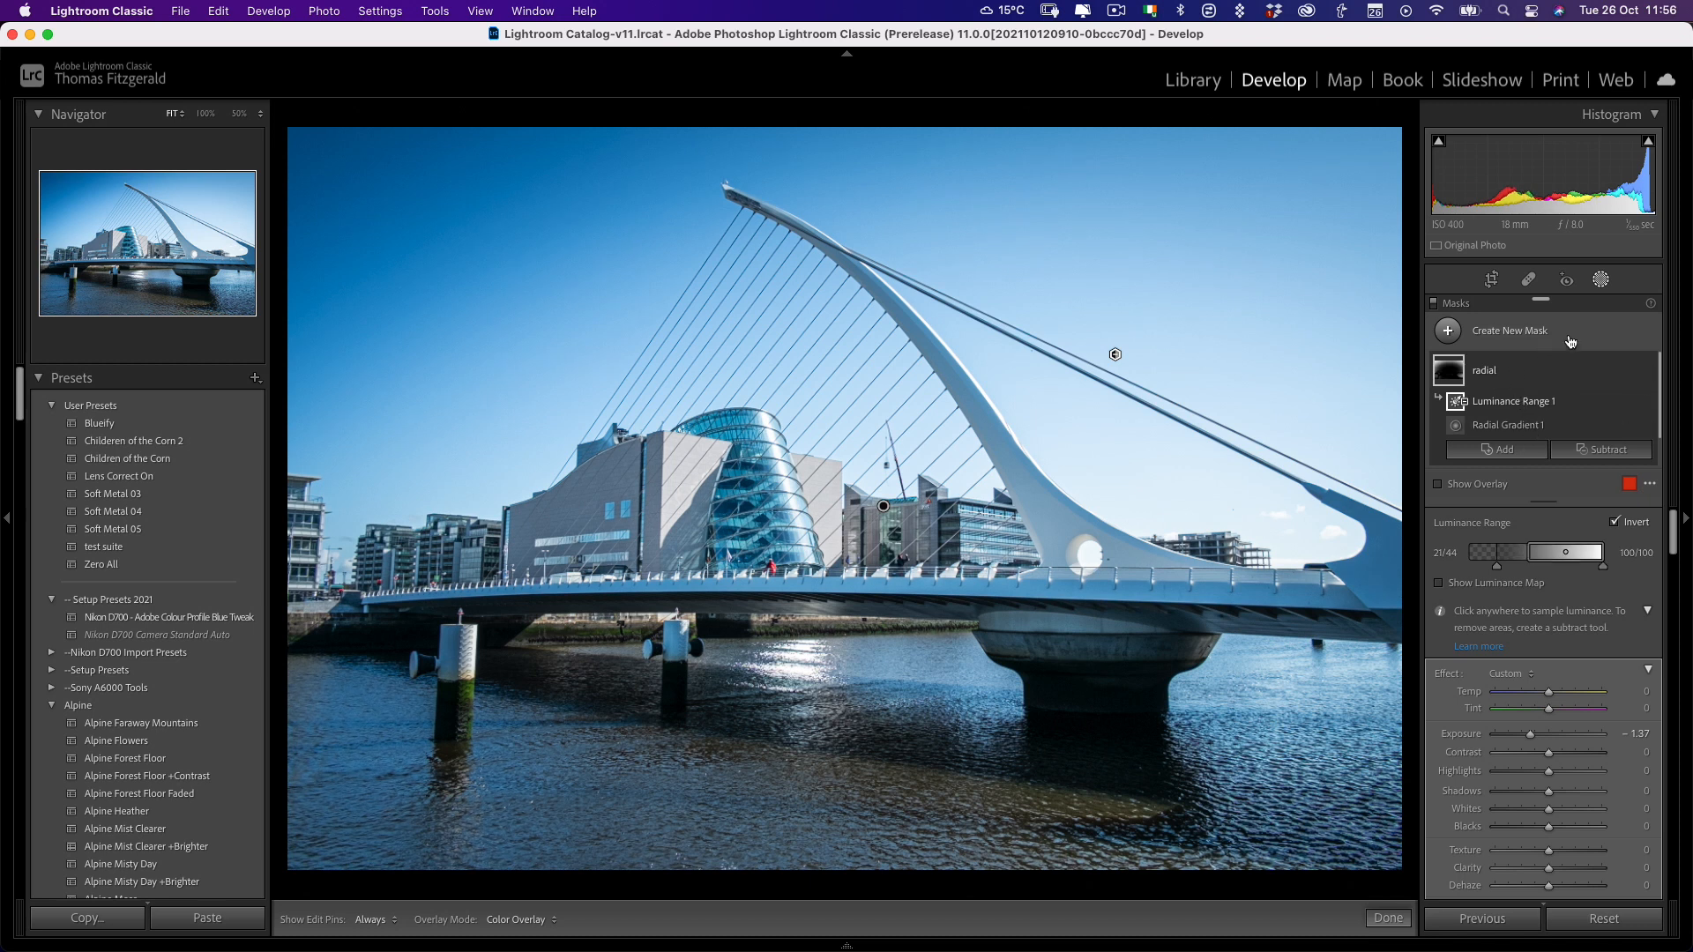
mouse_move(1544, 372)
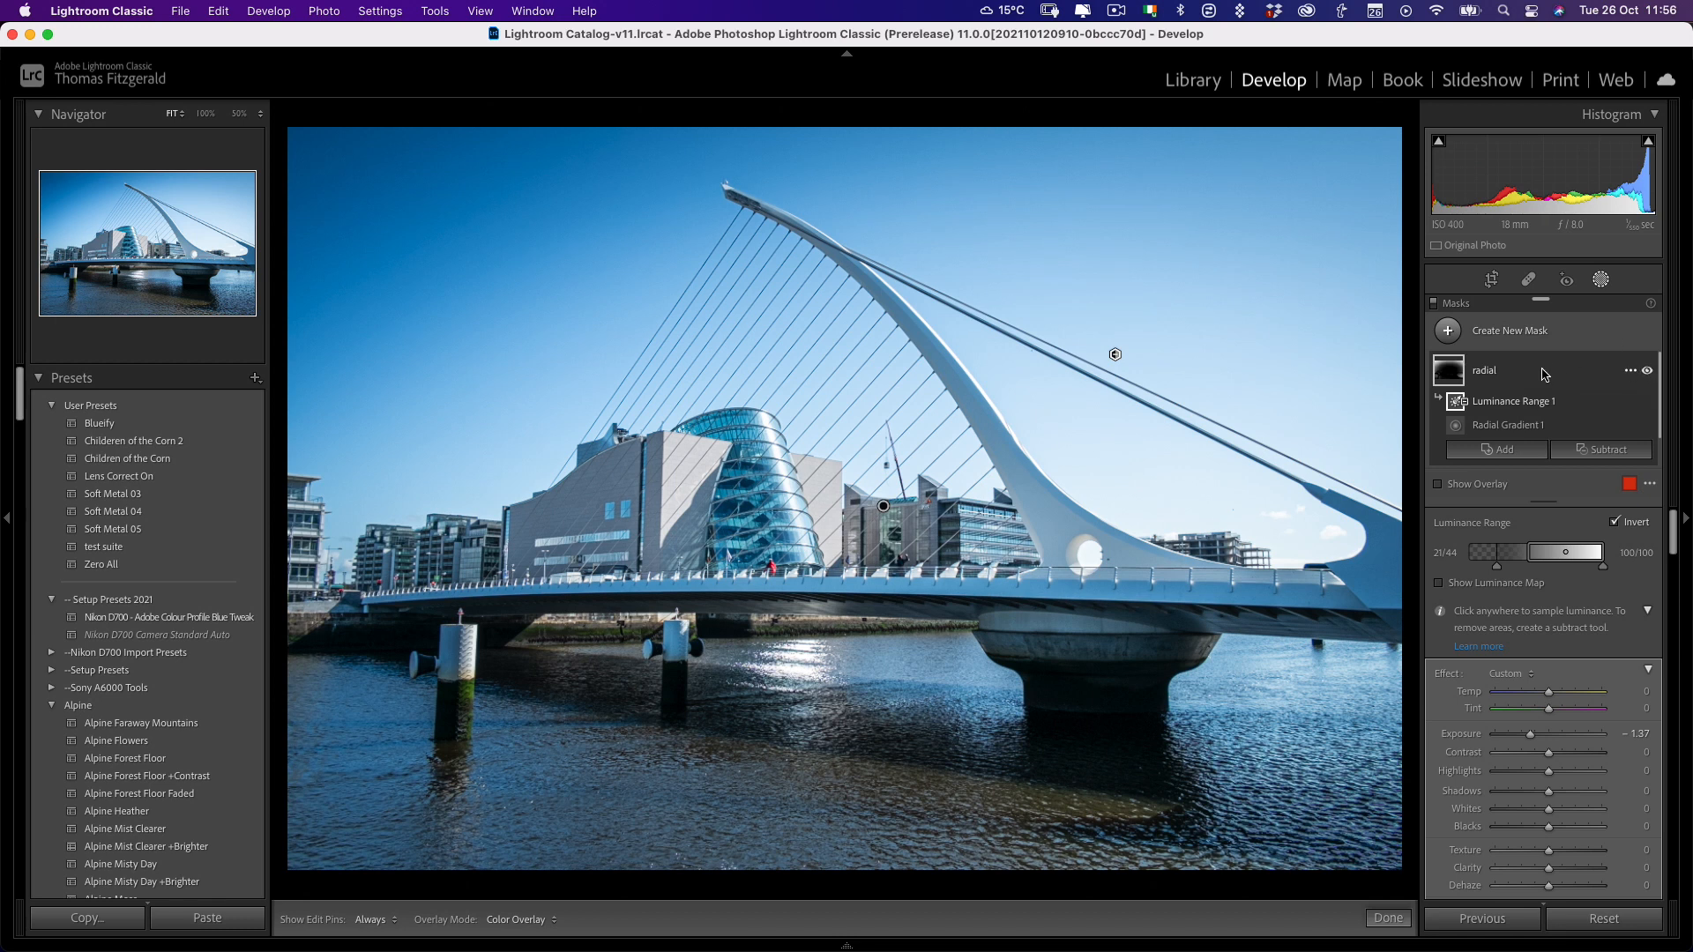
- Create a new Luminance Range mask at Exposure -2.36, covering tones 0–35
left_click(1632, 371)
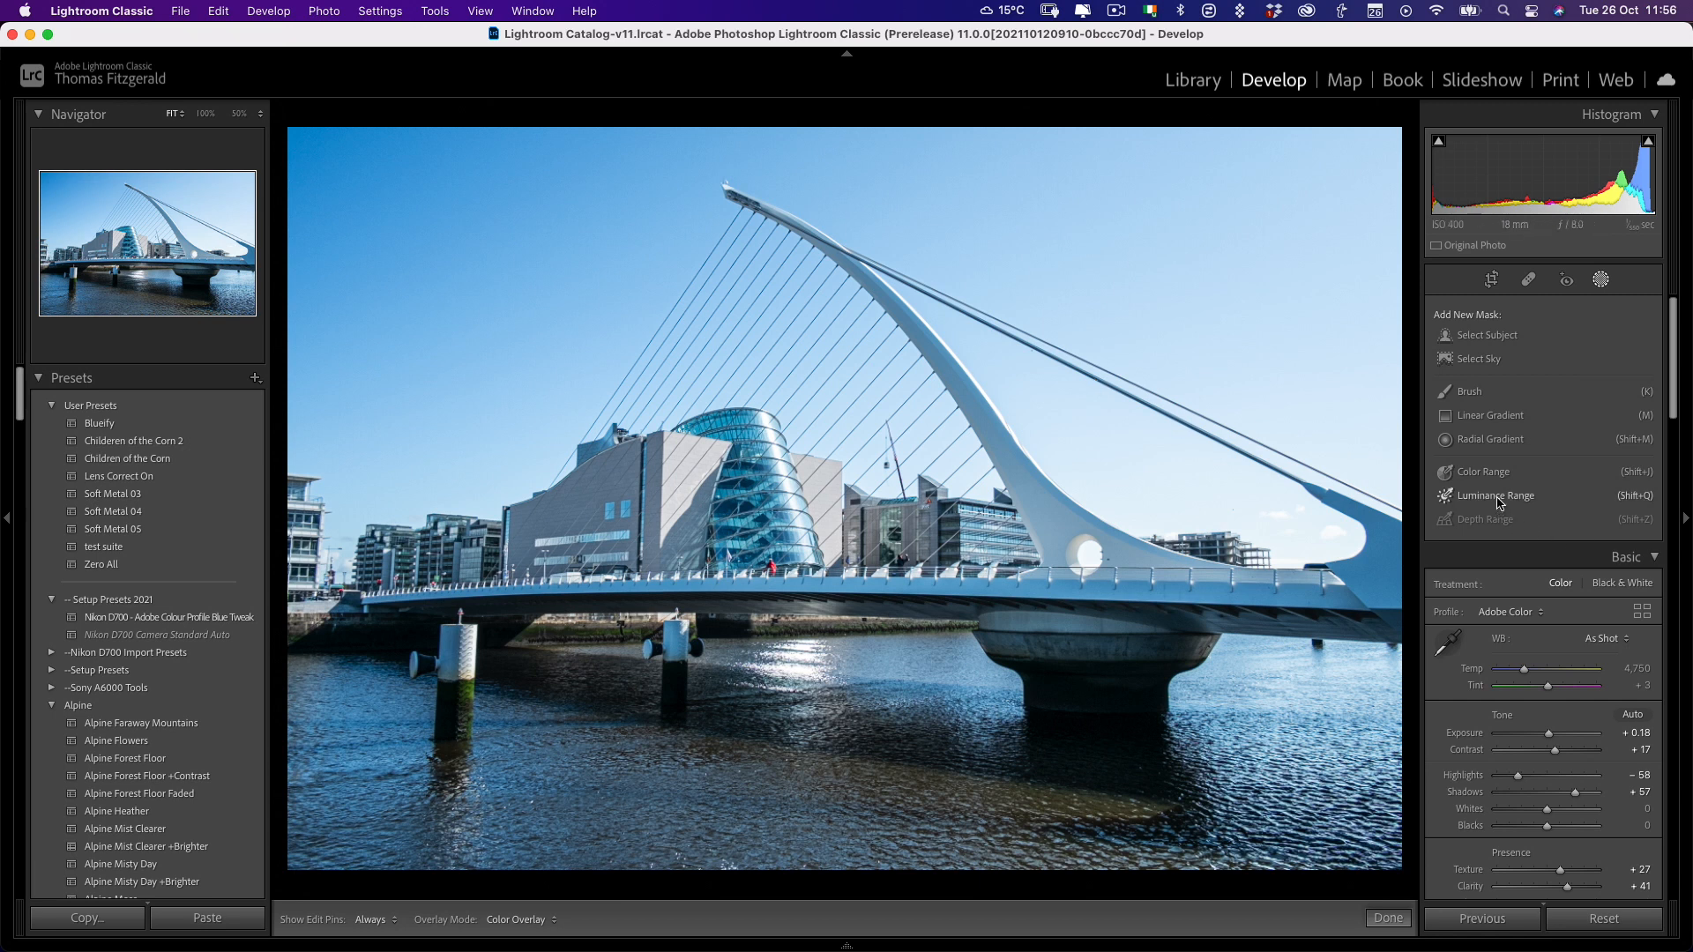
left_click(1496, 494)
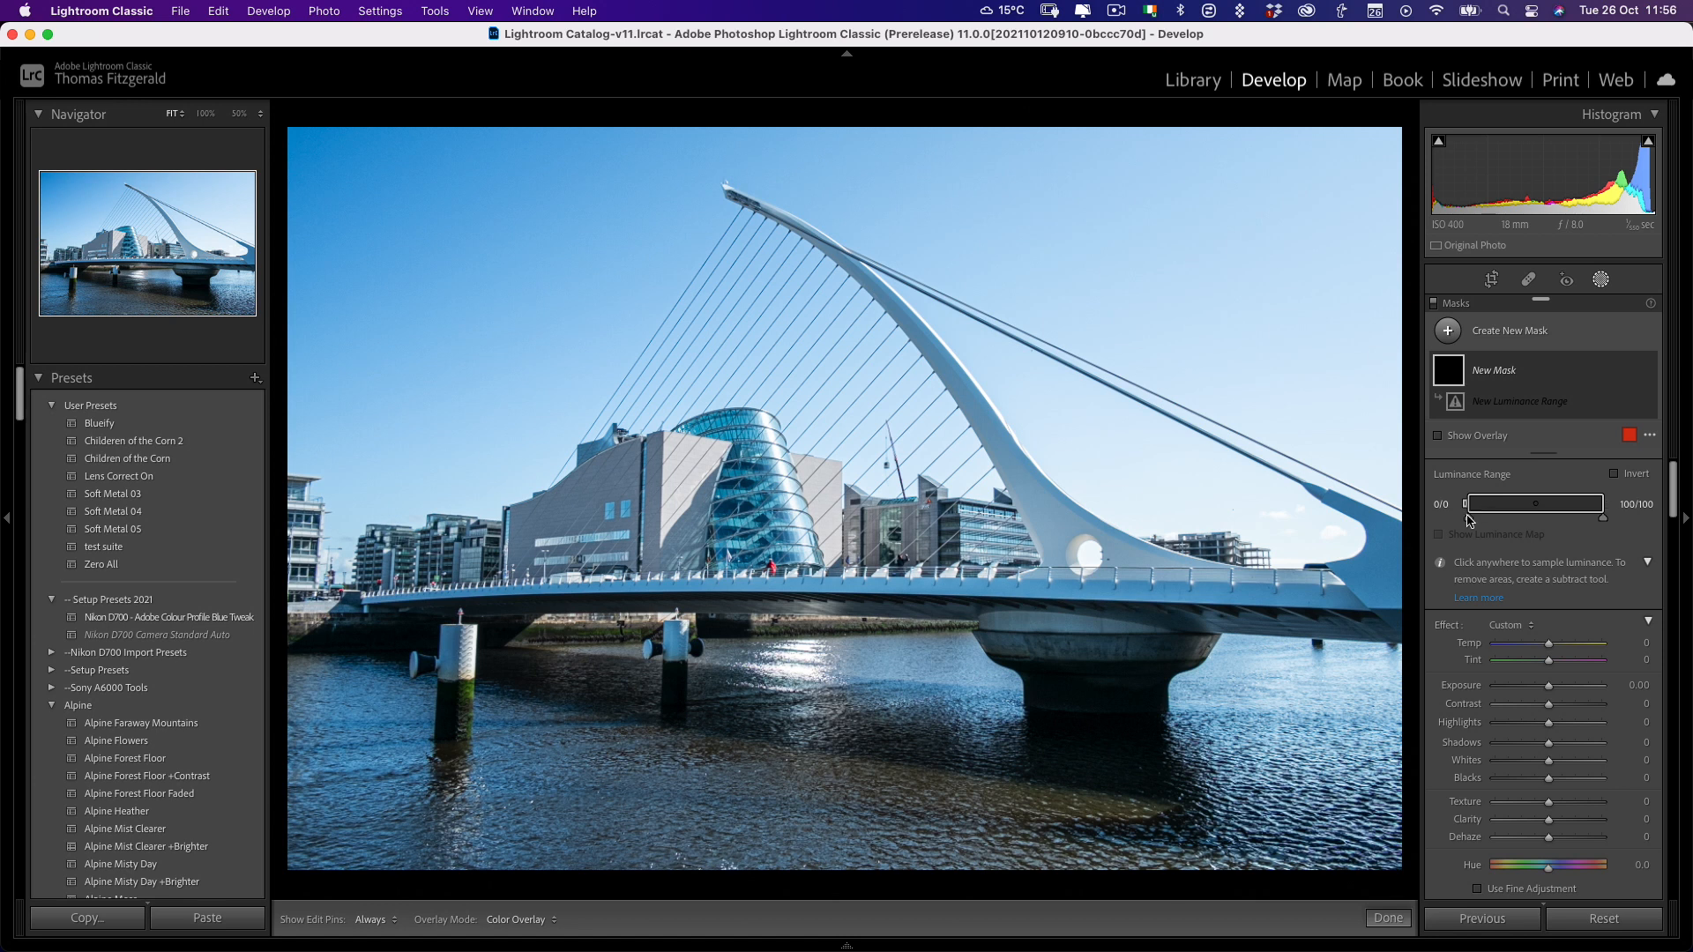
left_click_drag(1546, 685, 1514, 684)
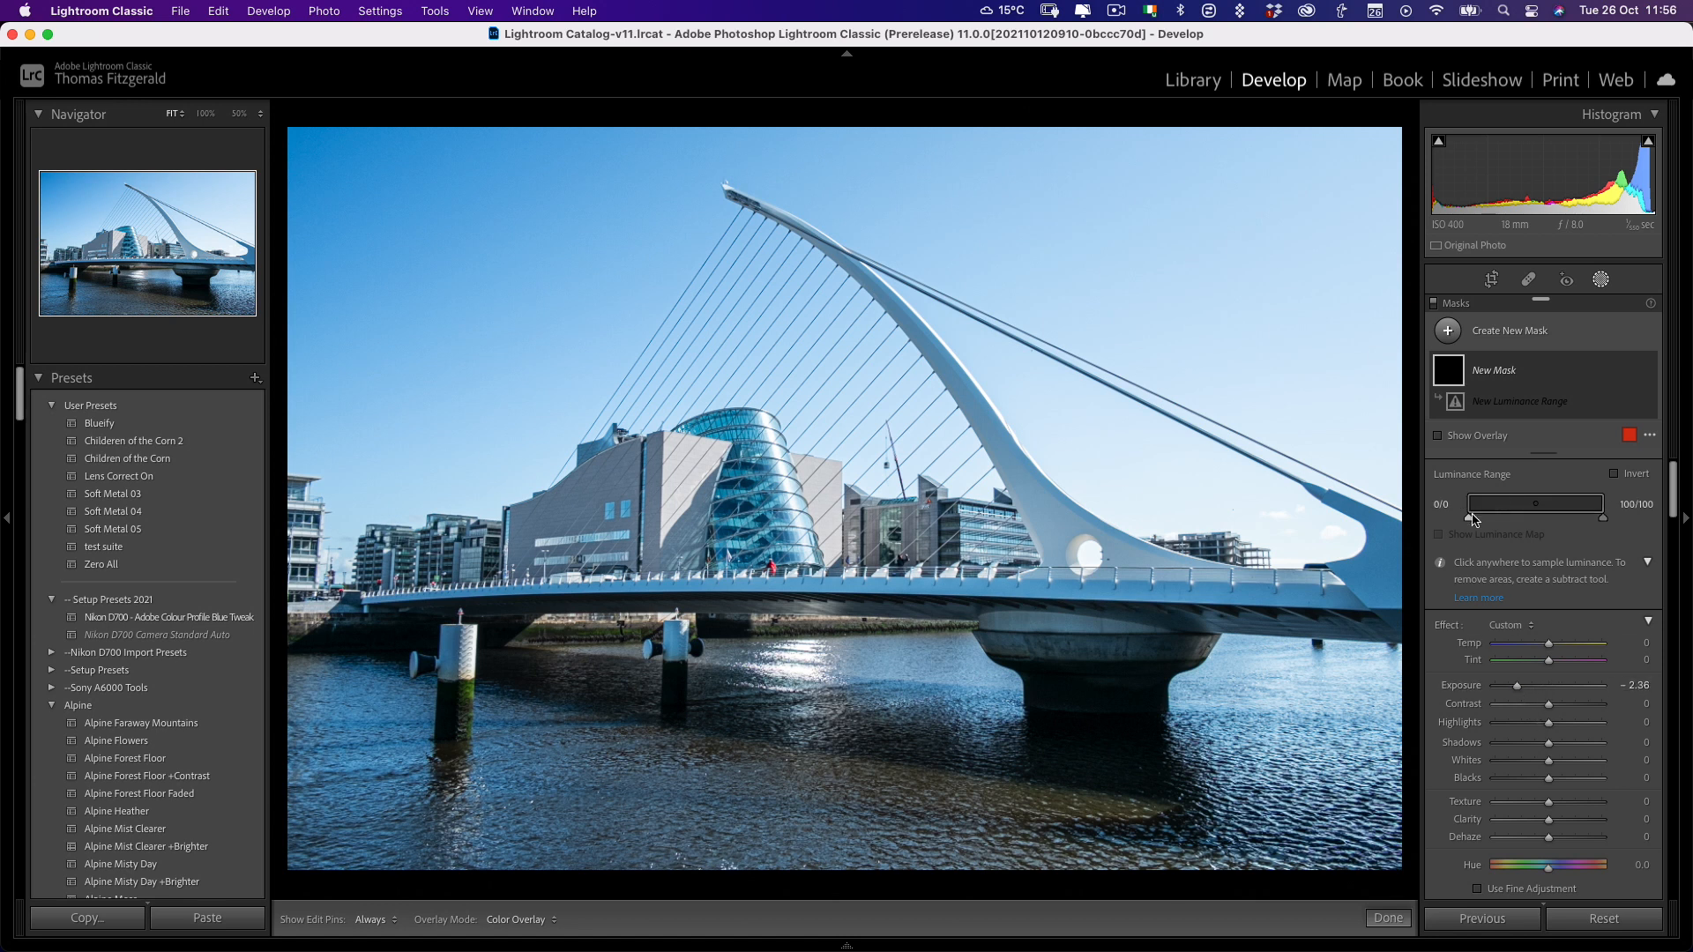
left_click_drag(1454, 503, 1538, 527)
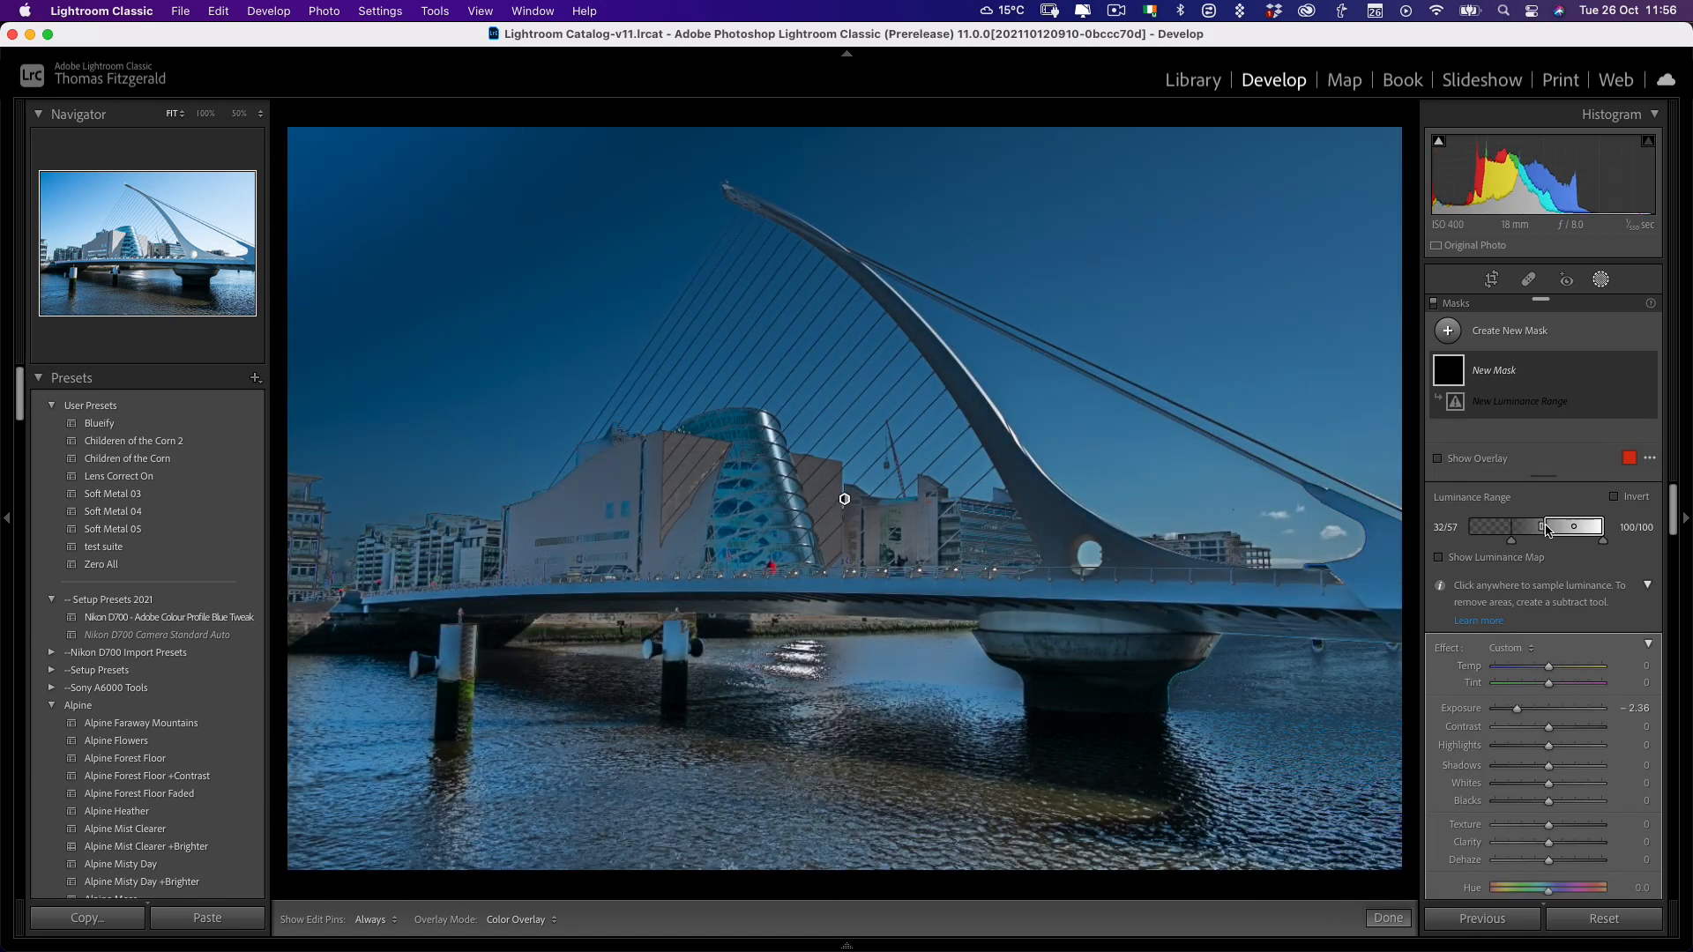
left_click_drag(1540, 527, 1566, 527)
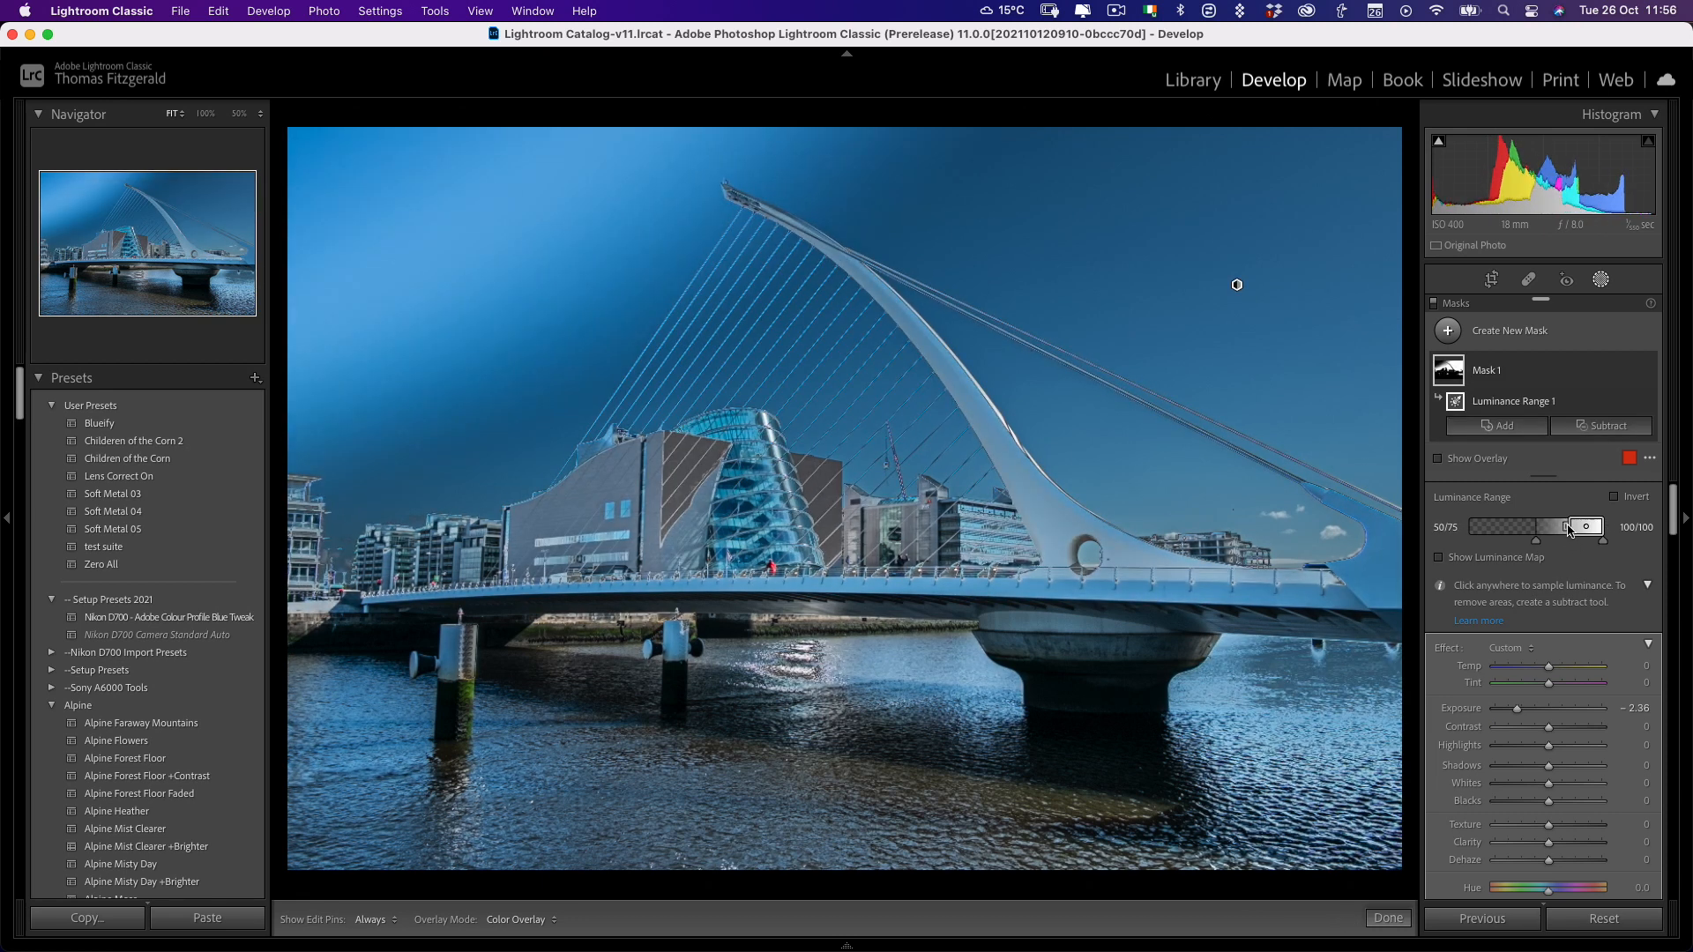
left_click_drag(1572, 528, 1591, 527)
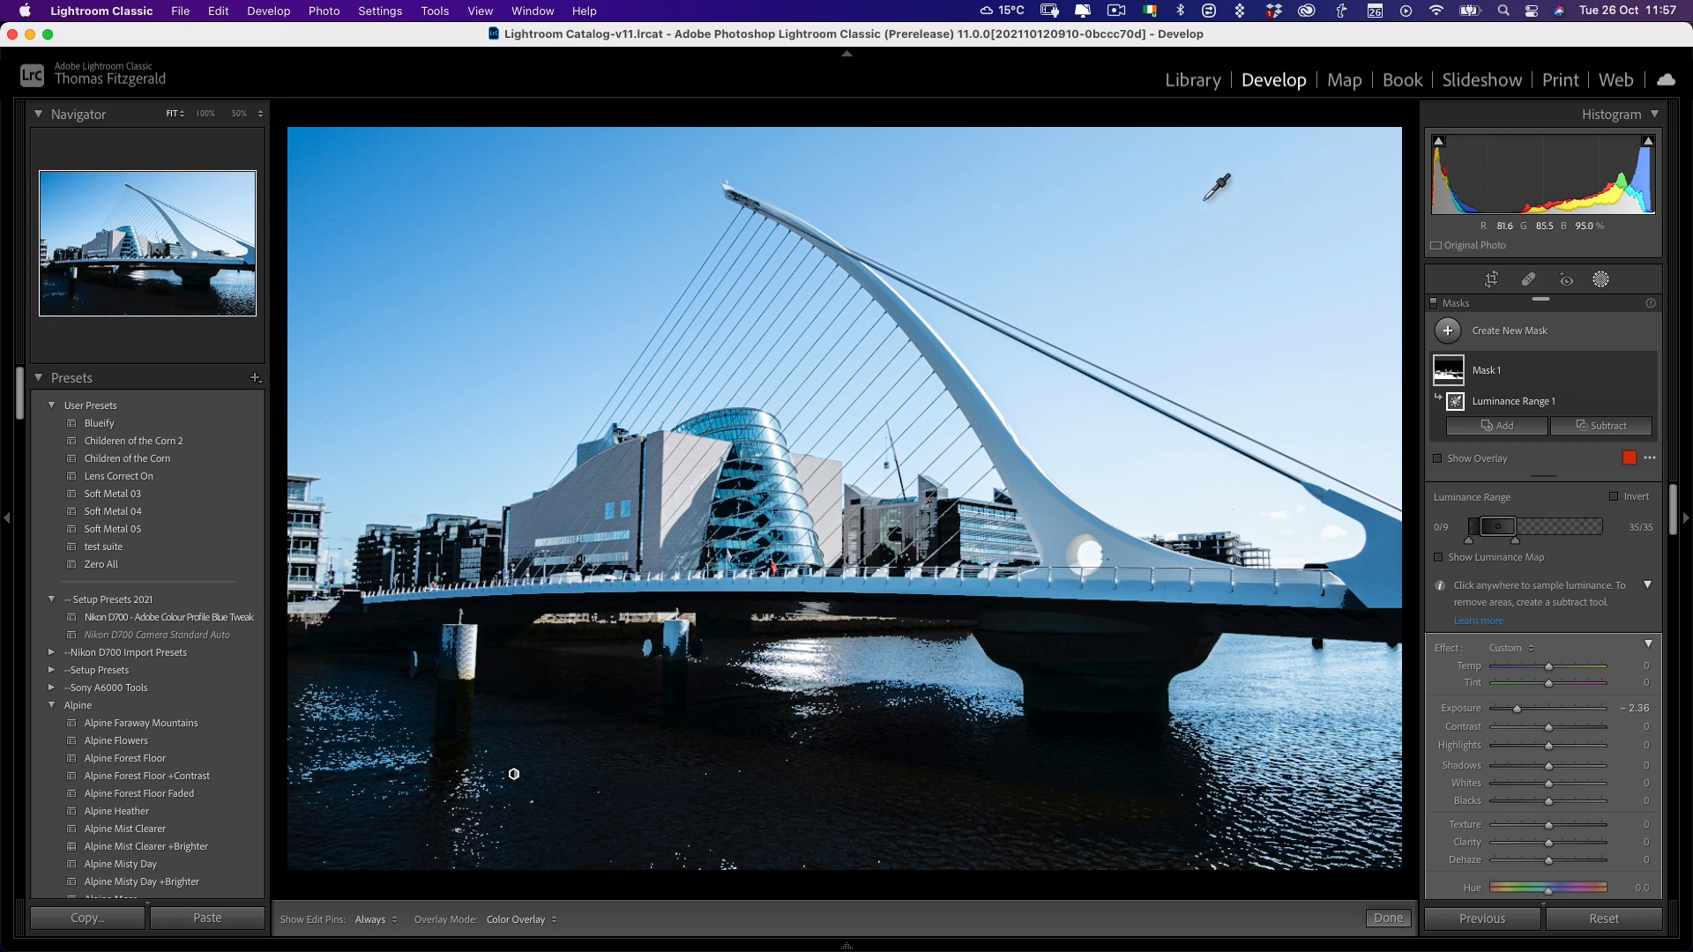
- Switch from the bridge photo to the golden statue photo via the Library grid
left_click(1192, 78)
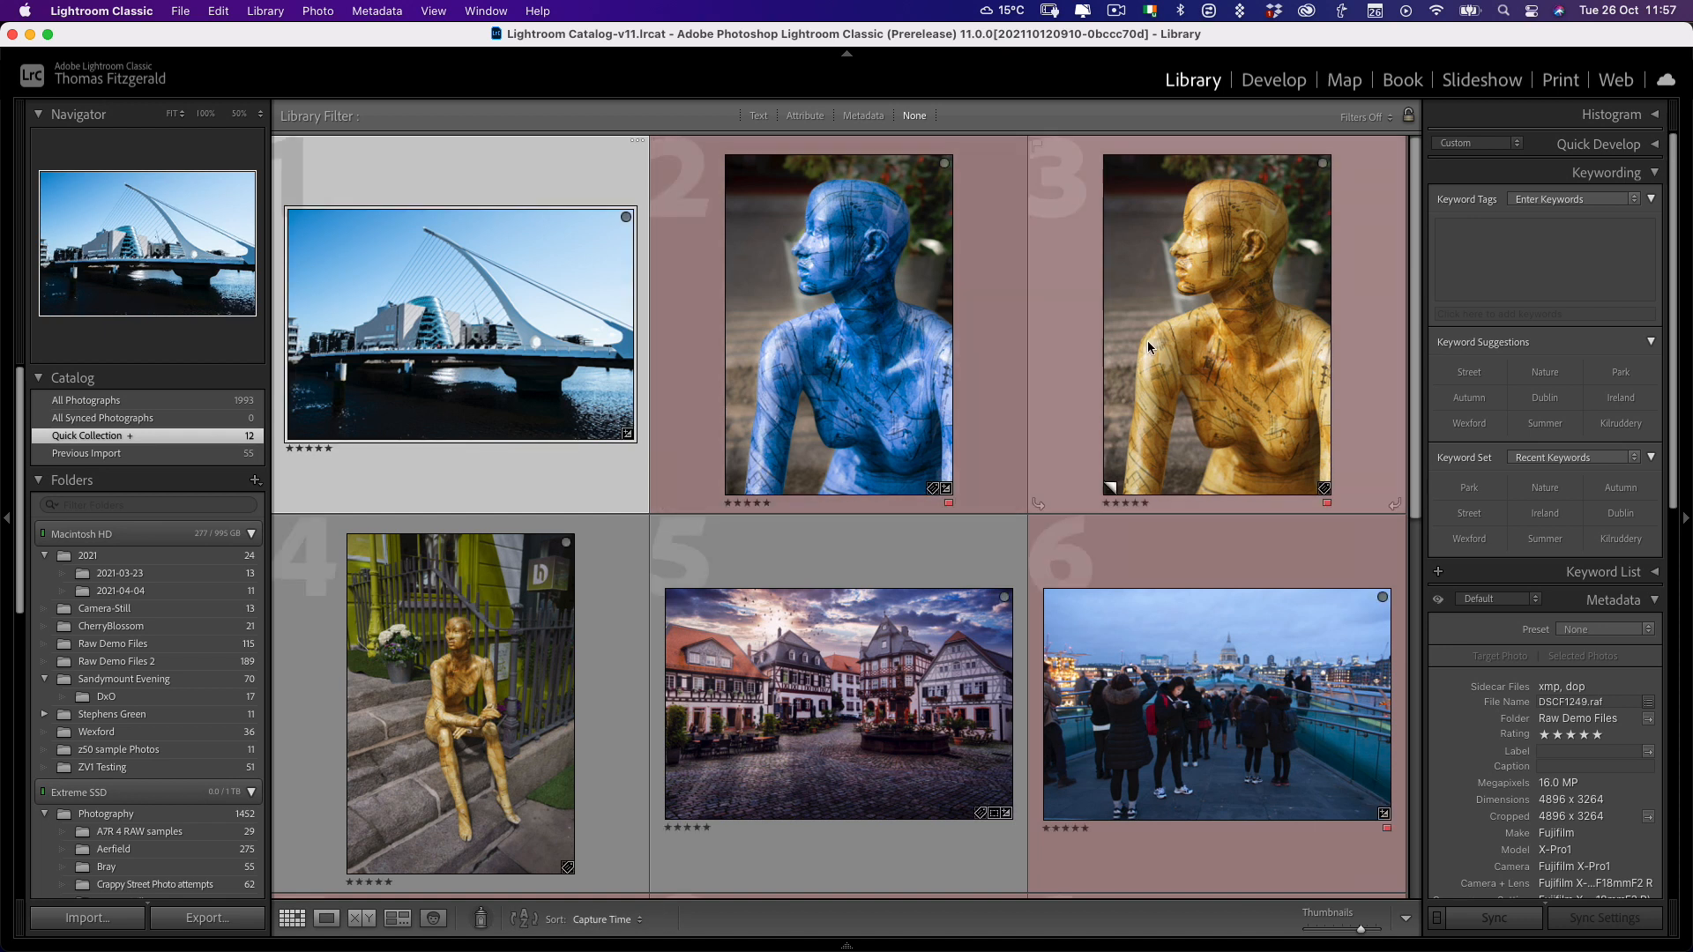
left_click(1274, 79)
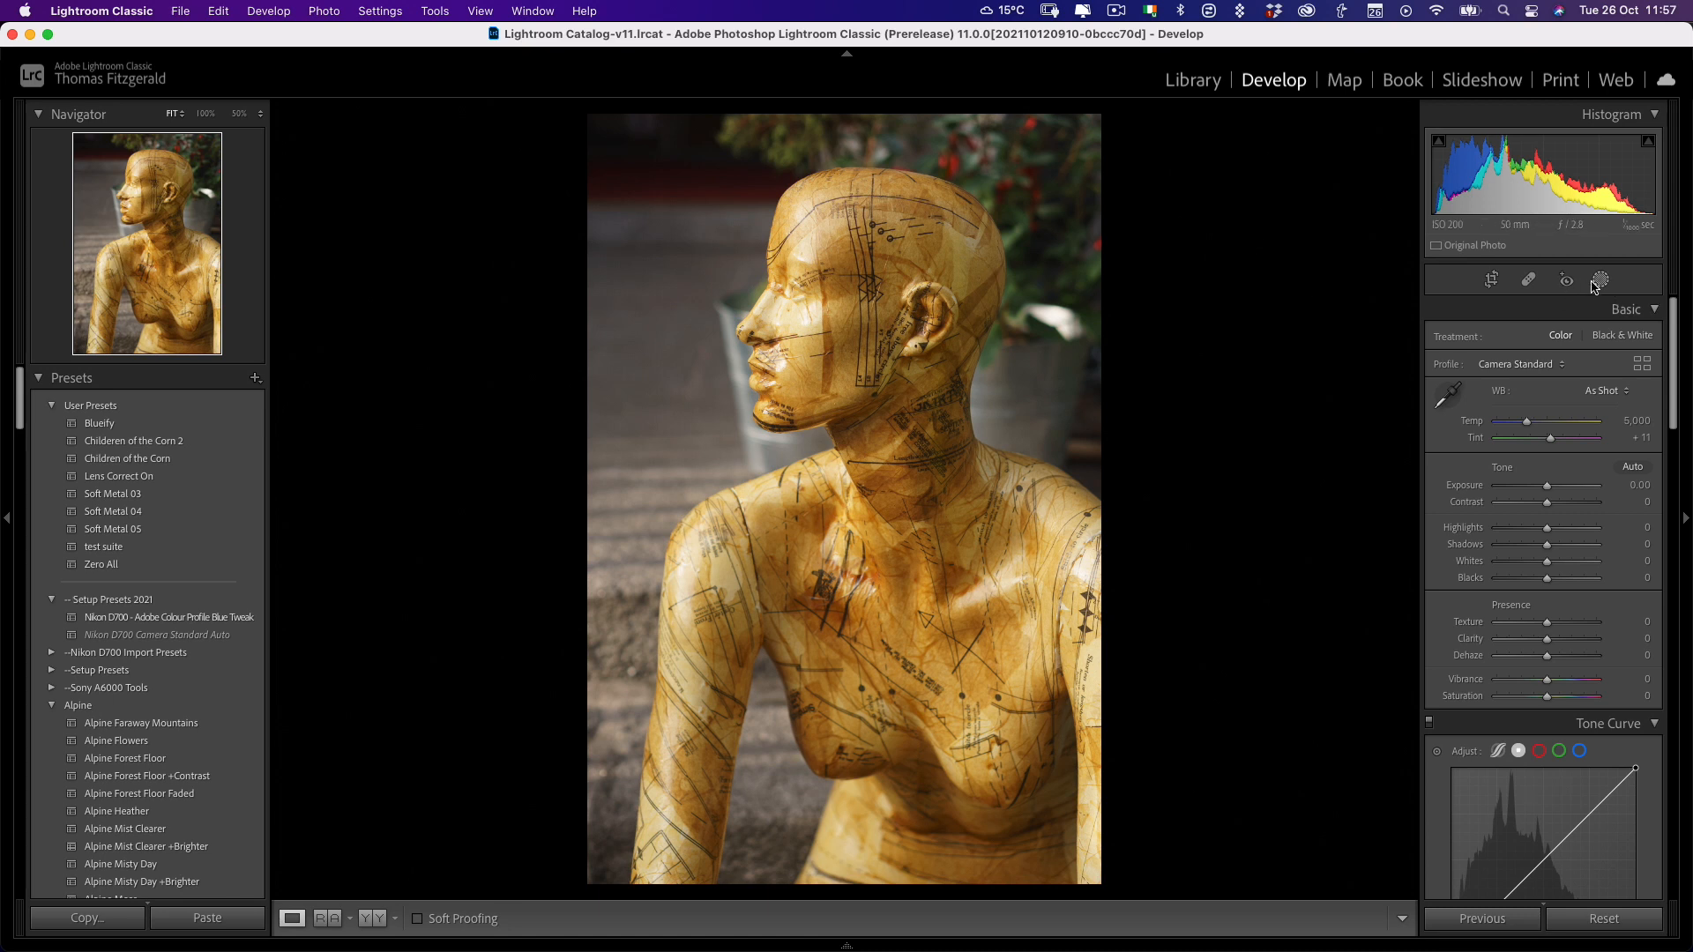
- Add a Select Subject mask on the statue, toggle its overlay, and set Hue to -168.2
left_click(1600, 279)
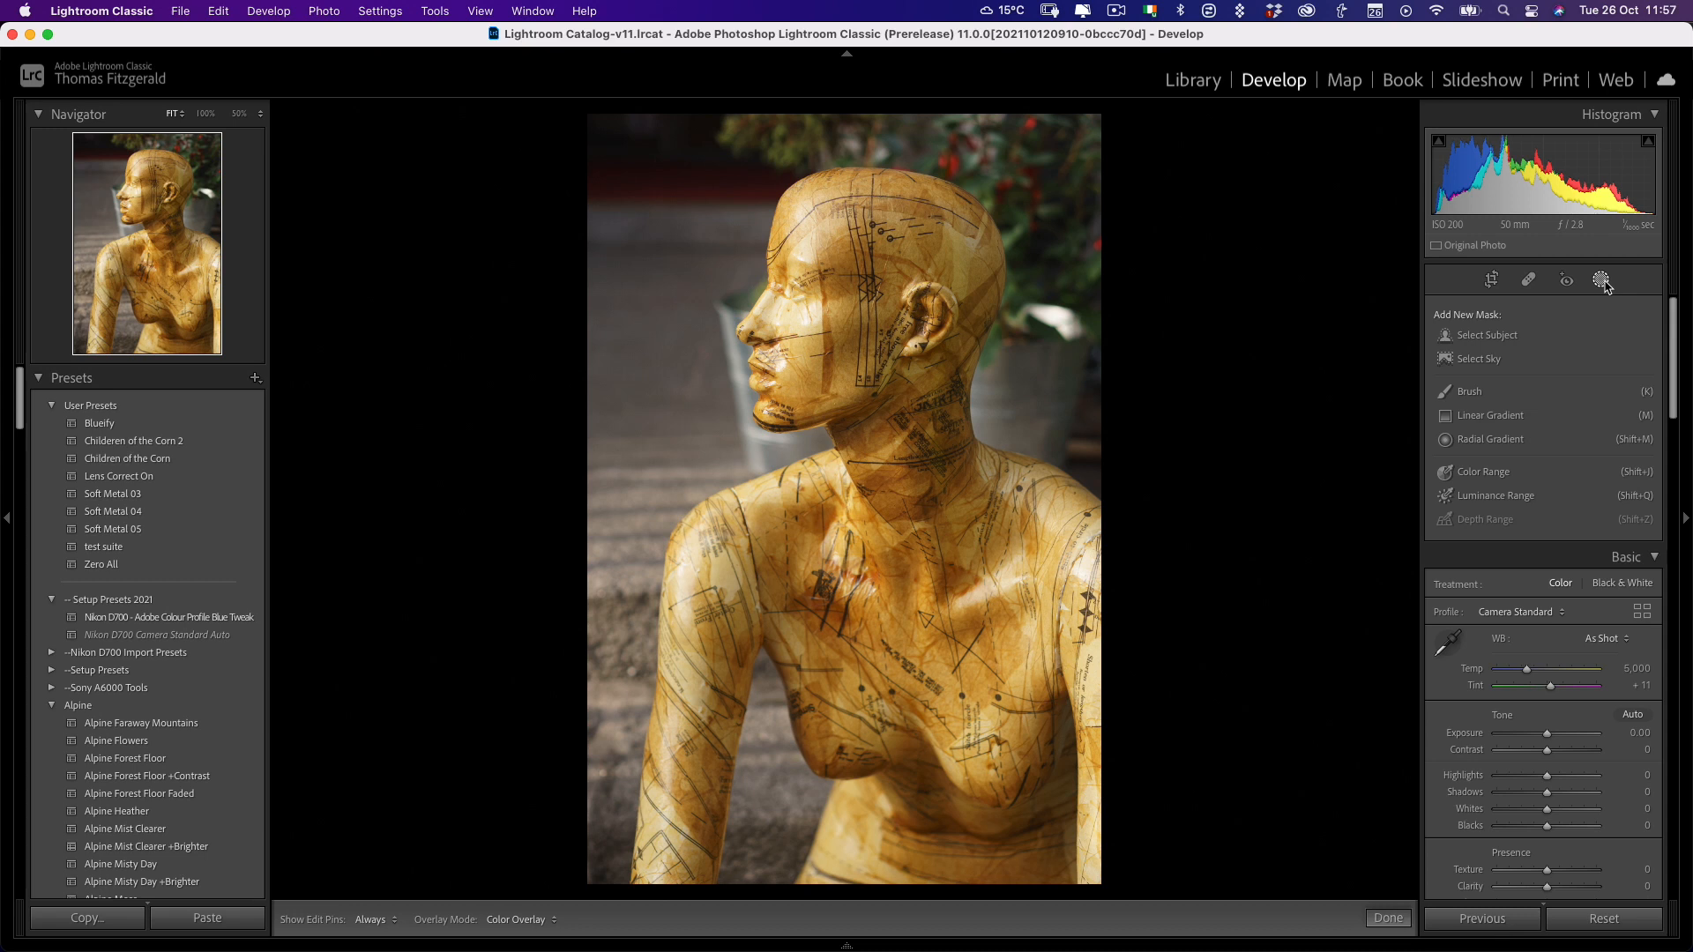
left_click(1486, 335)
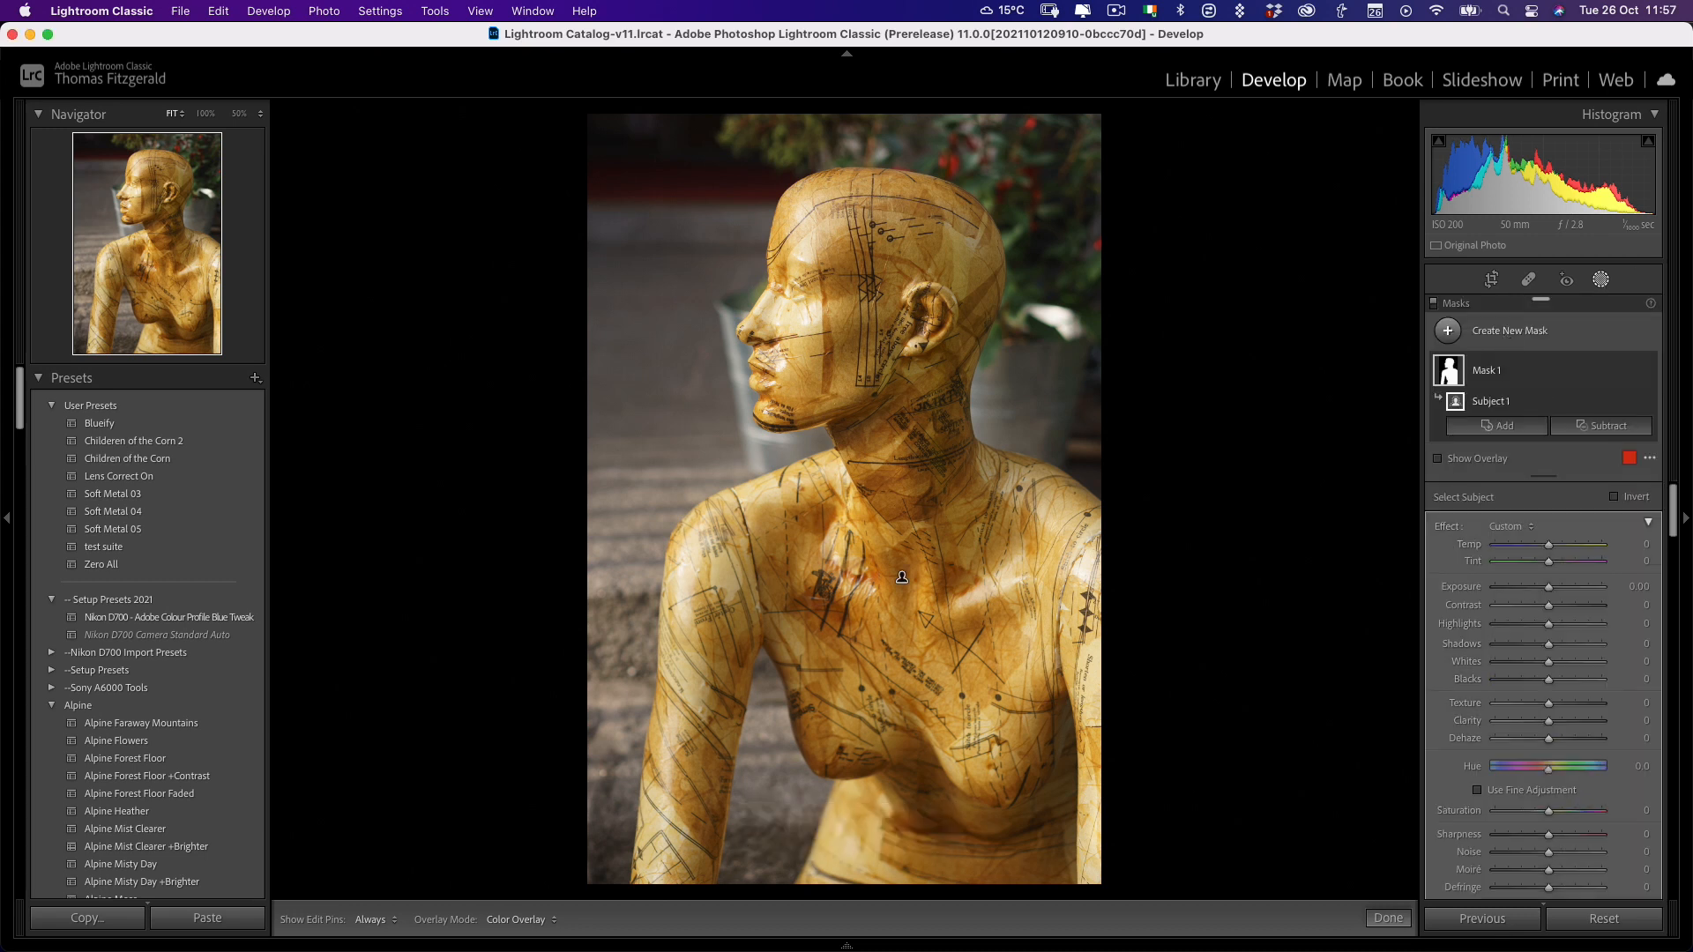
left_click(1439, 457)
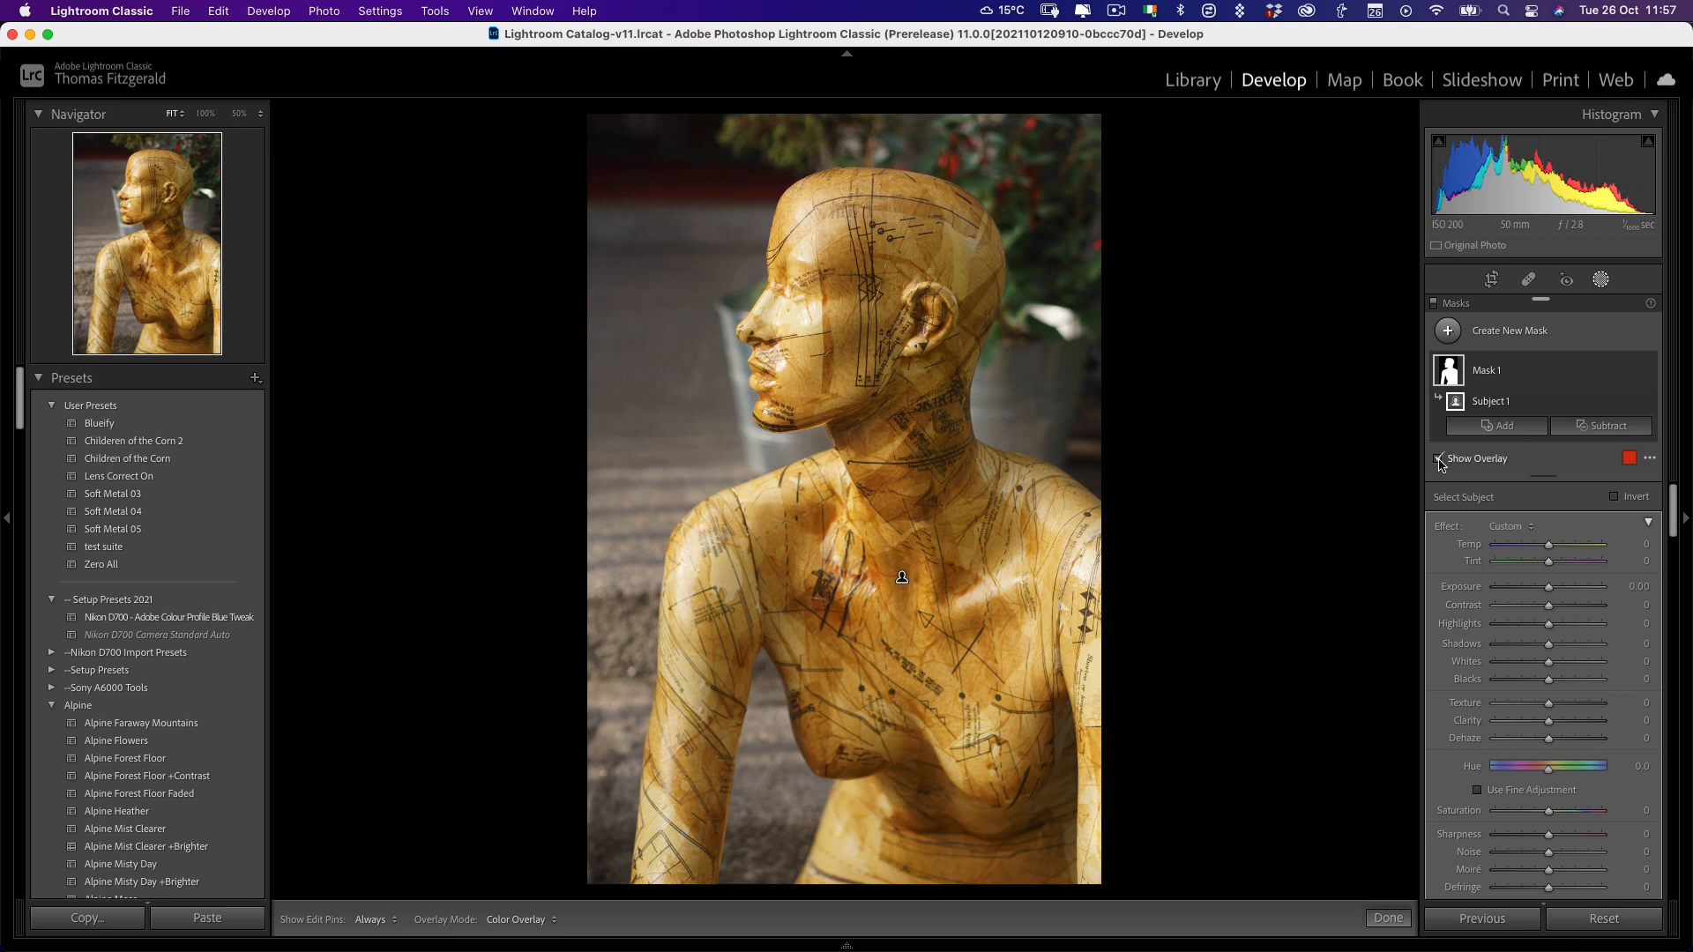
left_click(1437, 458)
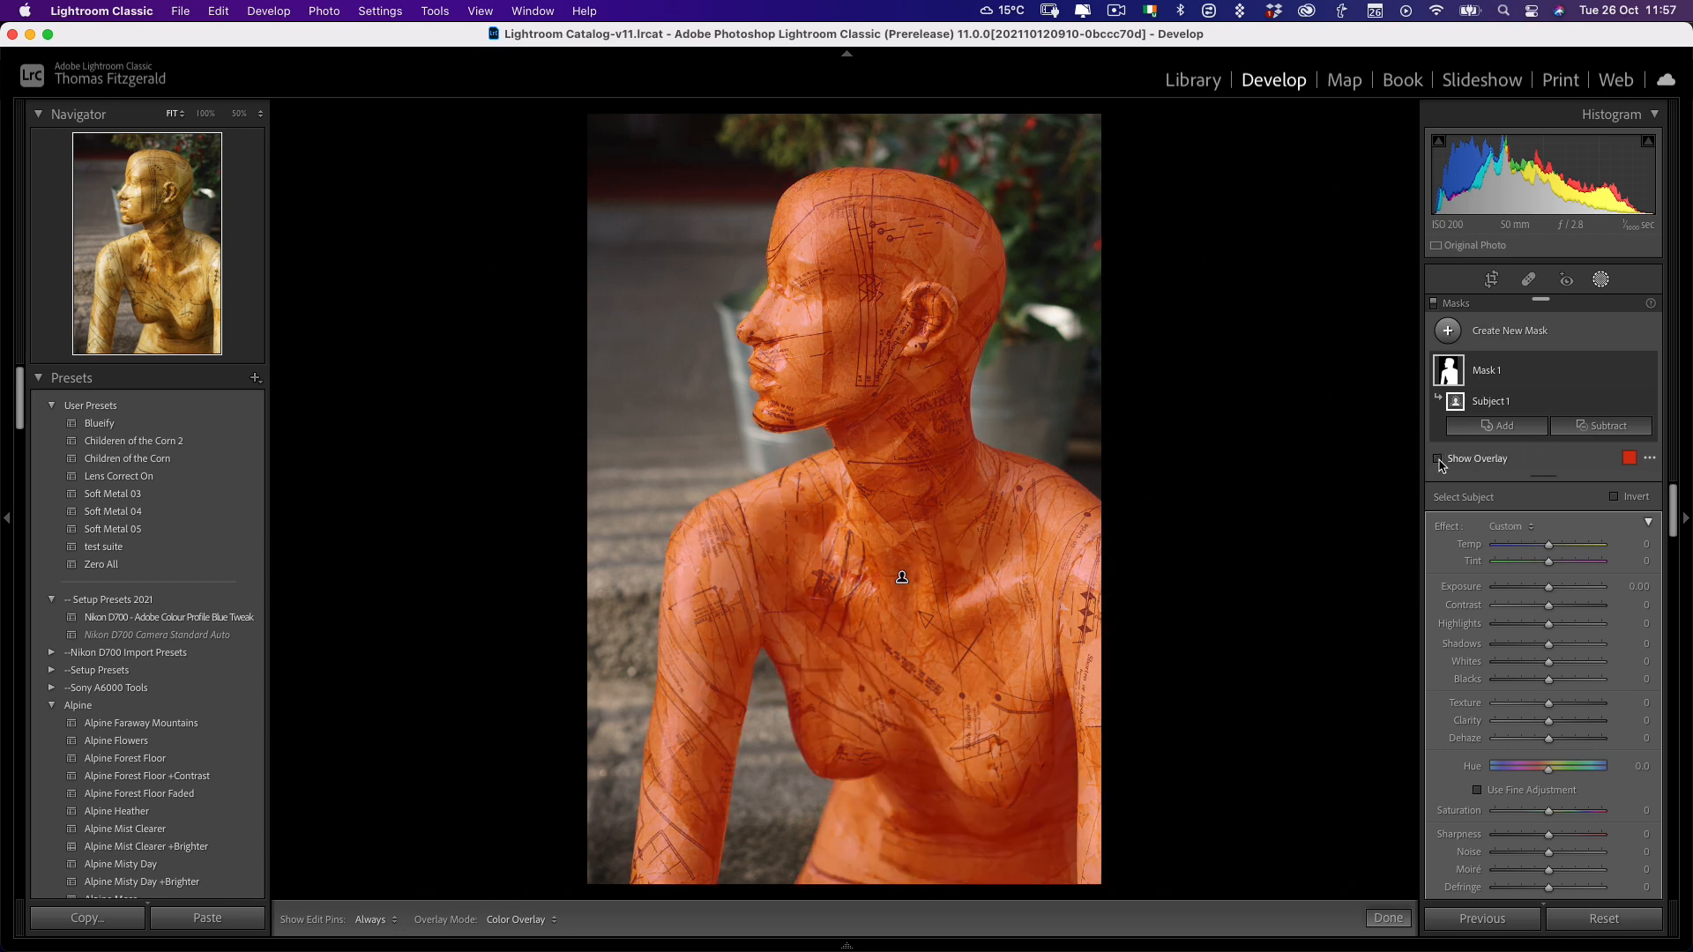
left_click(1438, 458)
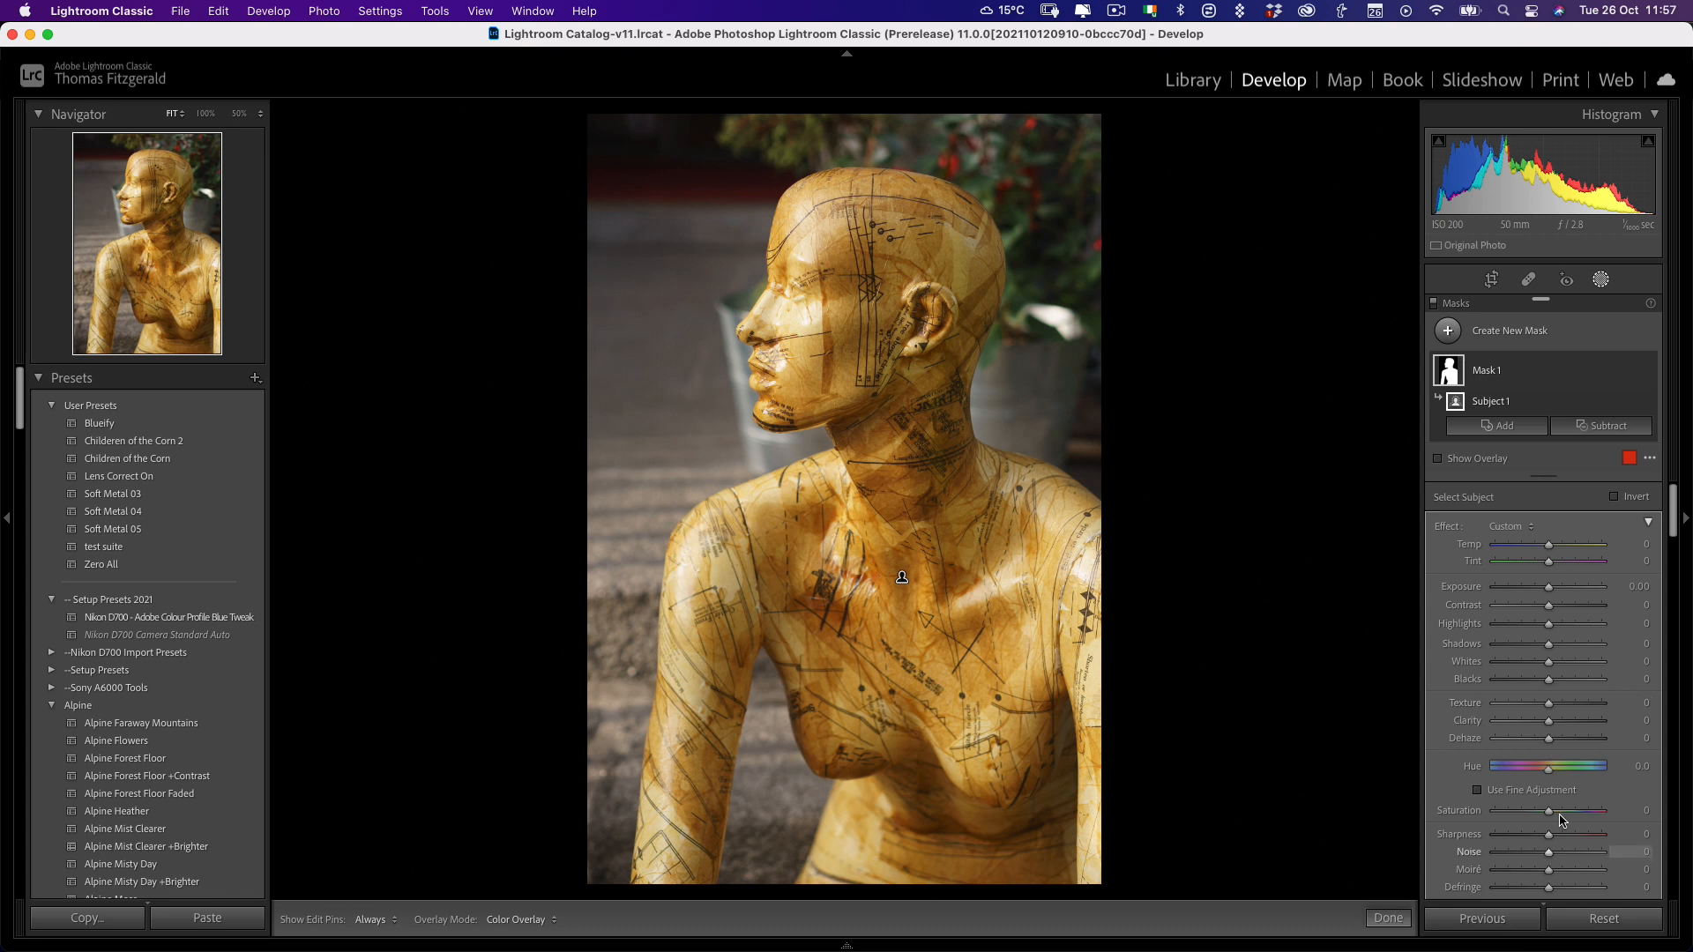
left_click_drag(1580, 766, 1528, 766)
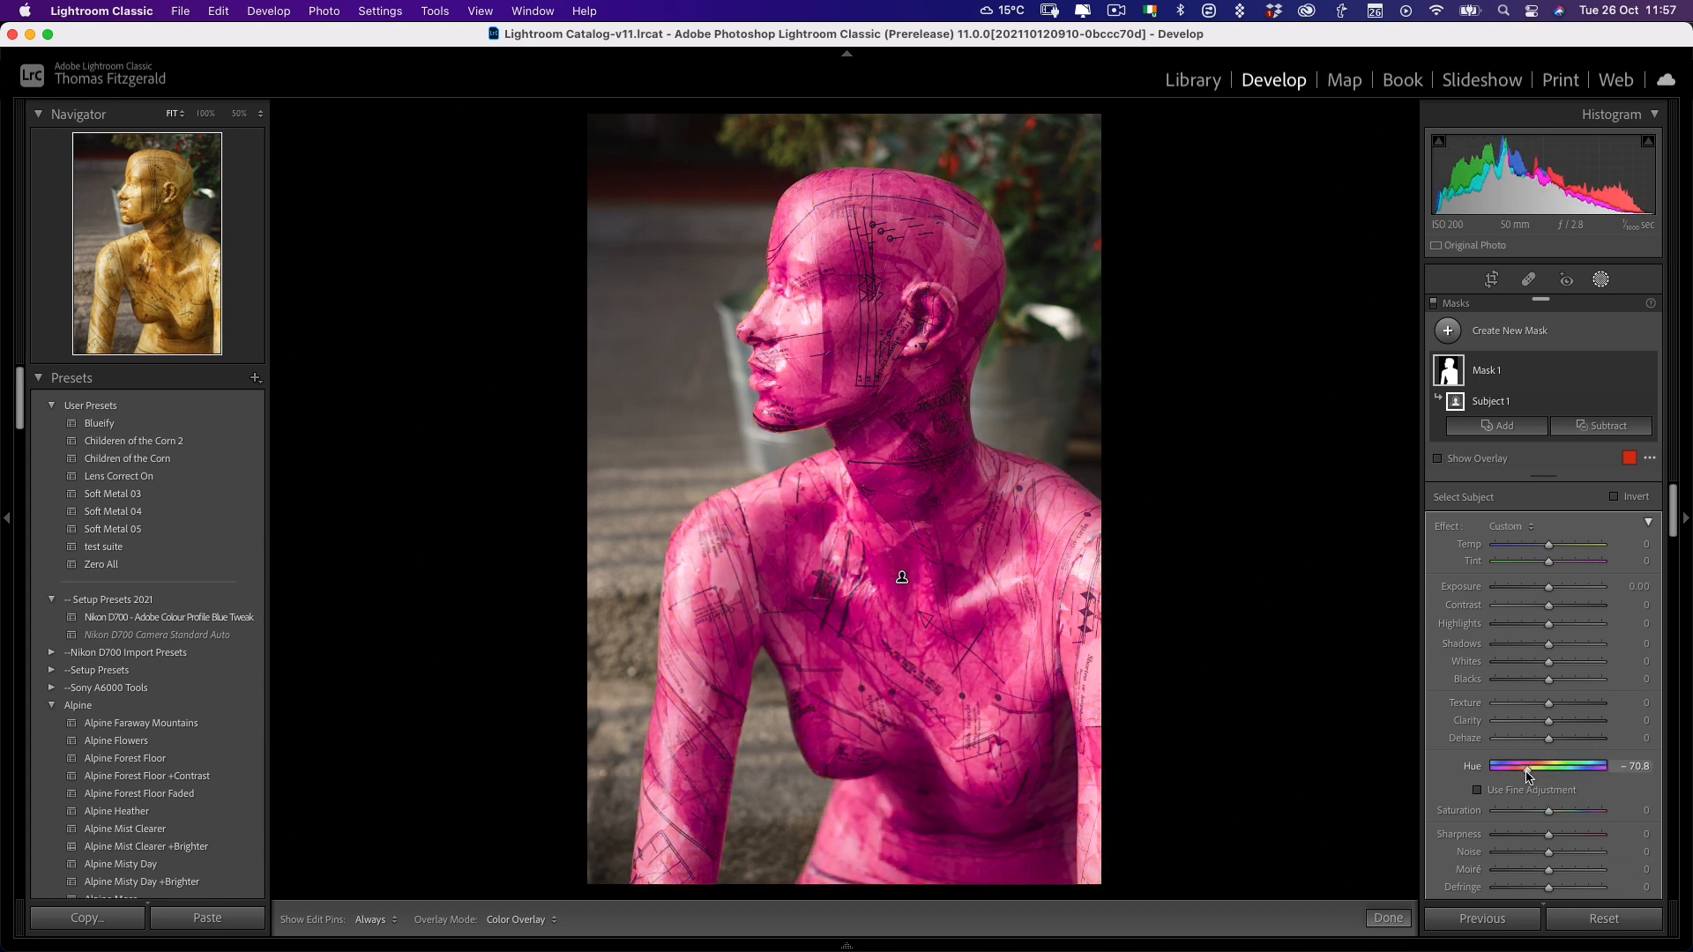
left_click_drag(1526, 766, 1501, 766)
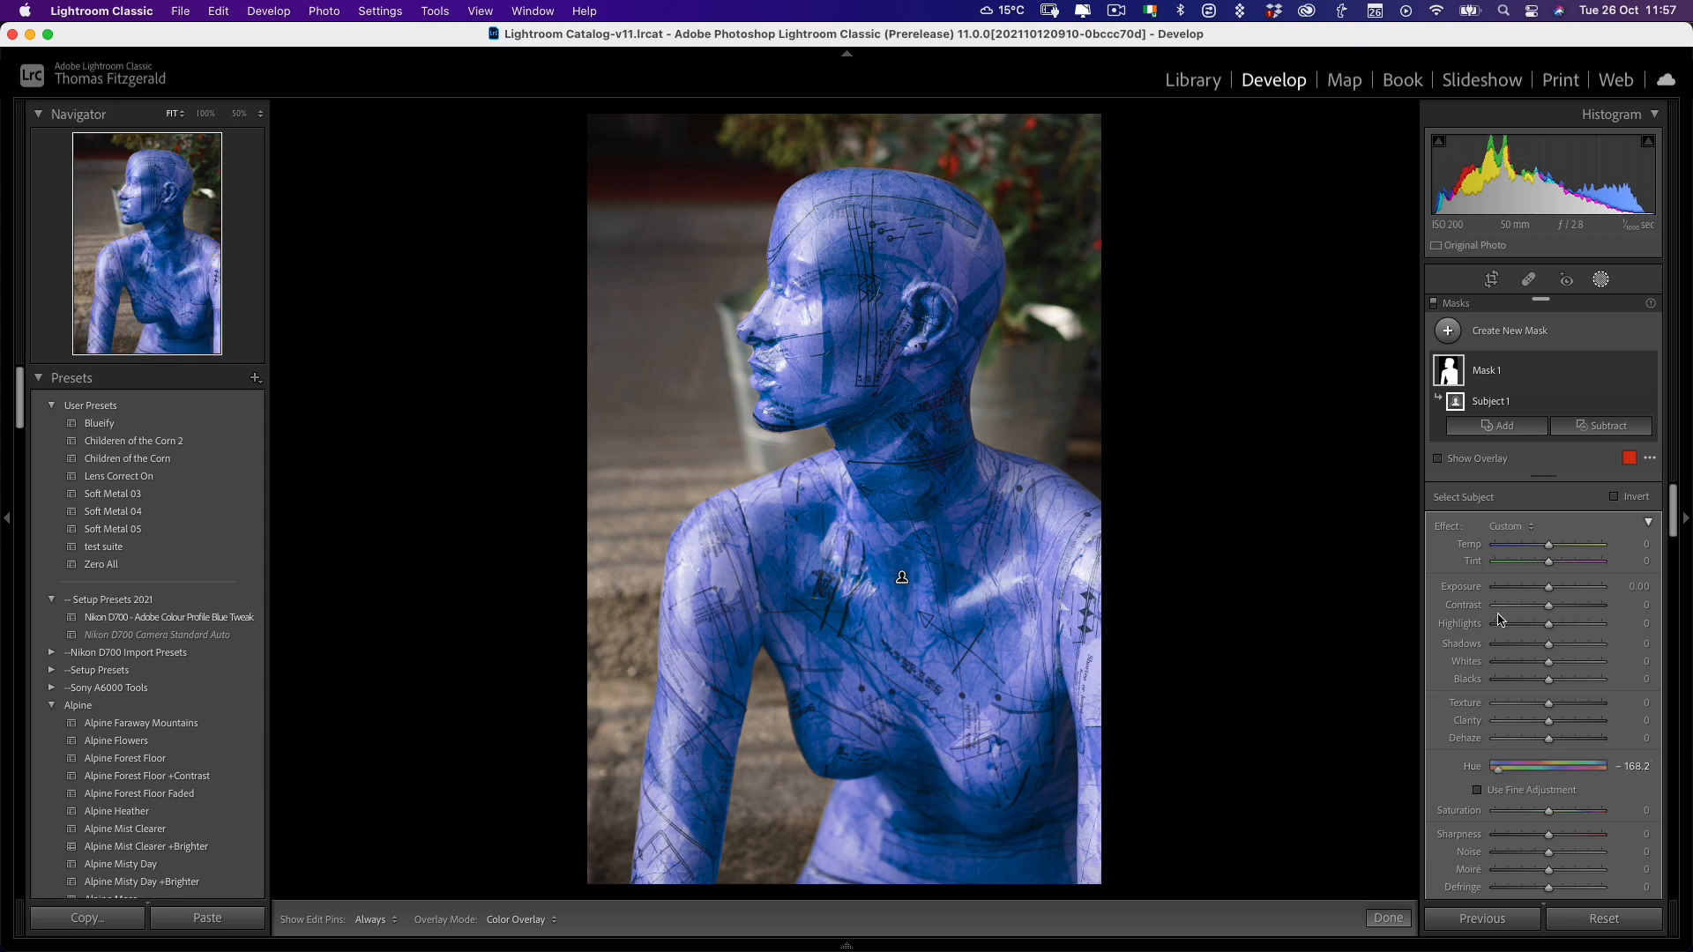
mouse_move(1512, 251)
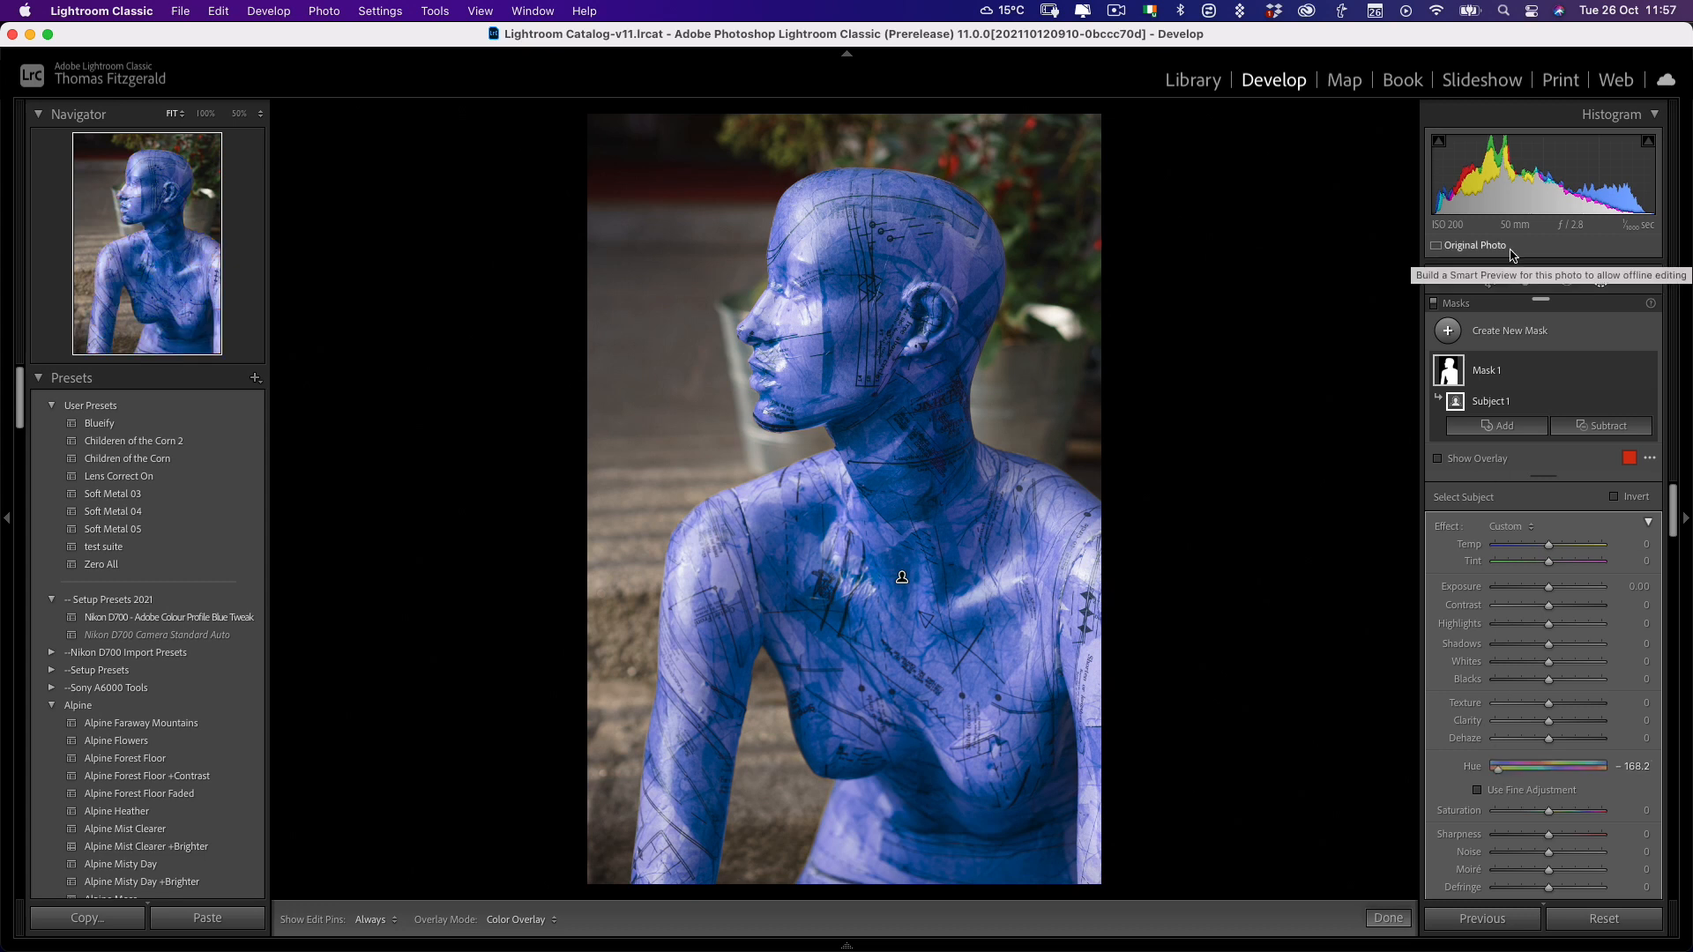
mouse_move(524, 383)
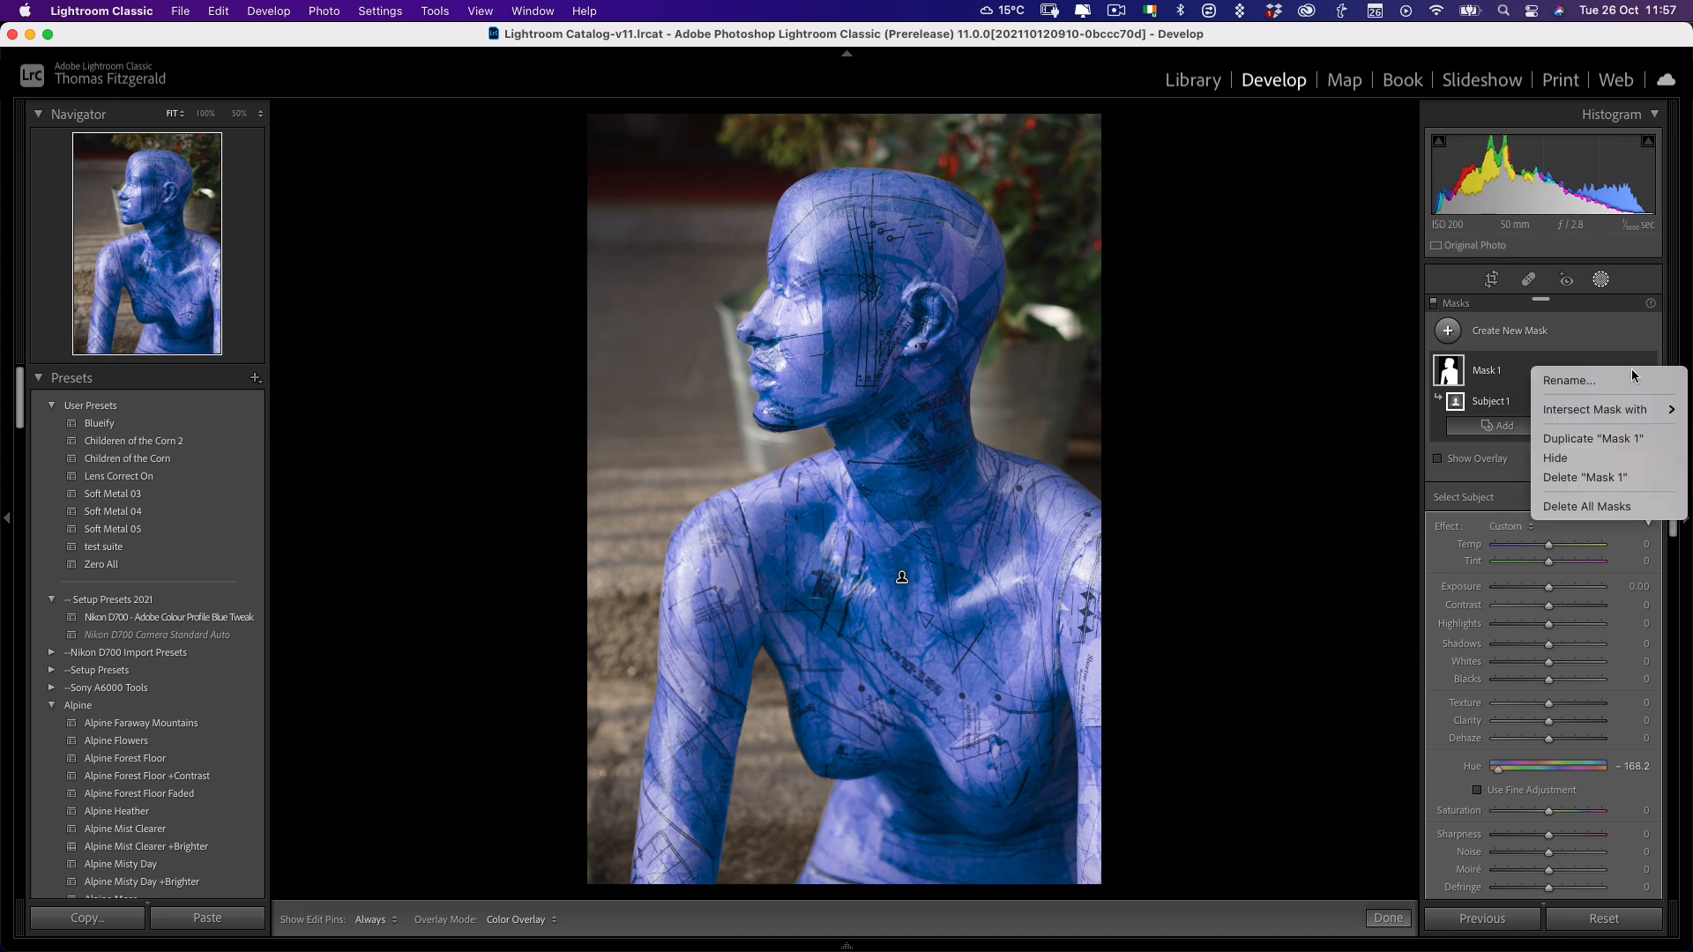
mouse_move(1610, 442)
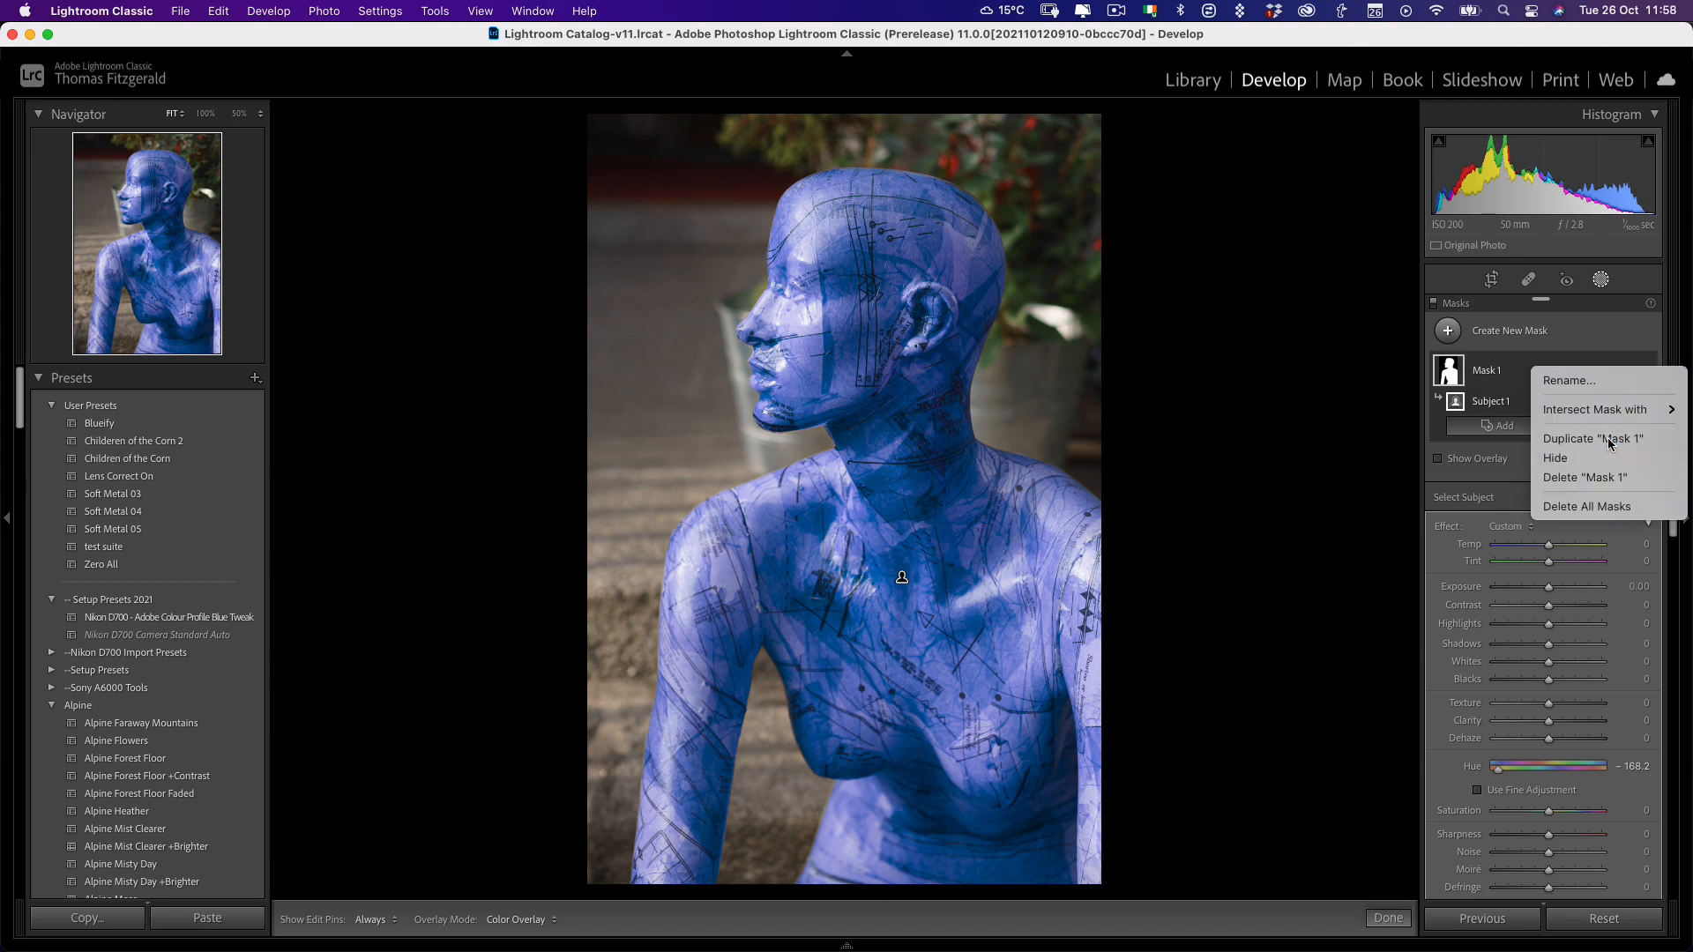
- Duplicate and invert the subject mask, setting Texture, Clarity and Sharpness to -100
left_click(1592, 438)
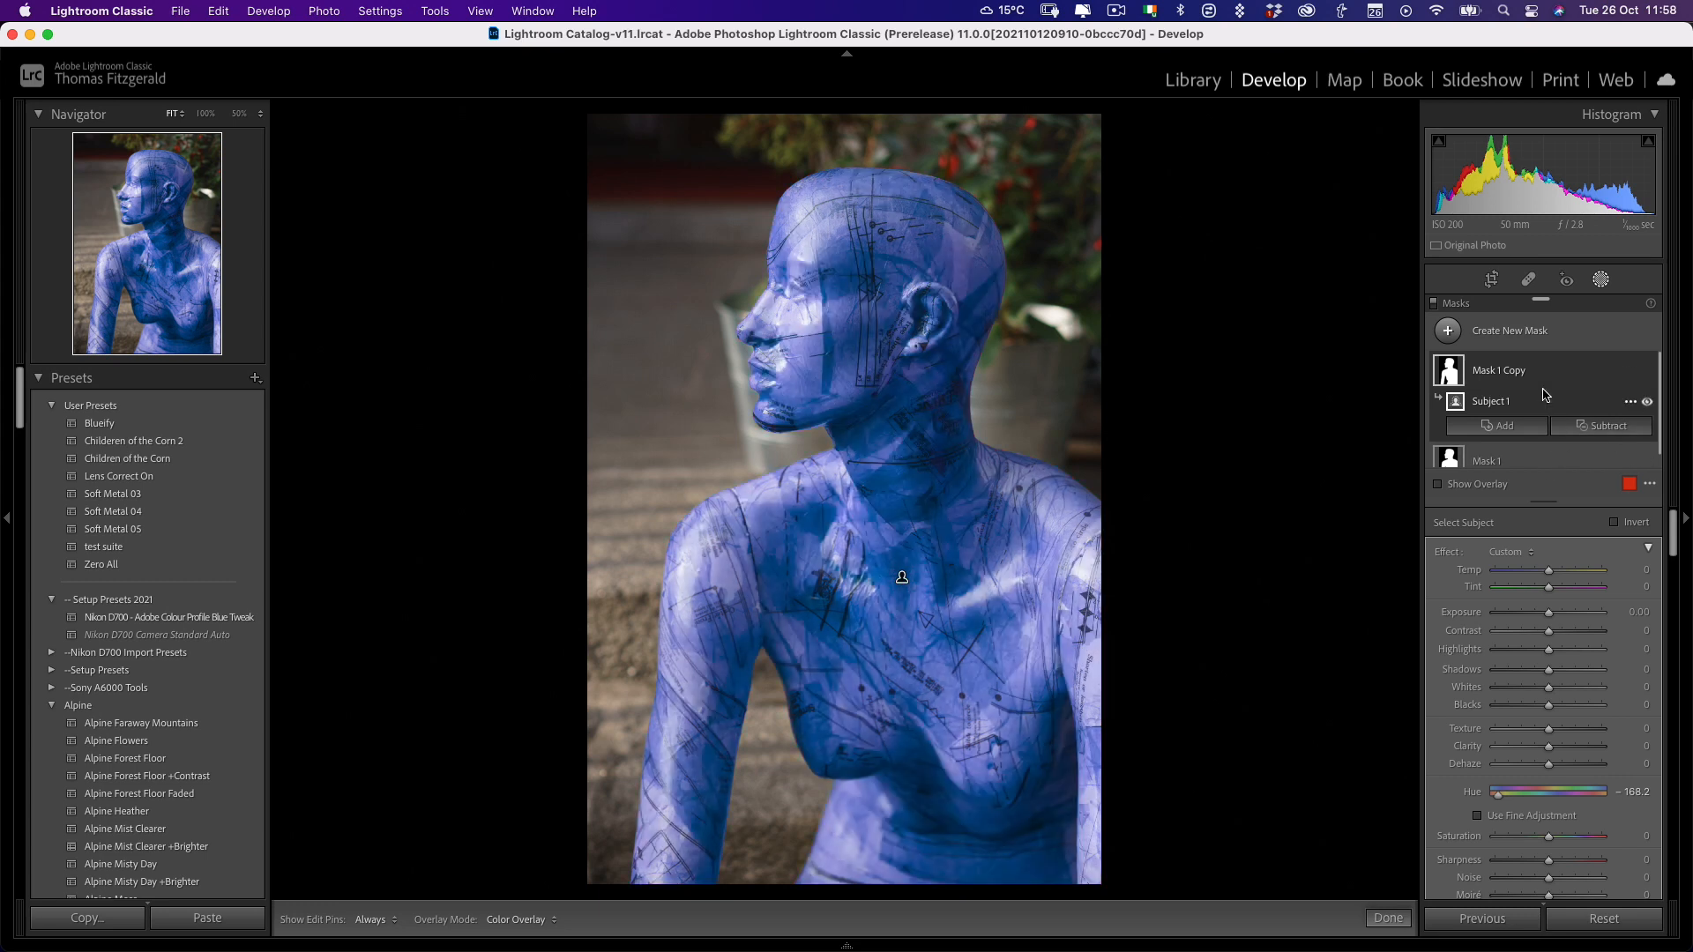
mouse_move(1468, 380)
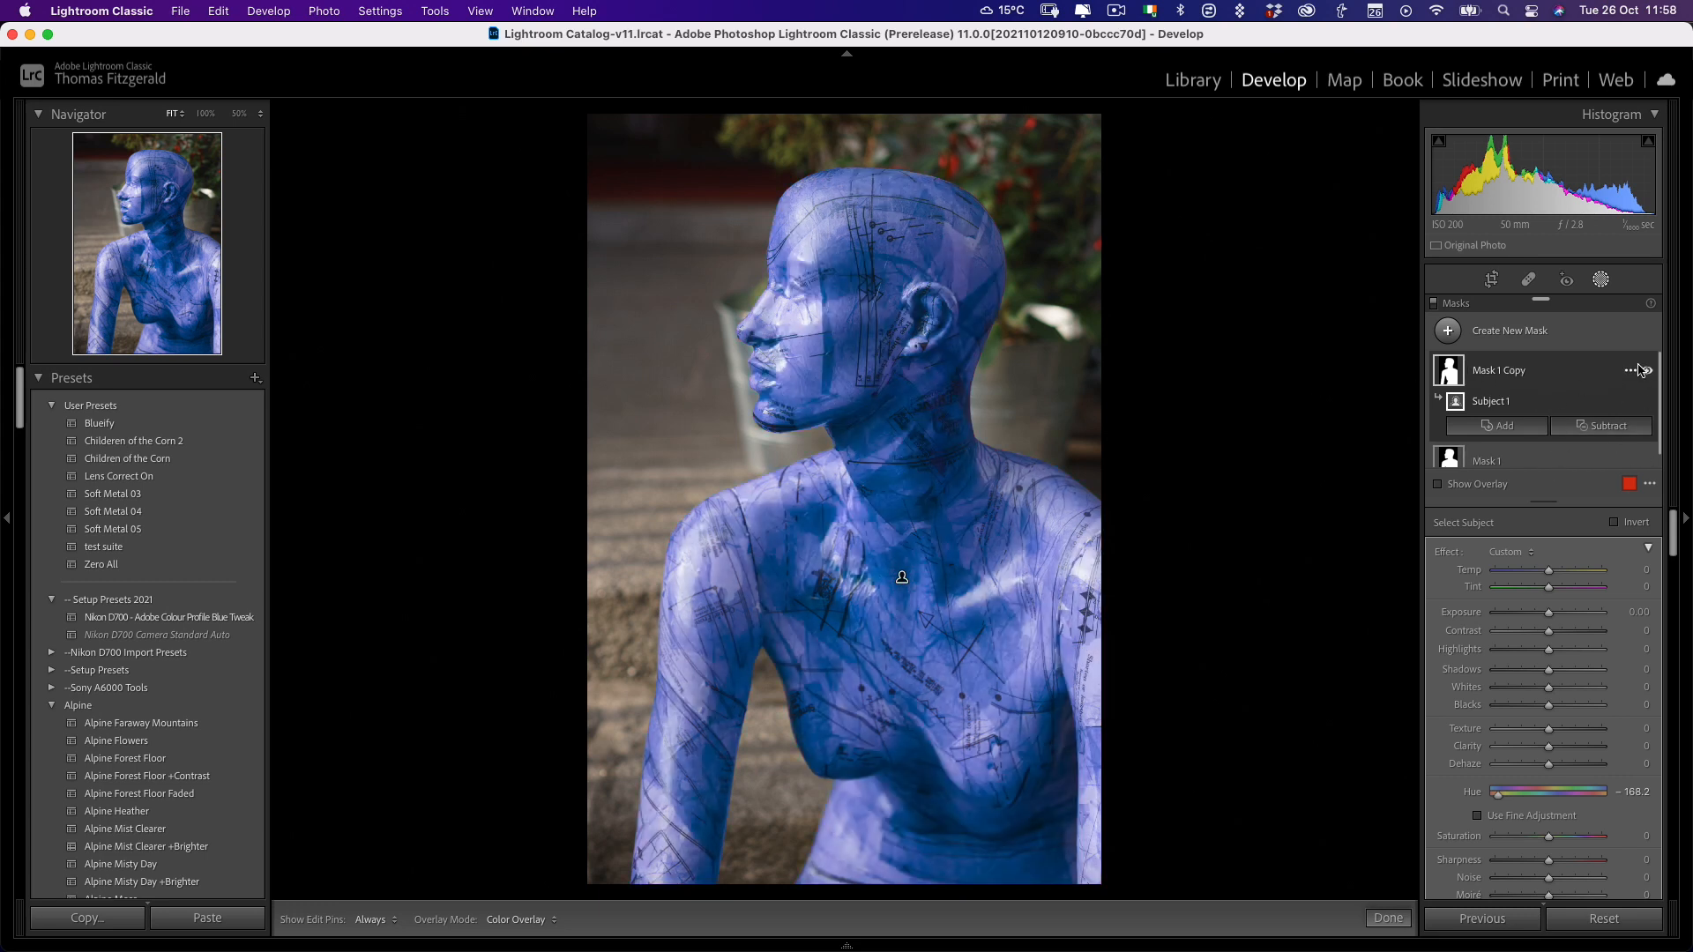
left_click(1636, 370)
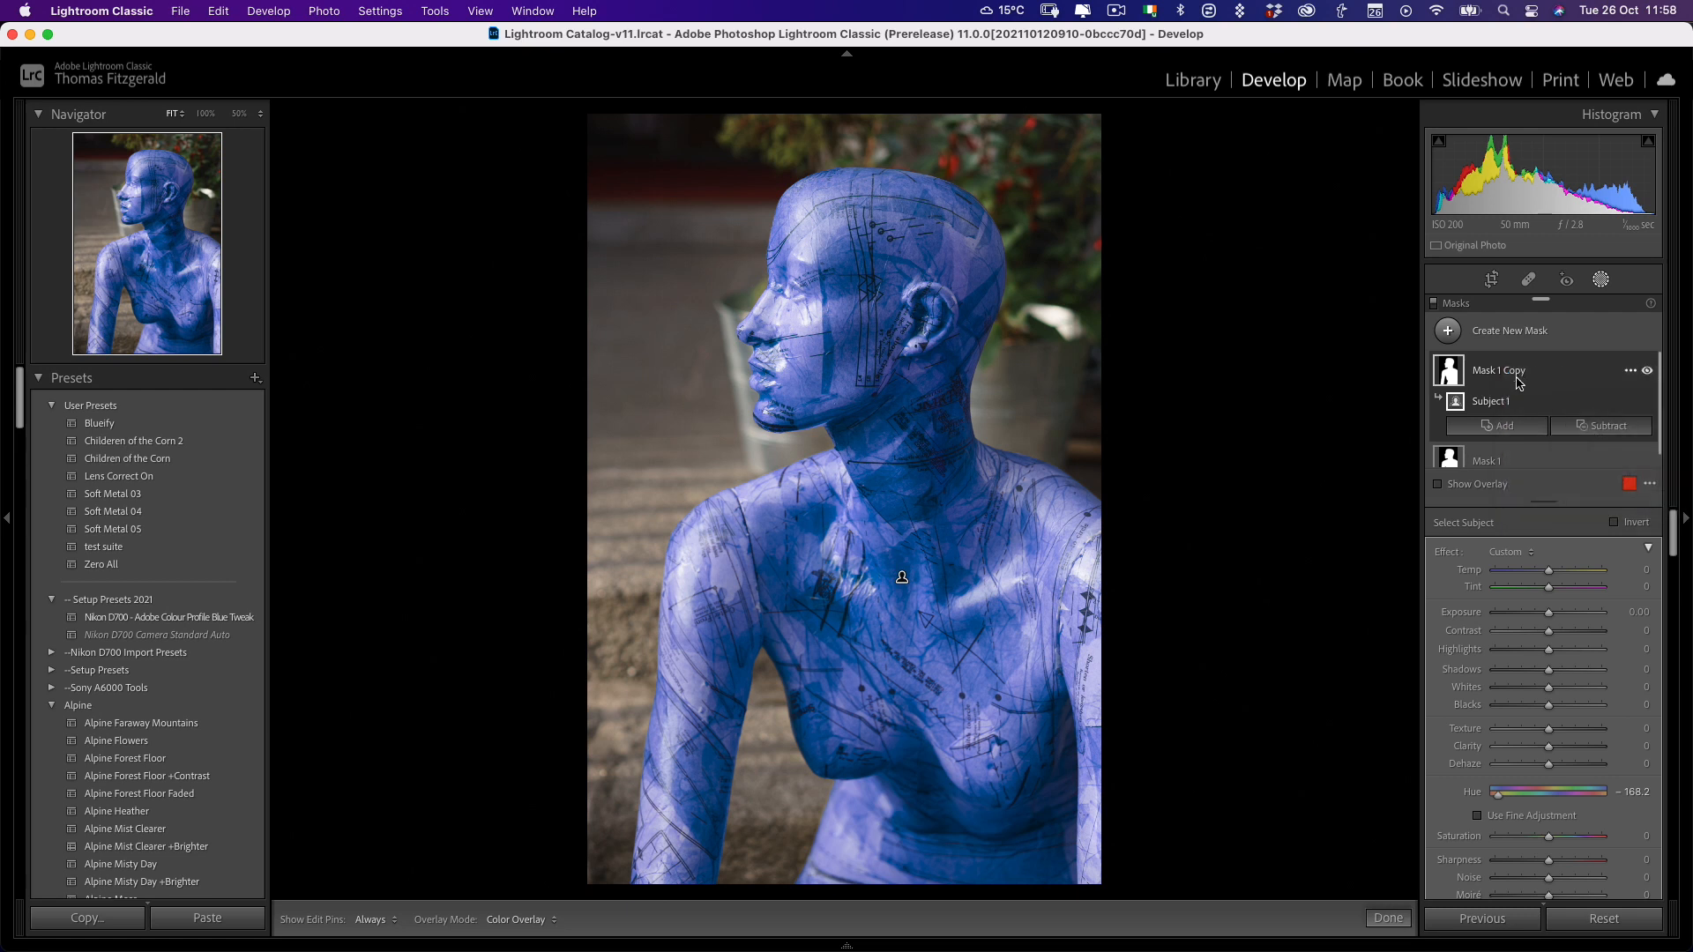
left_click(1632, 370)
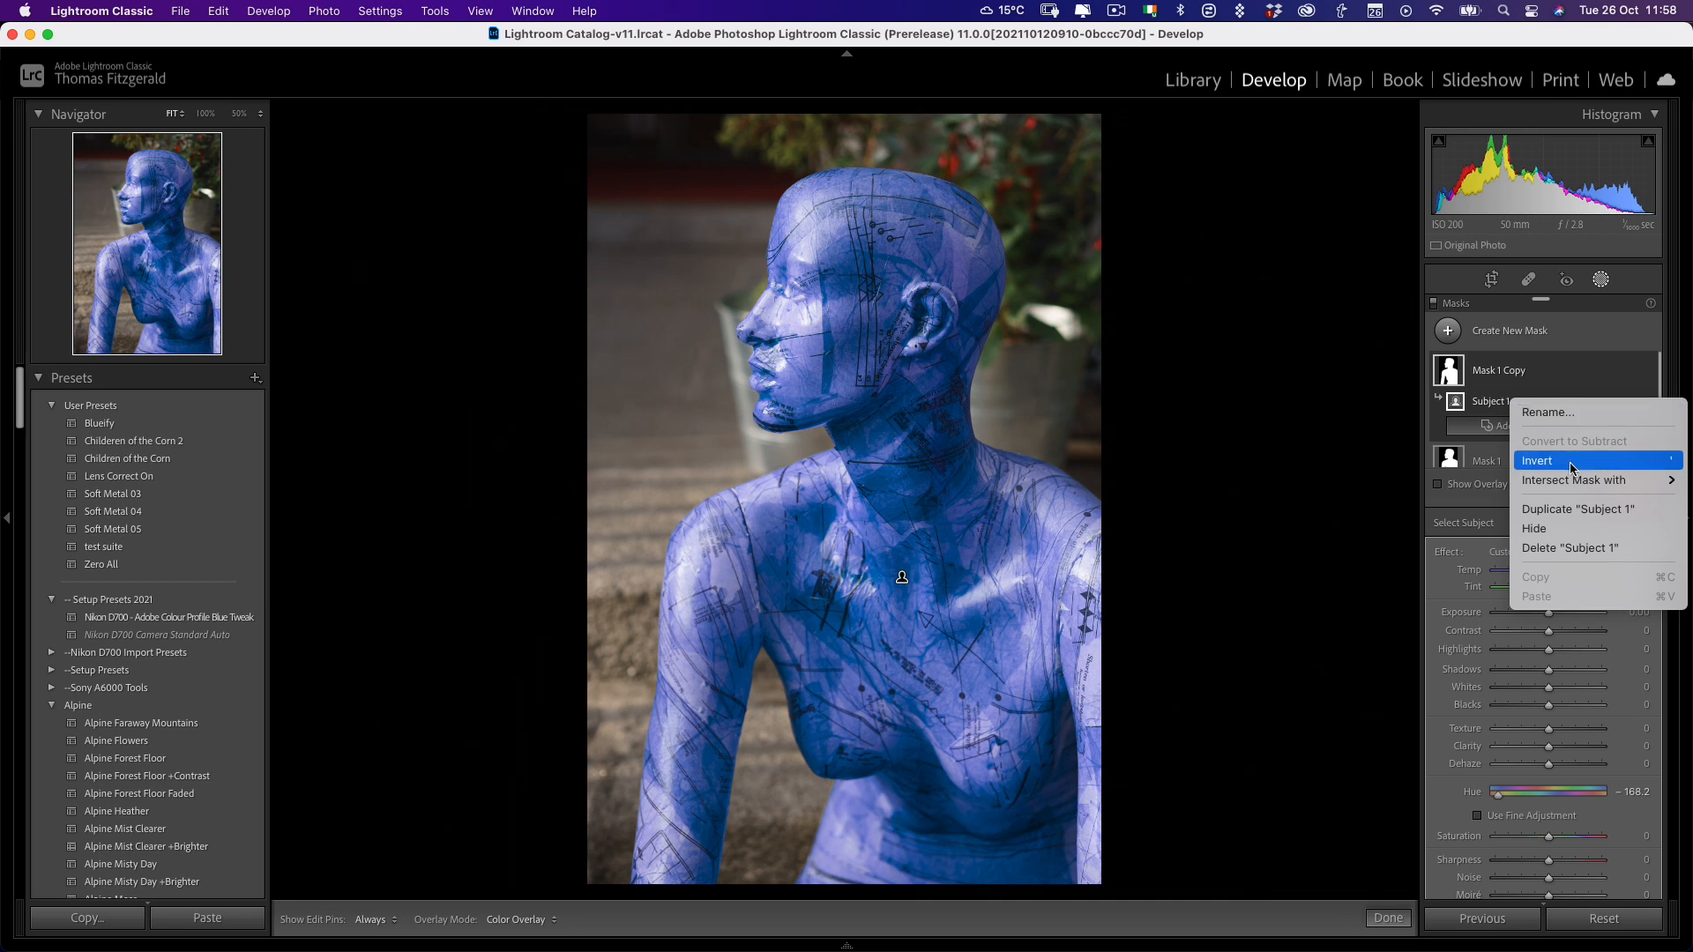
left_click(1536, 460)
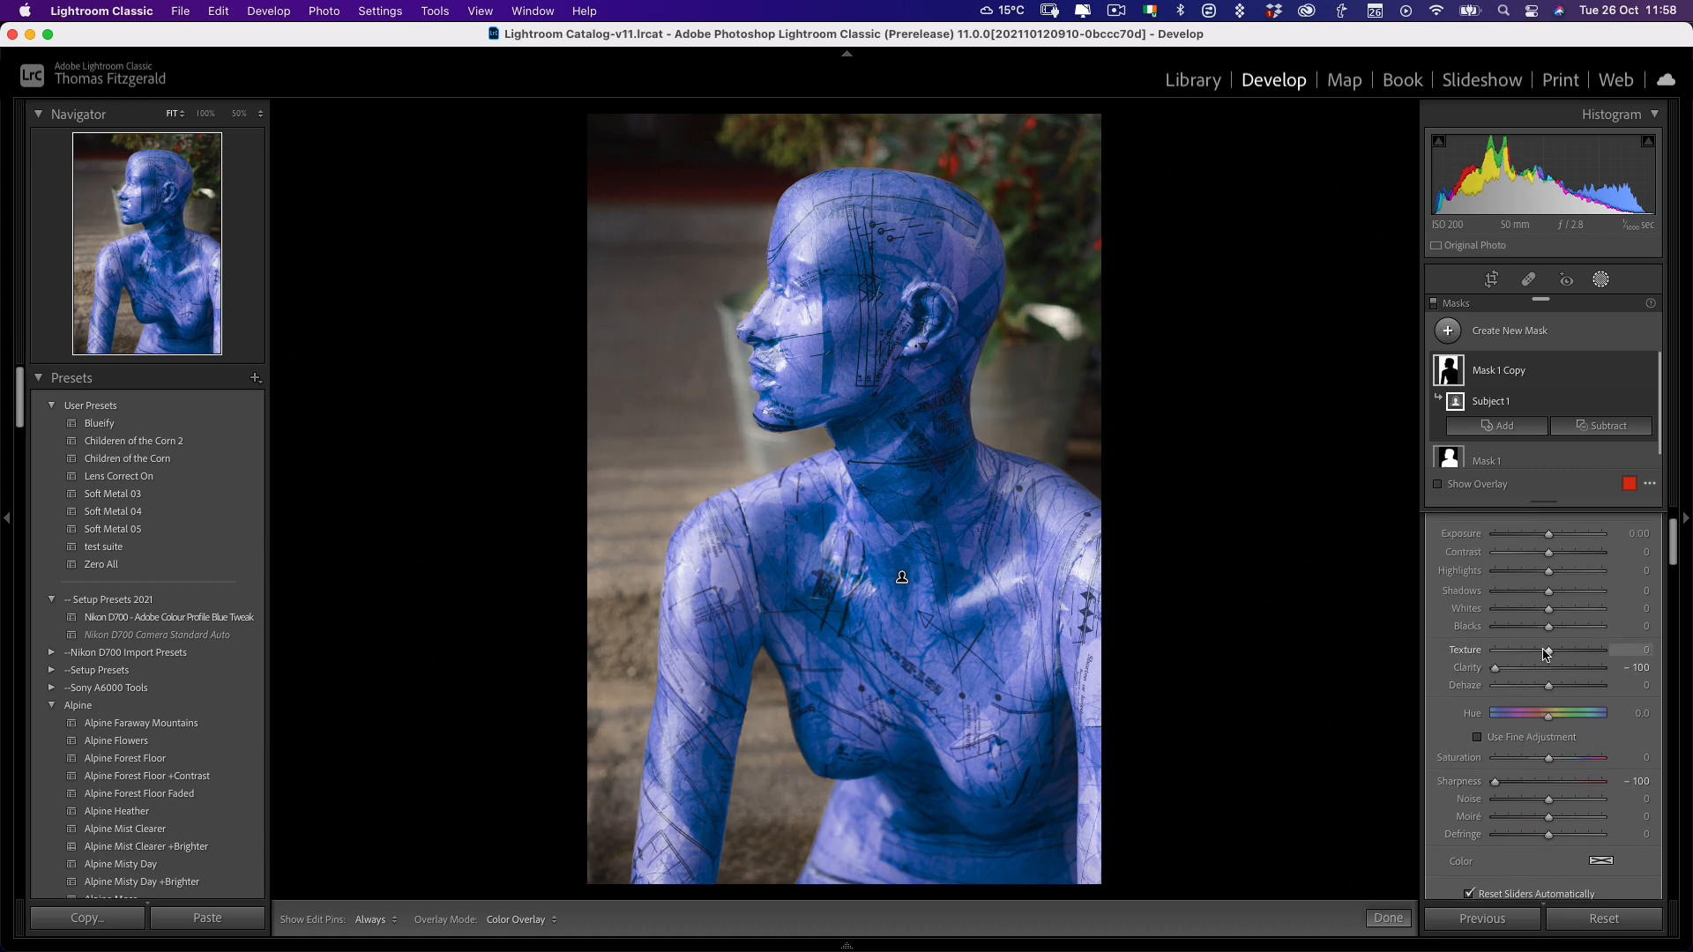
left_click_drag(1548, 650, 1497, 650)
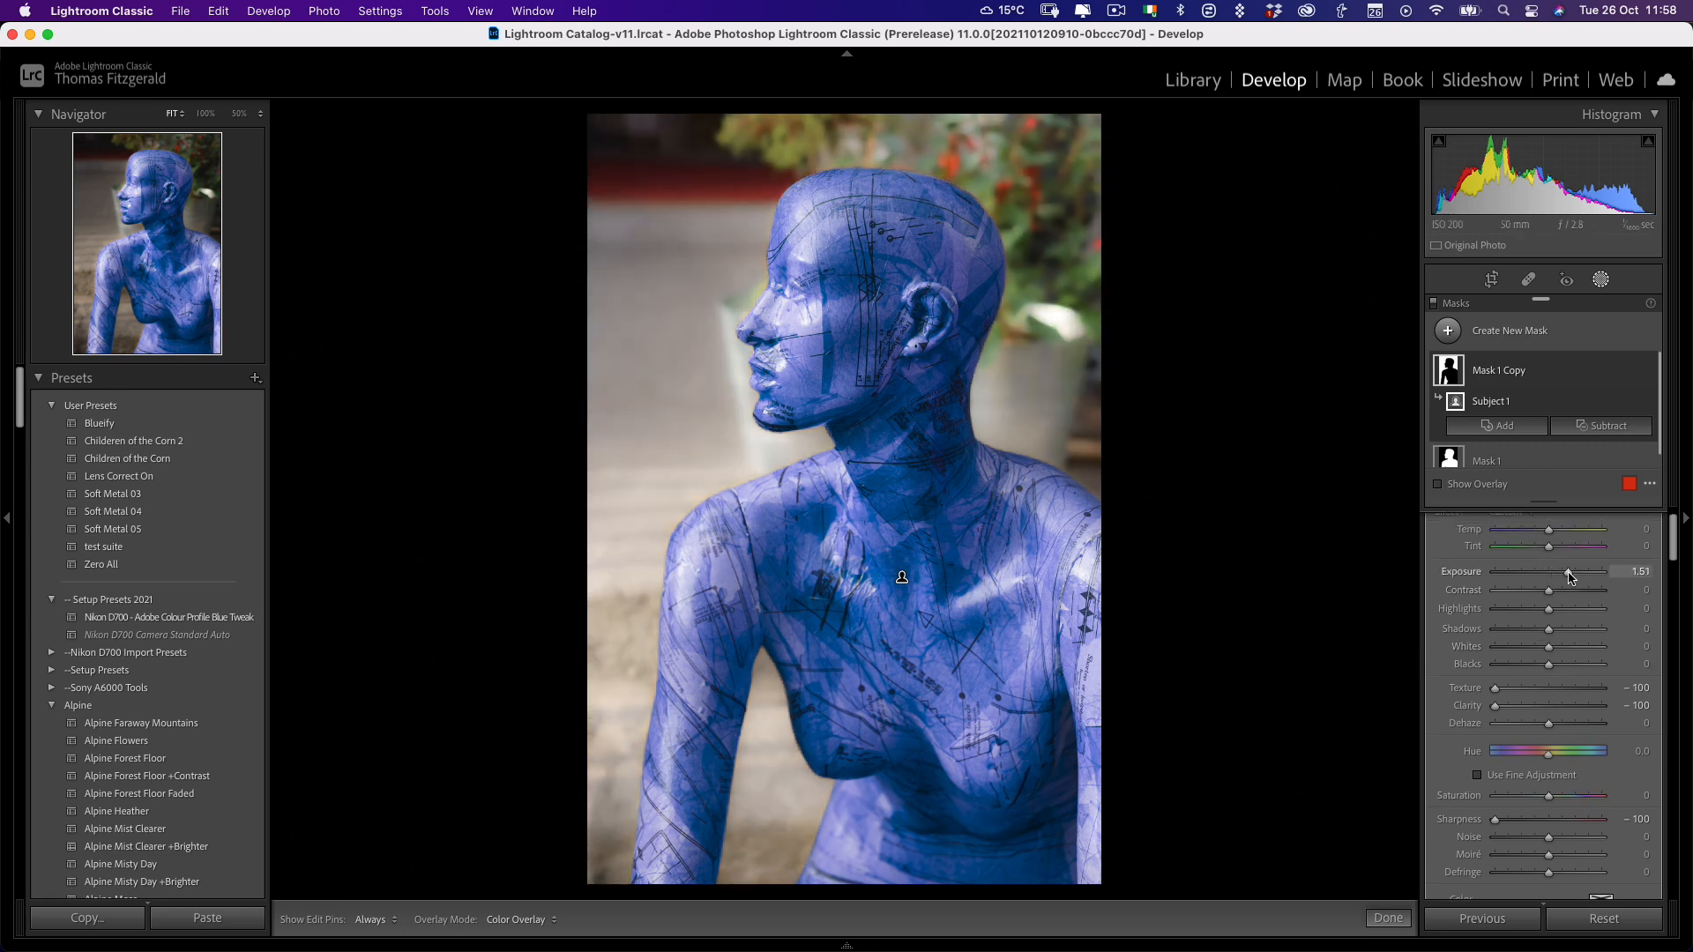
left_click_drag(1598, 571, 1526, 571)
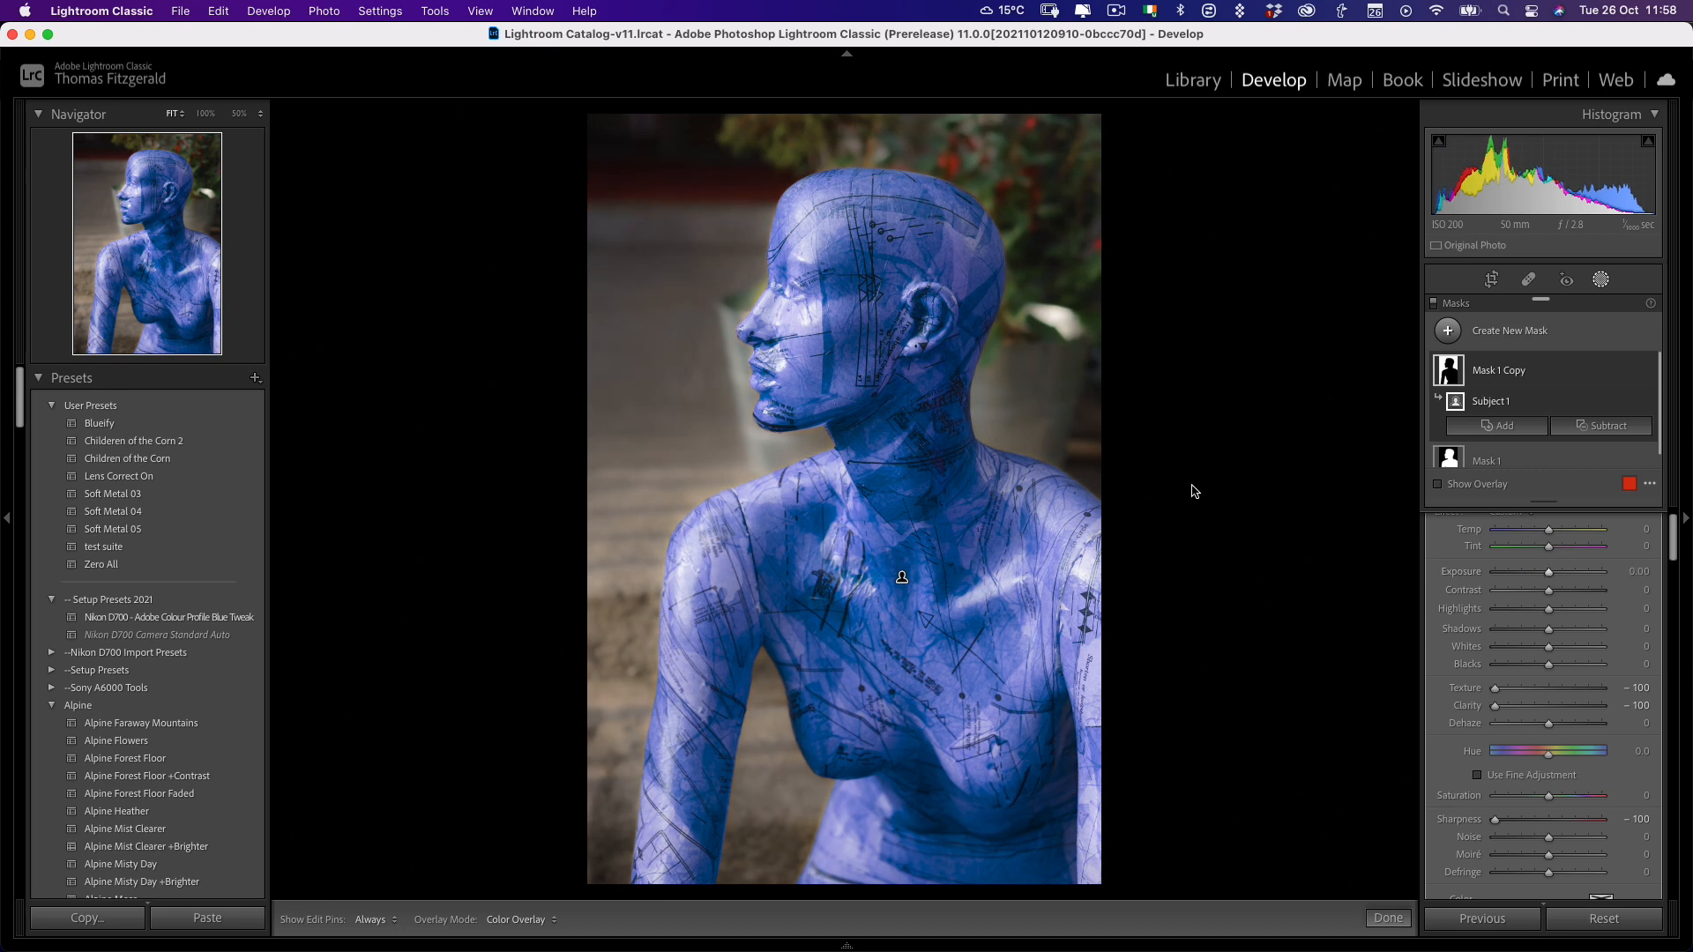
mouse_move(943, 206)
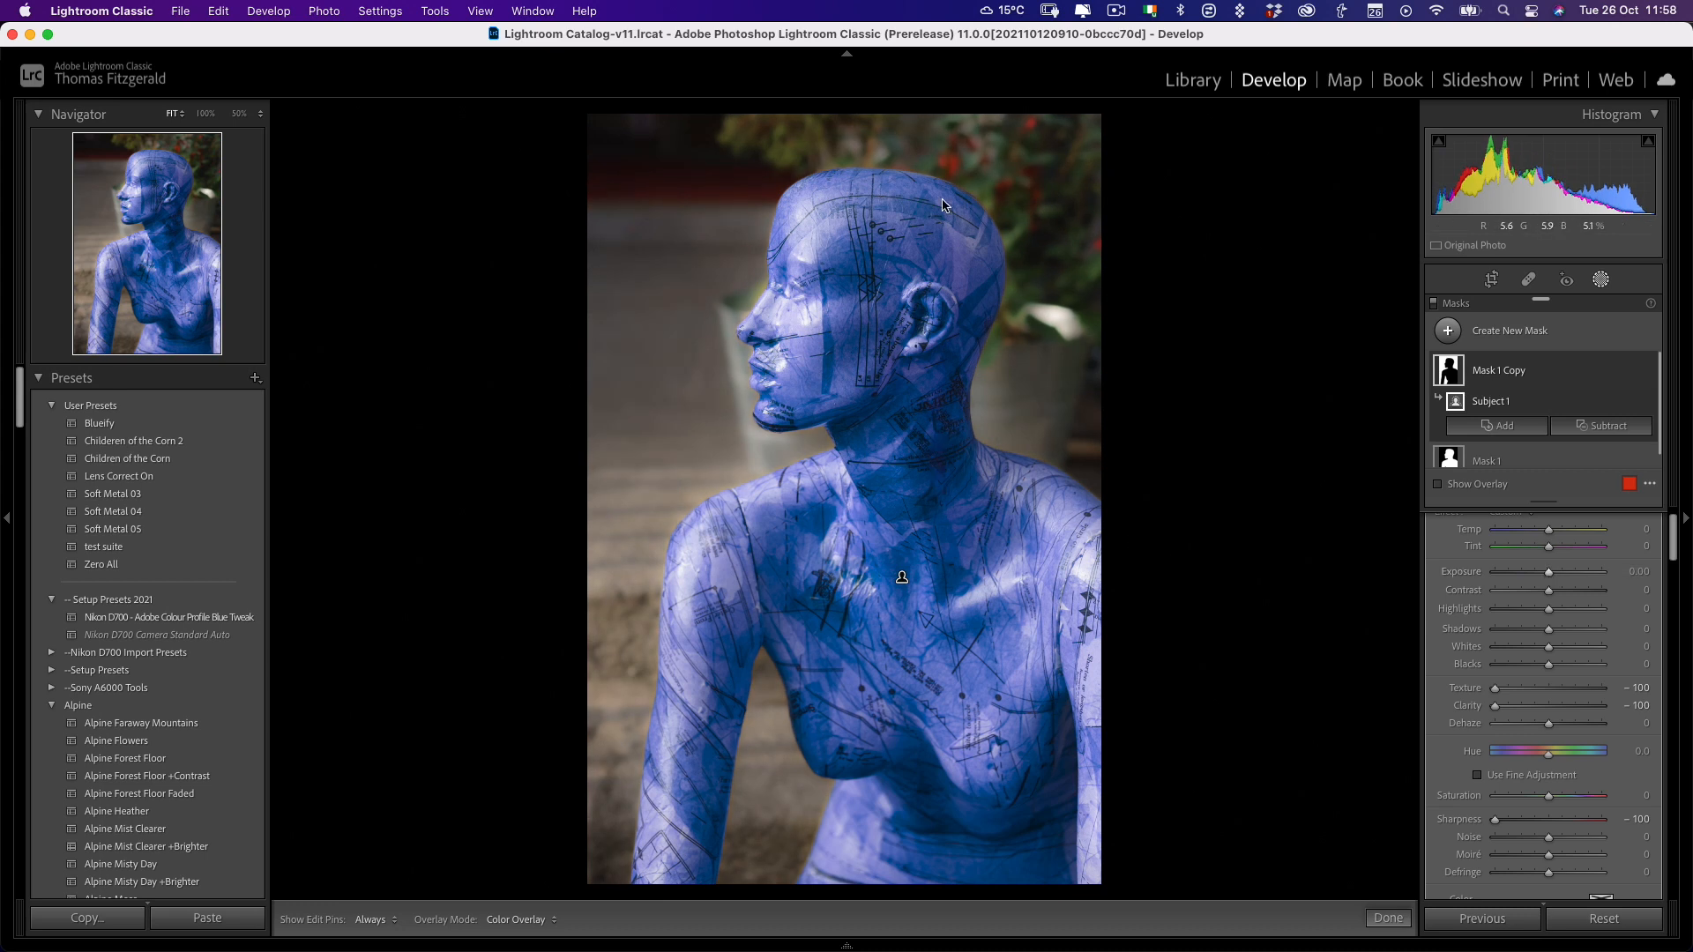
mouse_move(798, 332)
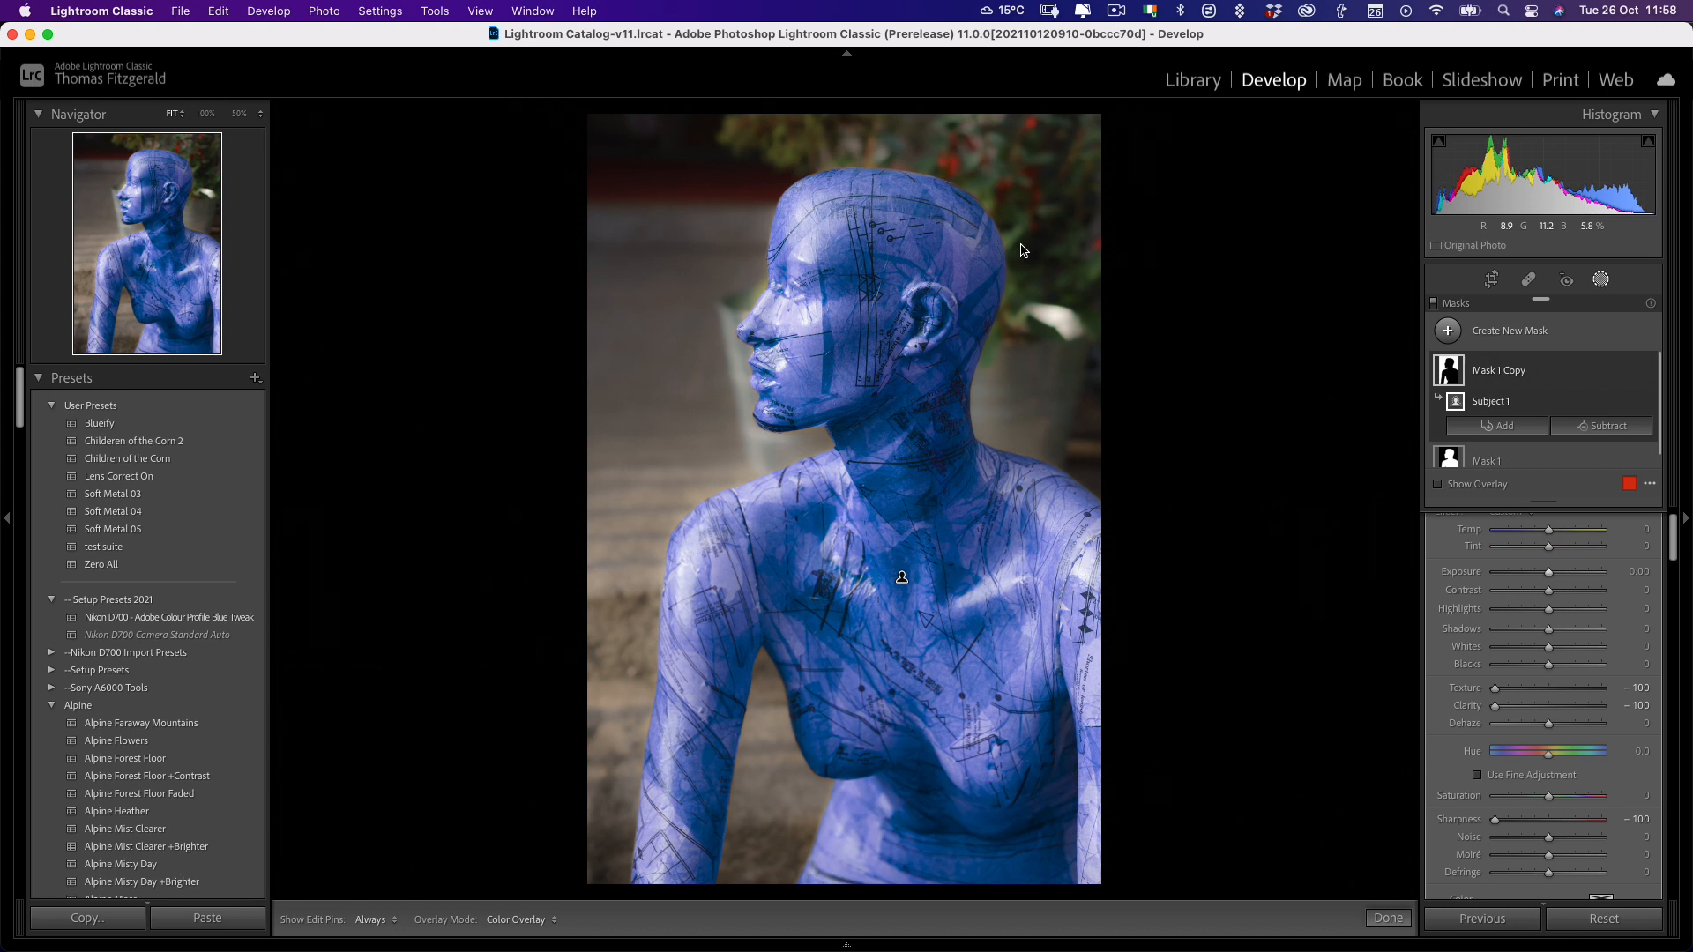
- Copy the blue mannequin edits with masks onto the steps photo and update both subject masks
left_click(87, 918)
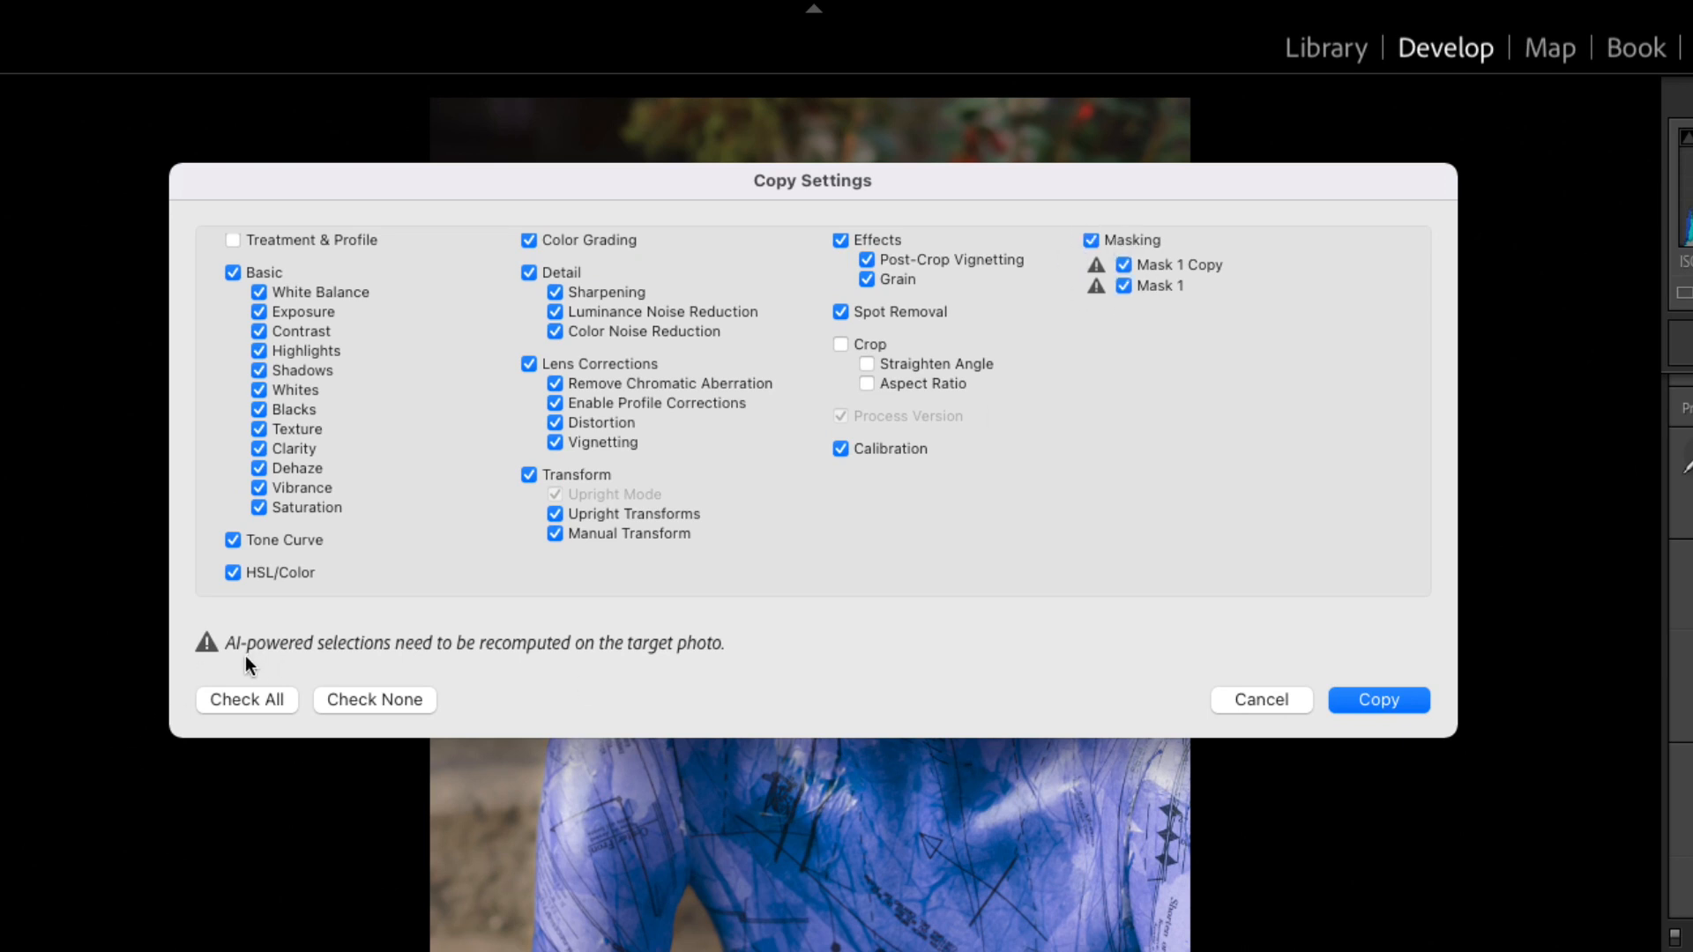
mouse_move(458, 667)
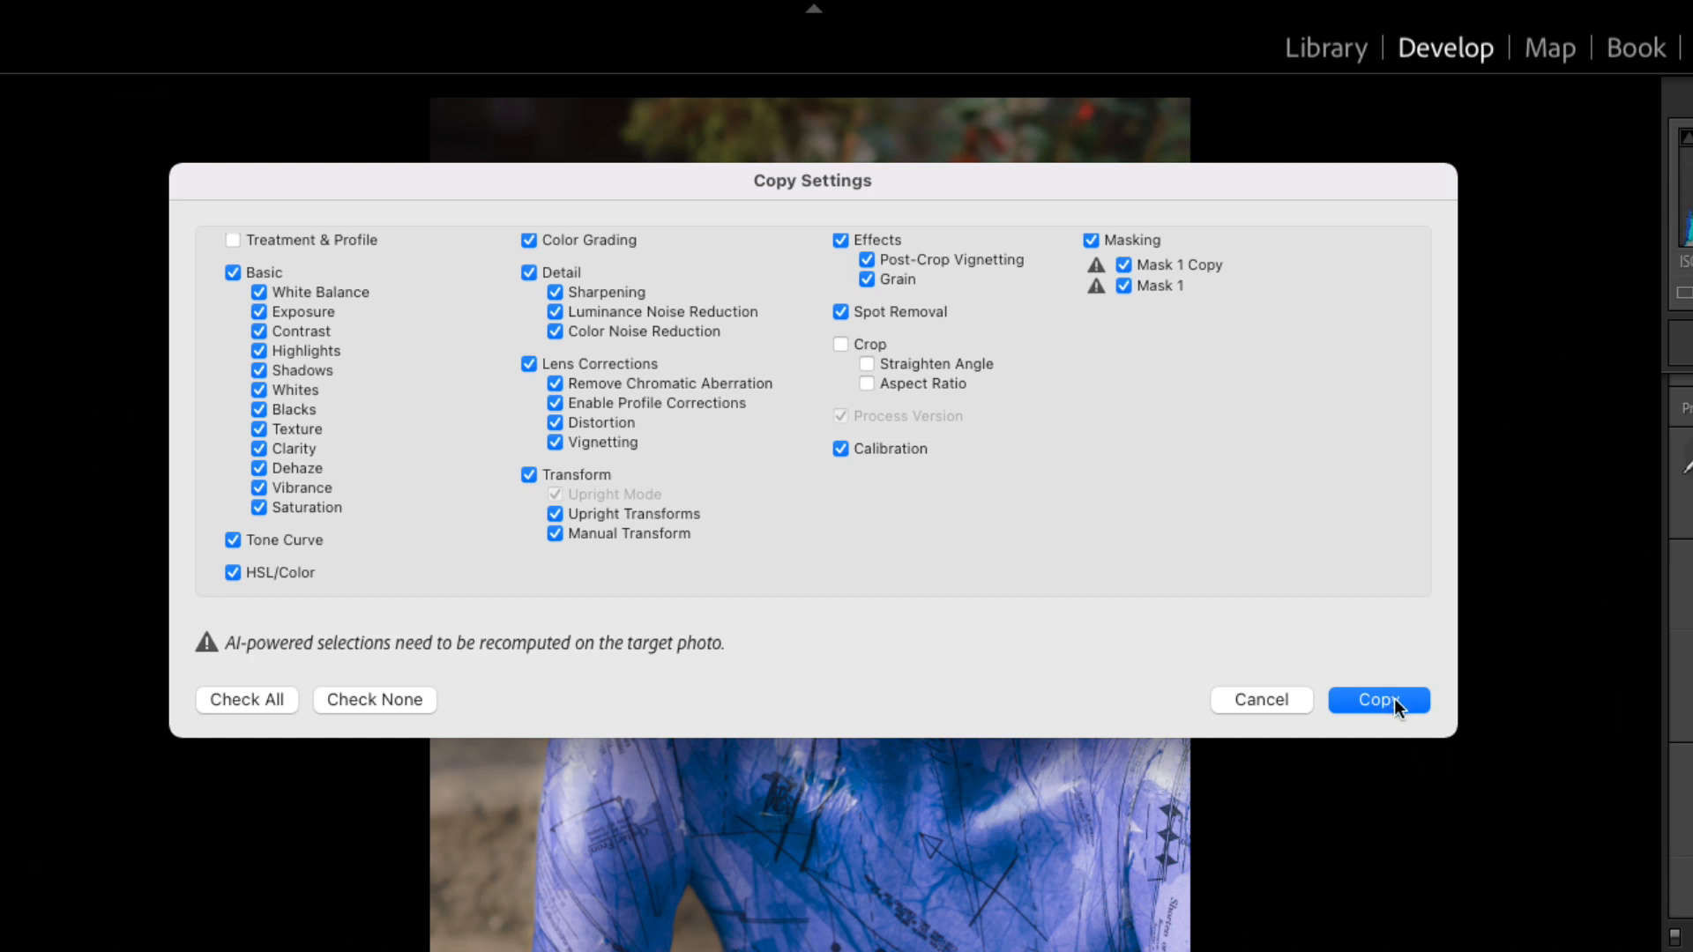
left_click(1378, 699)
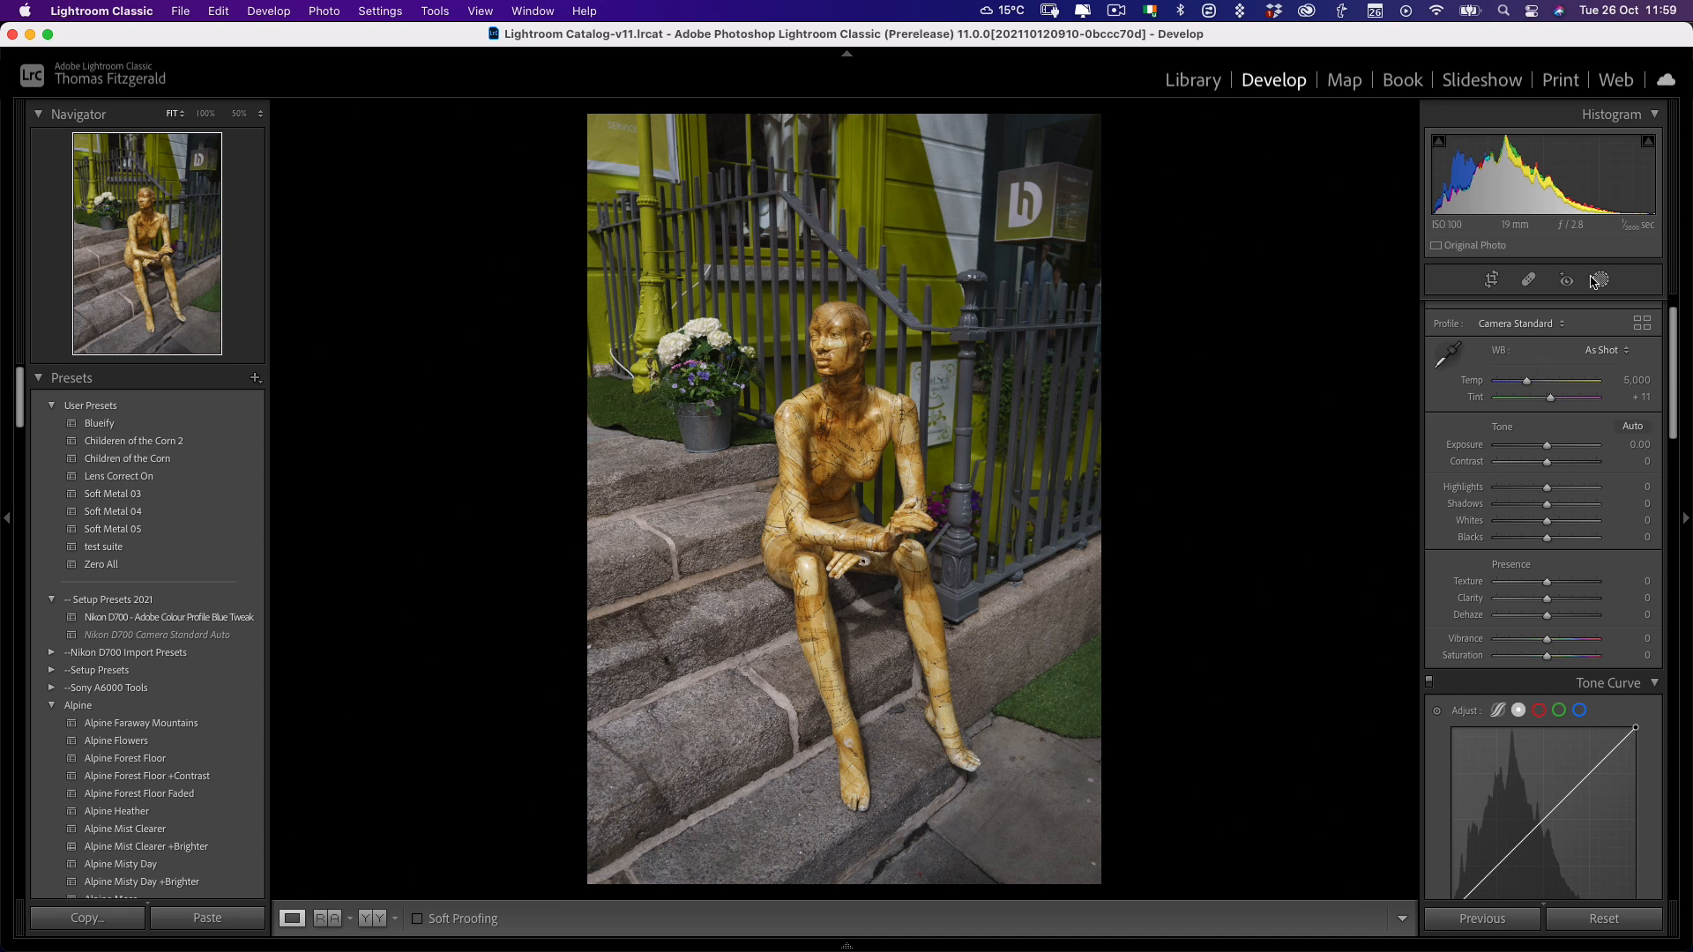
left_click(1598, 280)
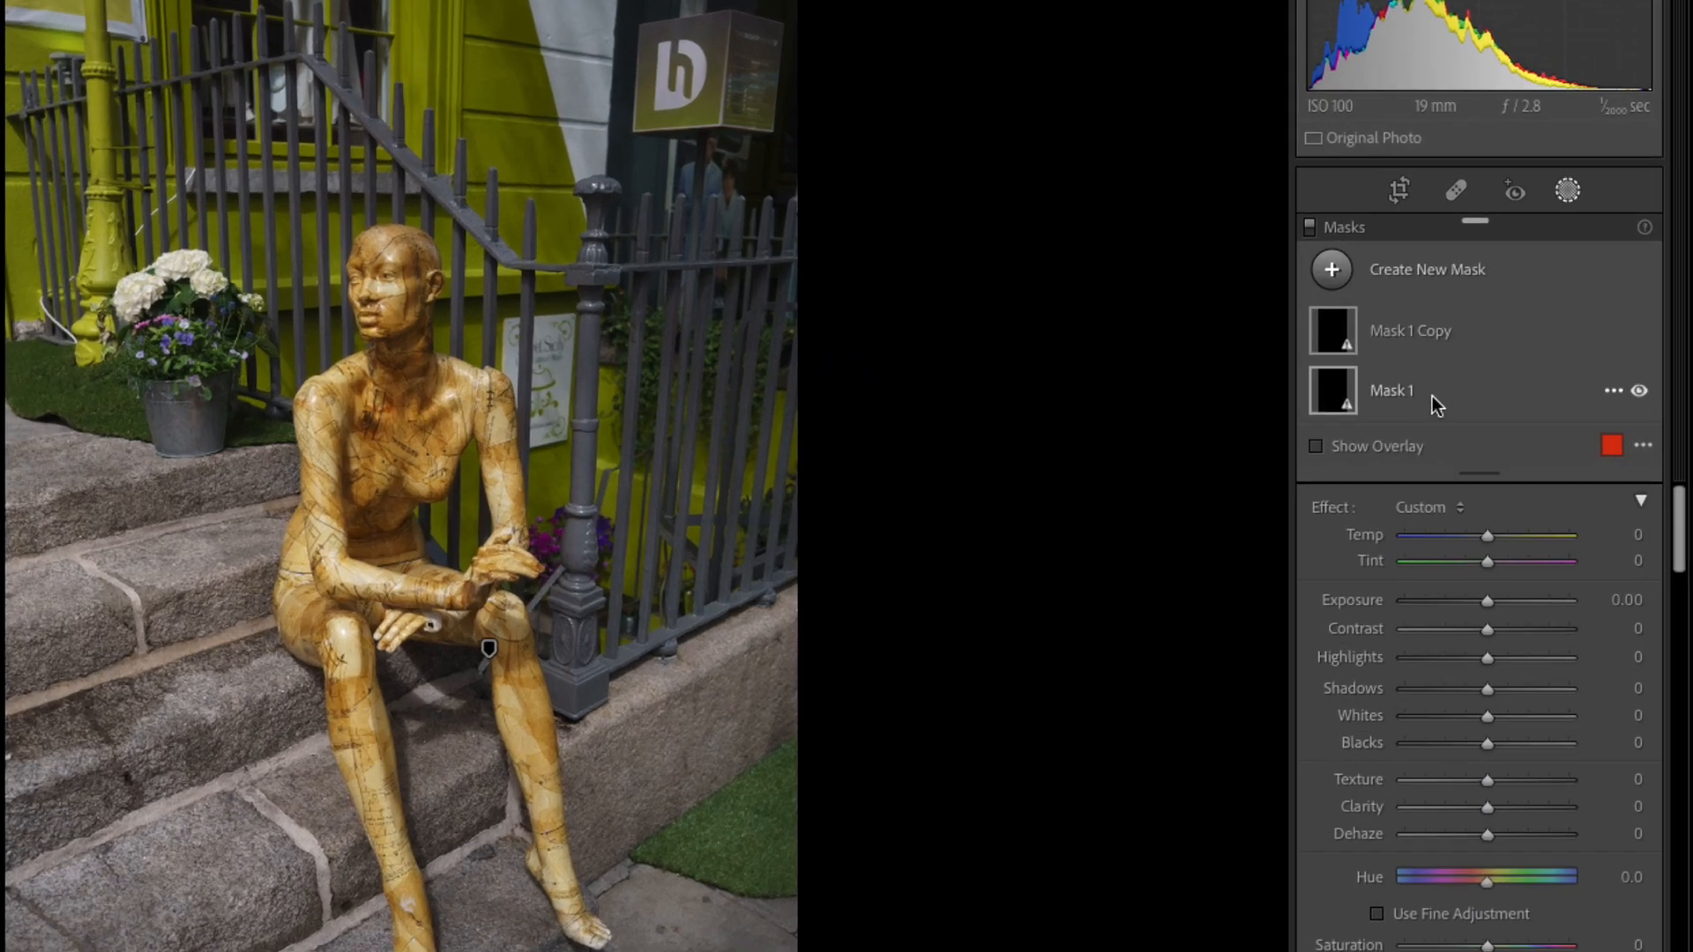
left_click(1391, 390)
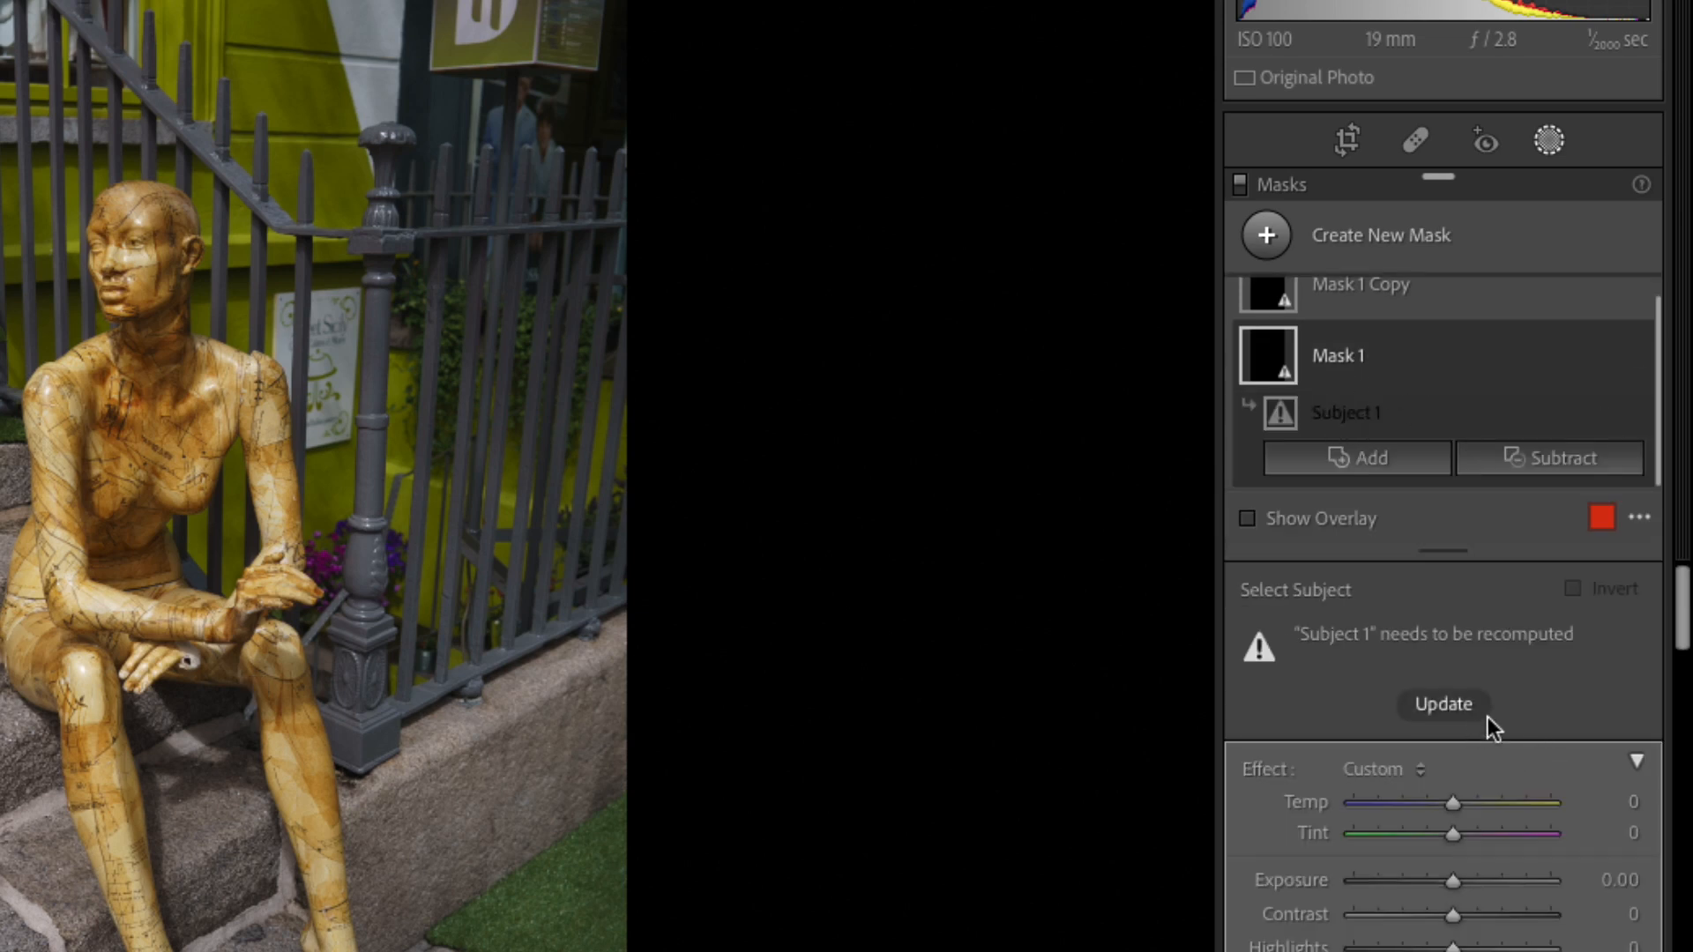
left_click(1443, 703)
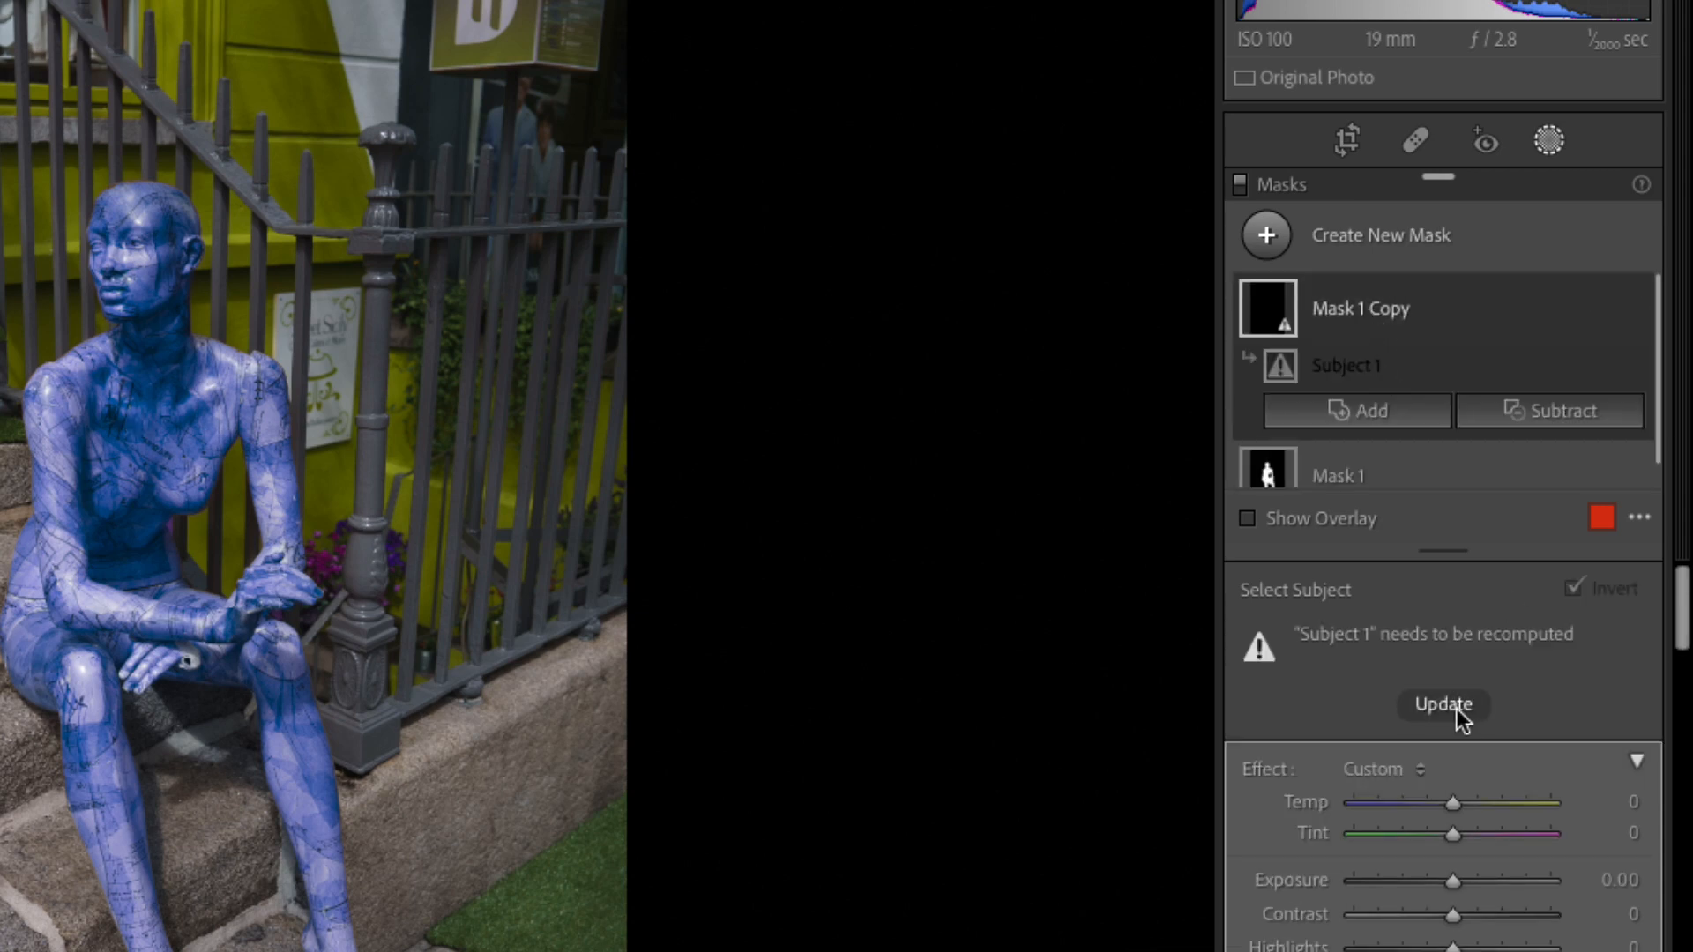
left_click(1443, 703)
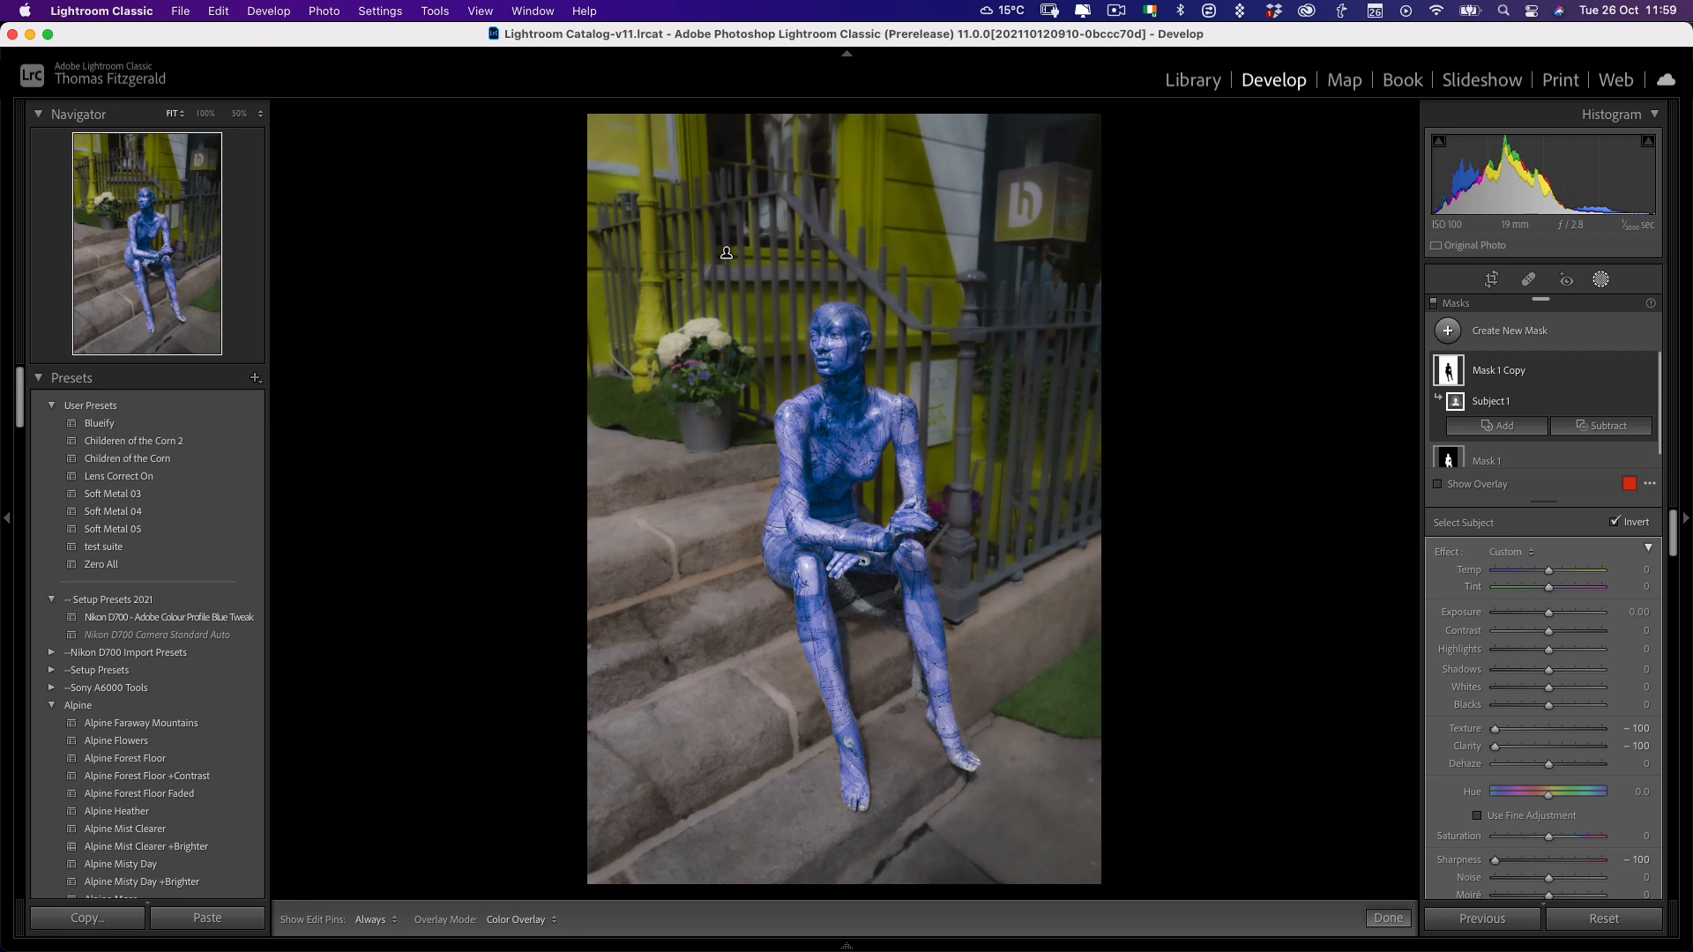
- Reset the steps photo, apply Blueify, and update its Background and foreground masks
left_click(1602, 918)
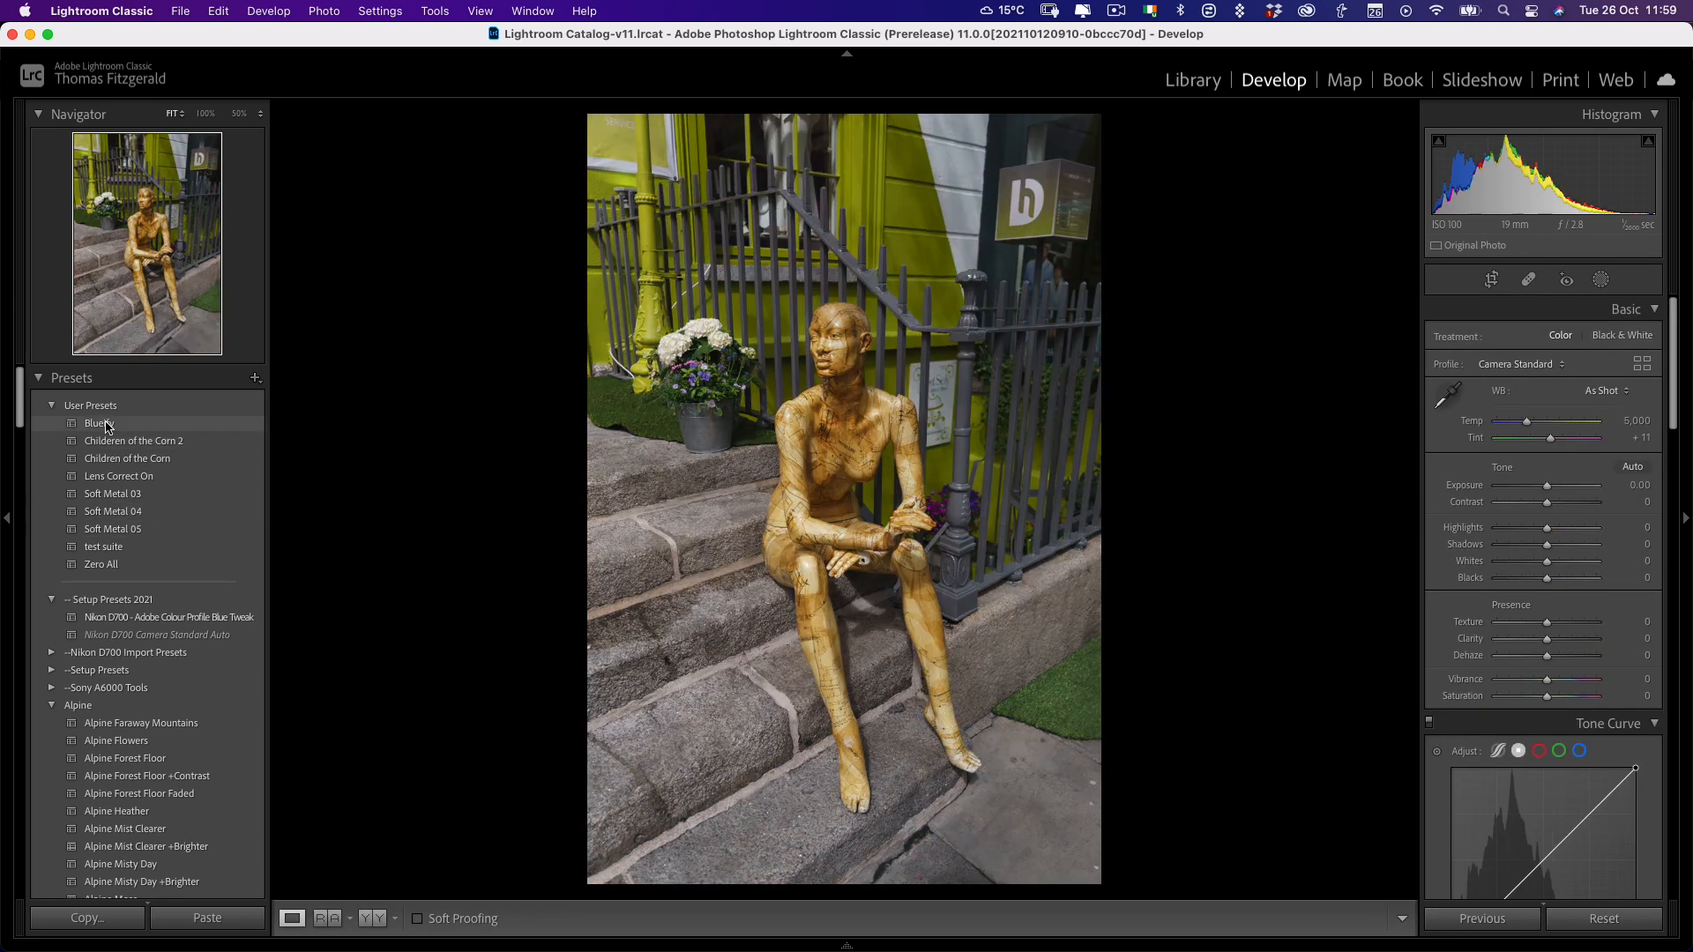
left_click(98, 422)
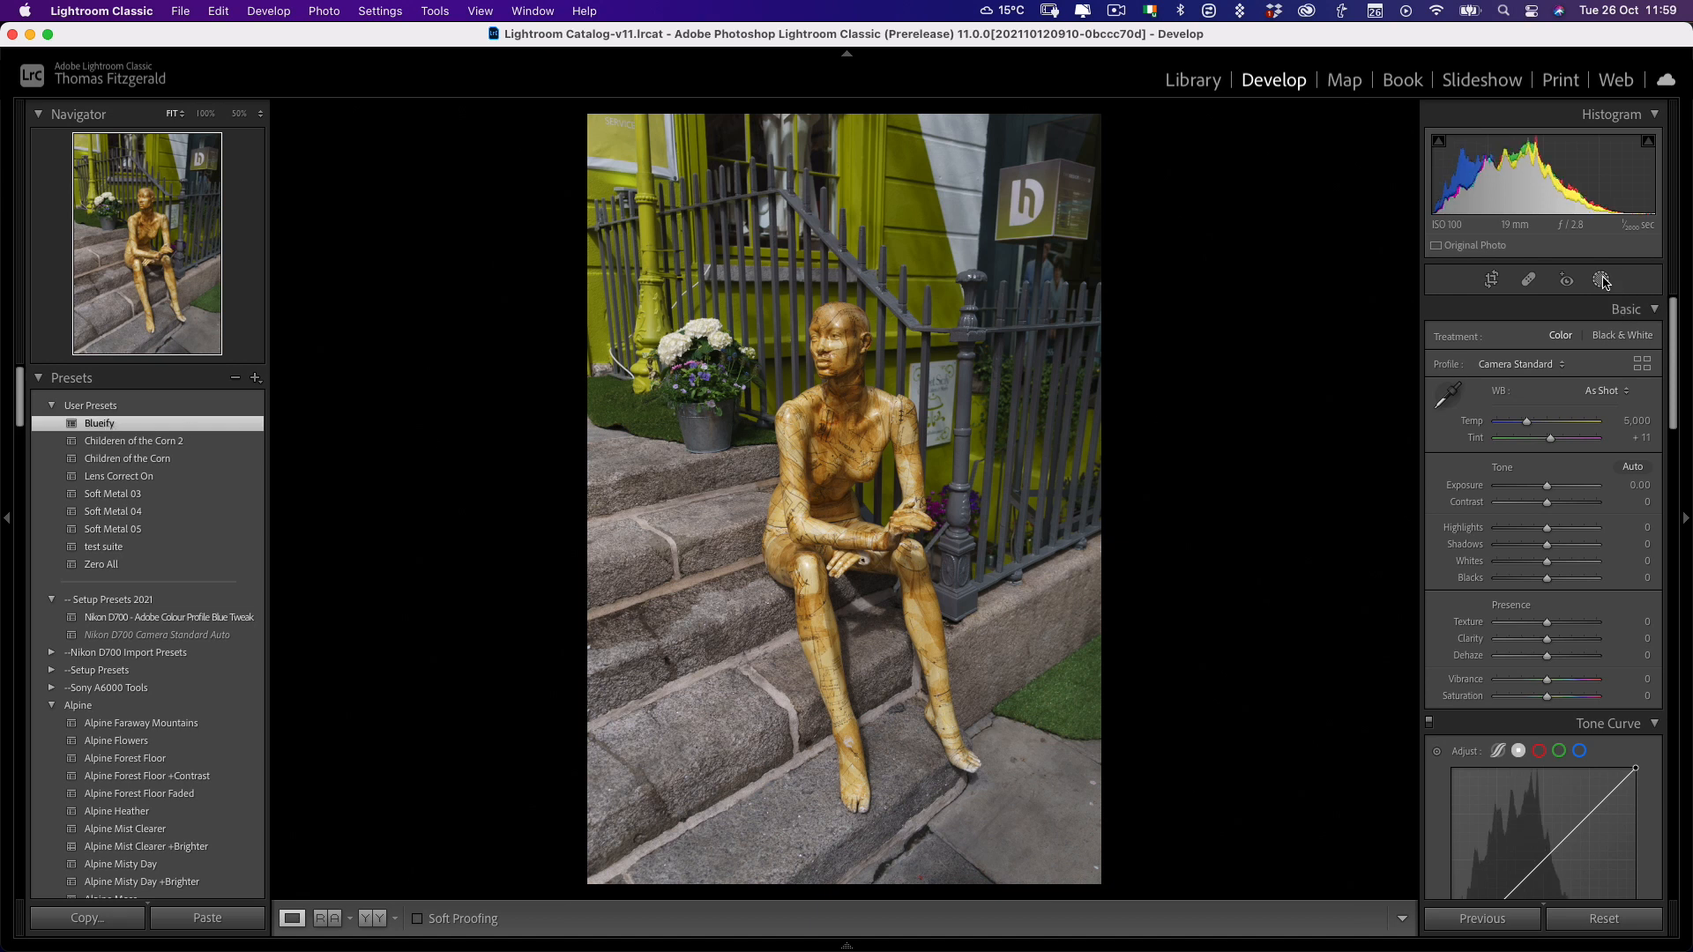
left_click(1601, 280)
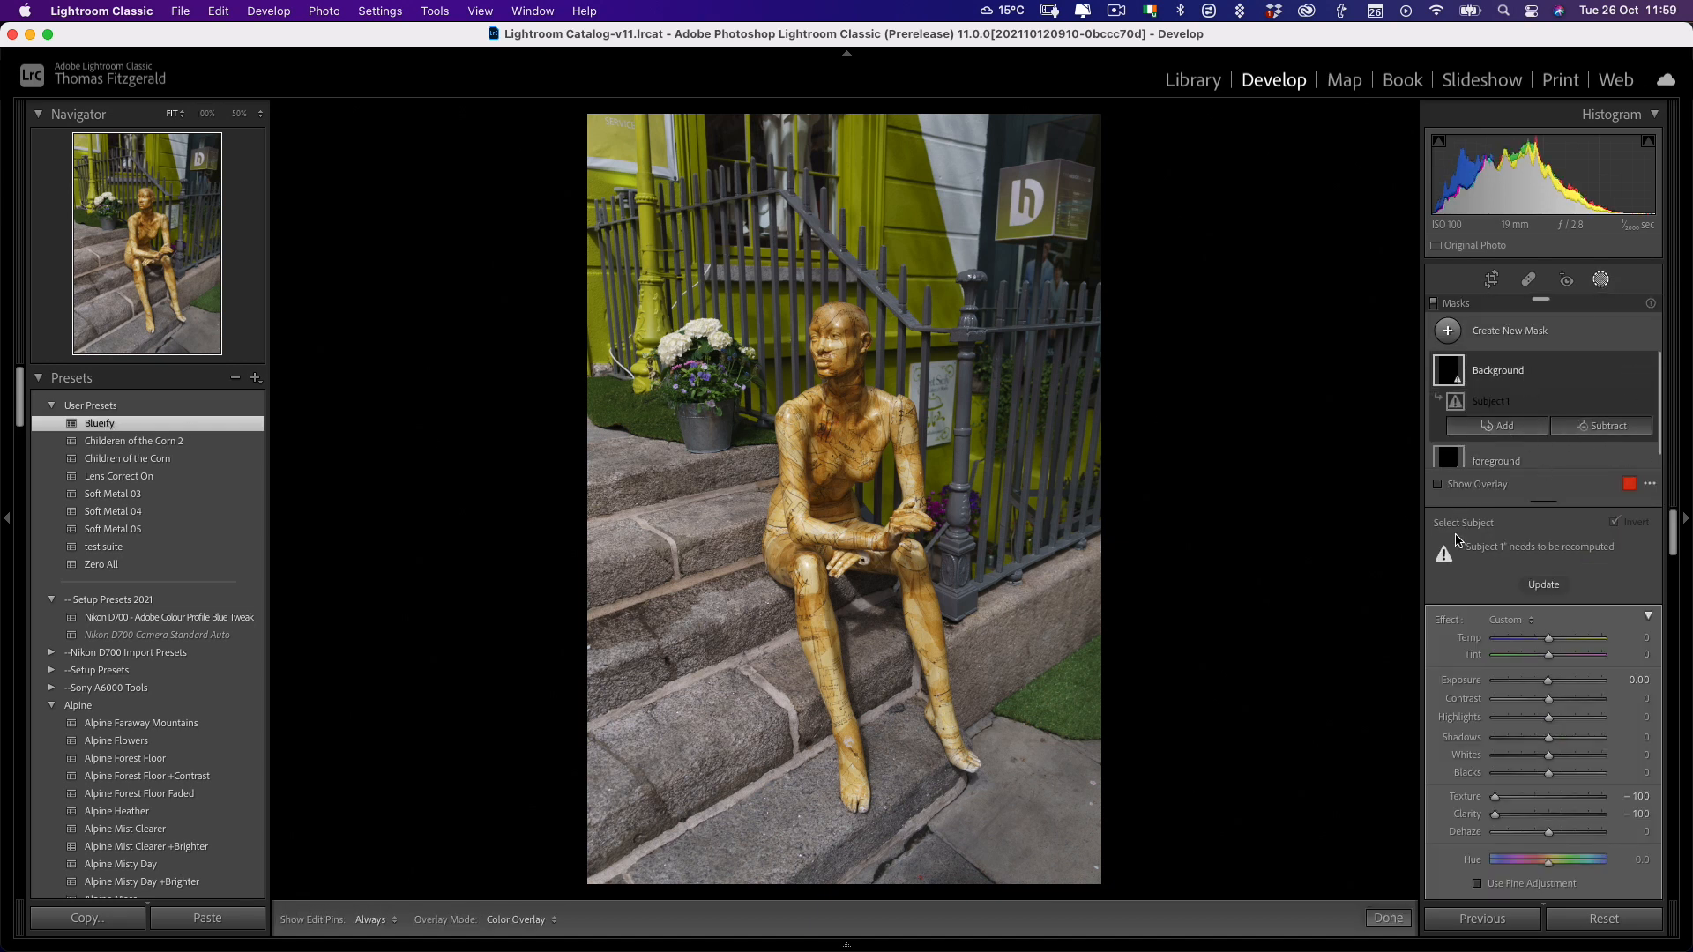
left_click(1544, 584)
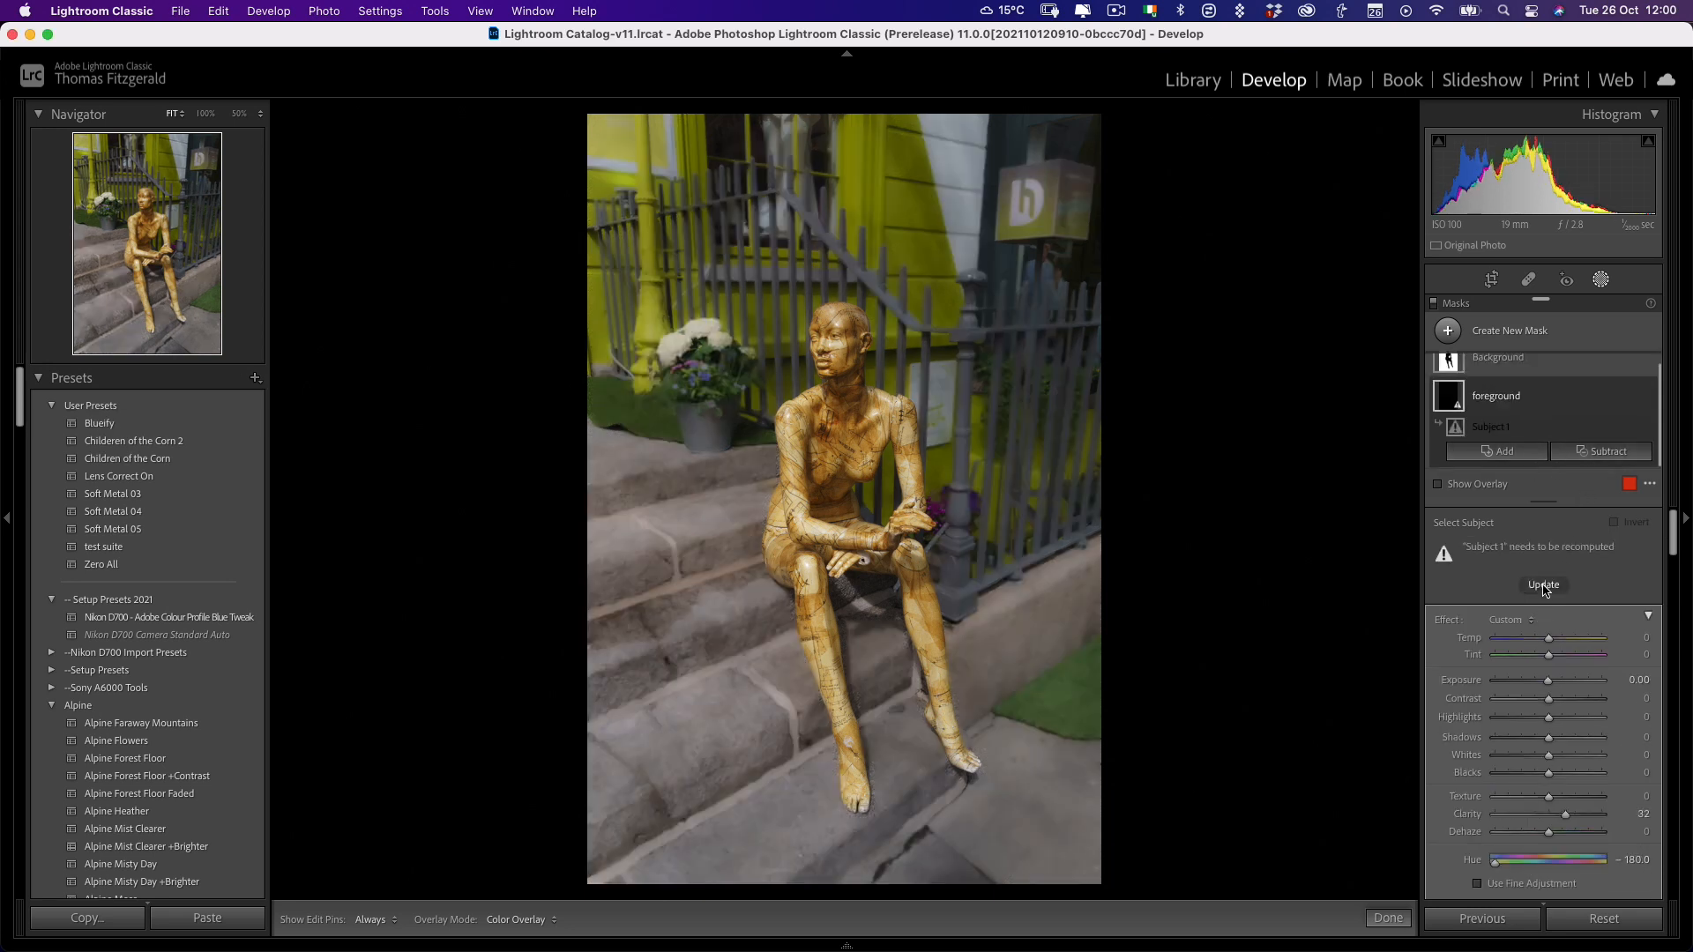
left_click(1542, 583)
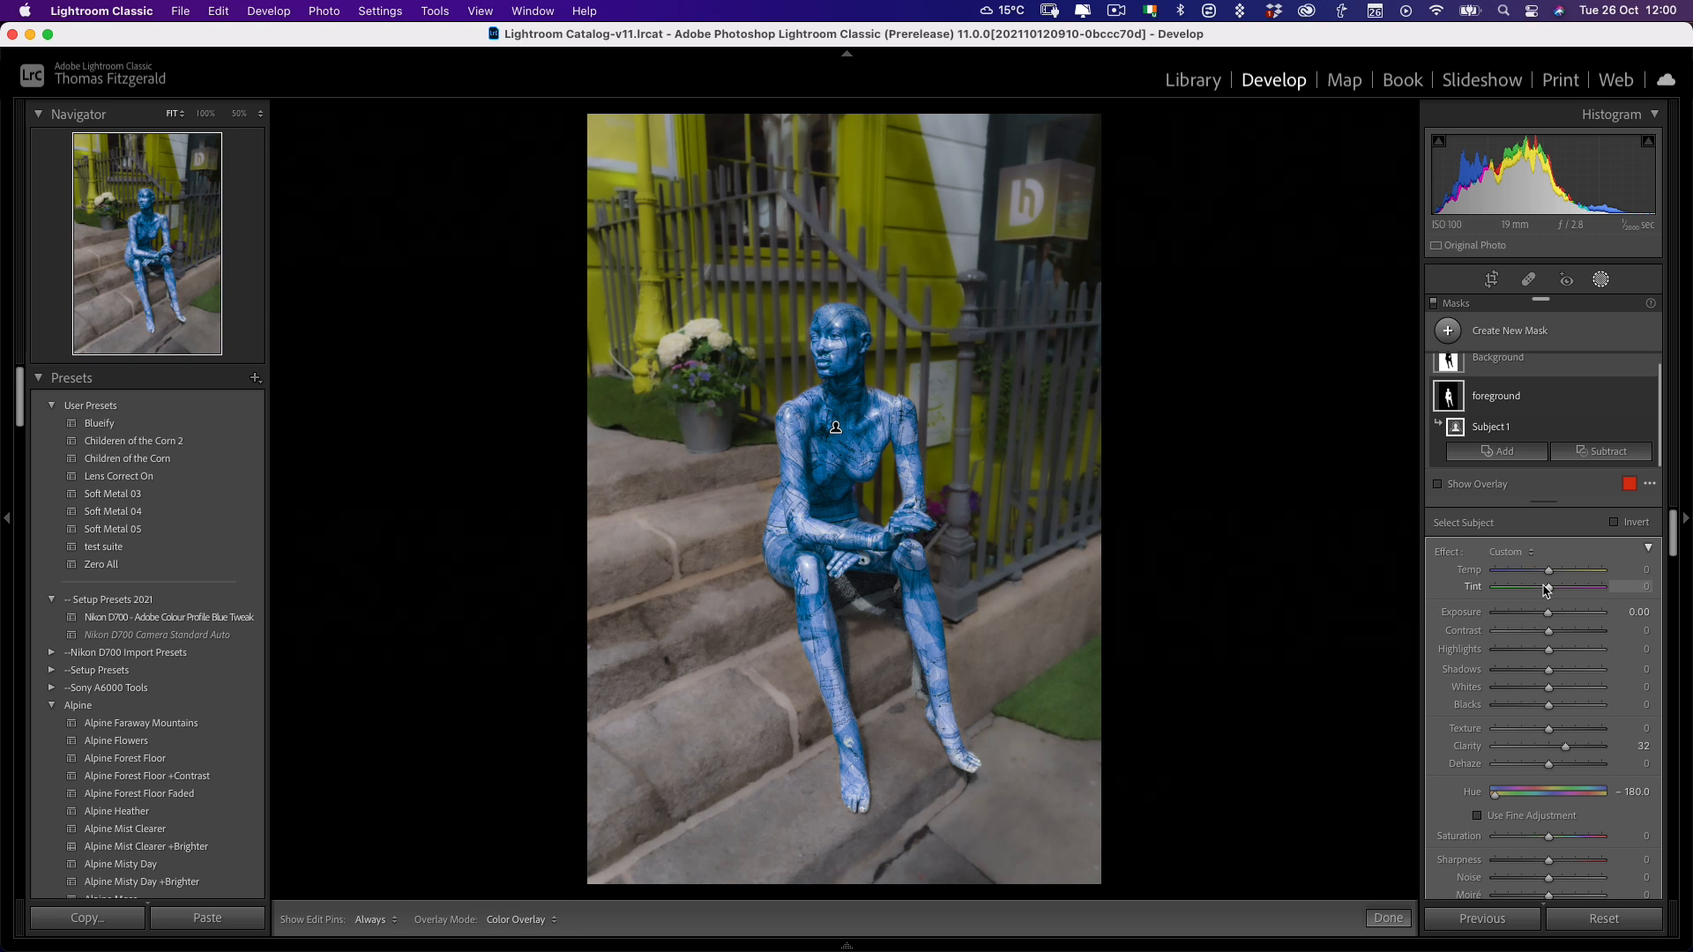
mouse_move(1145, 338)
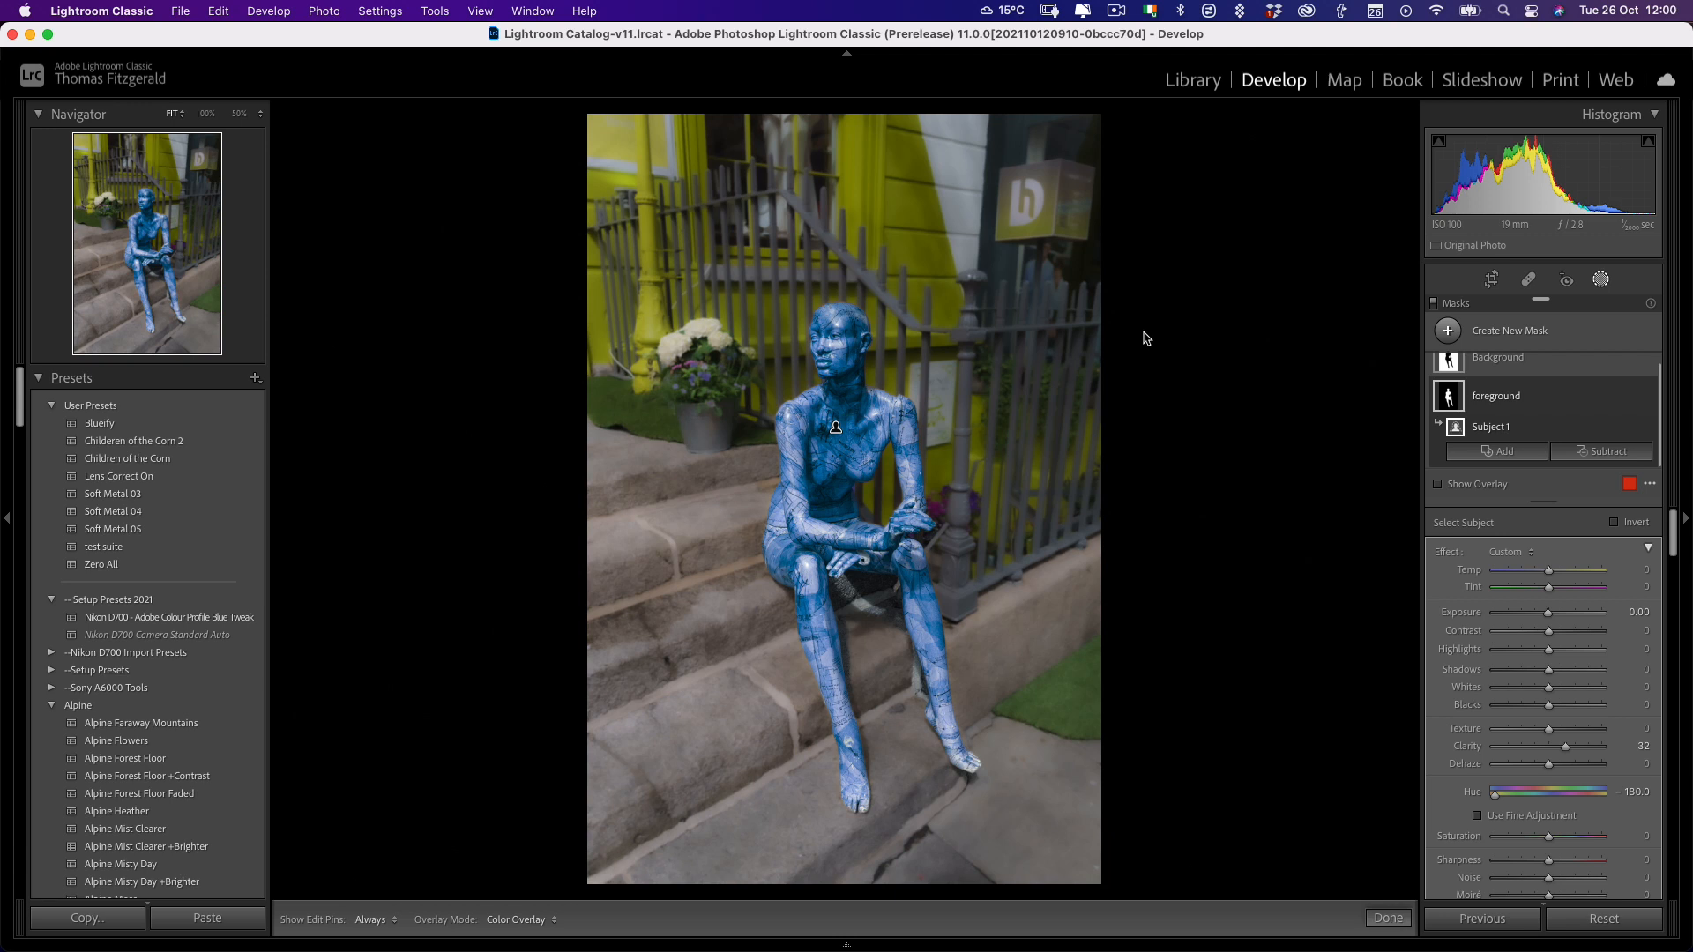
left_click(1192, 79)
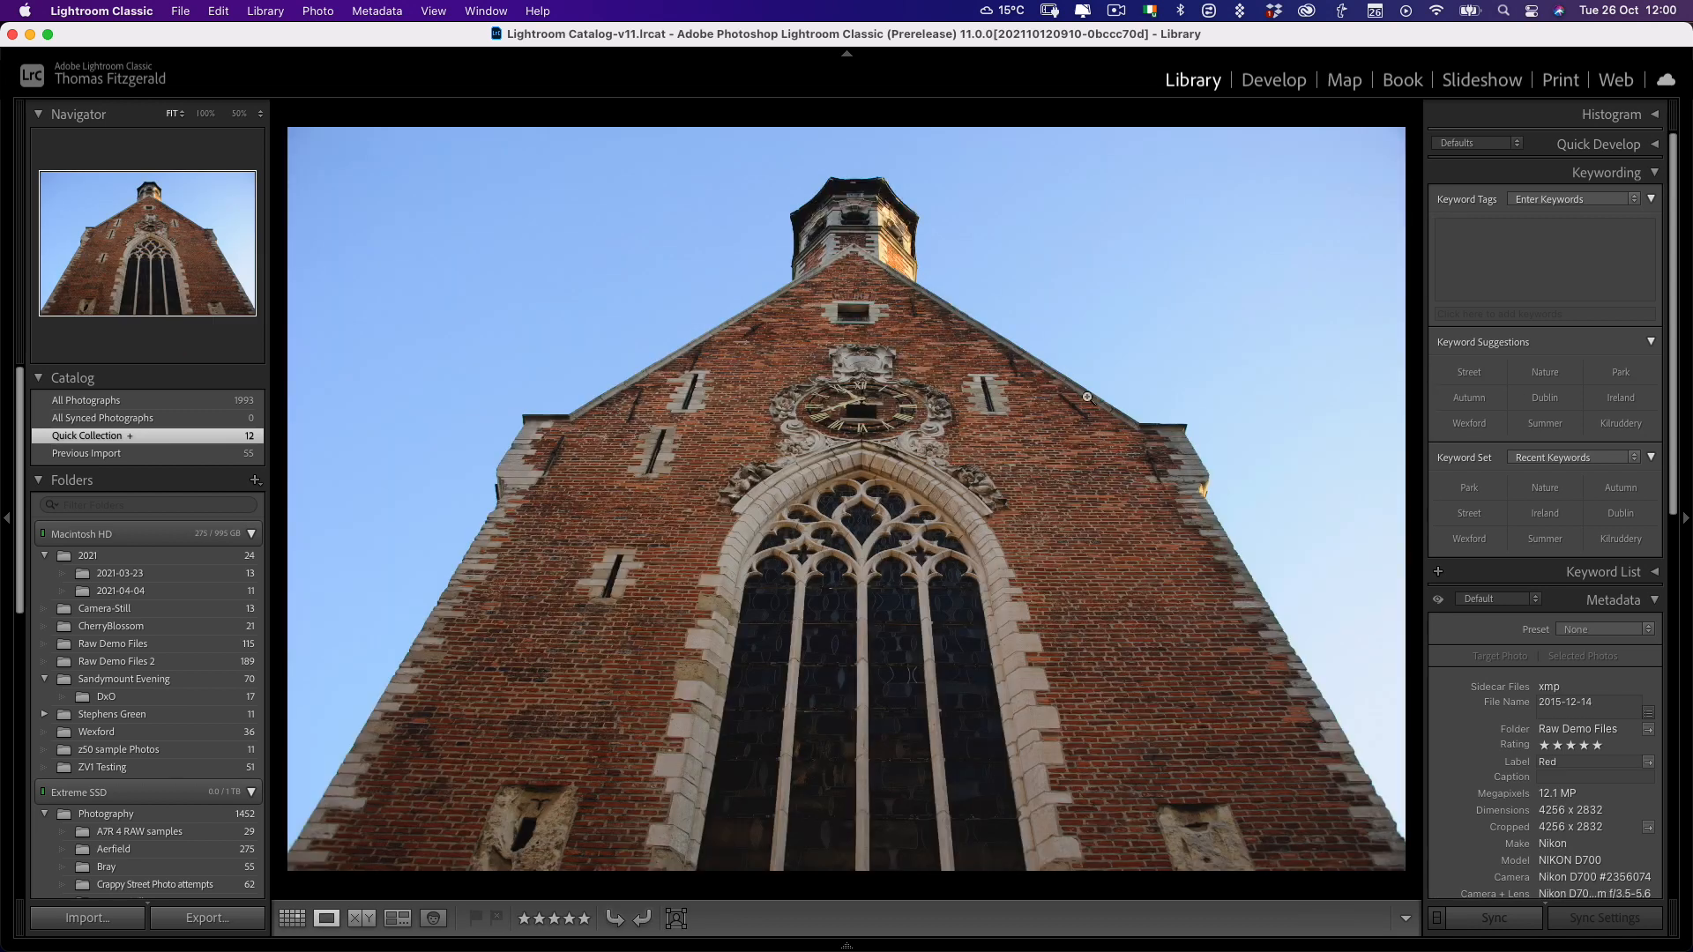
- Add a Sky mask at −0.85 exposure and +66 contrast, intersected with a linear gradient
left_click(1275, 78)
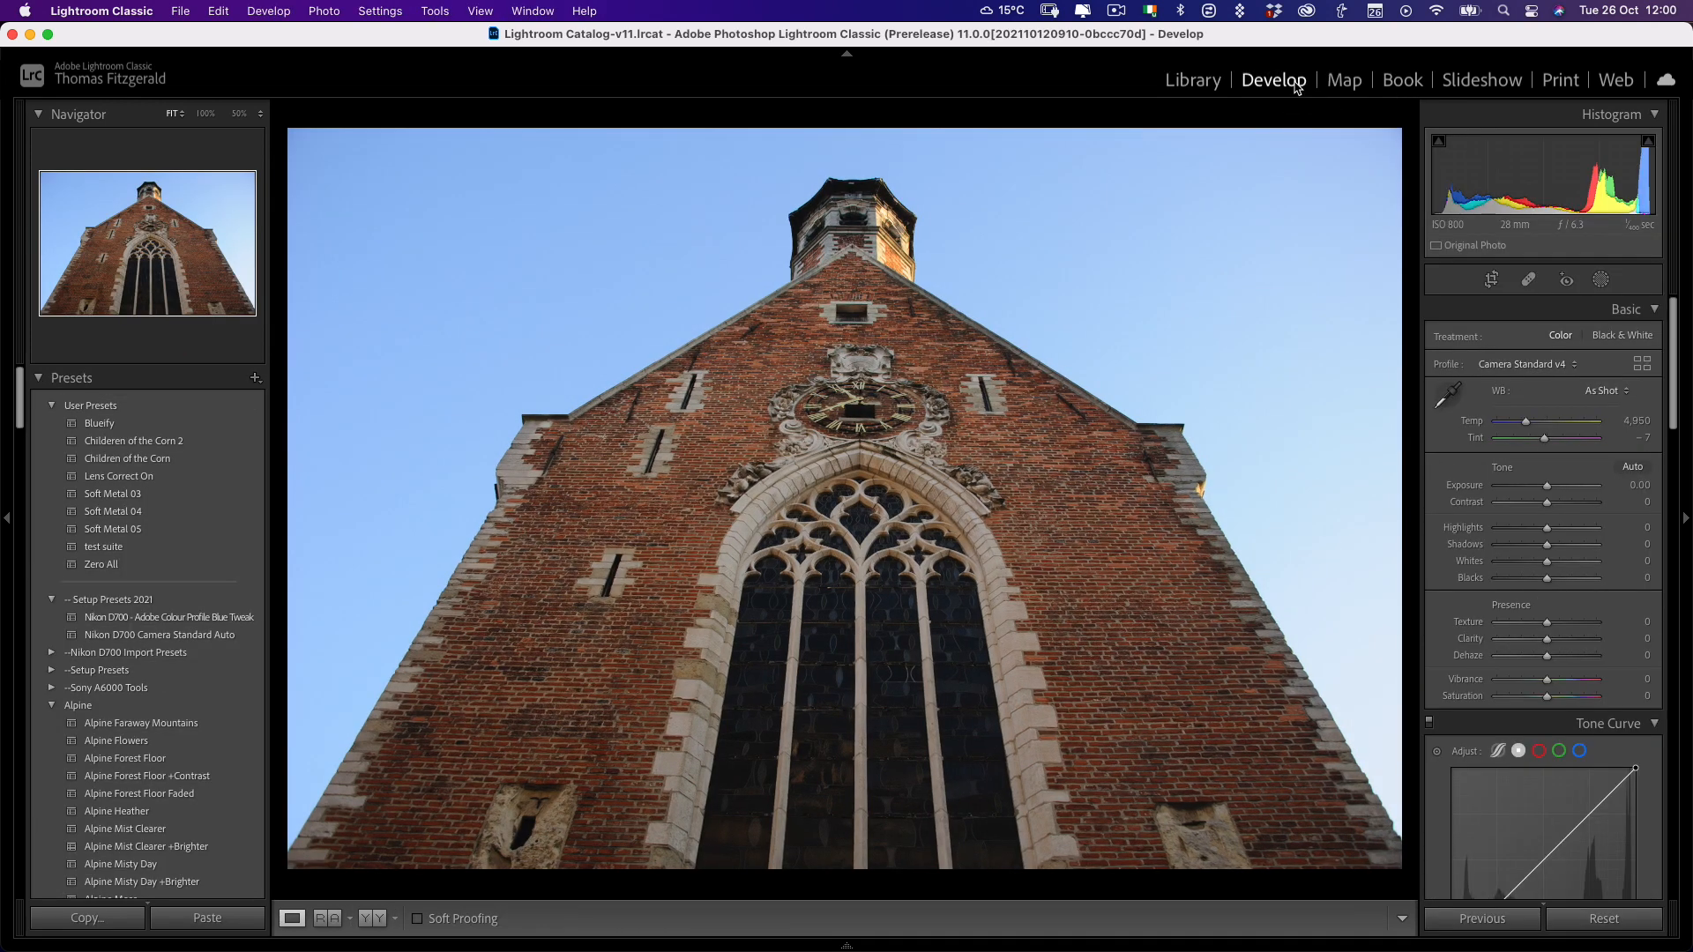
left_click(1599, 279)
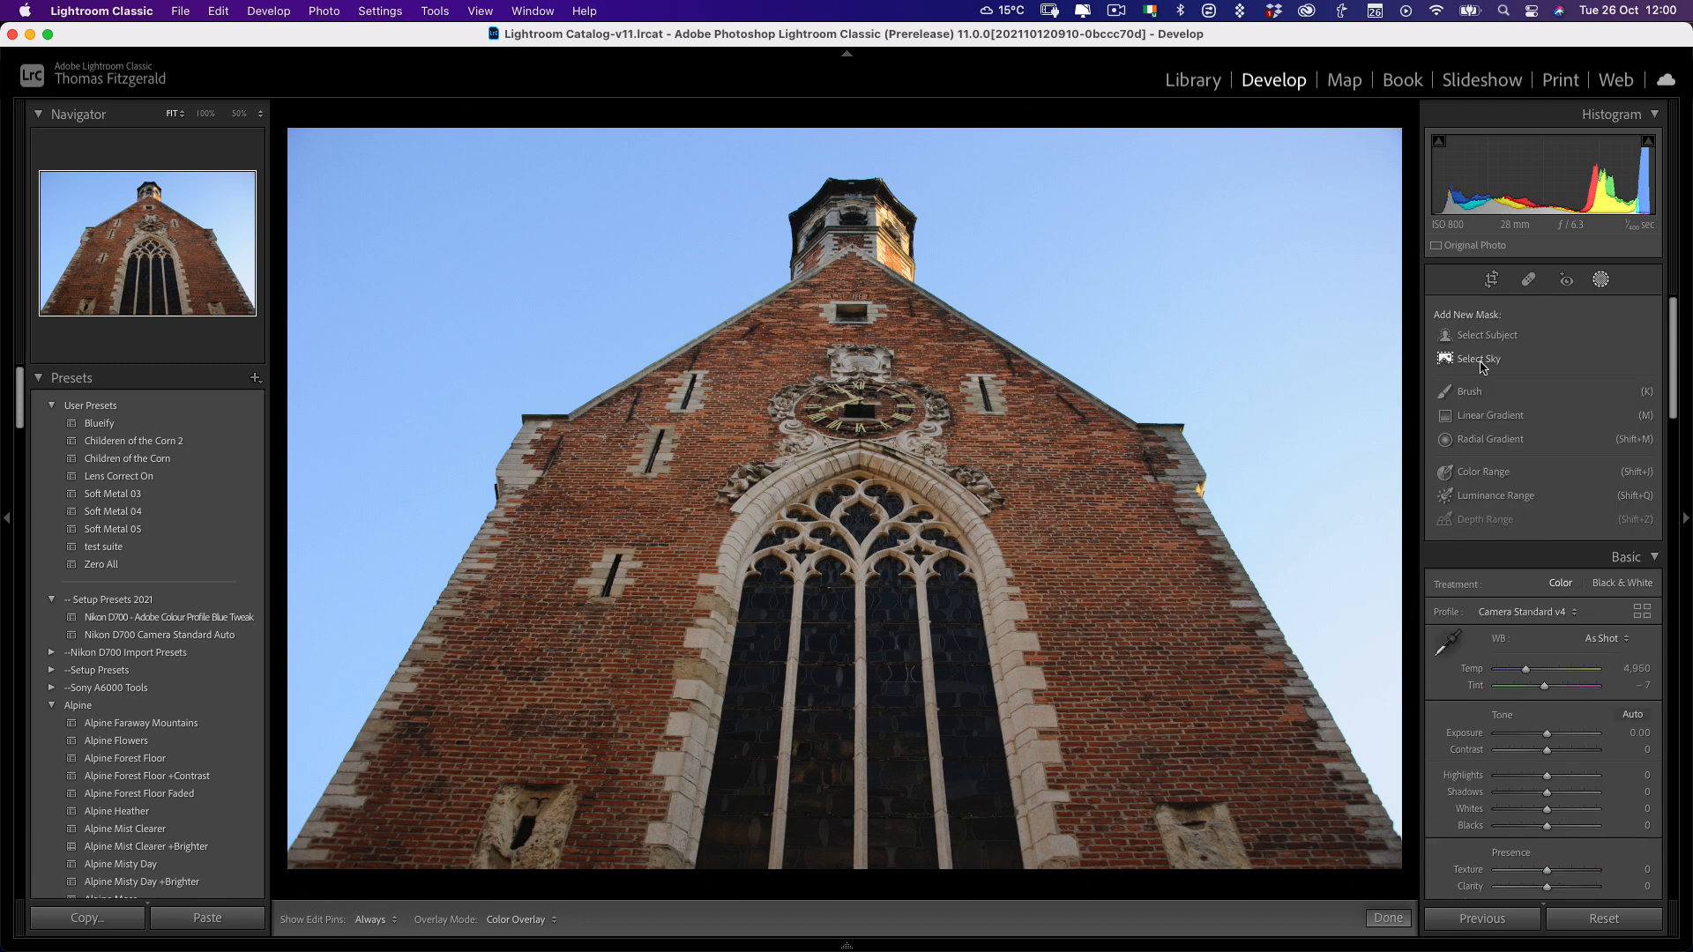
left_click(1478, 359)
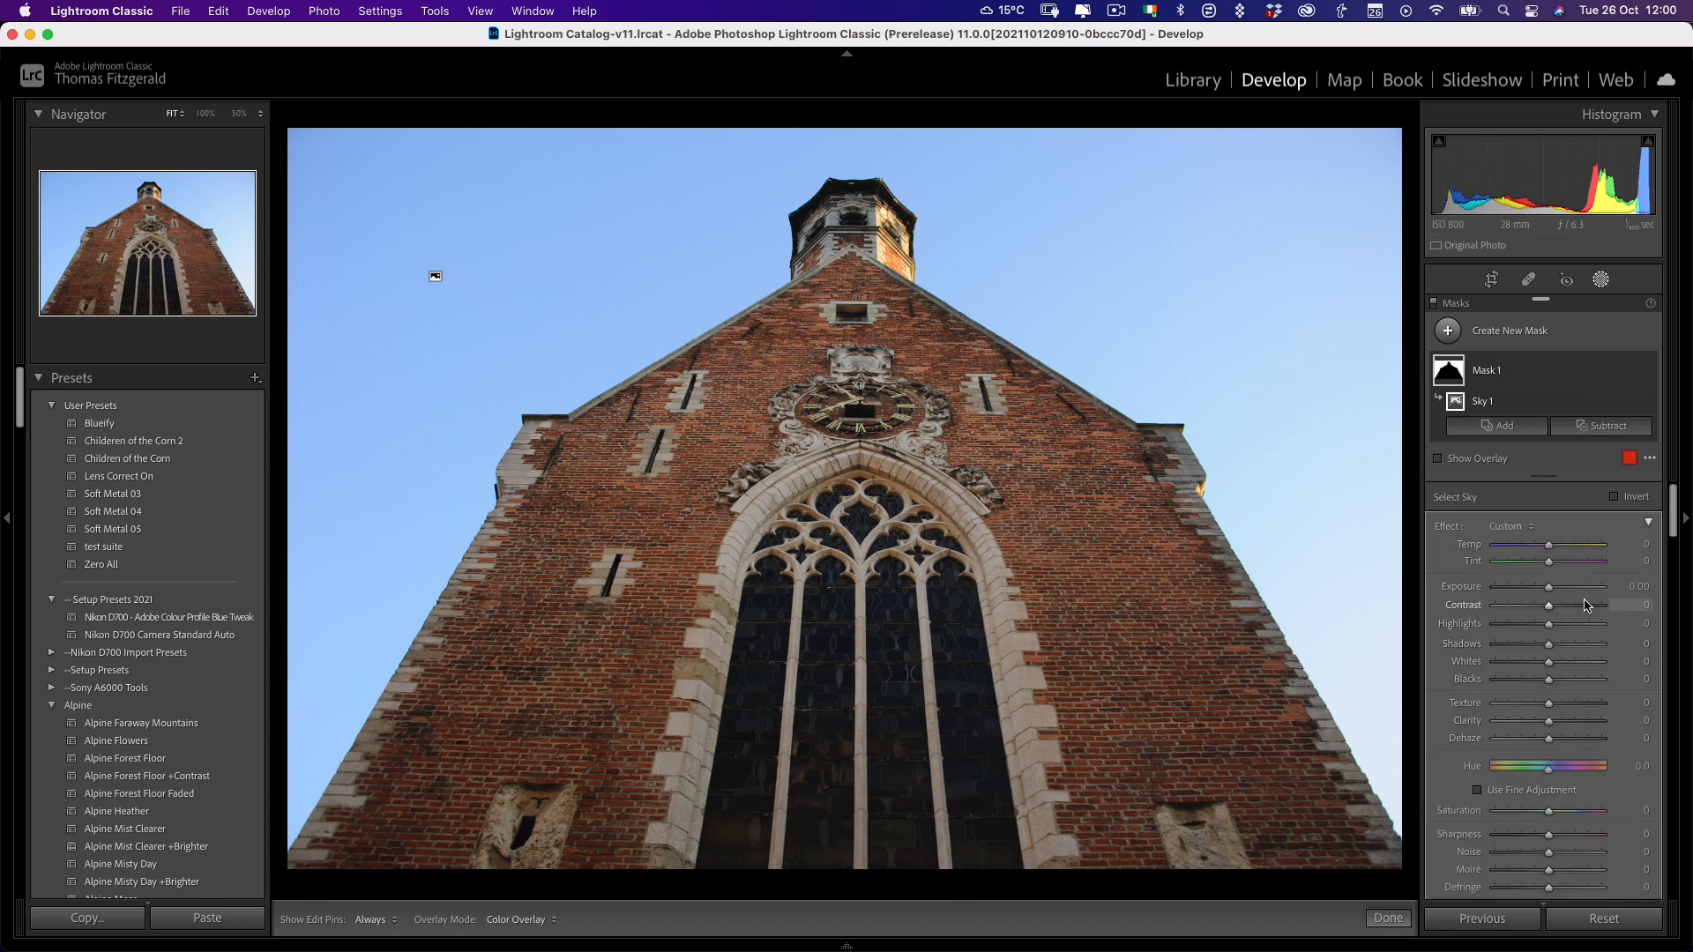
left_click_drag(1582, 586, 1534, 586)
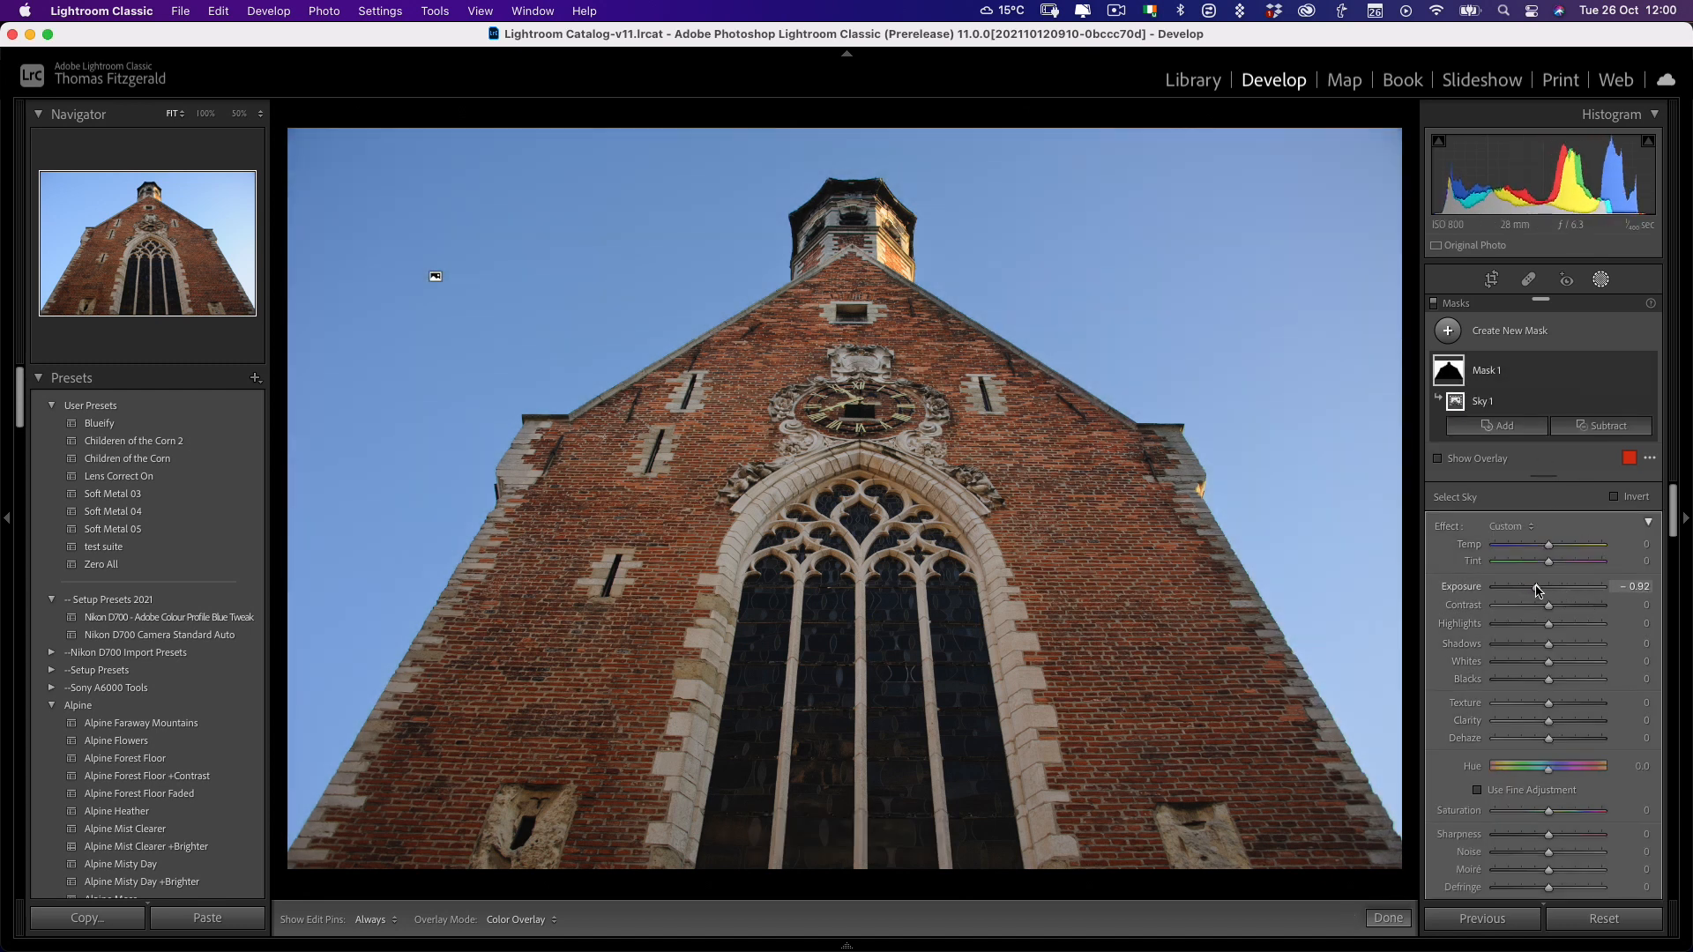
left_click_drag(1579, 605, 1616, 605)
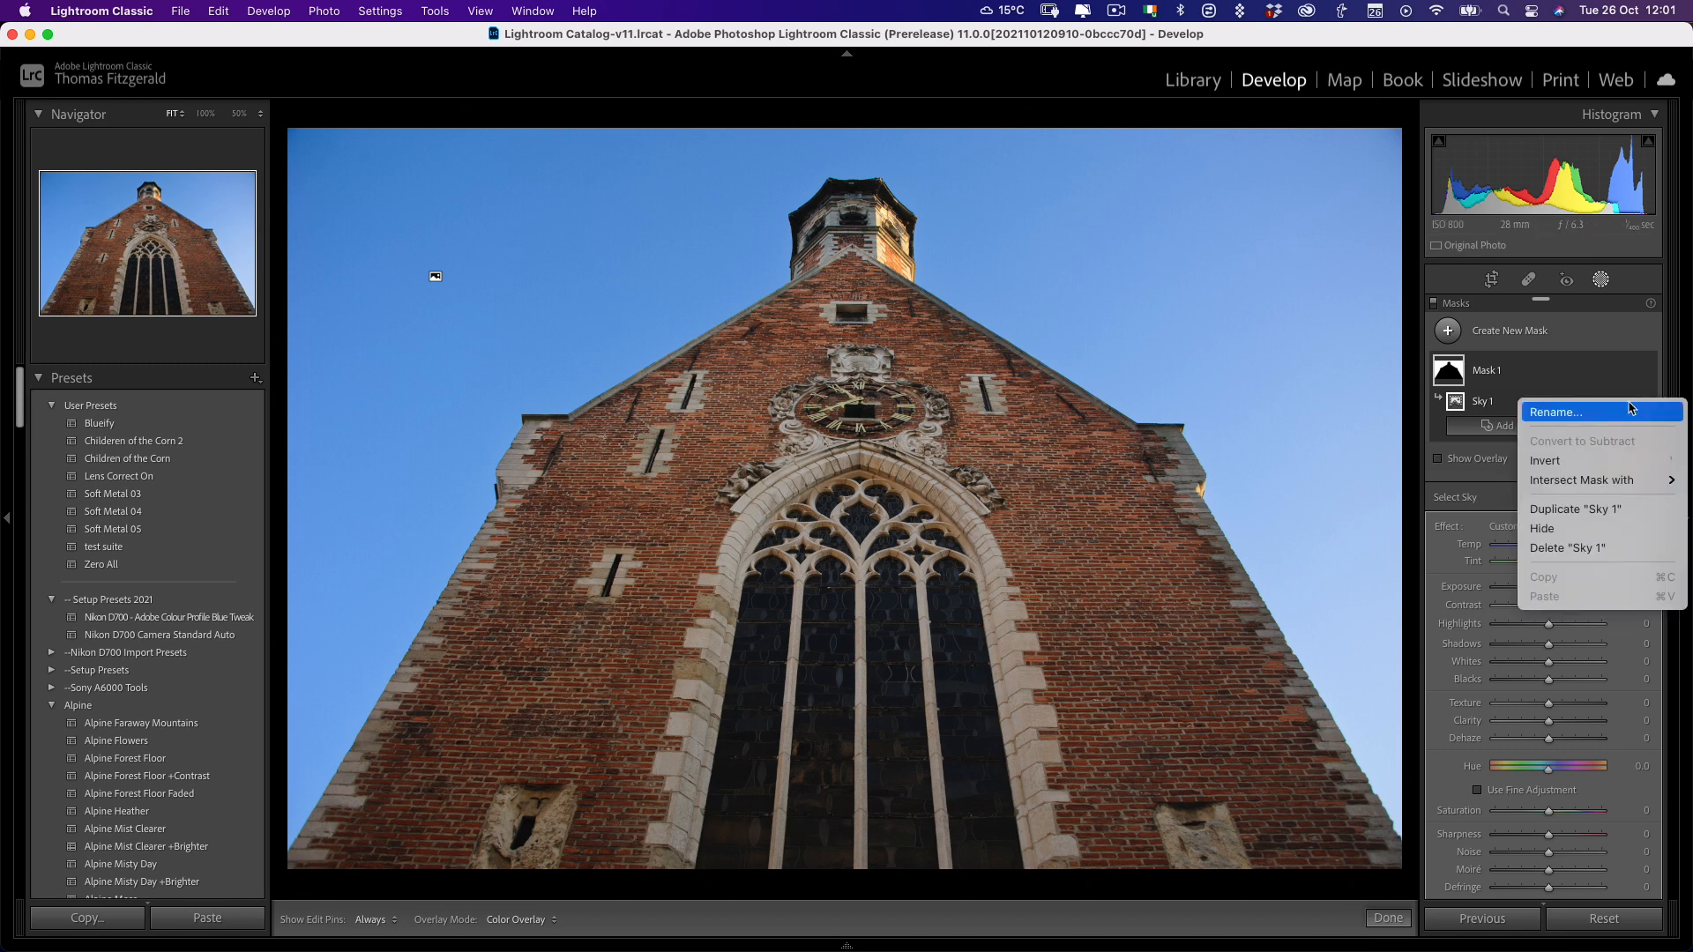
mouse_move(1586, 480)
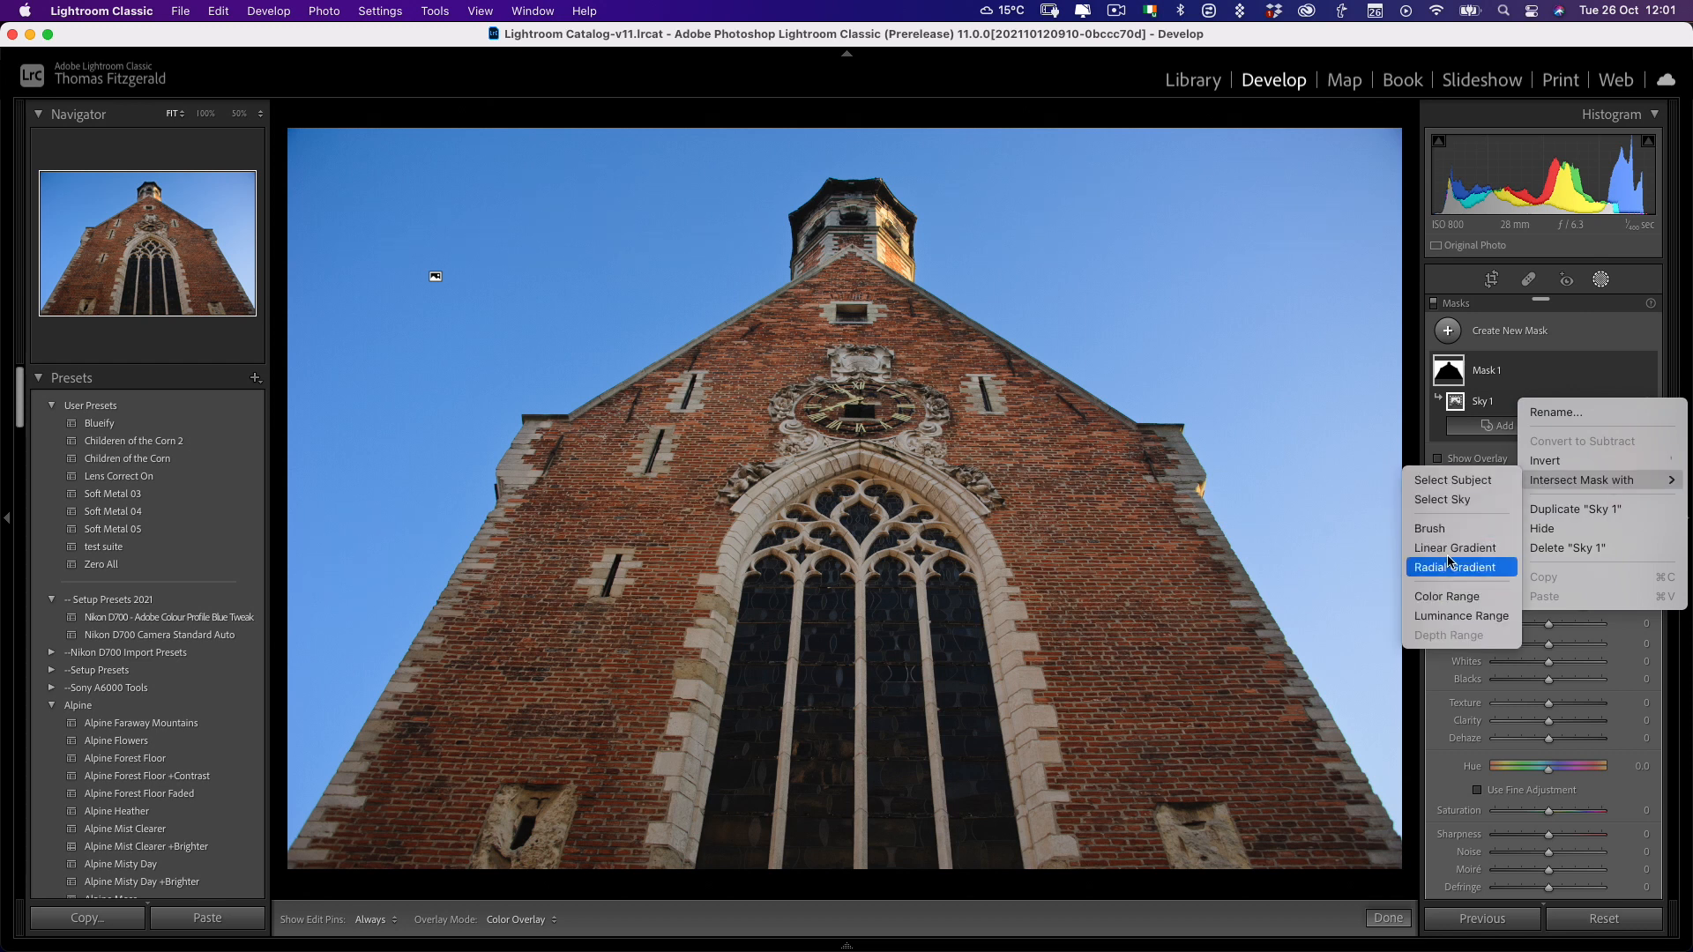
left_click(1456, 547)
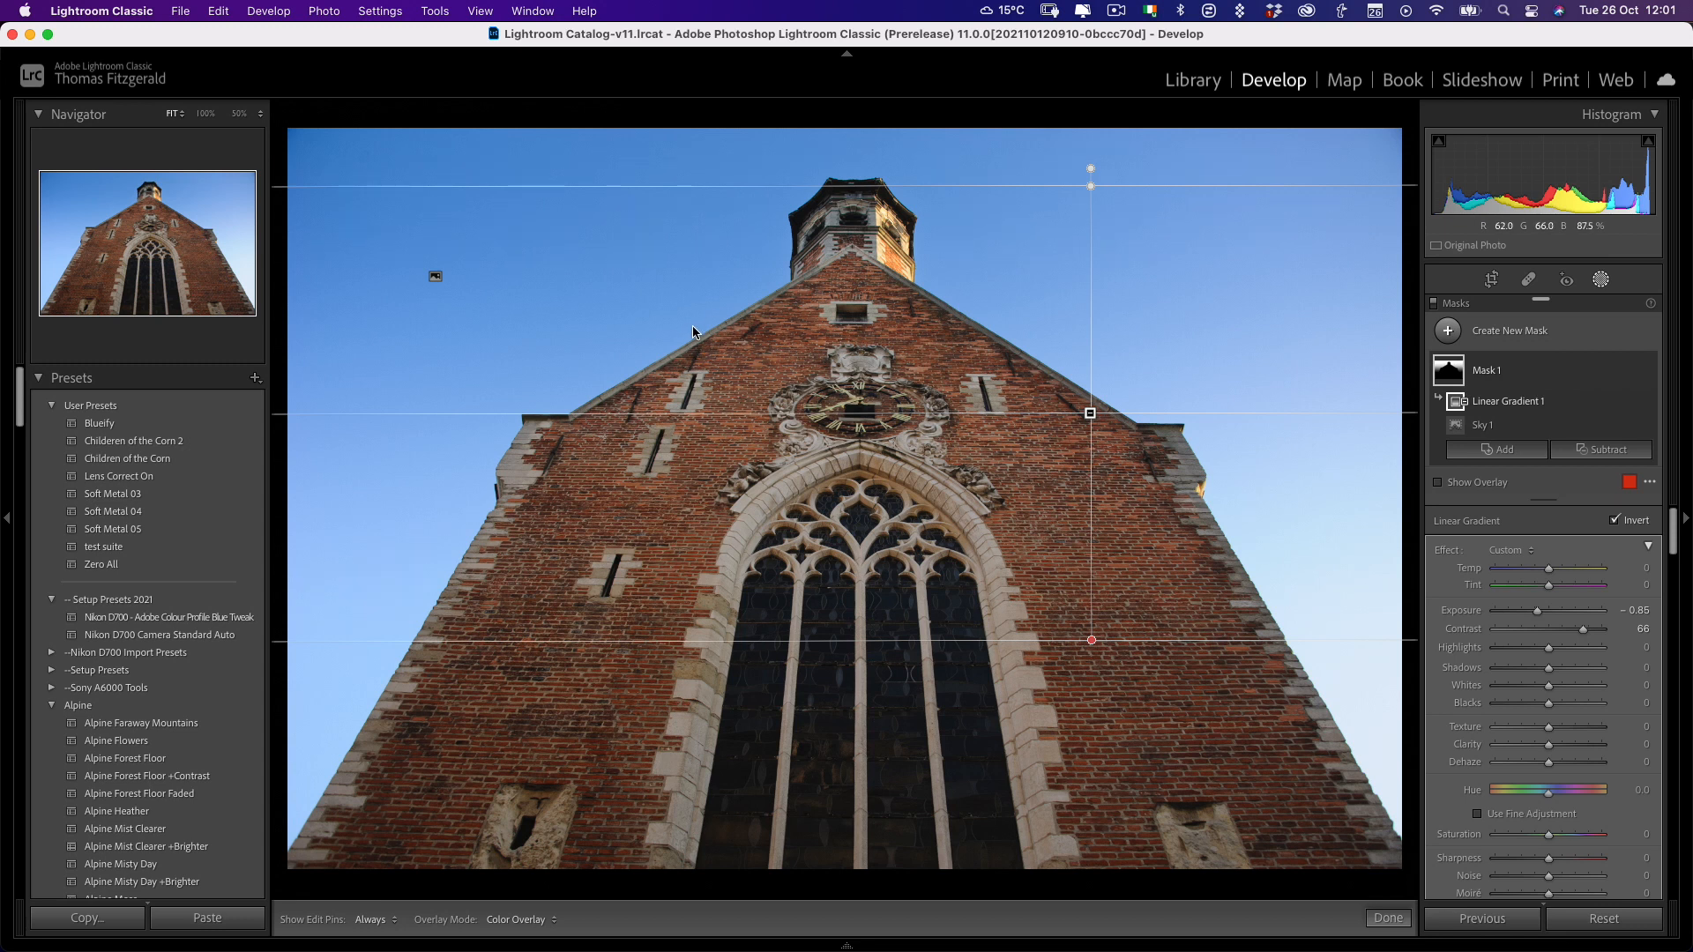
mouse_move(880, 268)
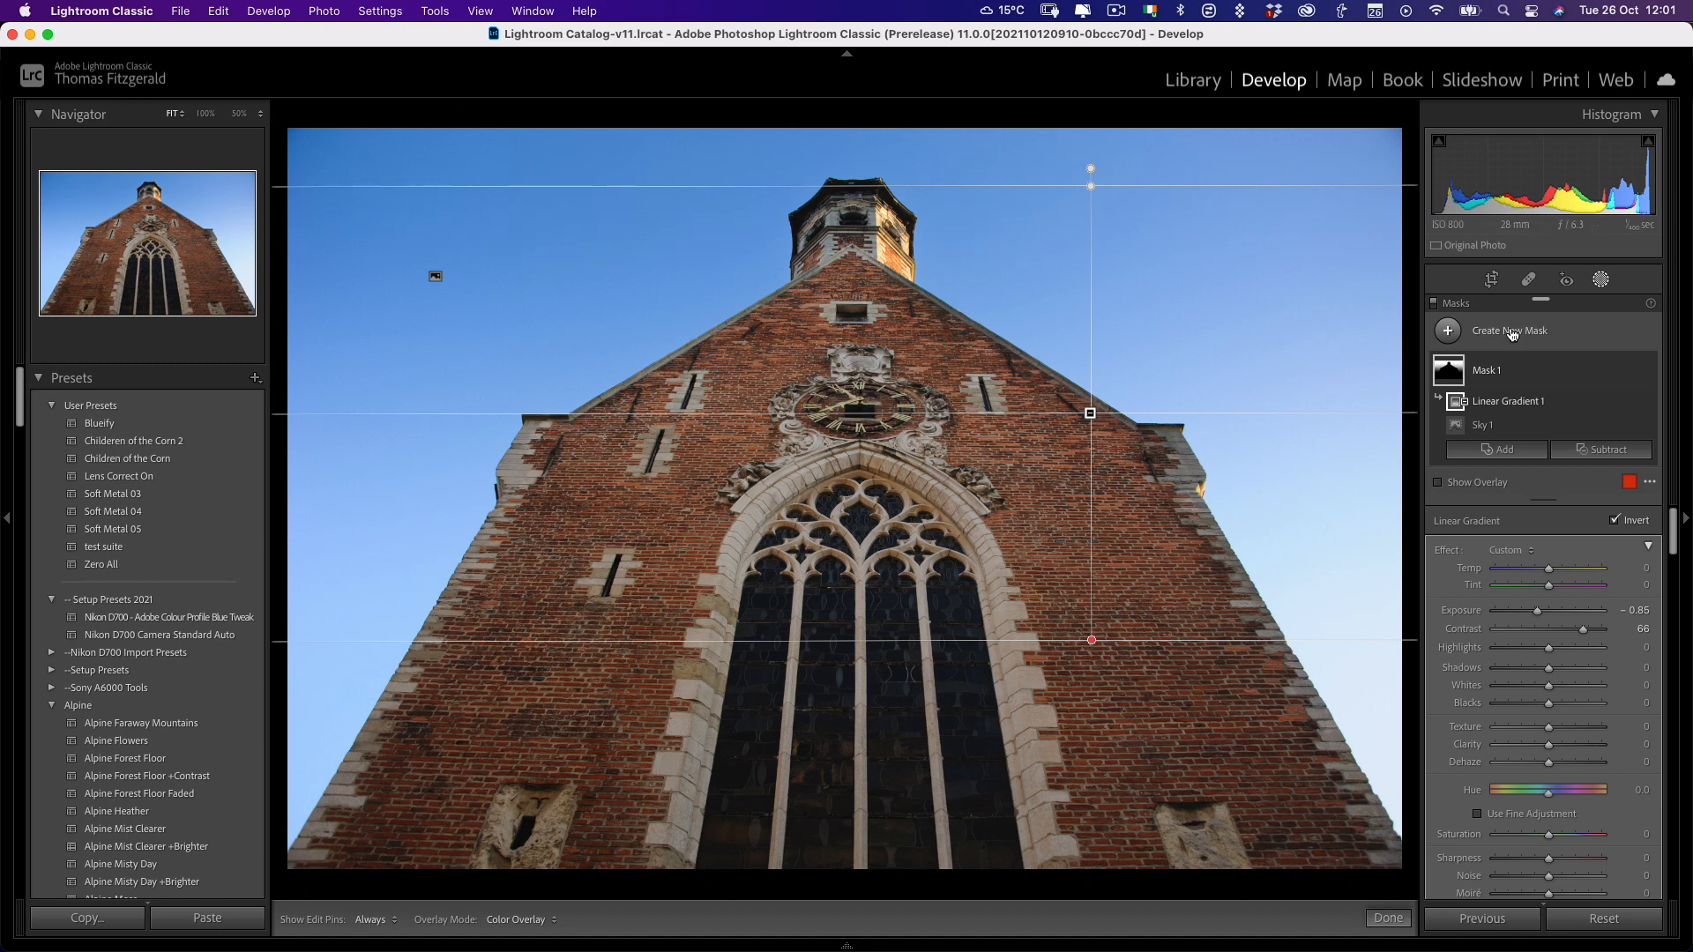
- Add a Select Subject mask on the church with +0.52 exposure, +30 contrast, +17 clarity
left_click(1509, 331)
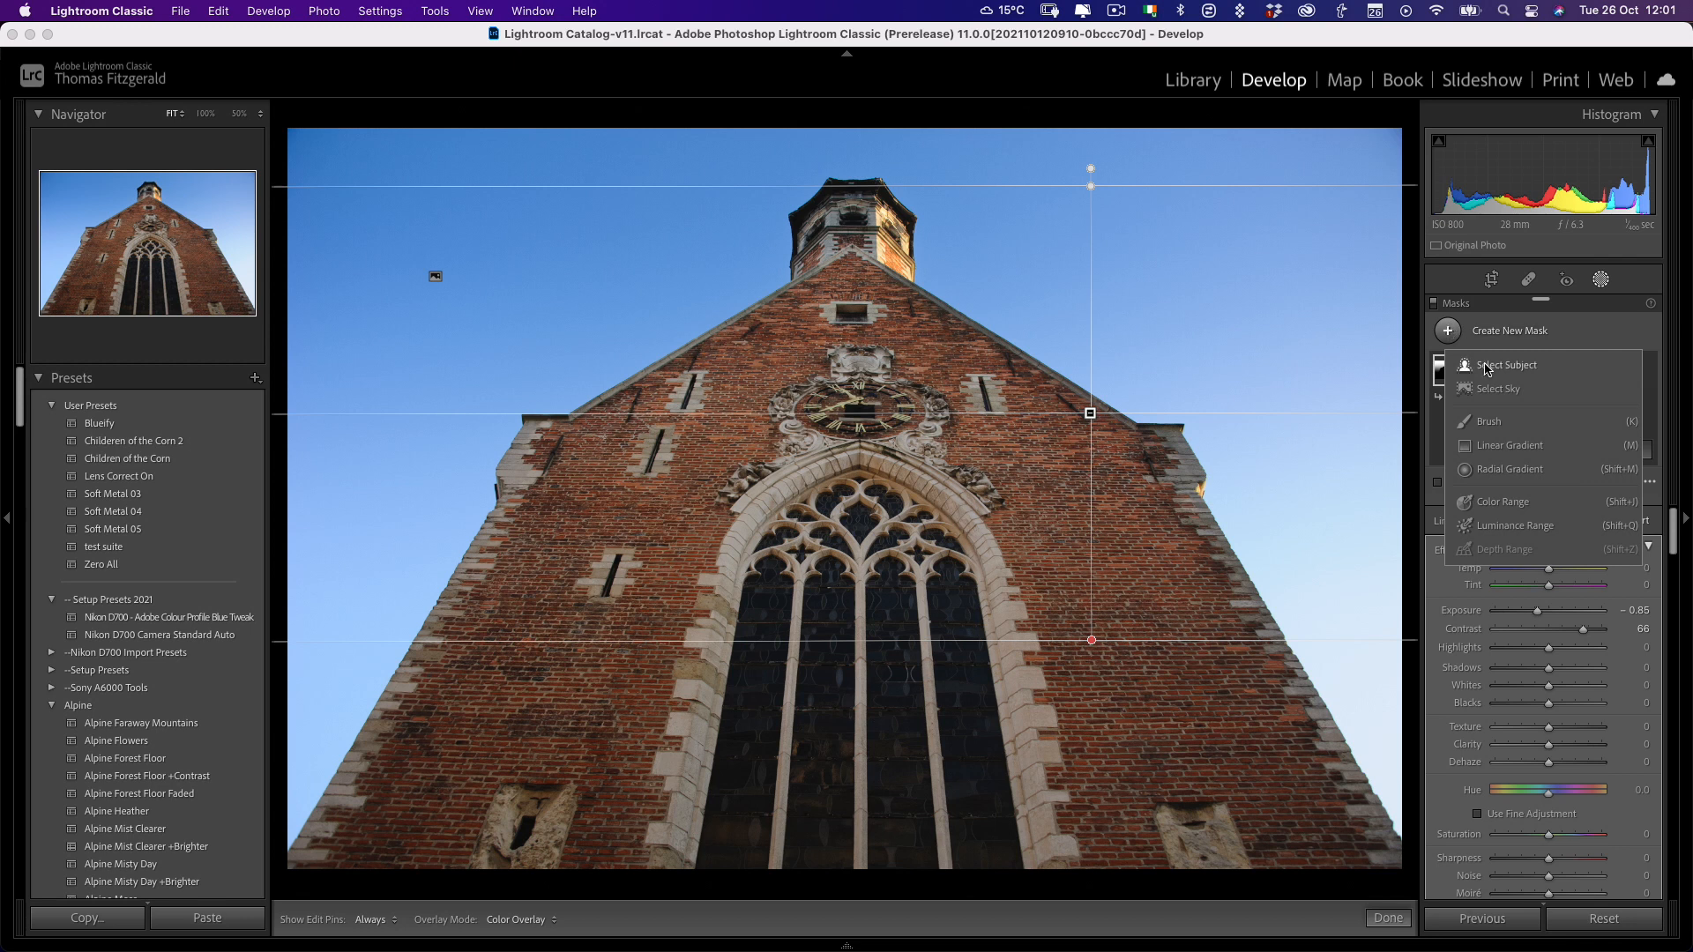
left_click(1504, 365)
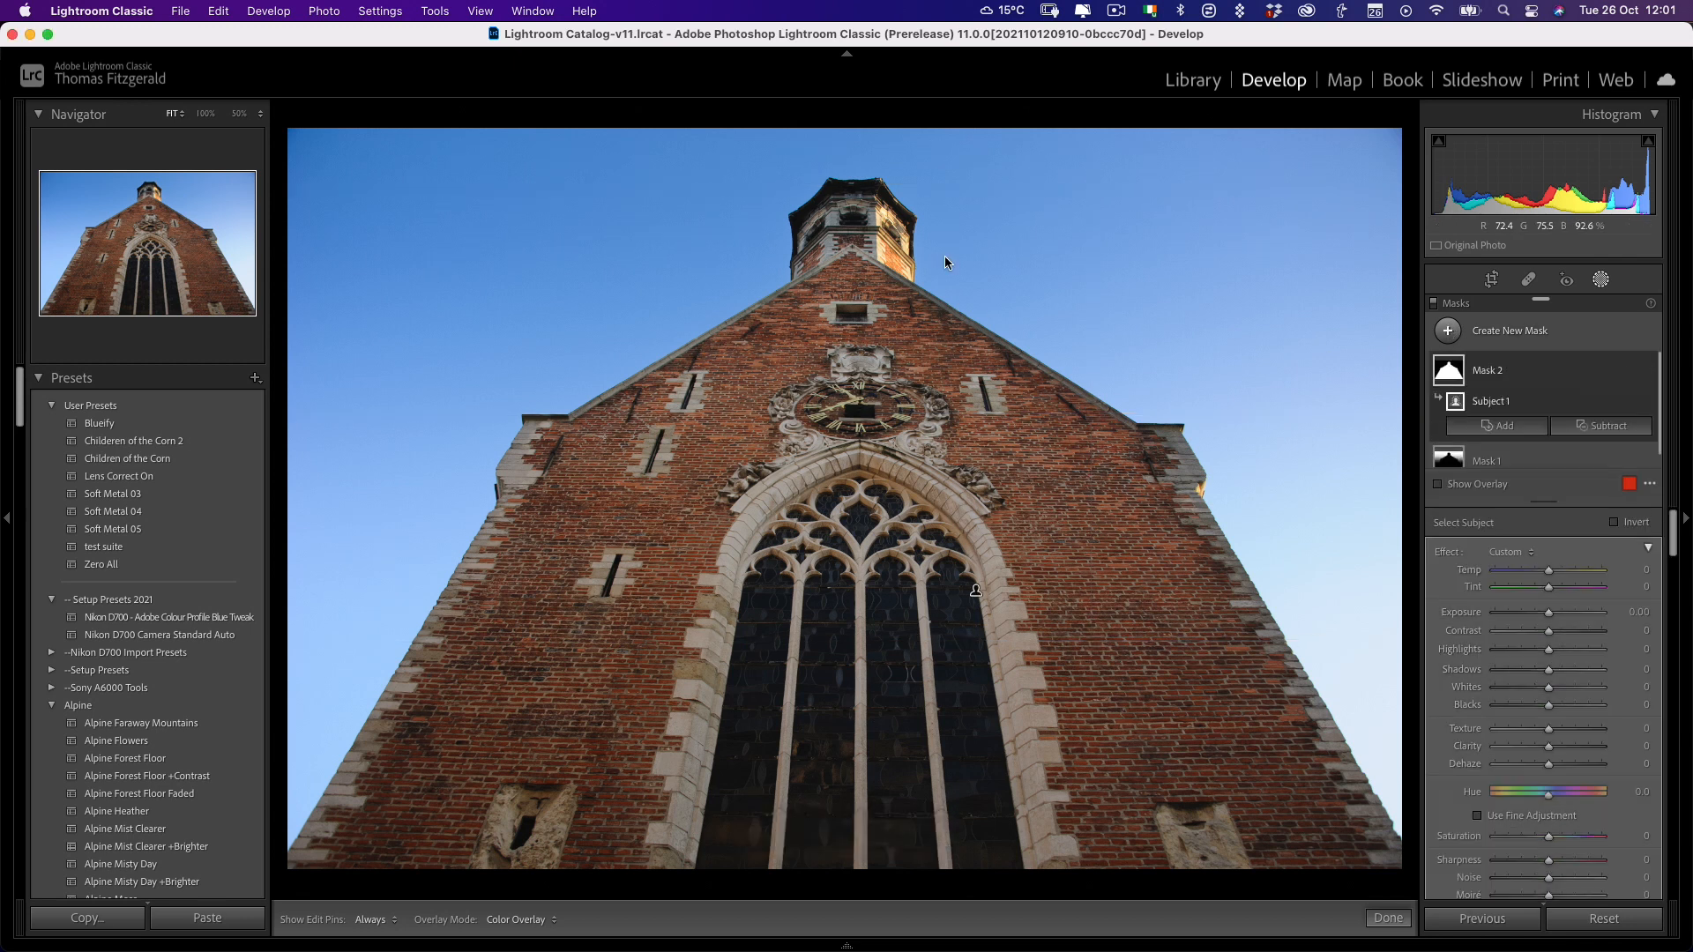
left_click_drag(1523, 612, 1564, 612)
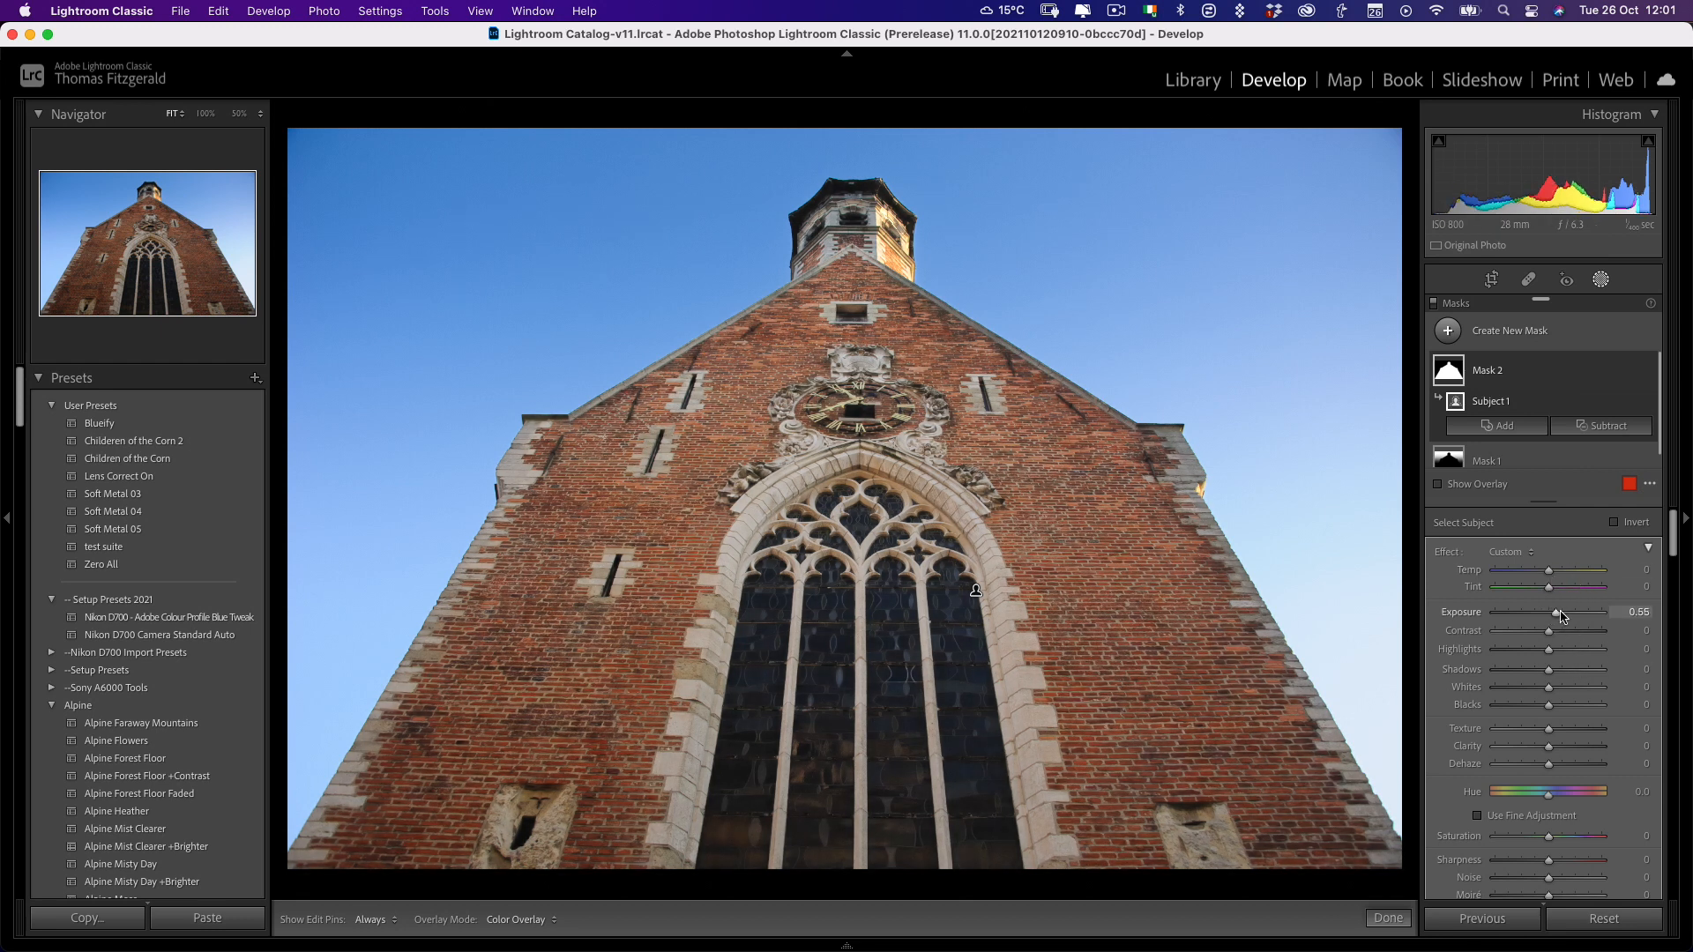
left_click_drag(1588, 630, 1571, 630)
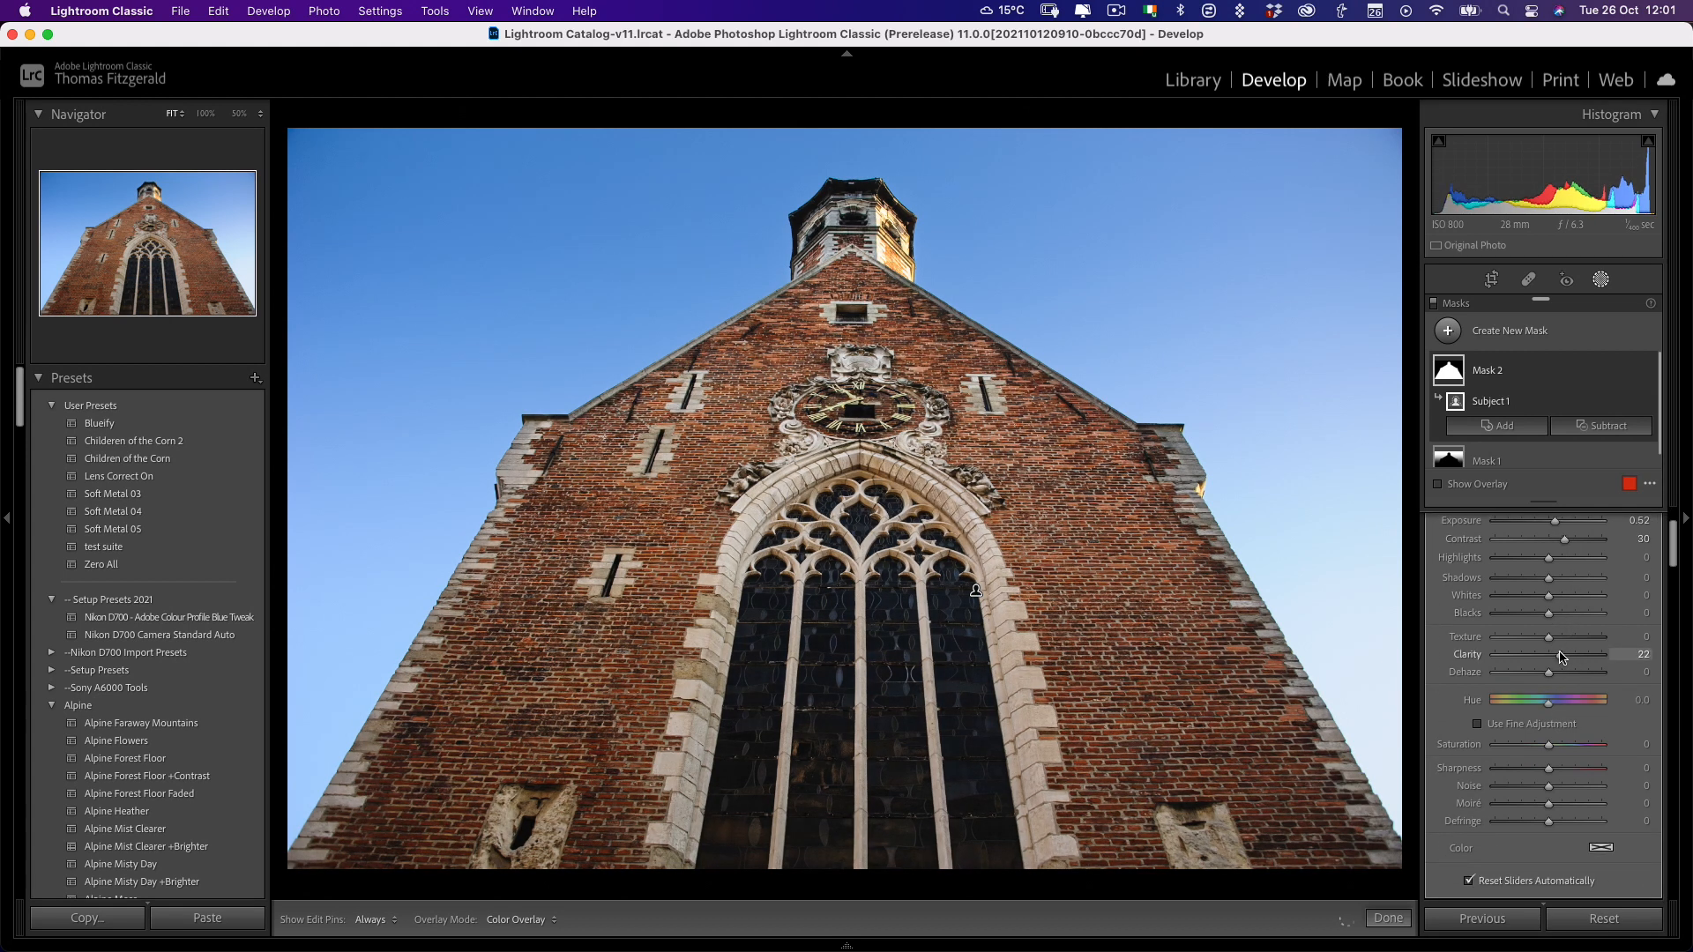
left_click_drag(1582, 655, 1564, 654)
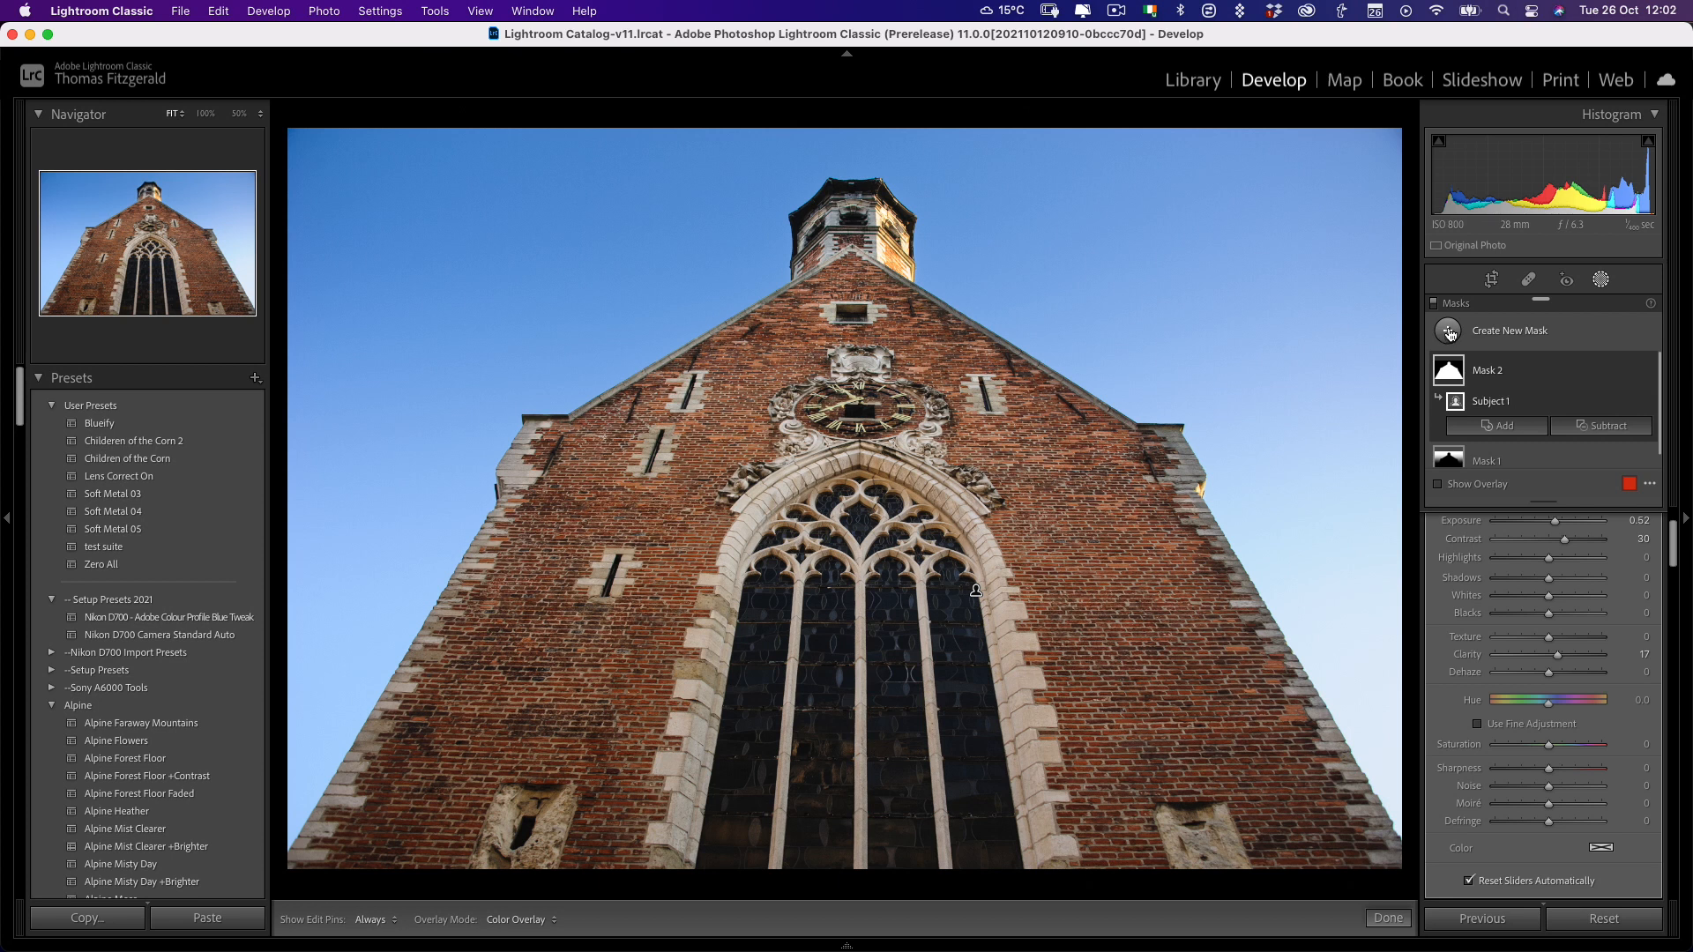
left_click(1510, 330)
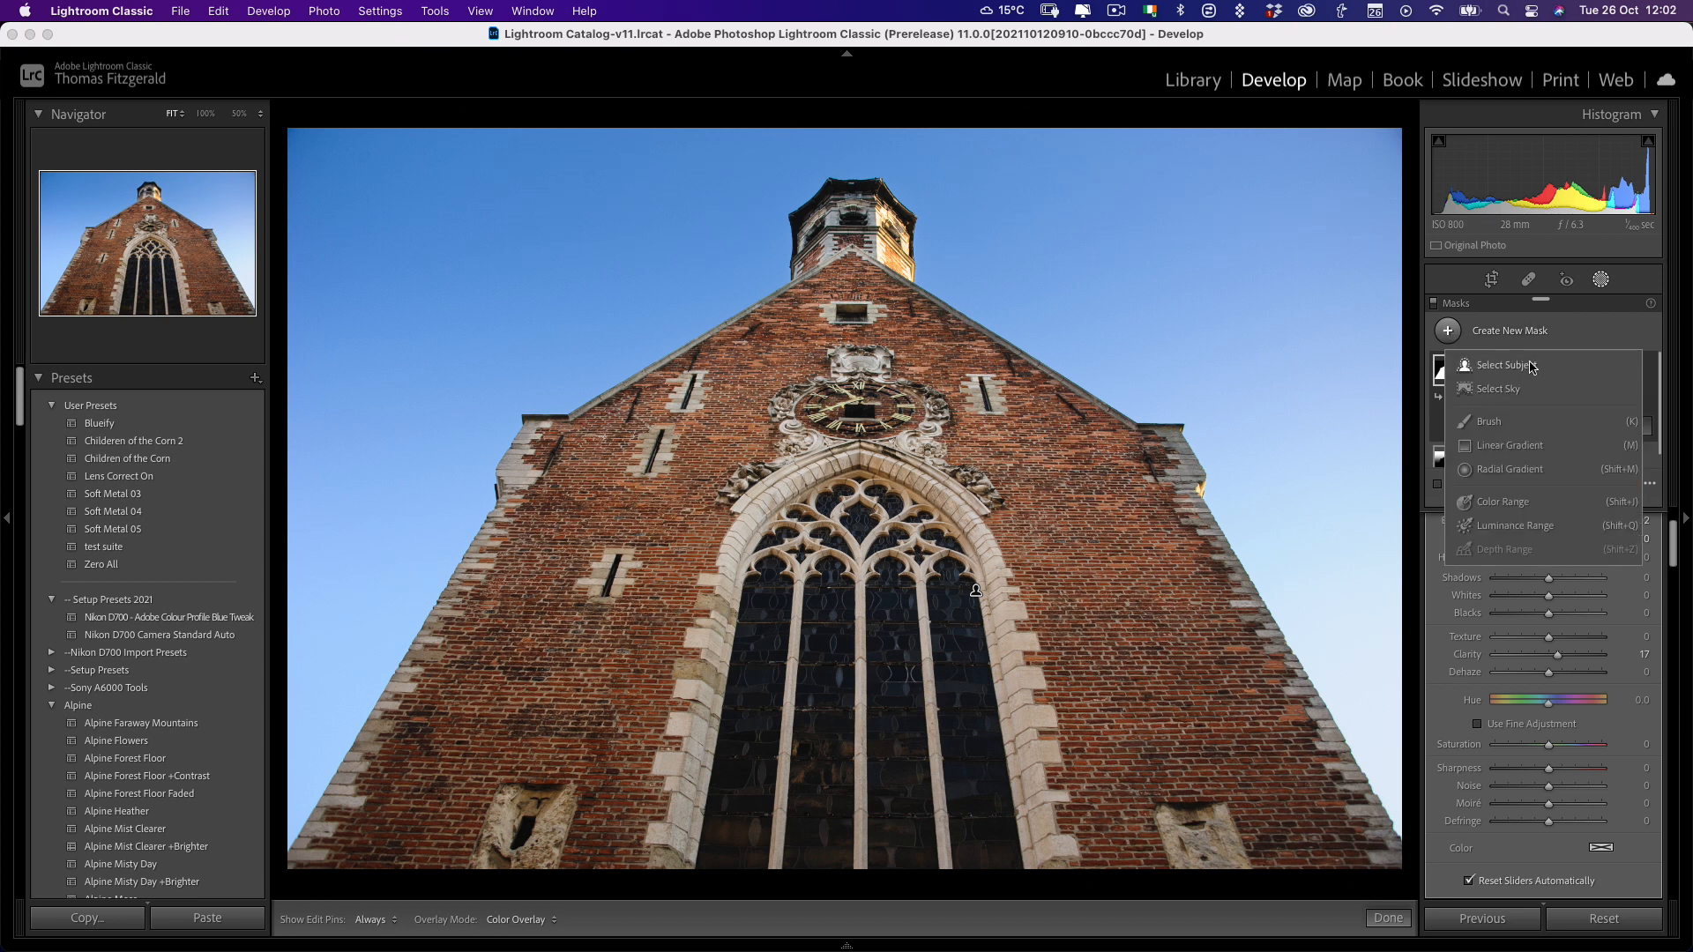
mouse_move(1500, 388)
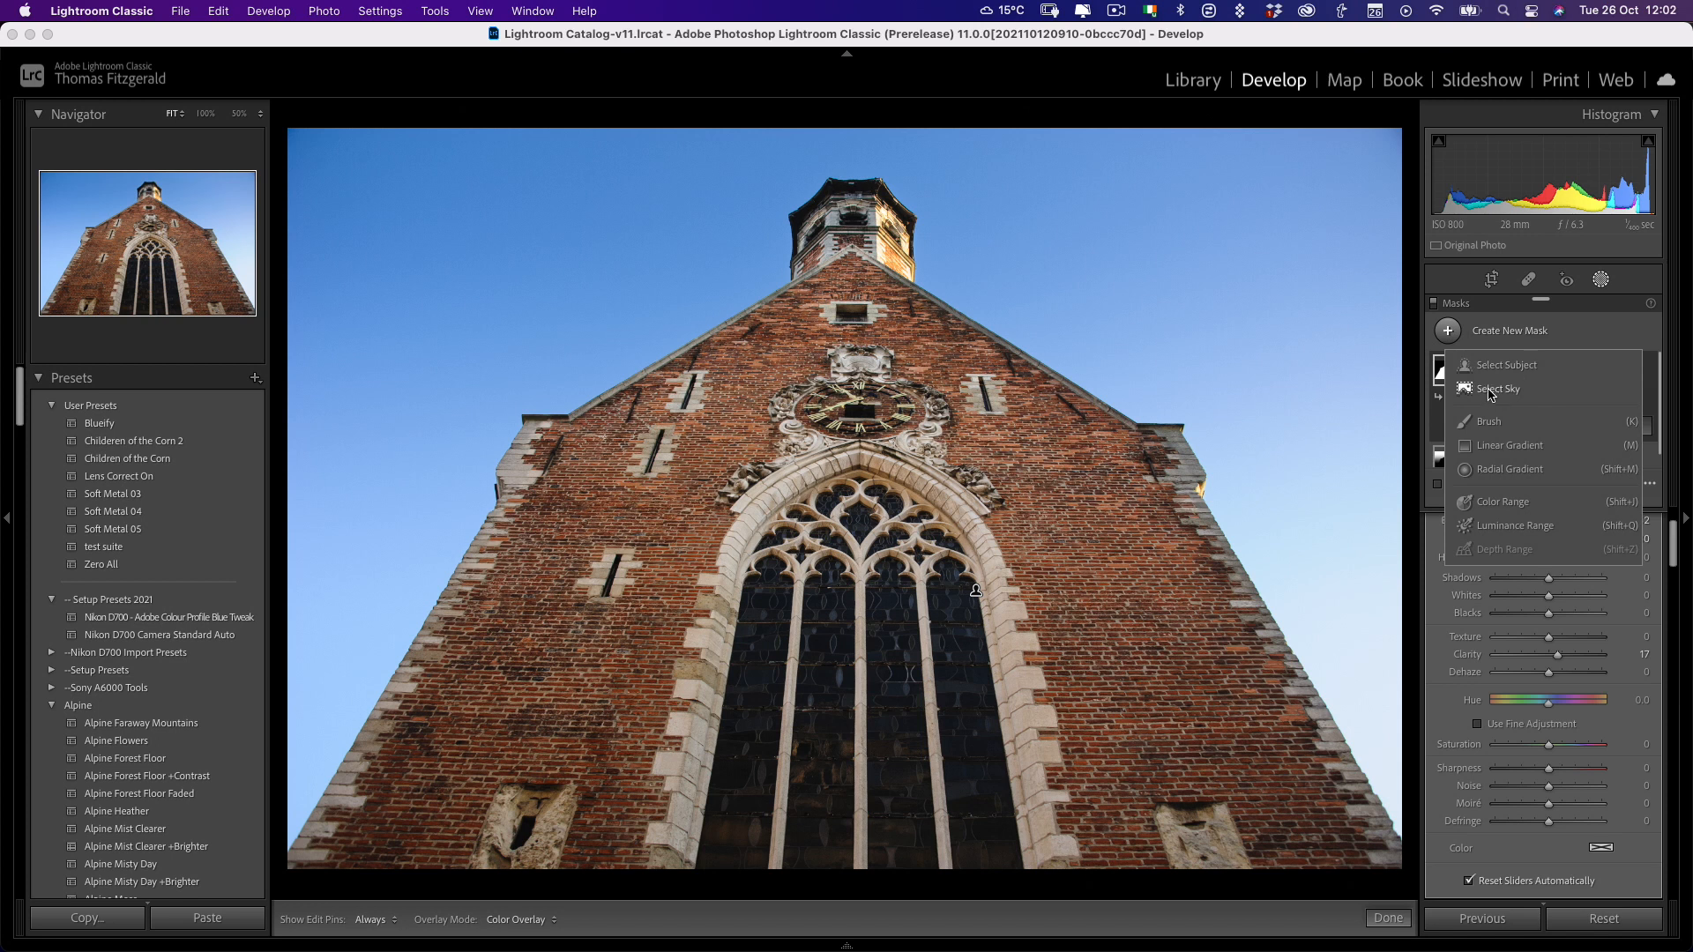
- Add a sky mask with a non-inverted radial gradient, darkening edges to −1.18 exposure
left_click(1499, 388)
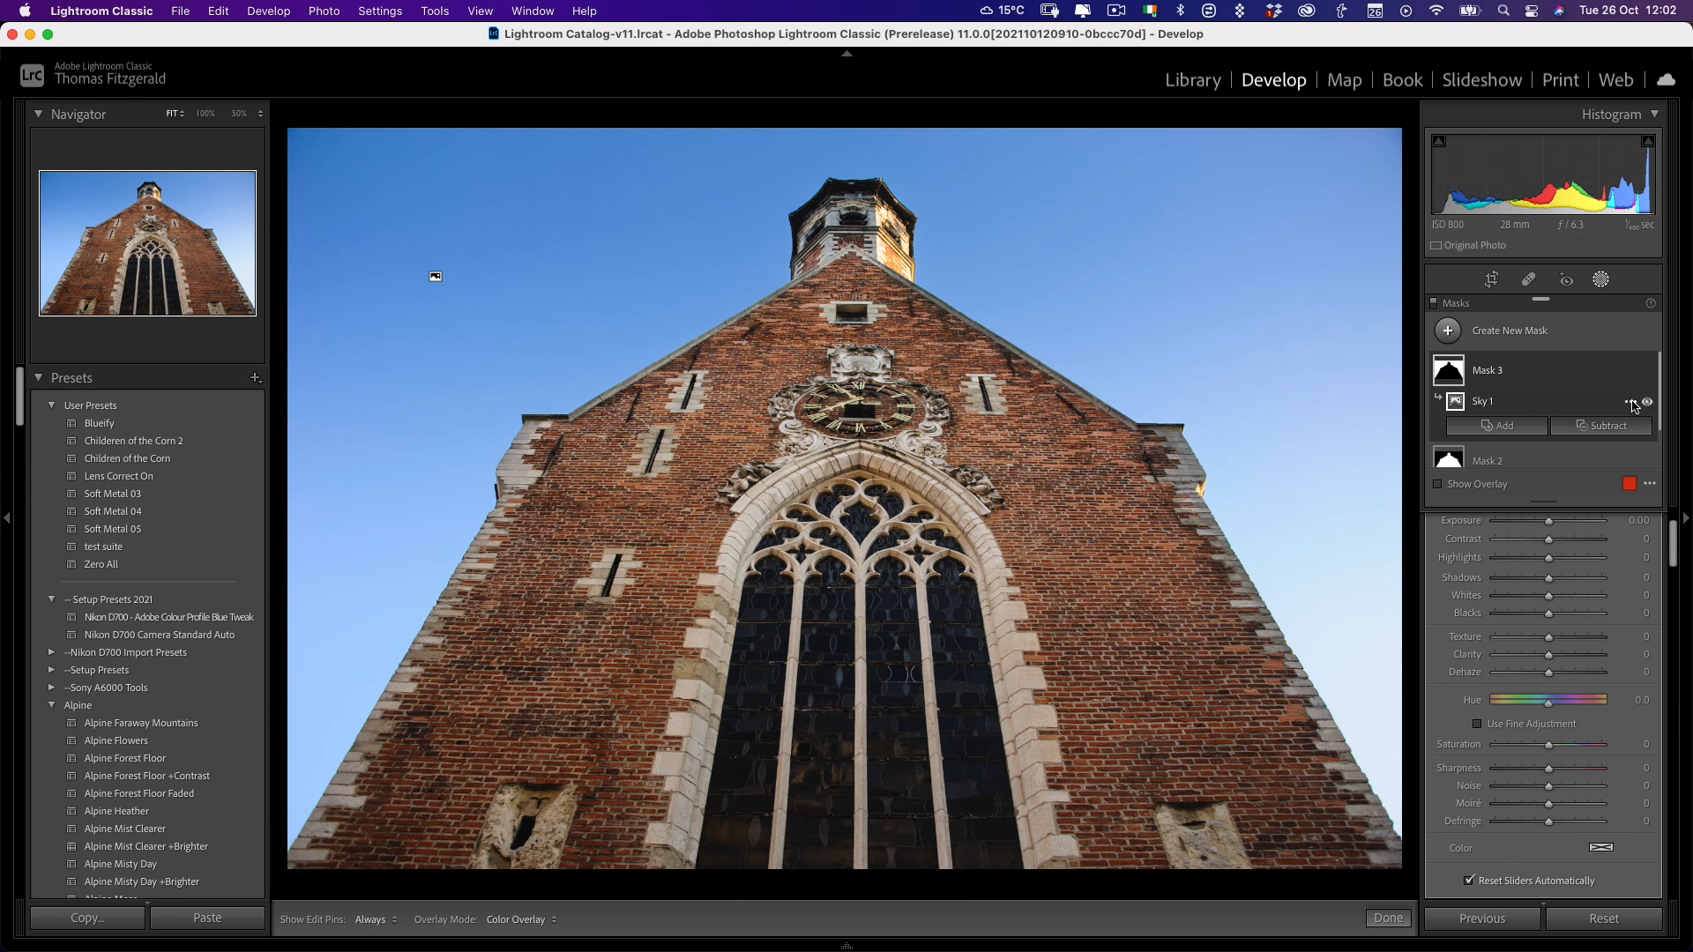
left_click(1637, 403)
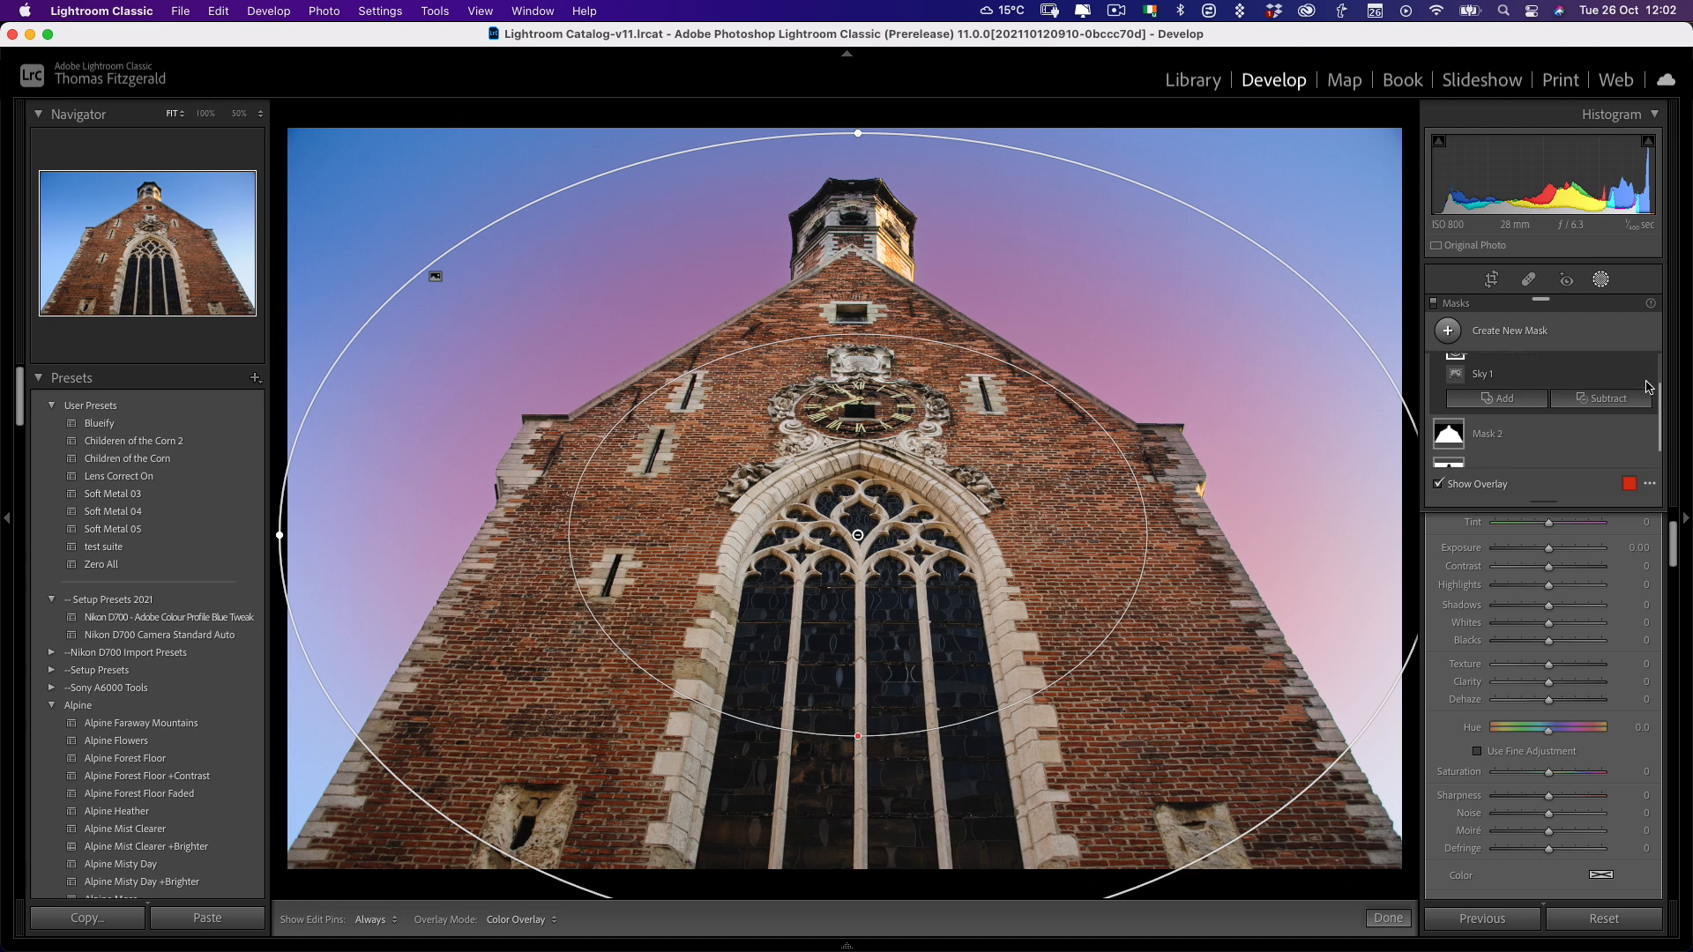
right_click(1491, 370)
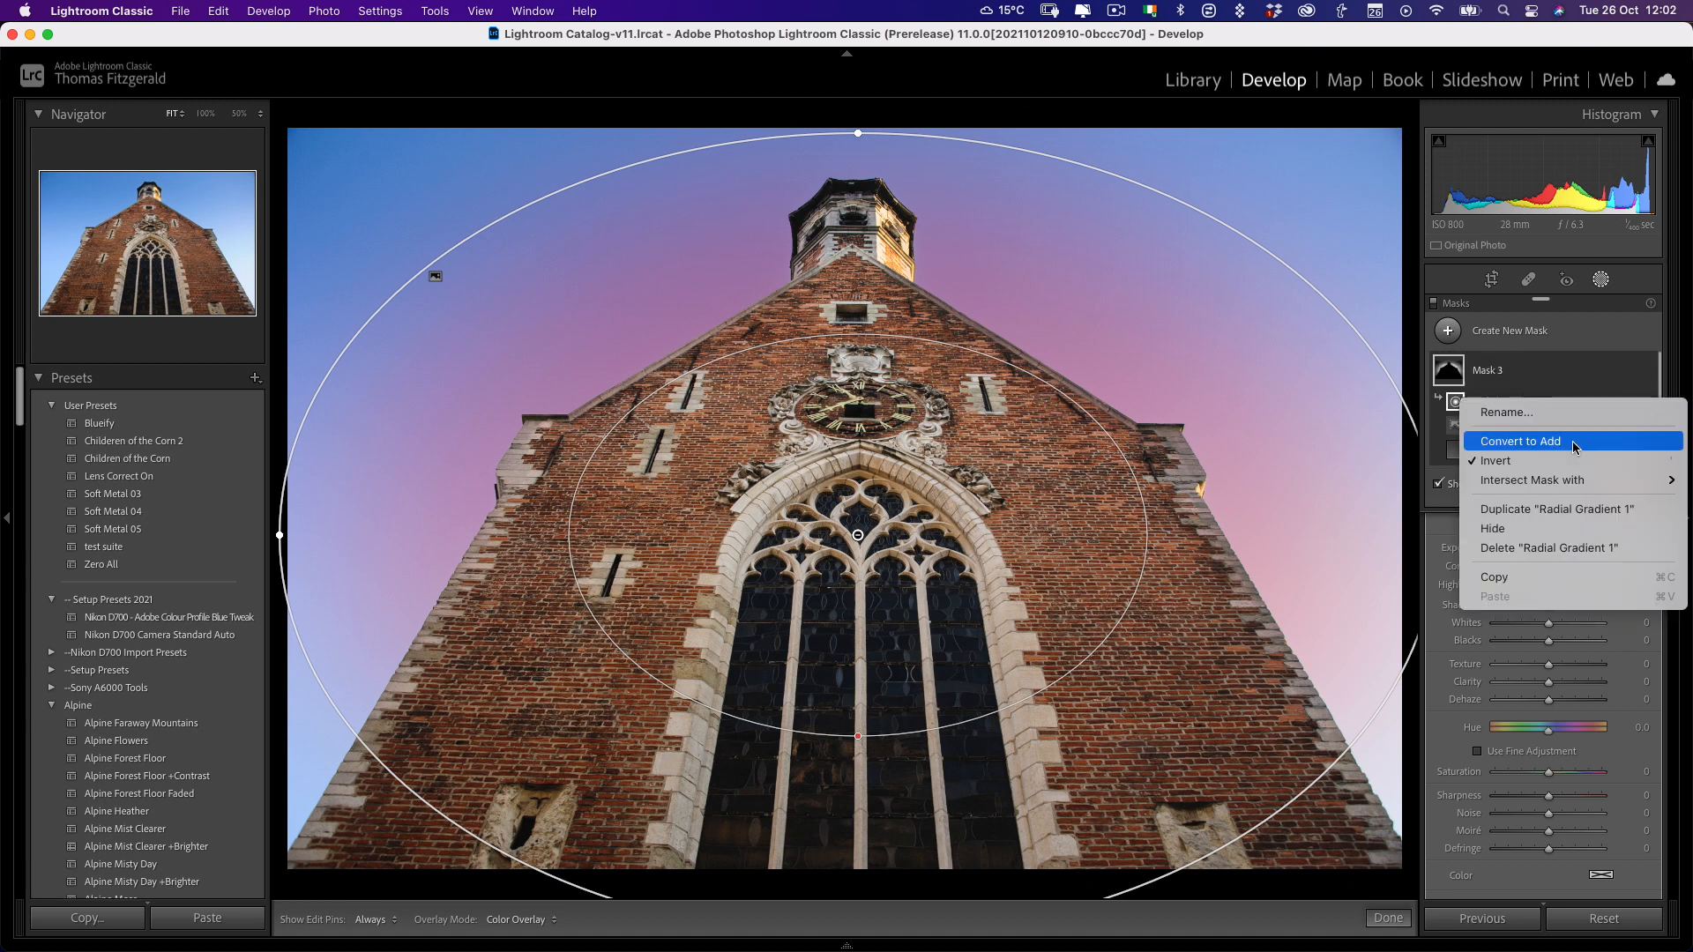
left_click(1524, 441)
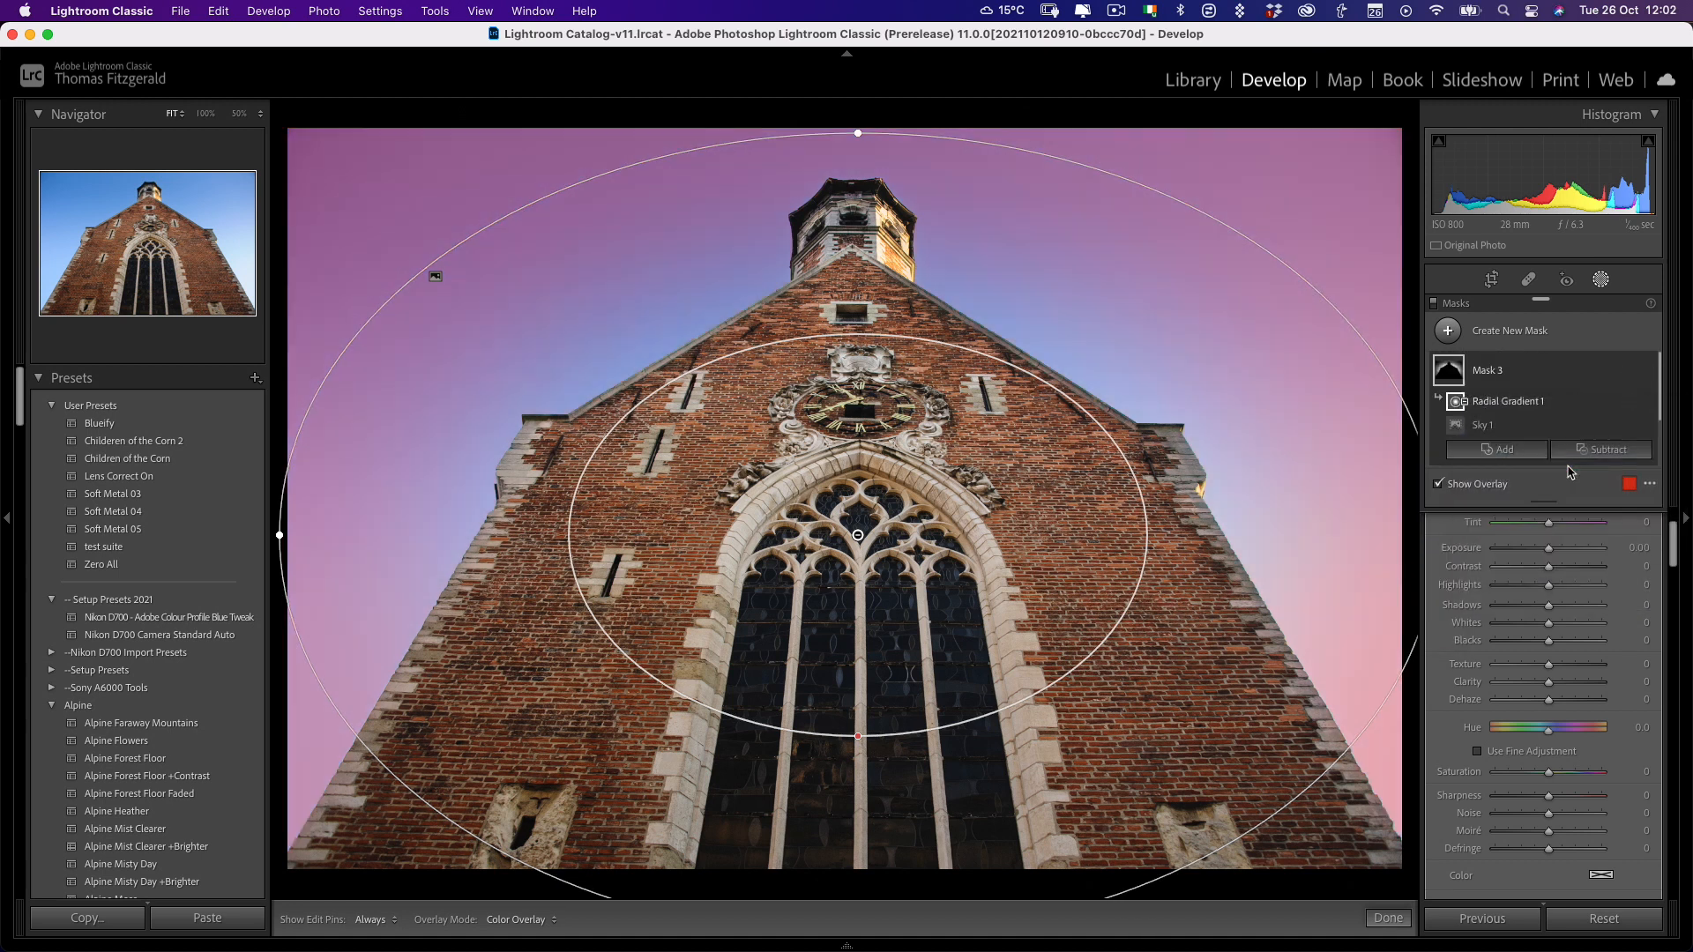
mouse_move(1375, 387)
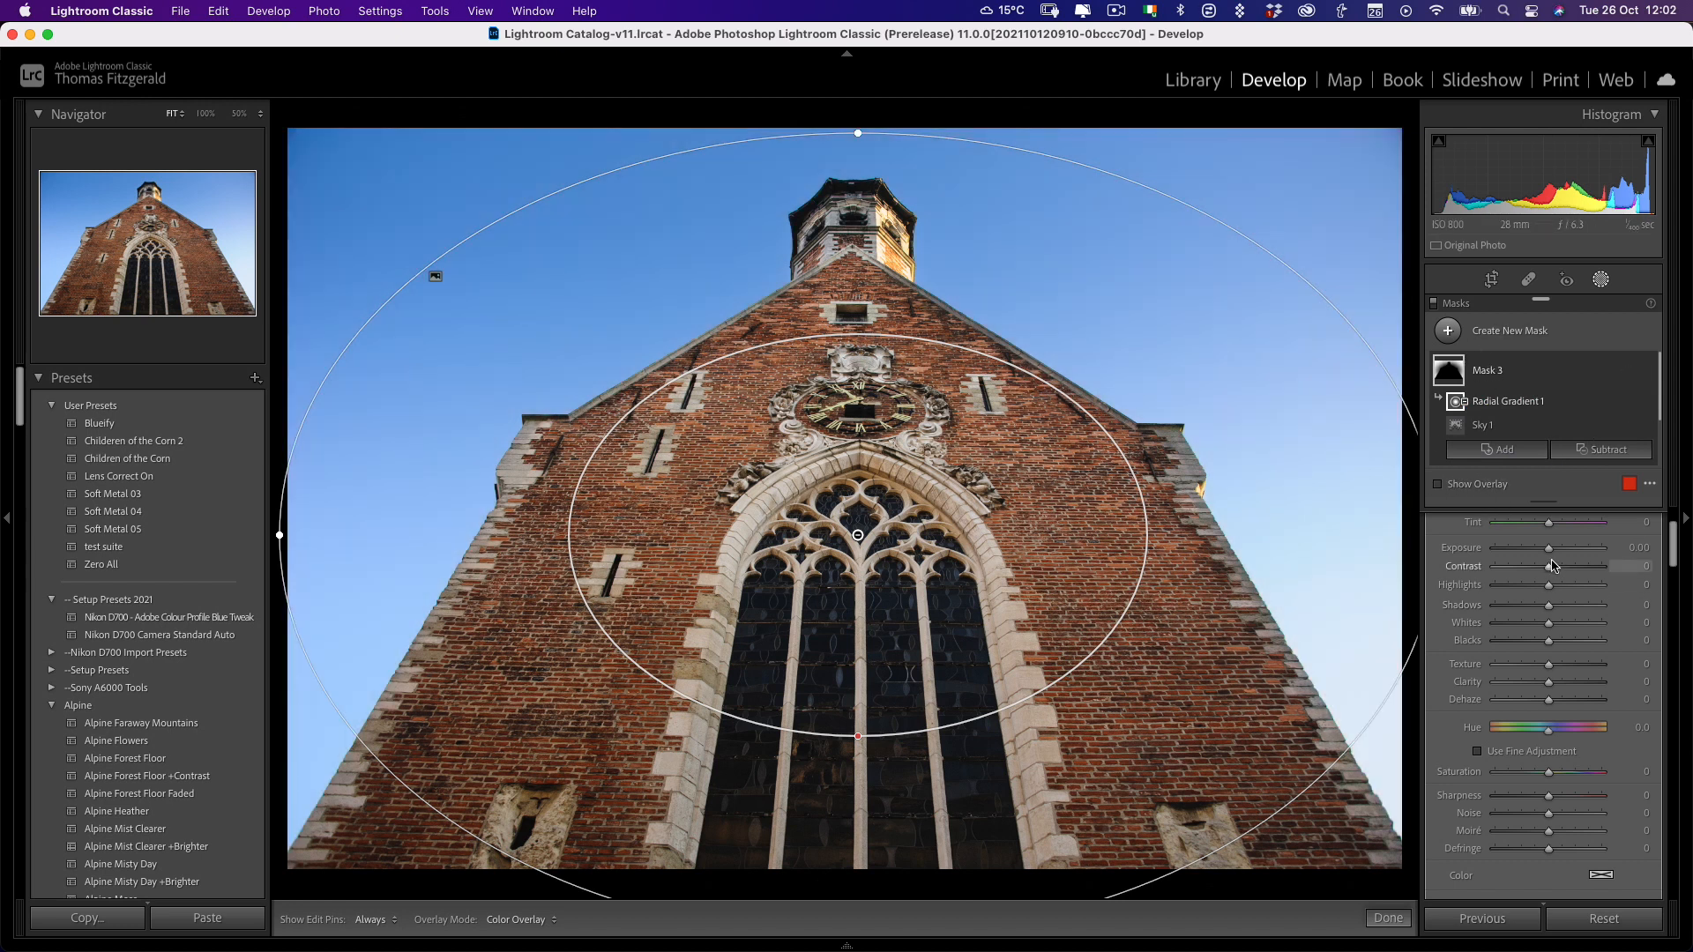
left_click_drag(1549, 548, 1528, 548)
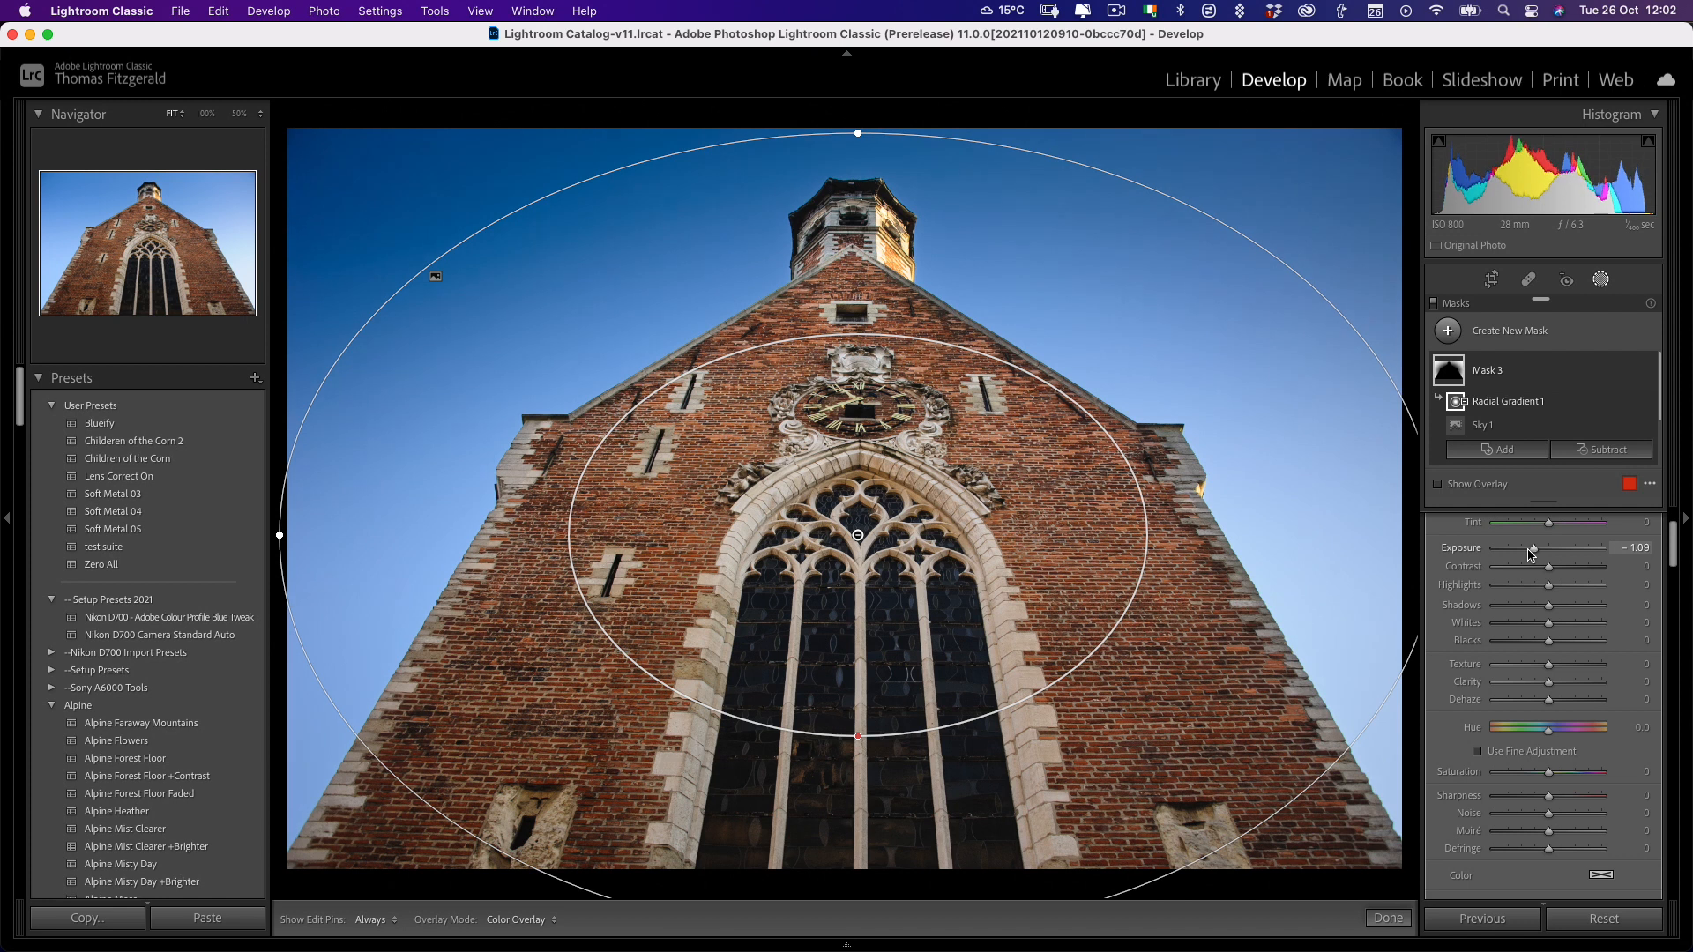
left_click_drag(1531, 554, 1525, 554)
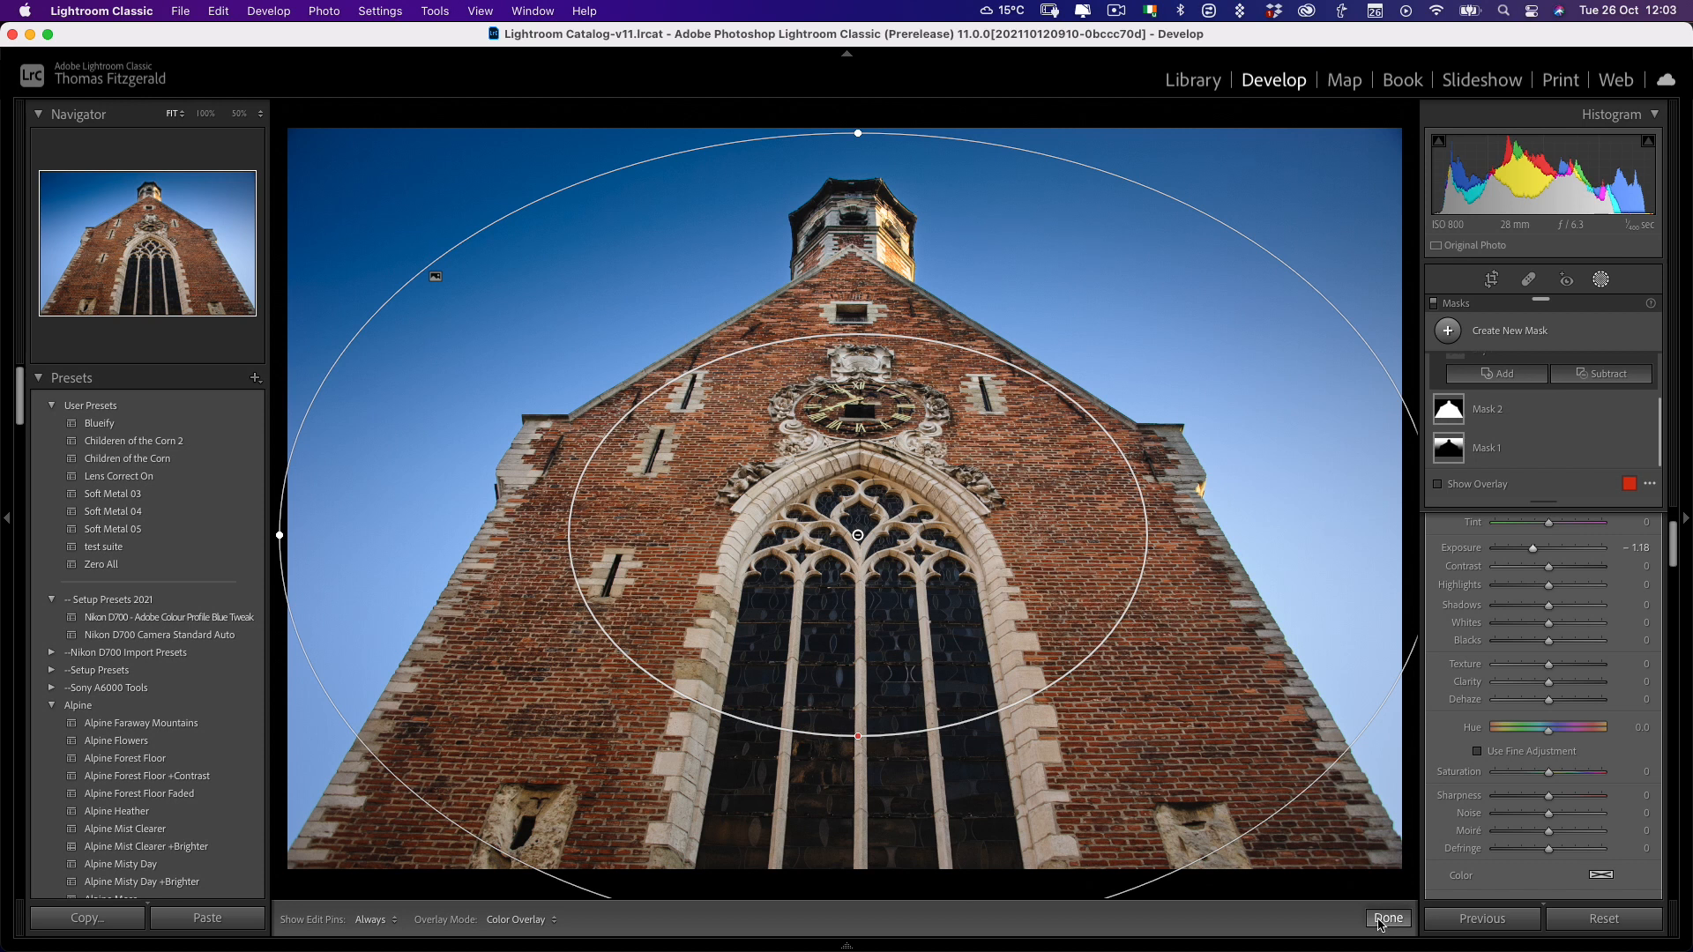
- Finish masking, then review the catalog's Metadata settings and close the dialog
left_click(1387, 919)
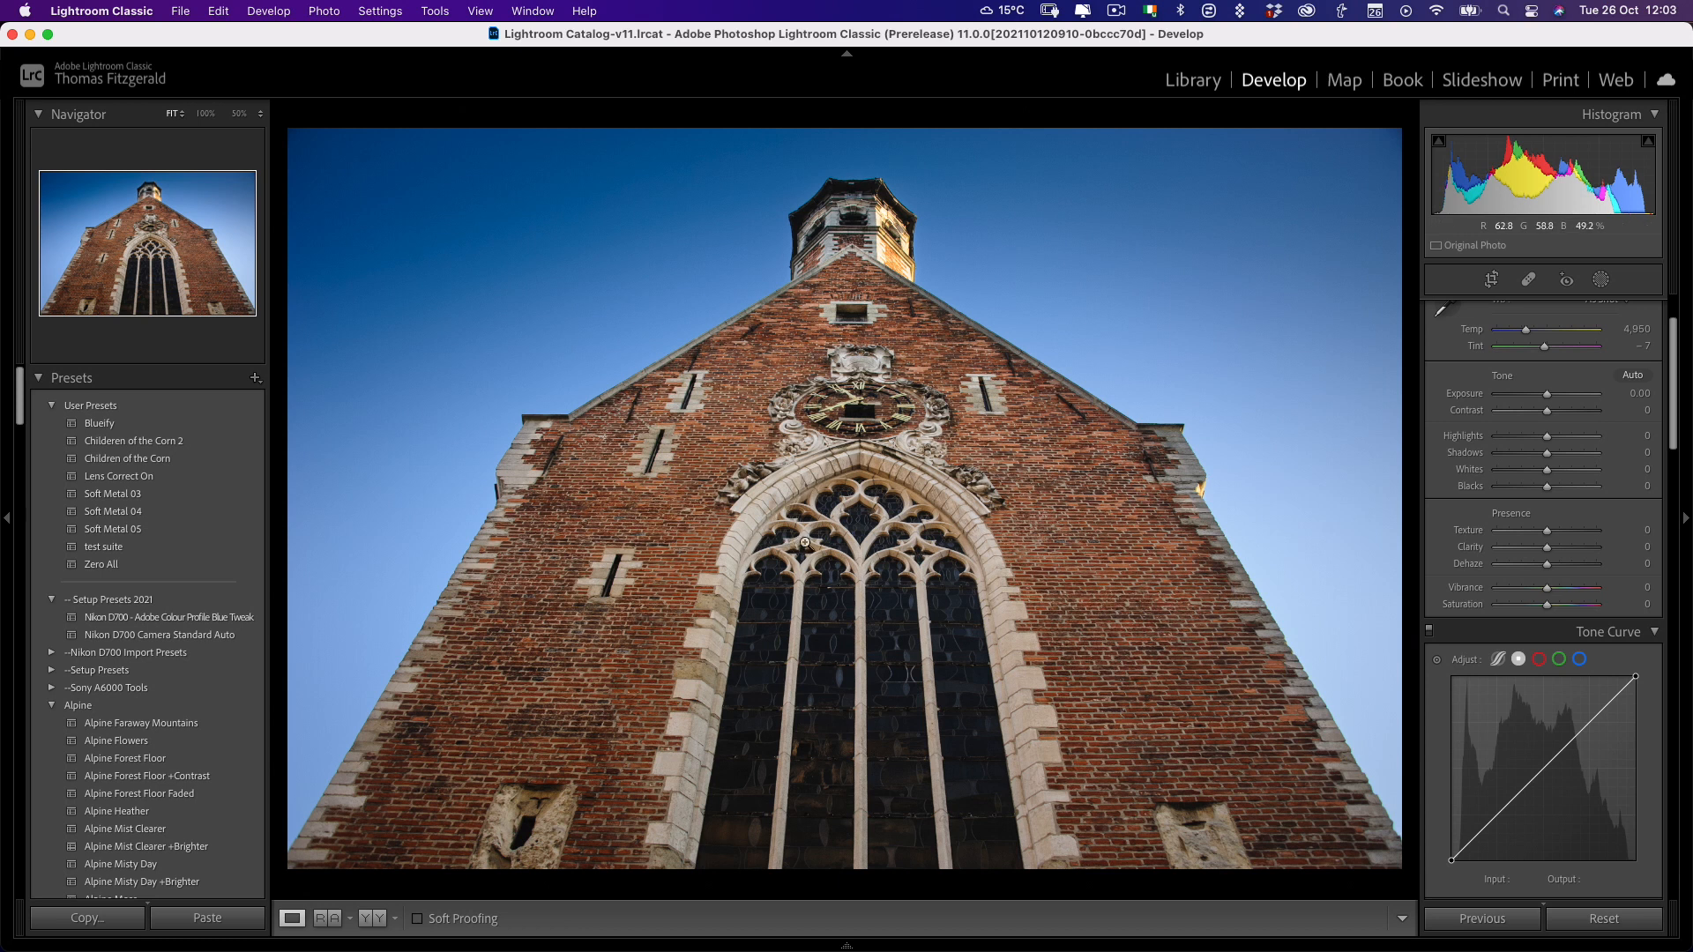
left_click(100, 10)
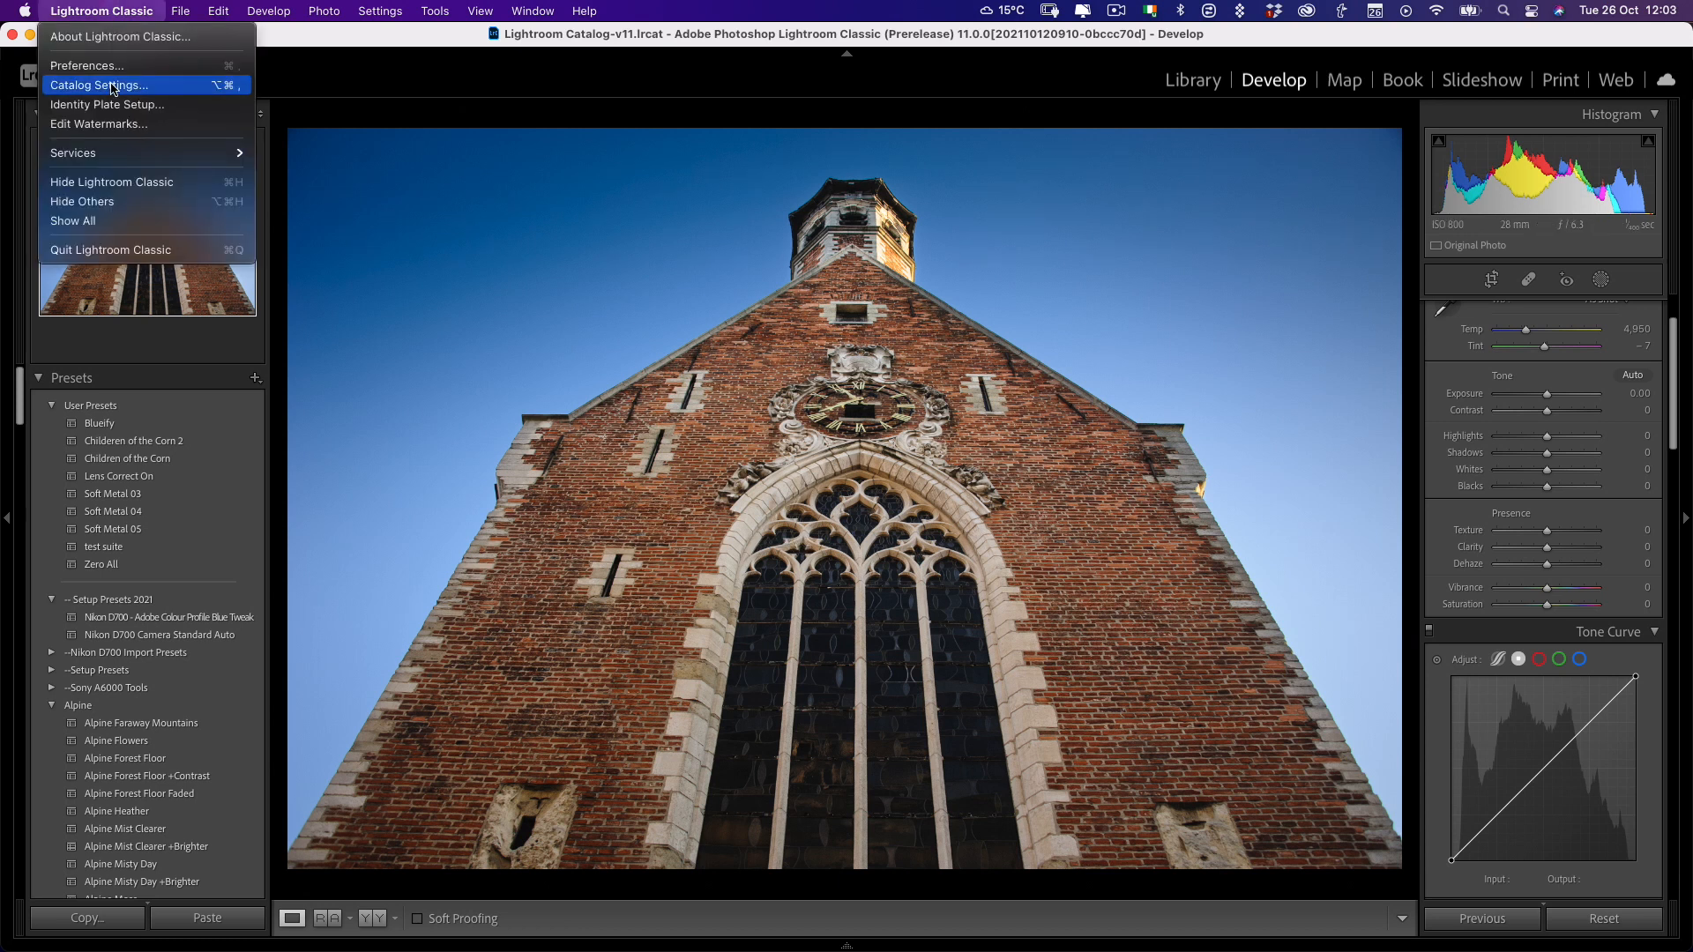
left_click(98, 85)
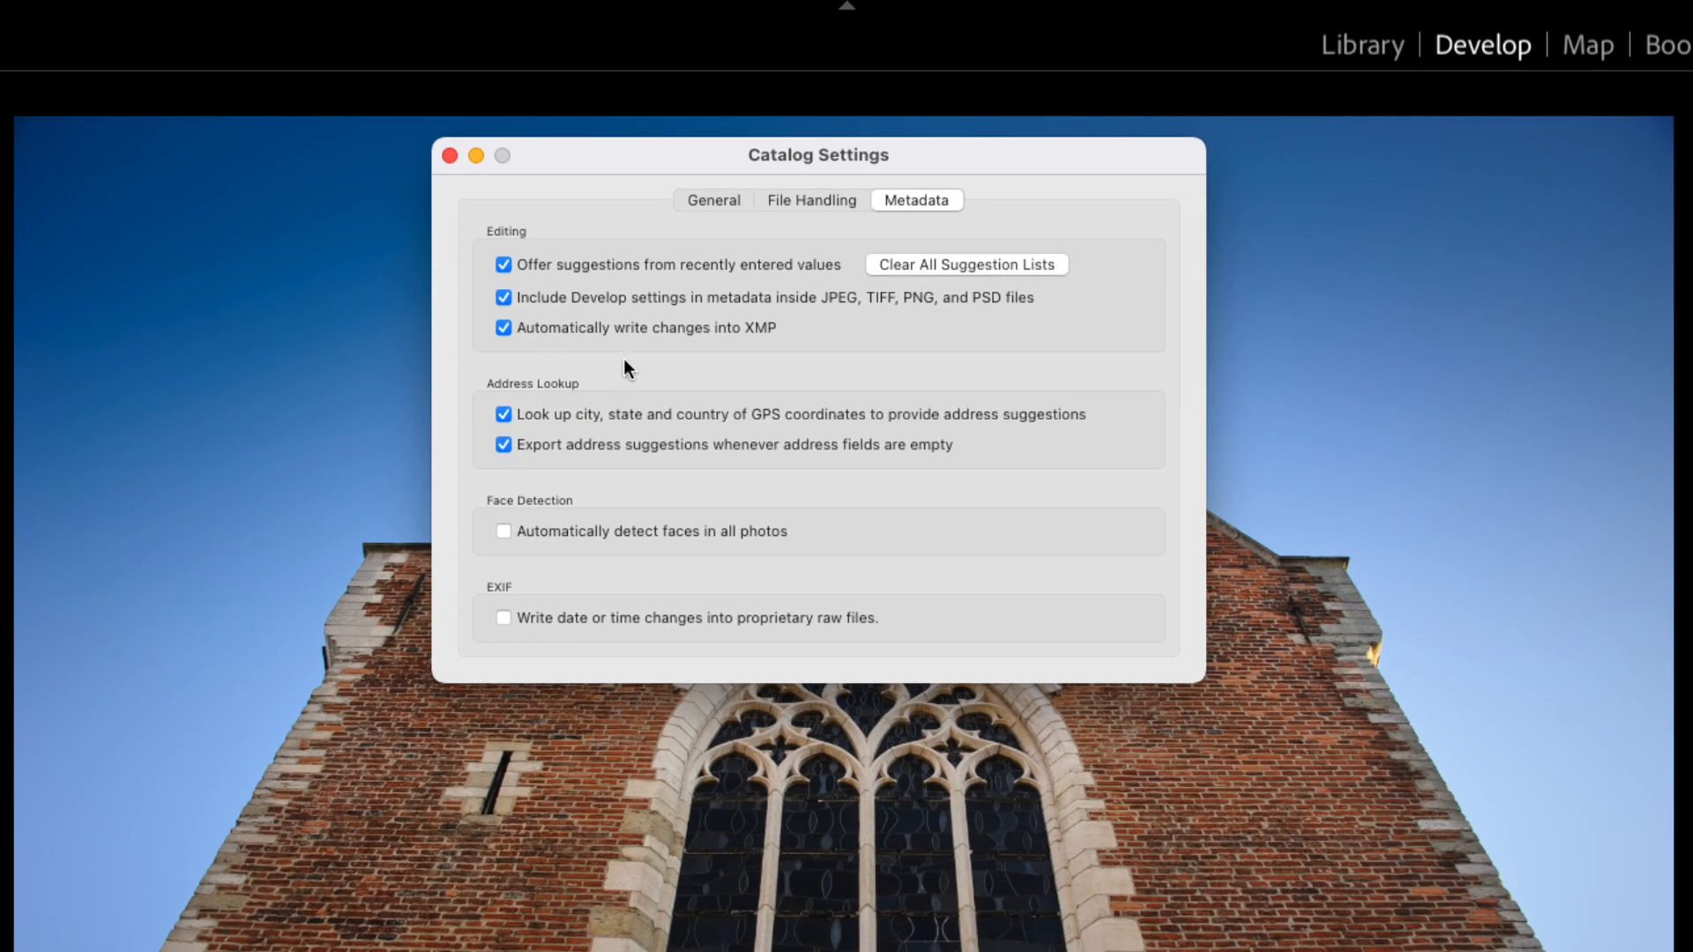
mouse_move(858, 342)
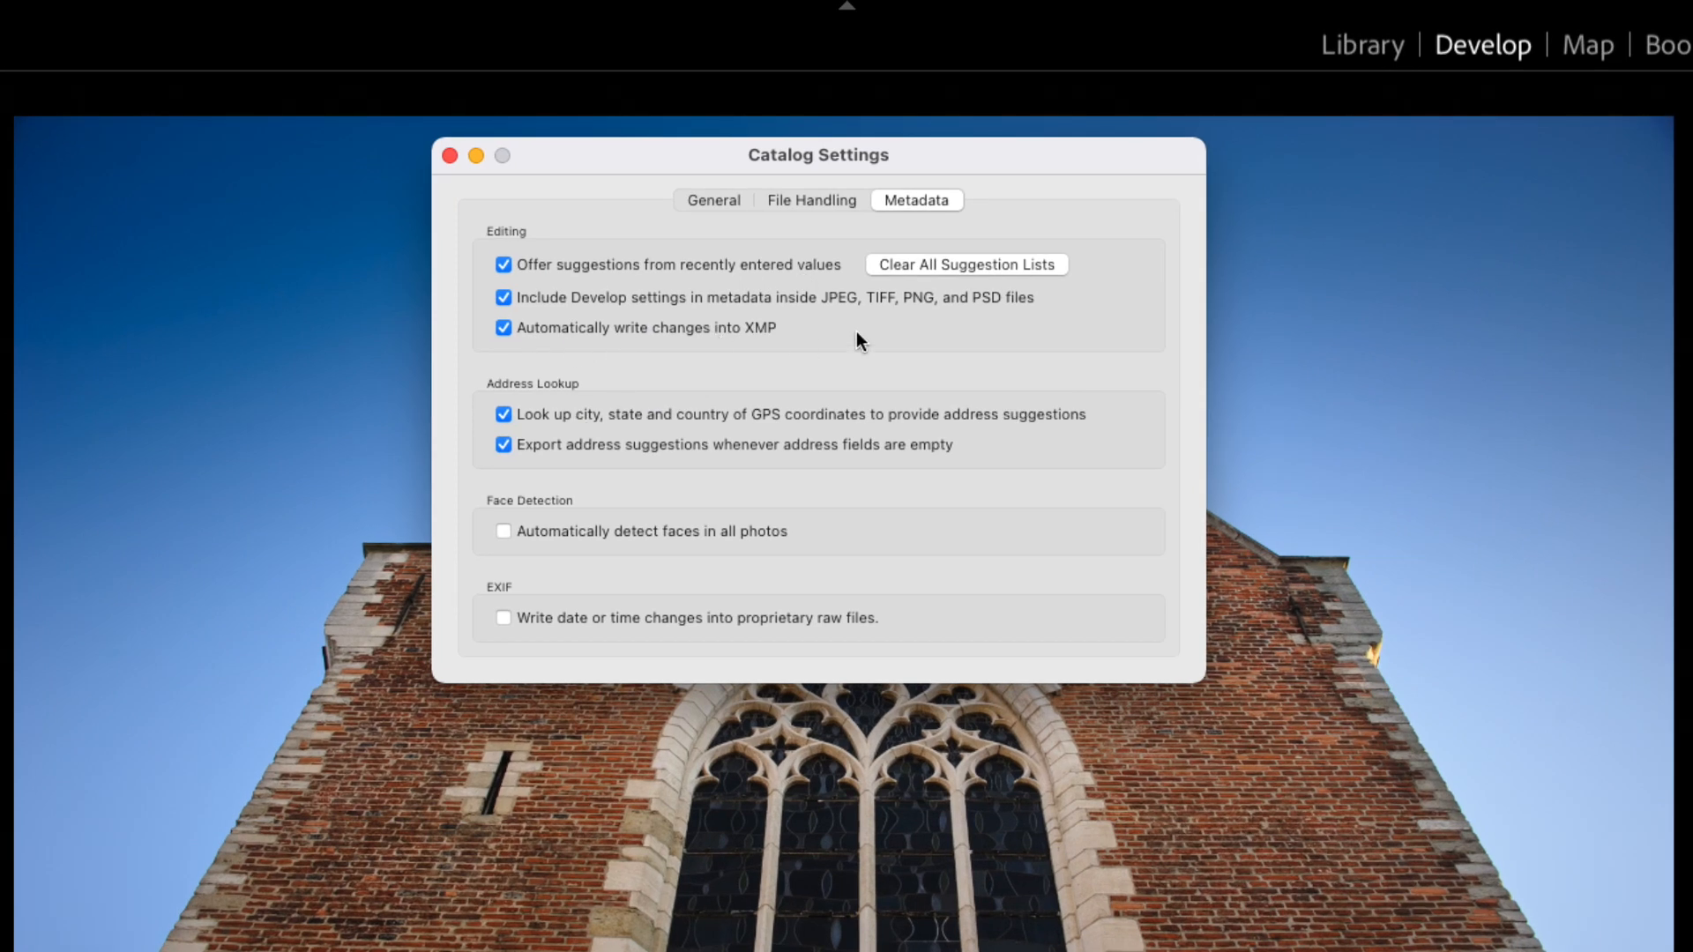
mouse_move(1067, 371)
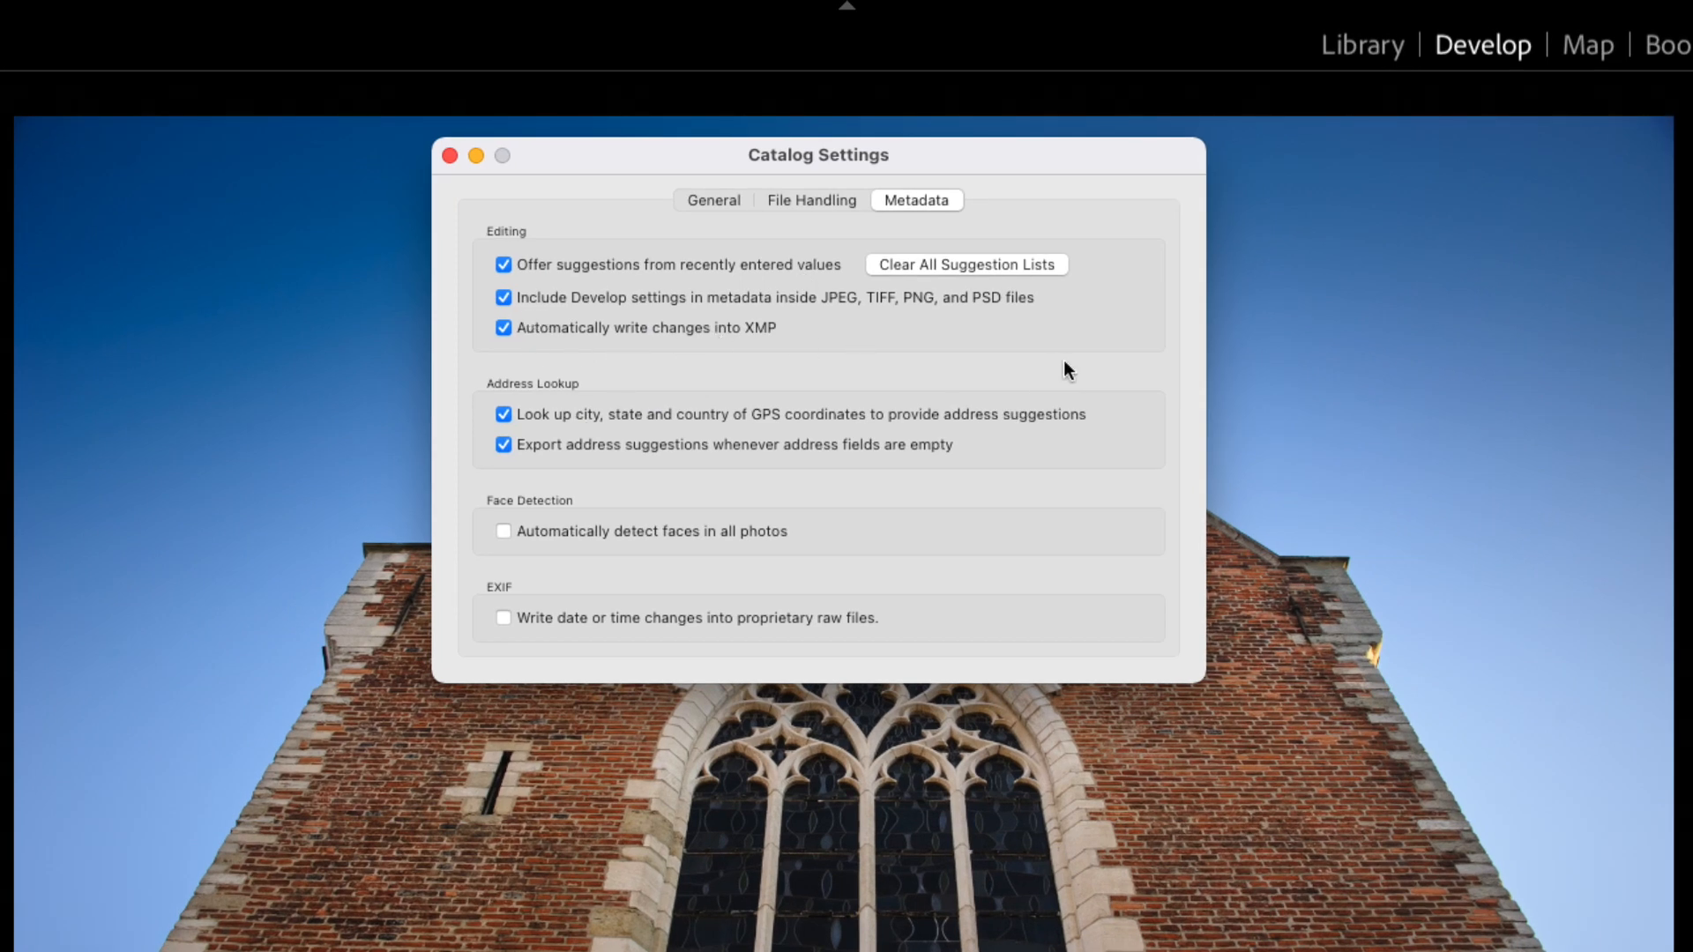
left_click(448, 155)
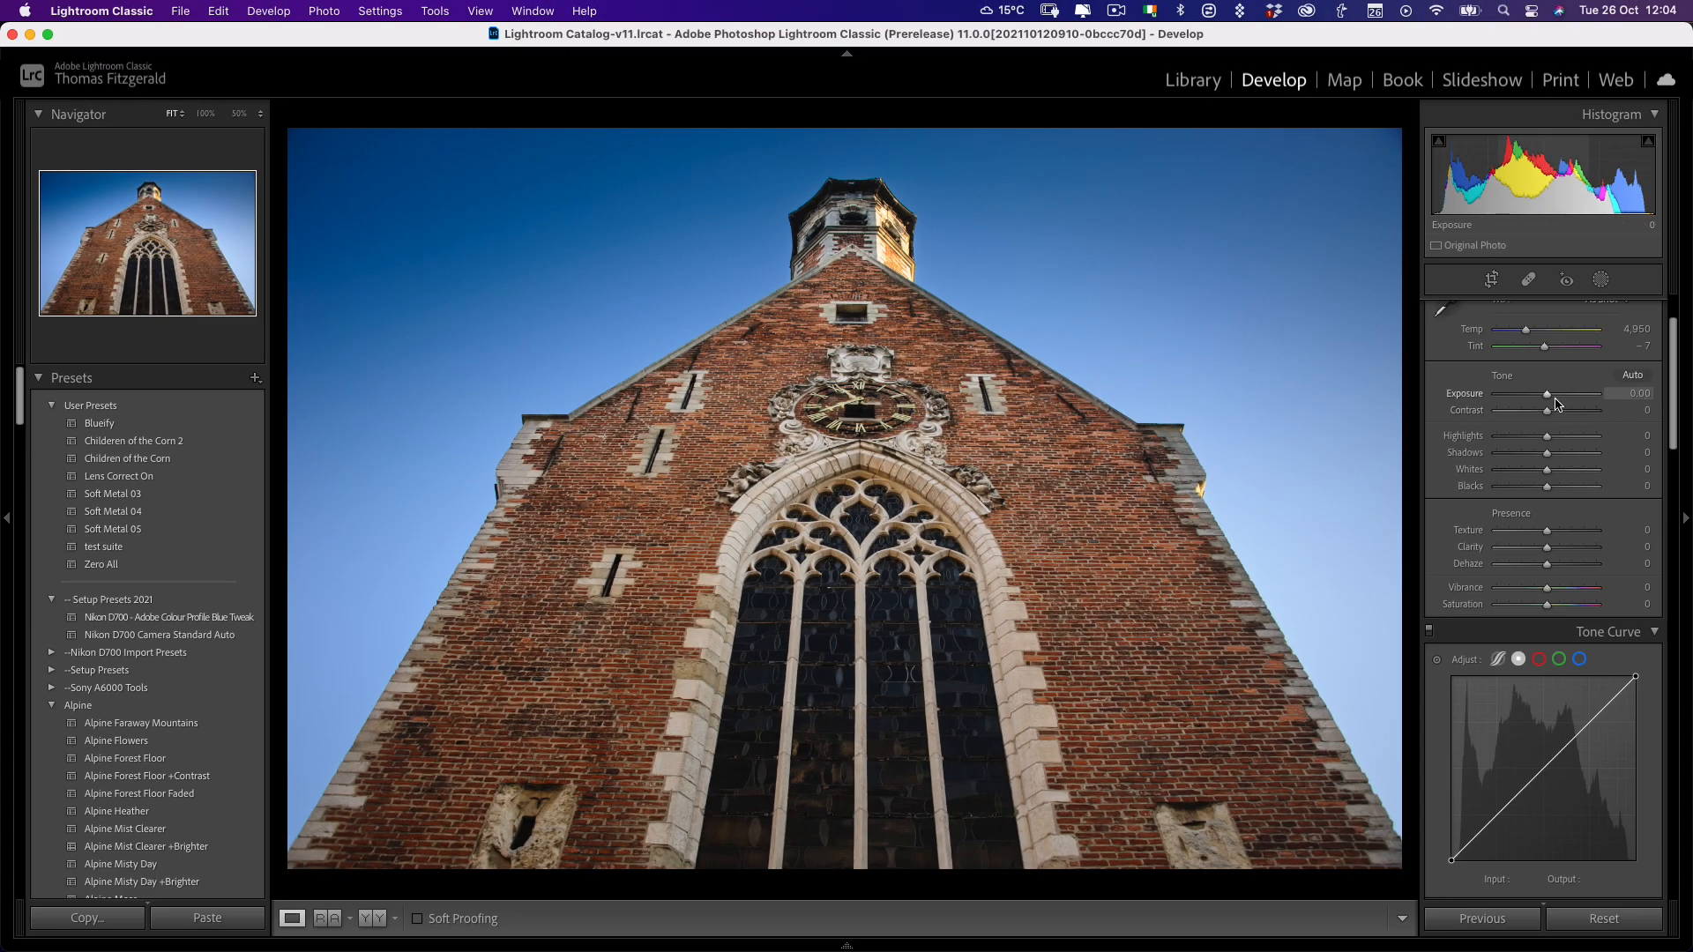
- Set the Basic panel exposure to +0.20 and switch to the Library module
left_click_drag(1546, 394, 1552, 394)
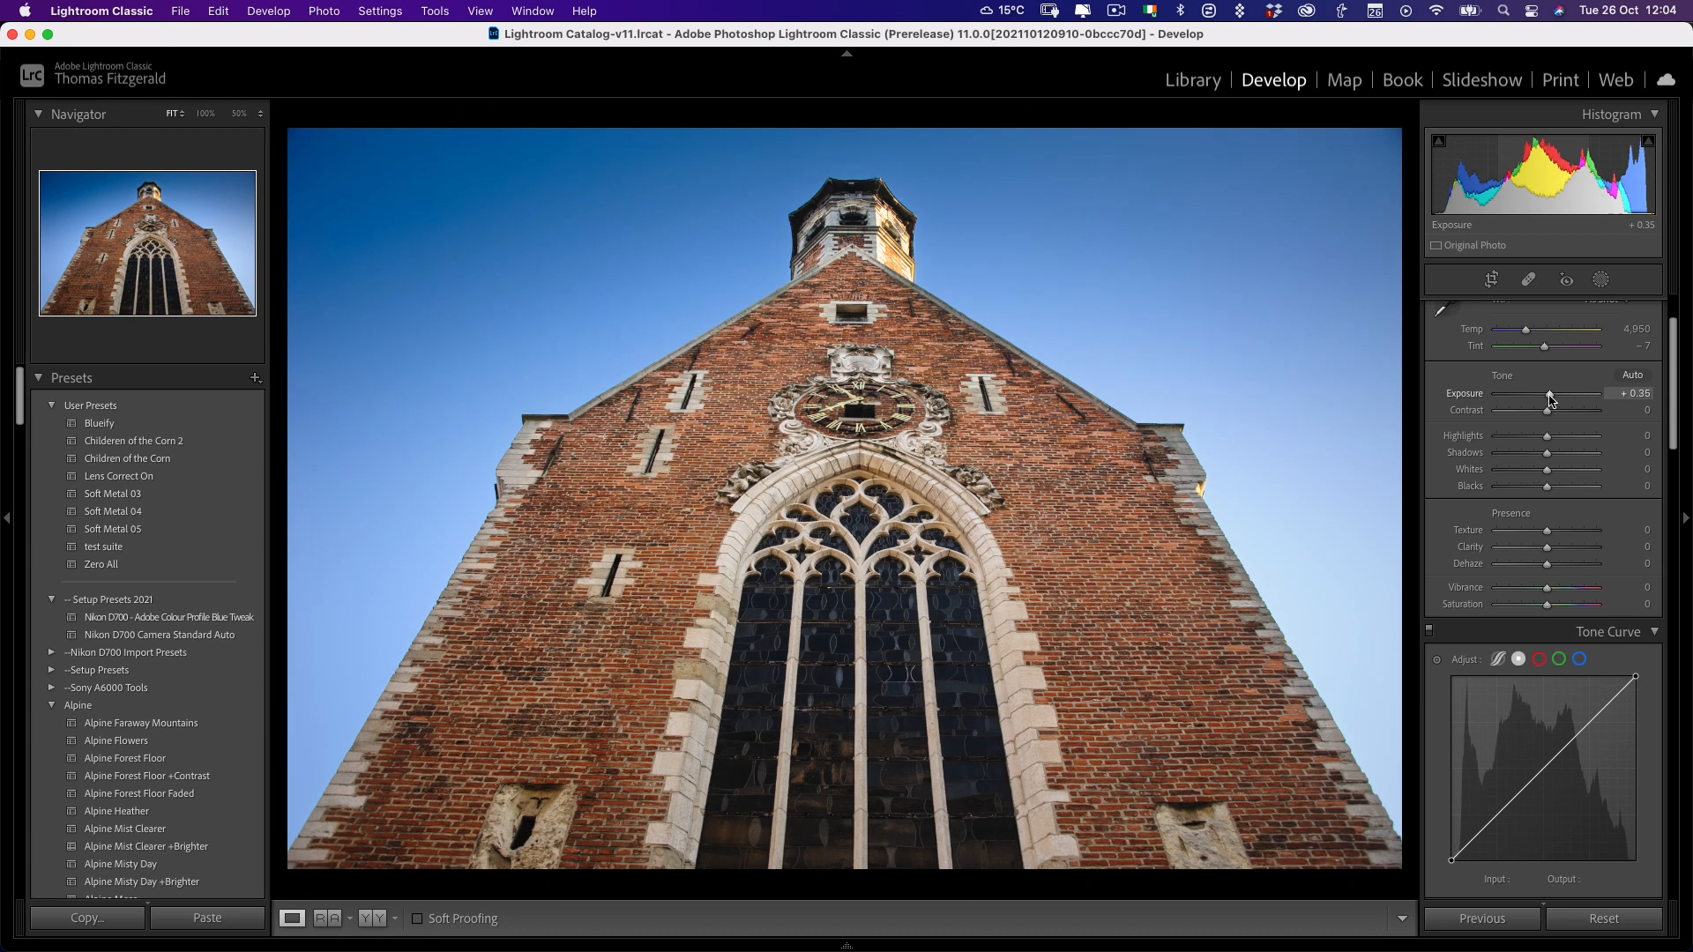
left_click_drag(1561, 394, 1546, 395)
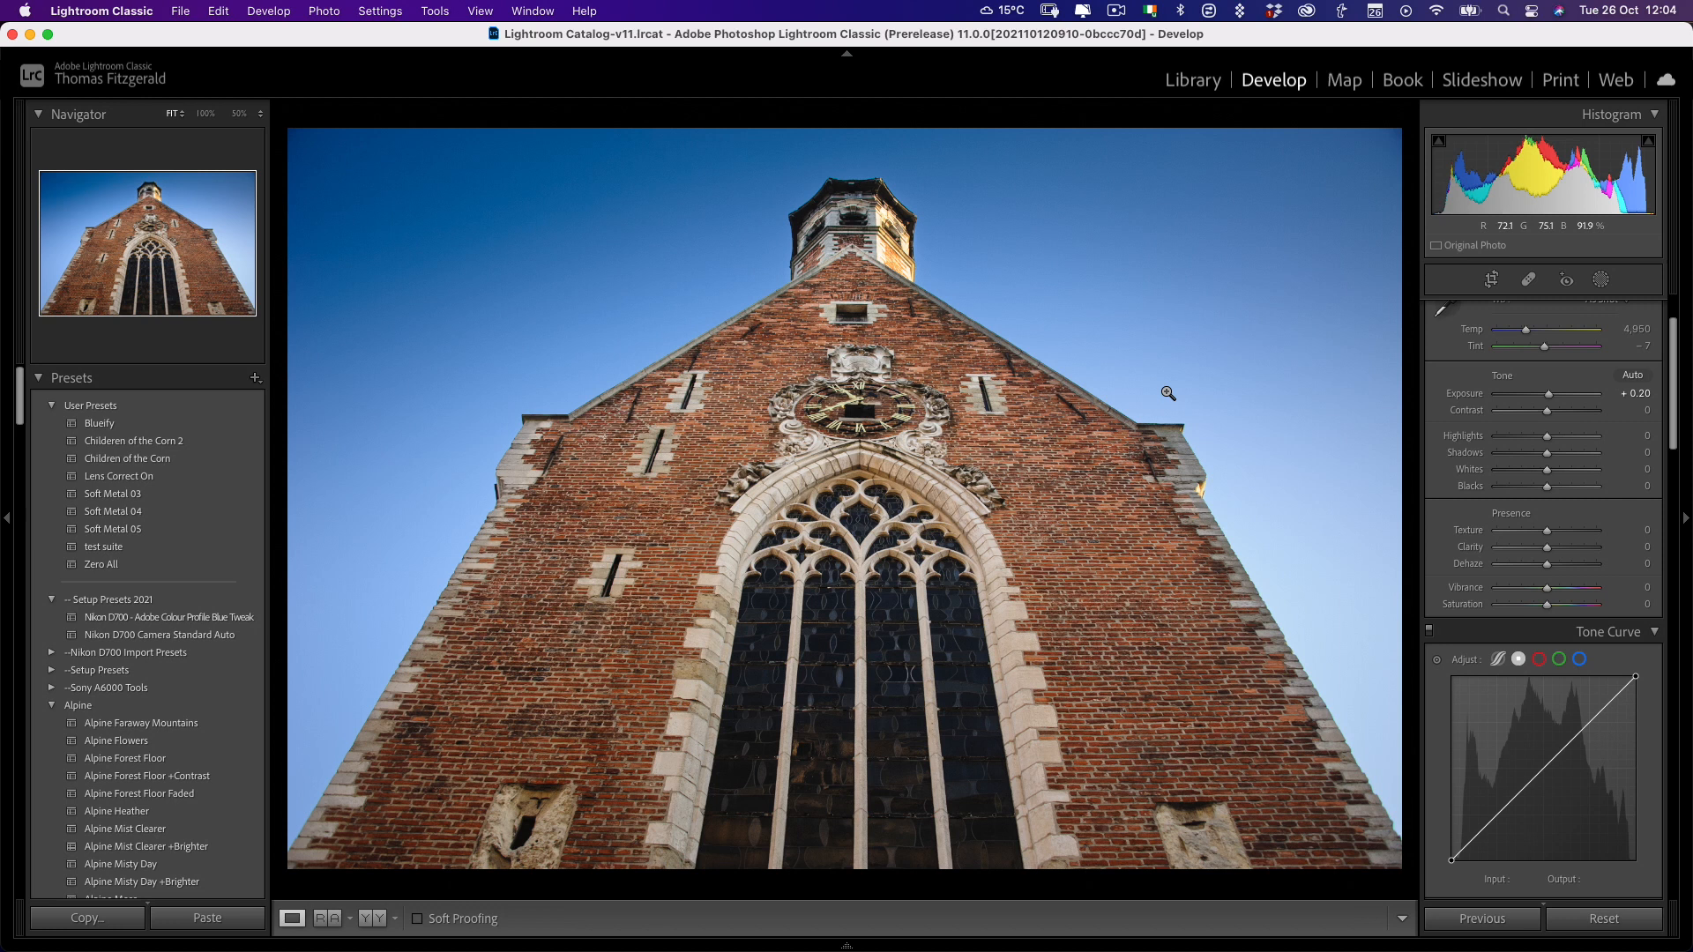
mouse_move(1319, 259)
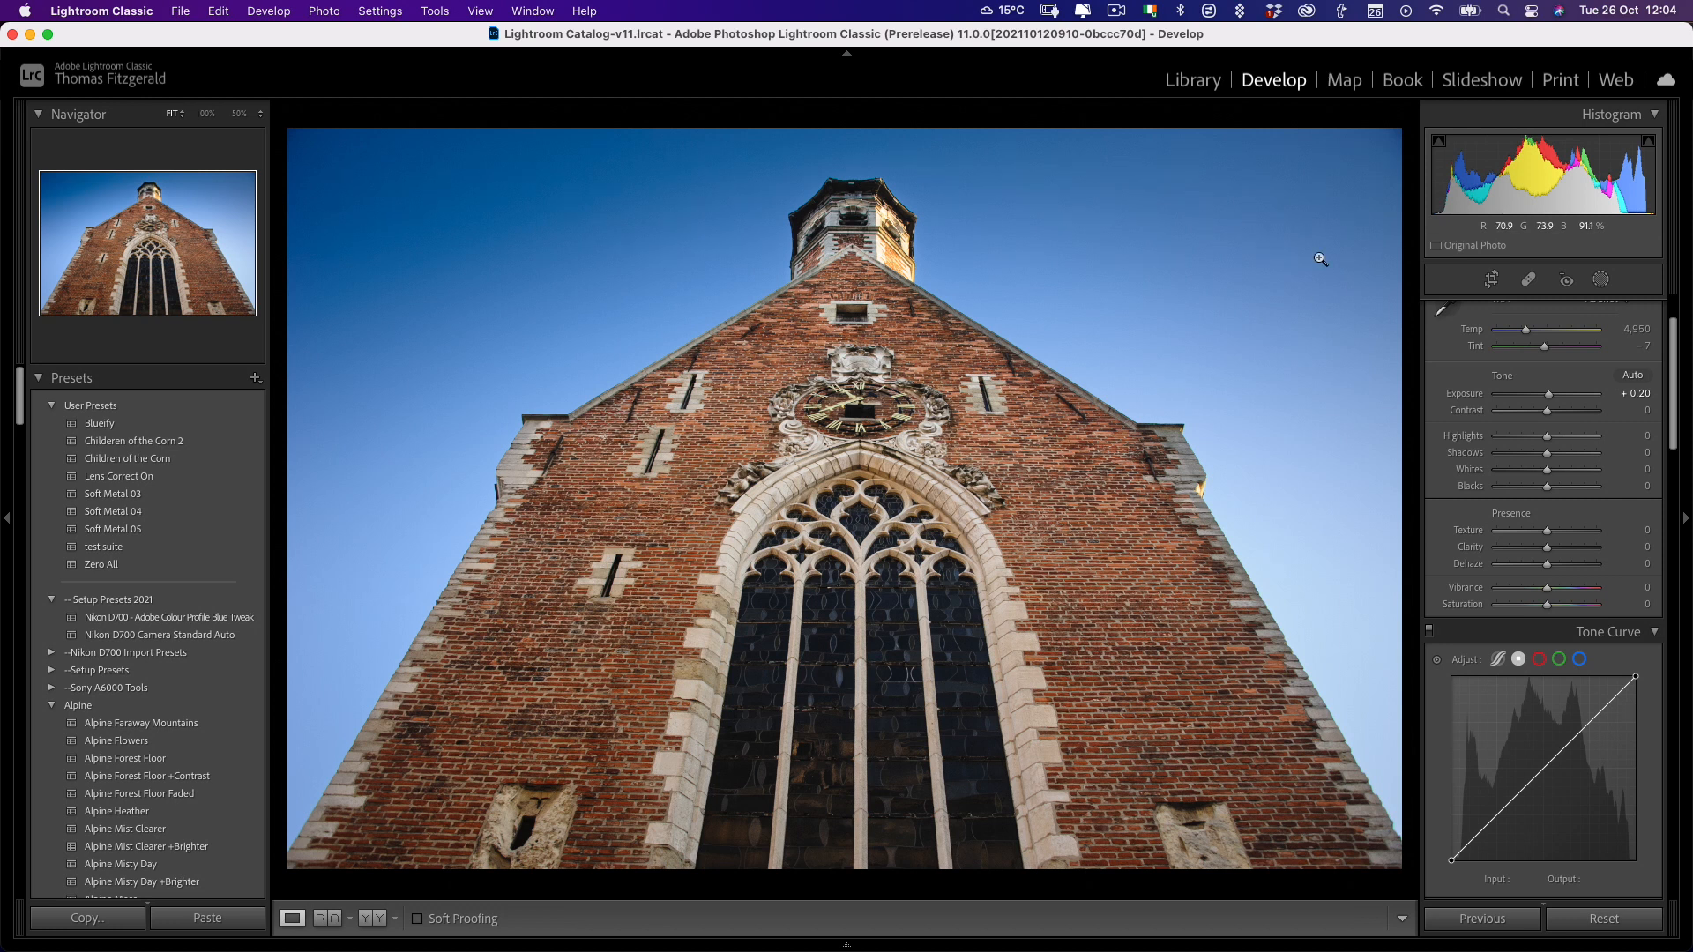
left_click(1192, 78)
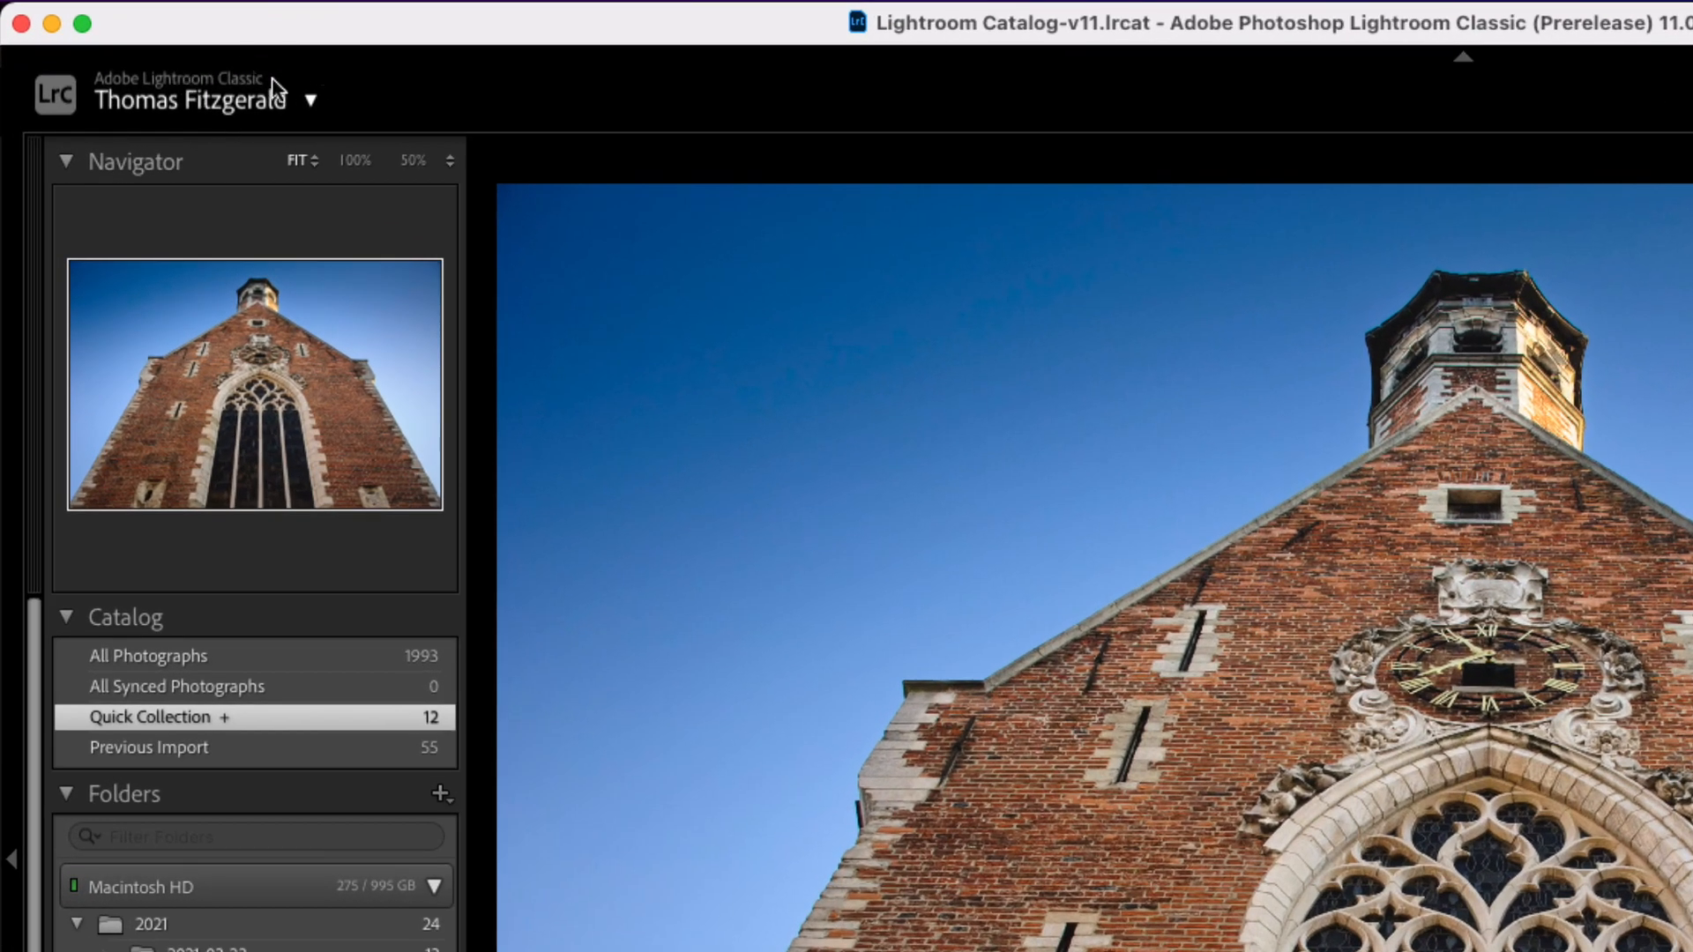
mouse_move(227, 110)
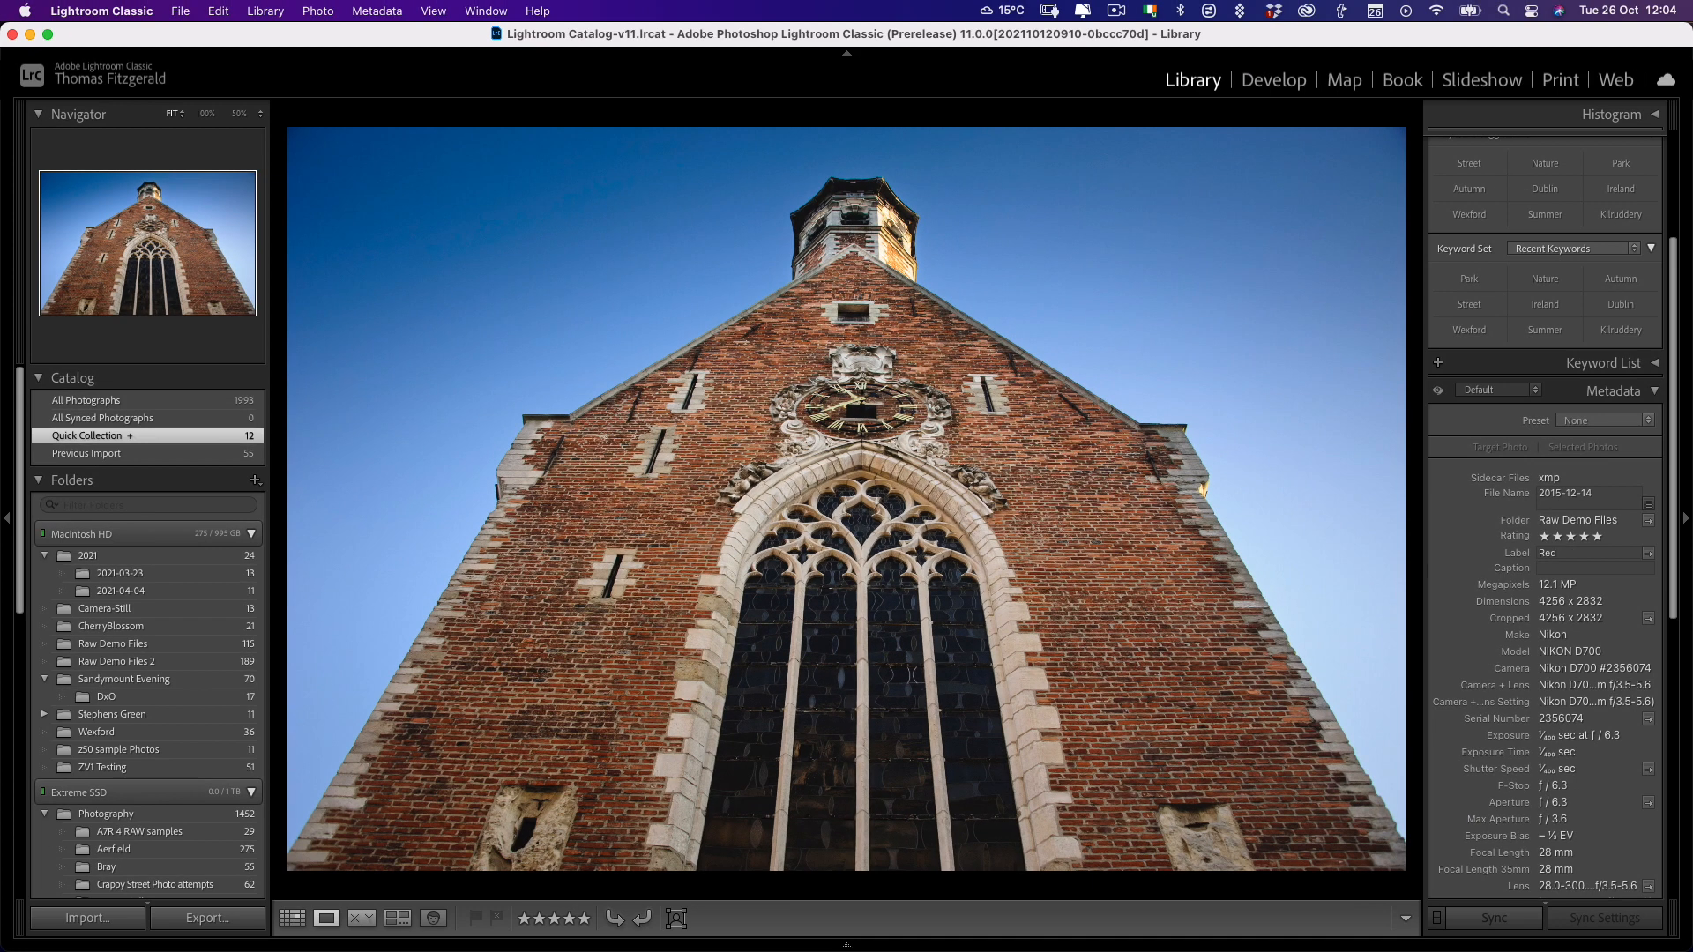
mouse_move(1443, 525)
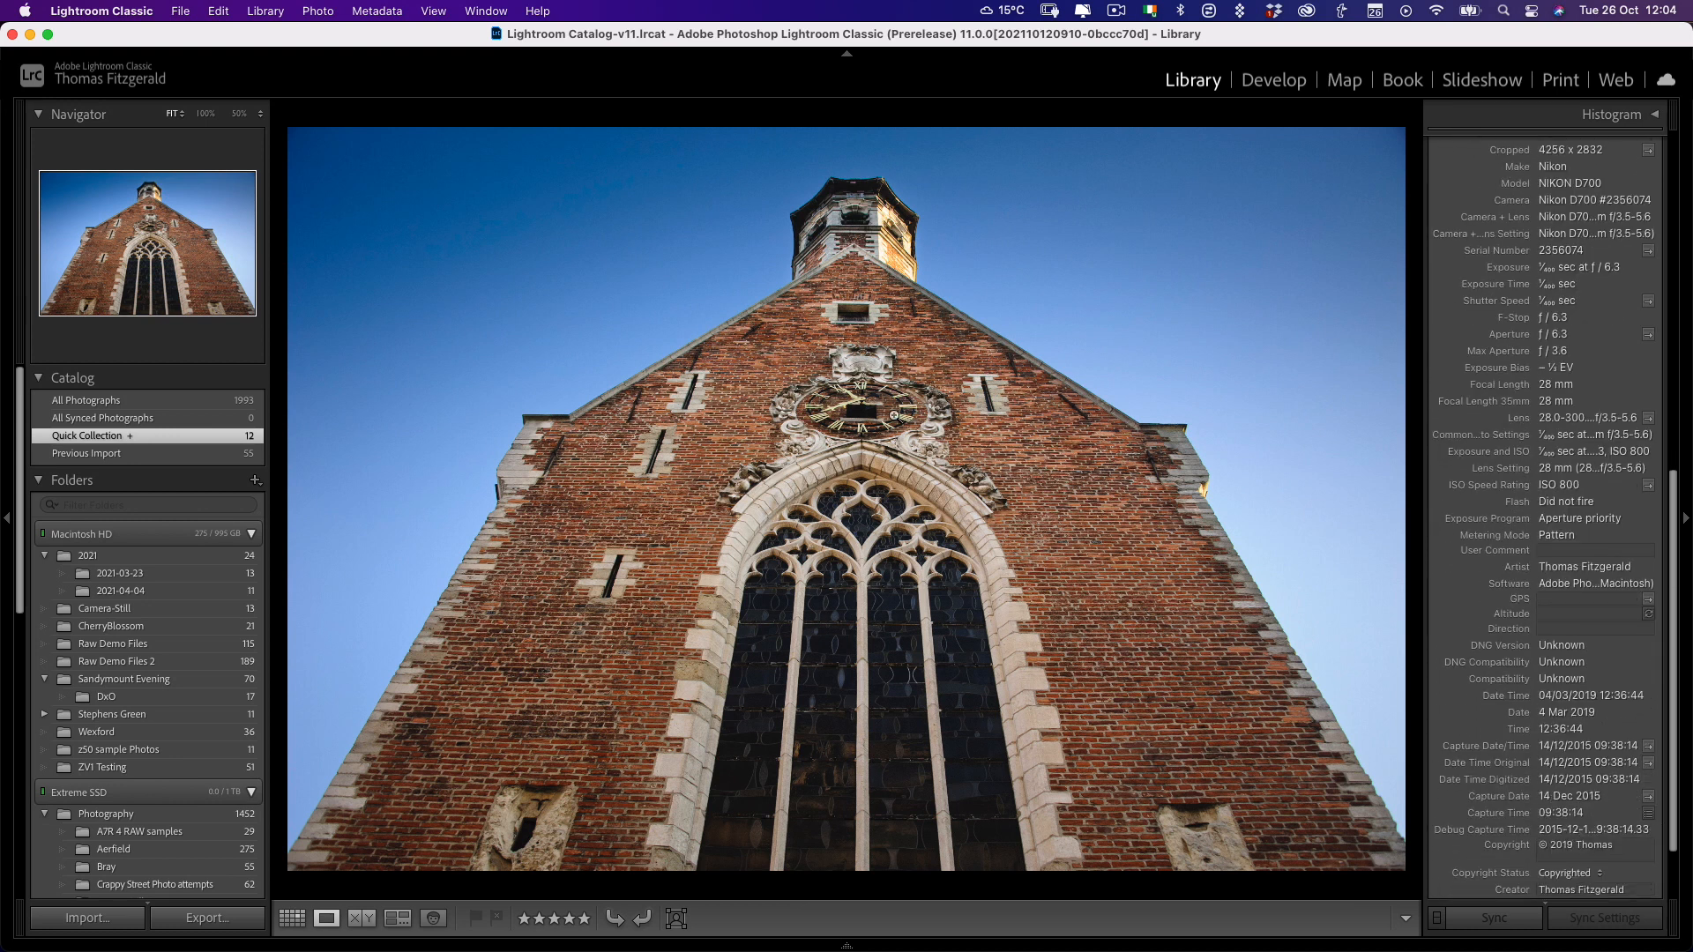
- Show the grid view, select the church photo, and scroll through its Metadata panel
left_click(292, 919)
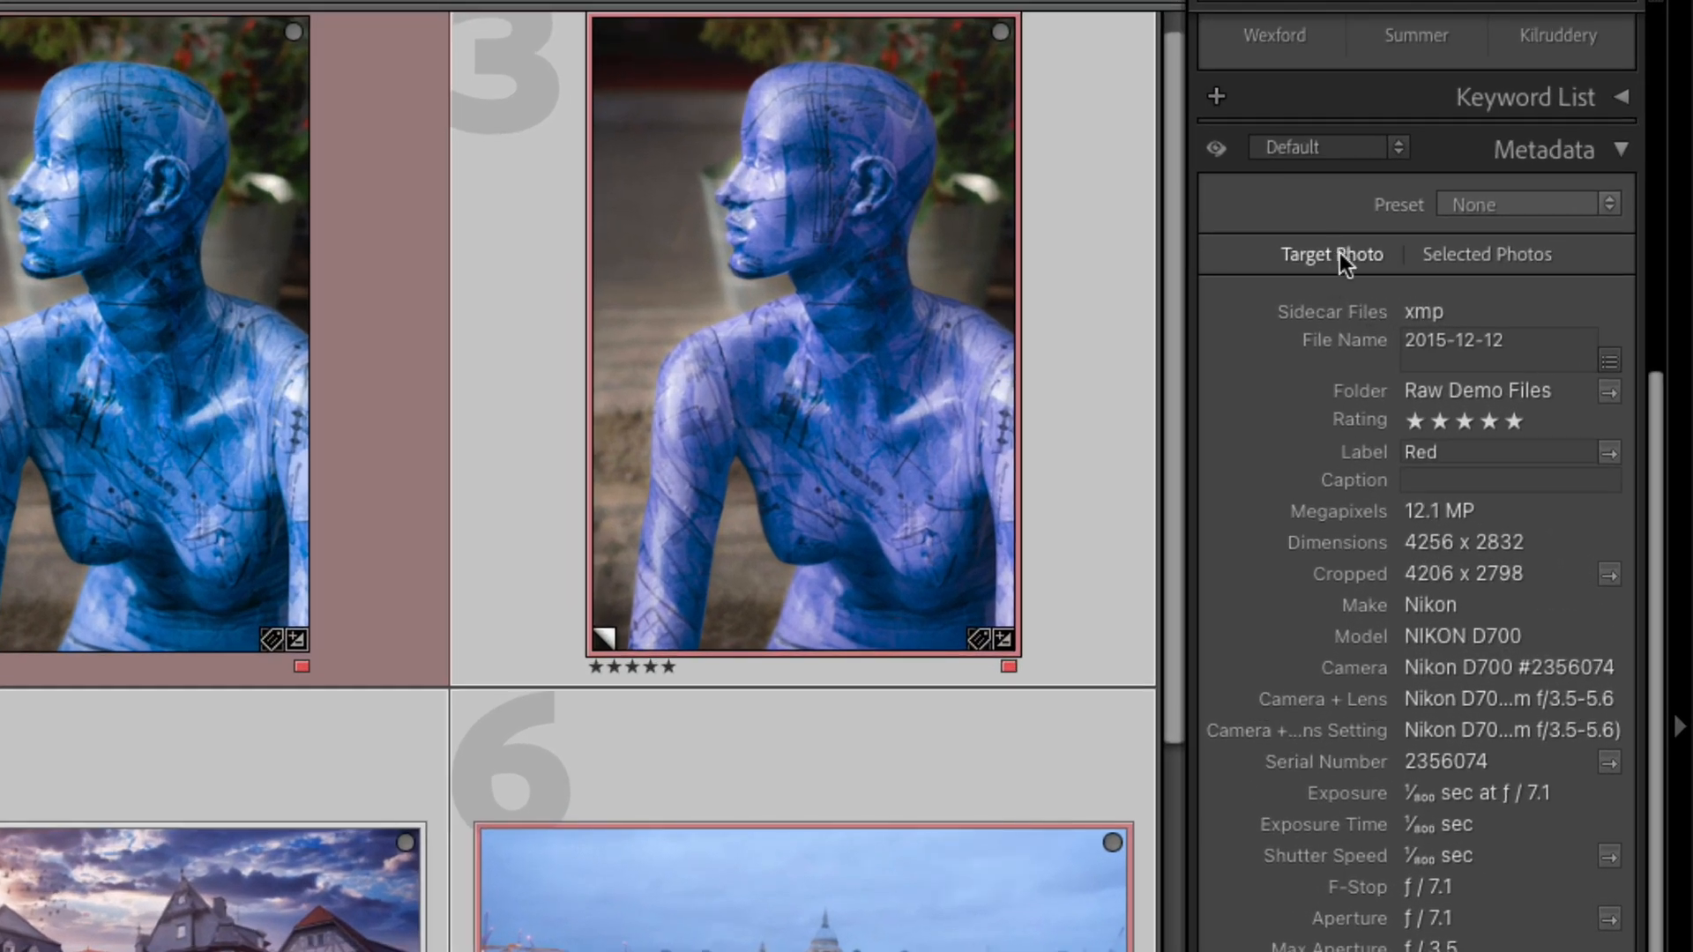
mouse_move(1333, 254)
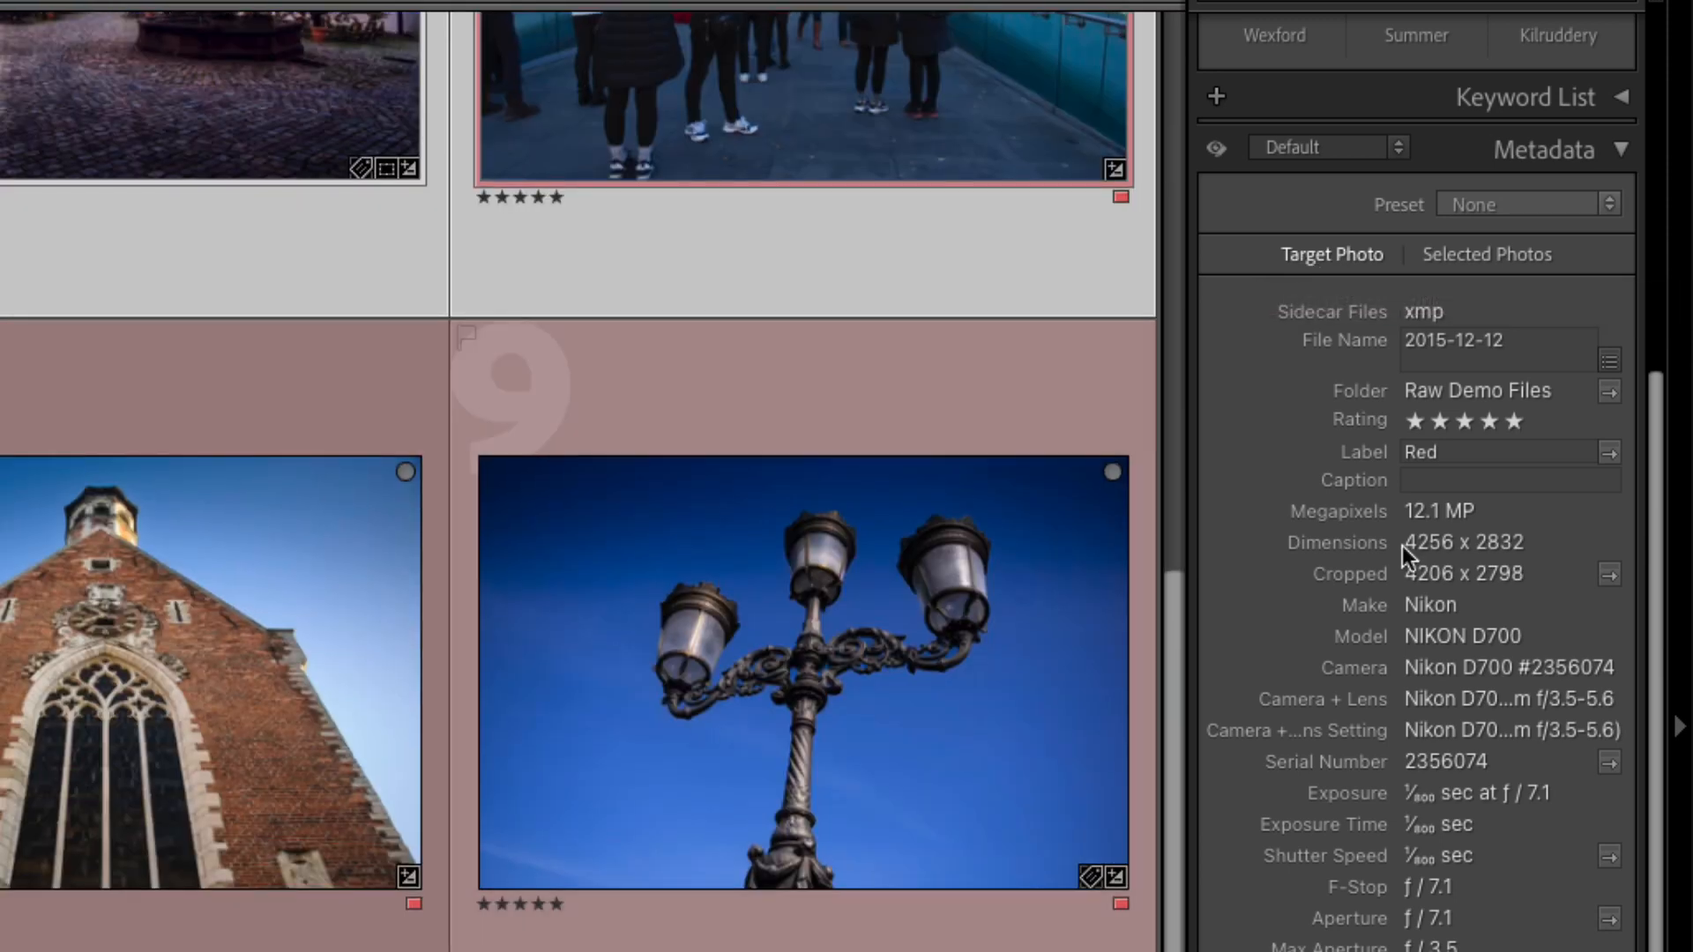
left_click(1486, 254)
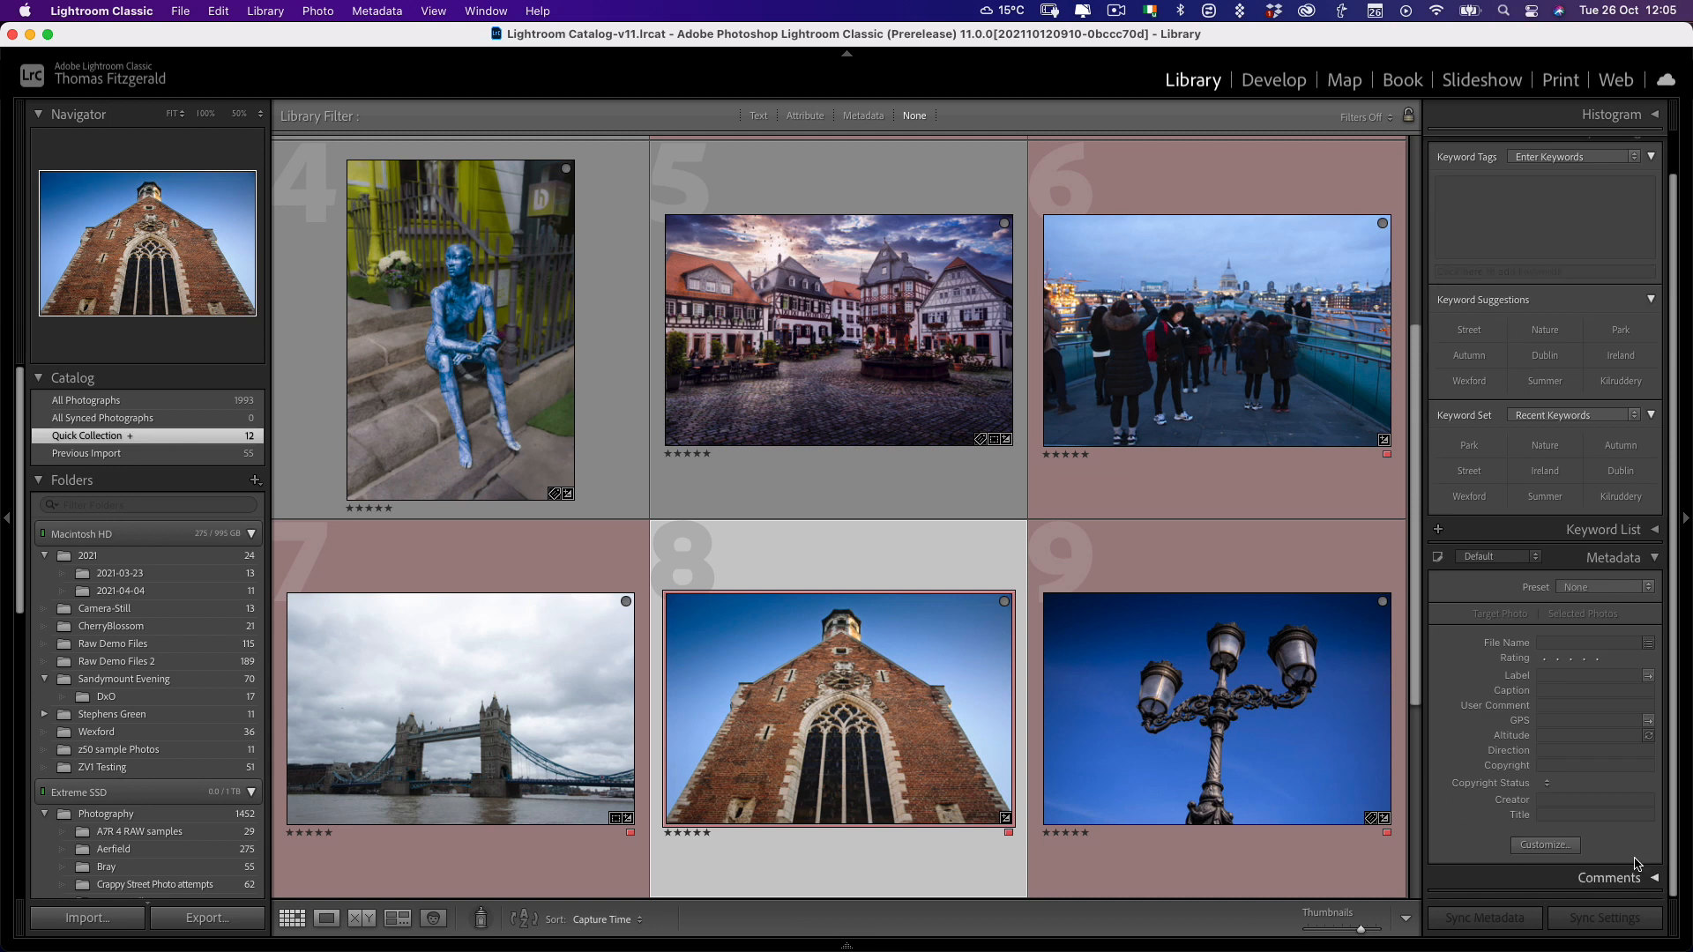
mouse_move(1482, 712)
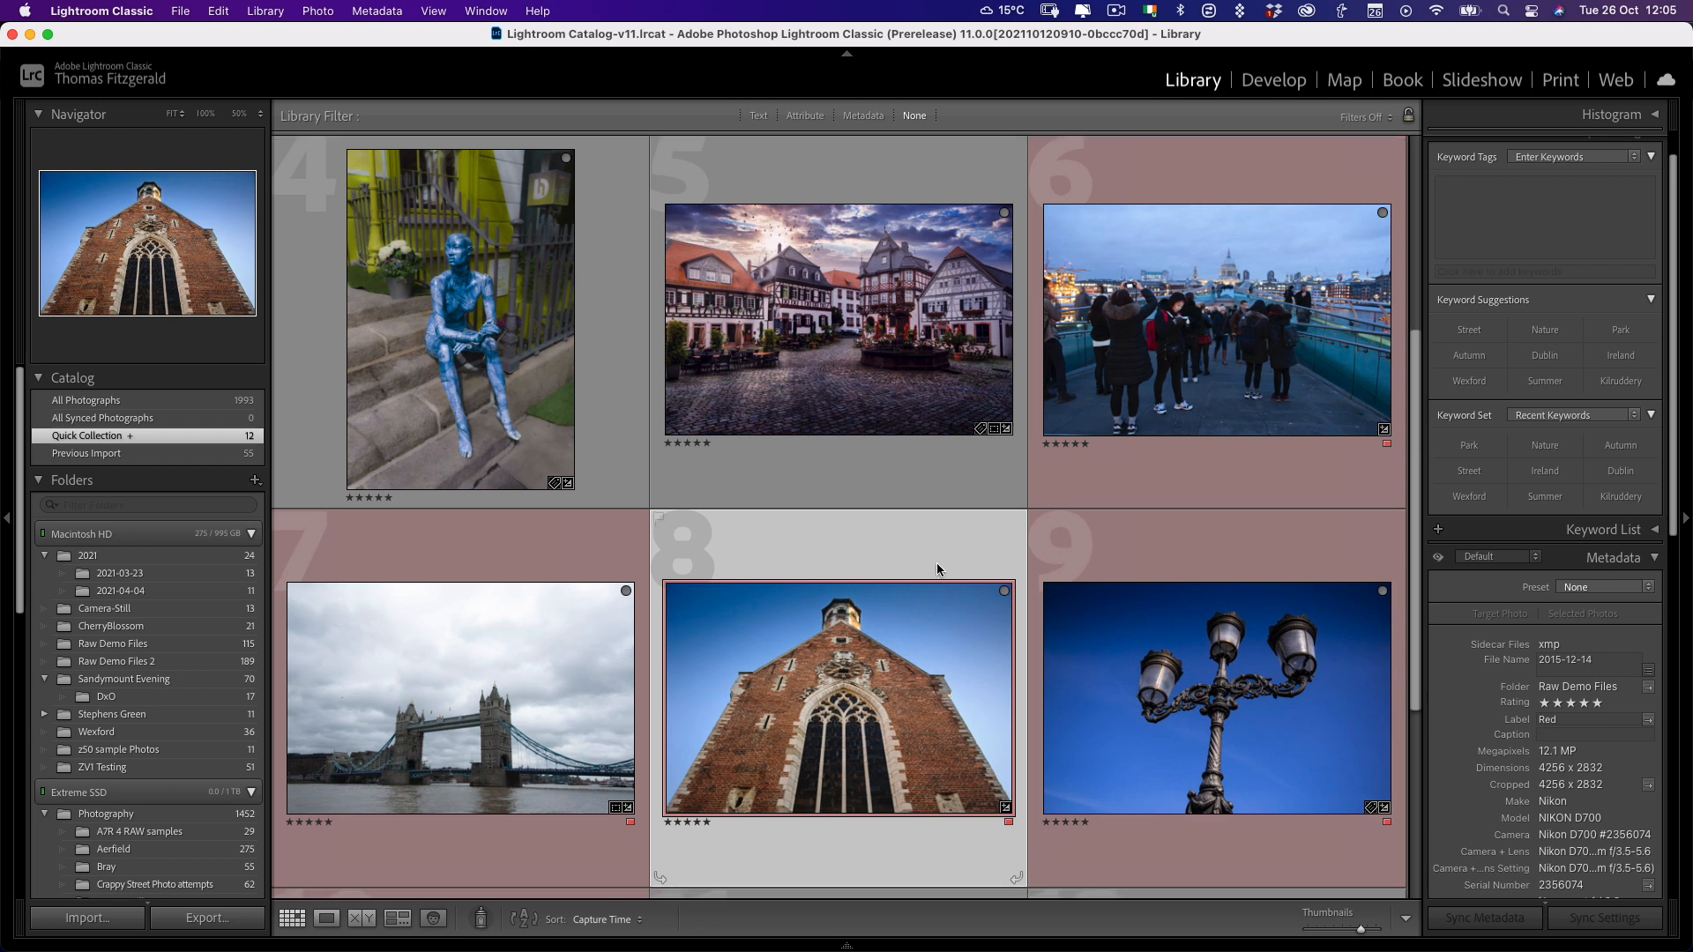
scroll("down", 3)
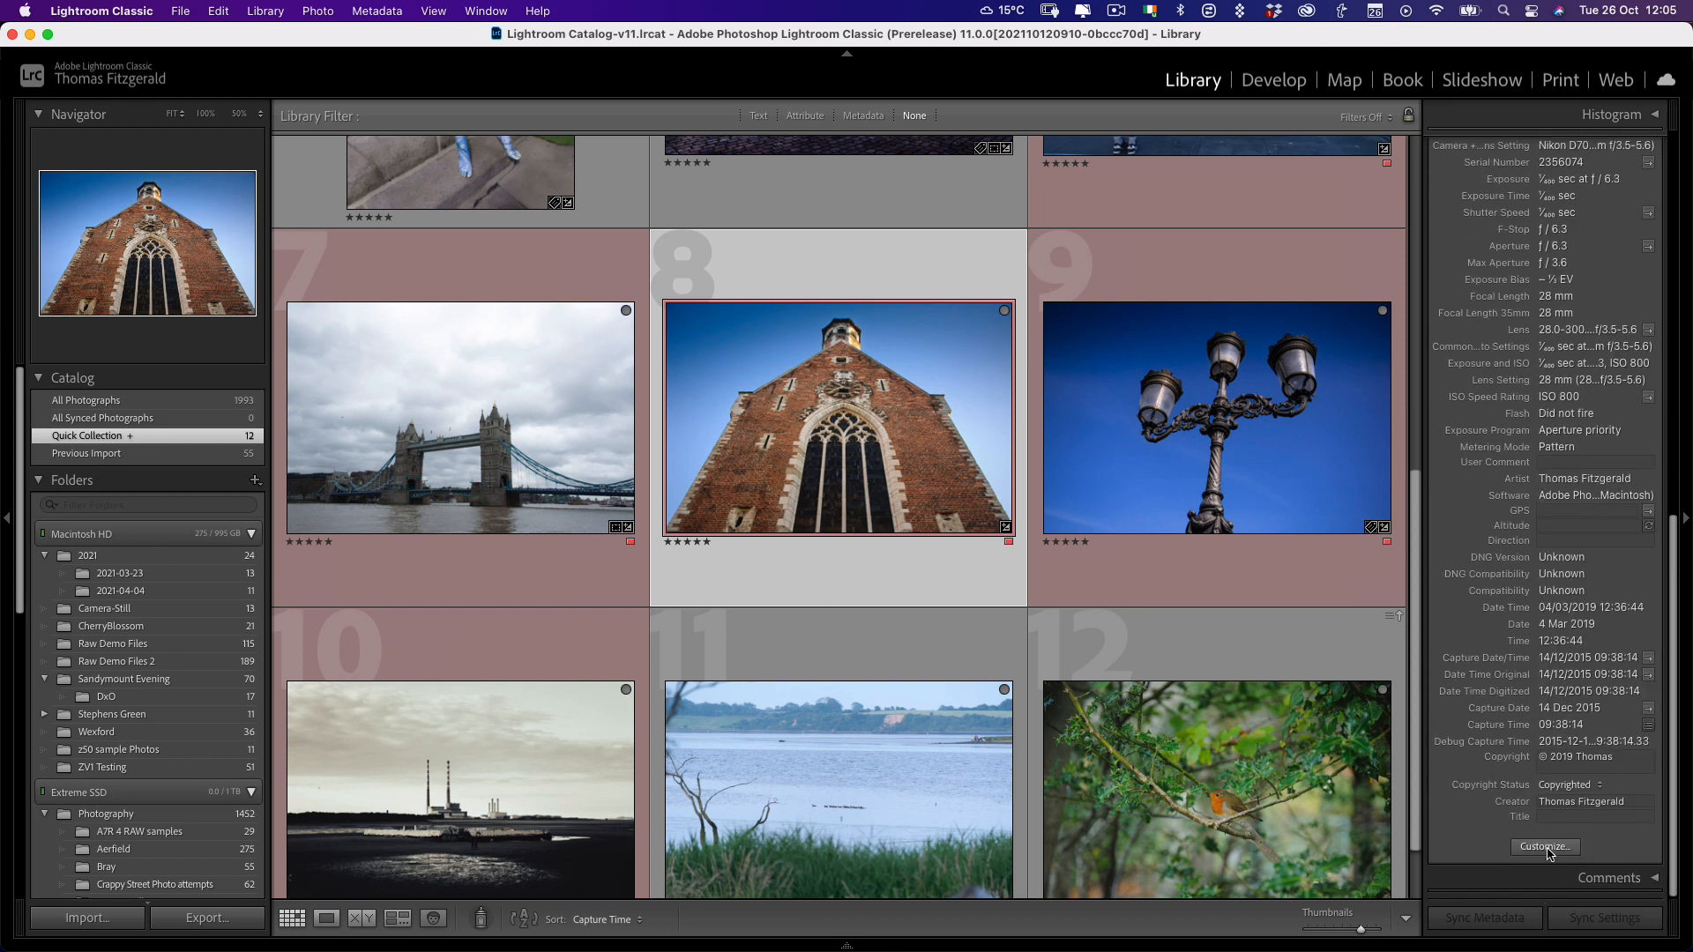
left_click(1543, 847)
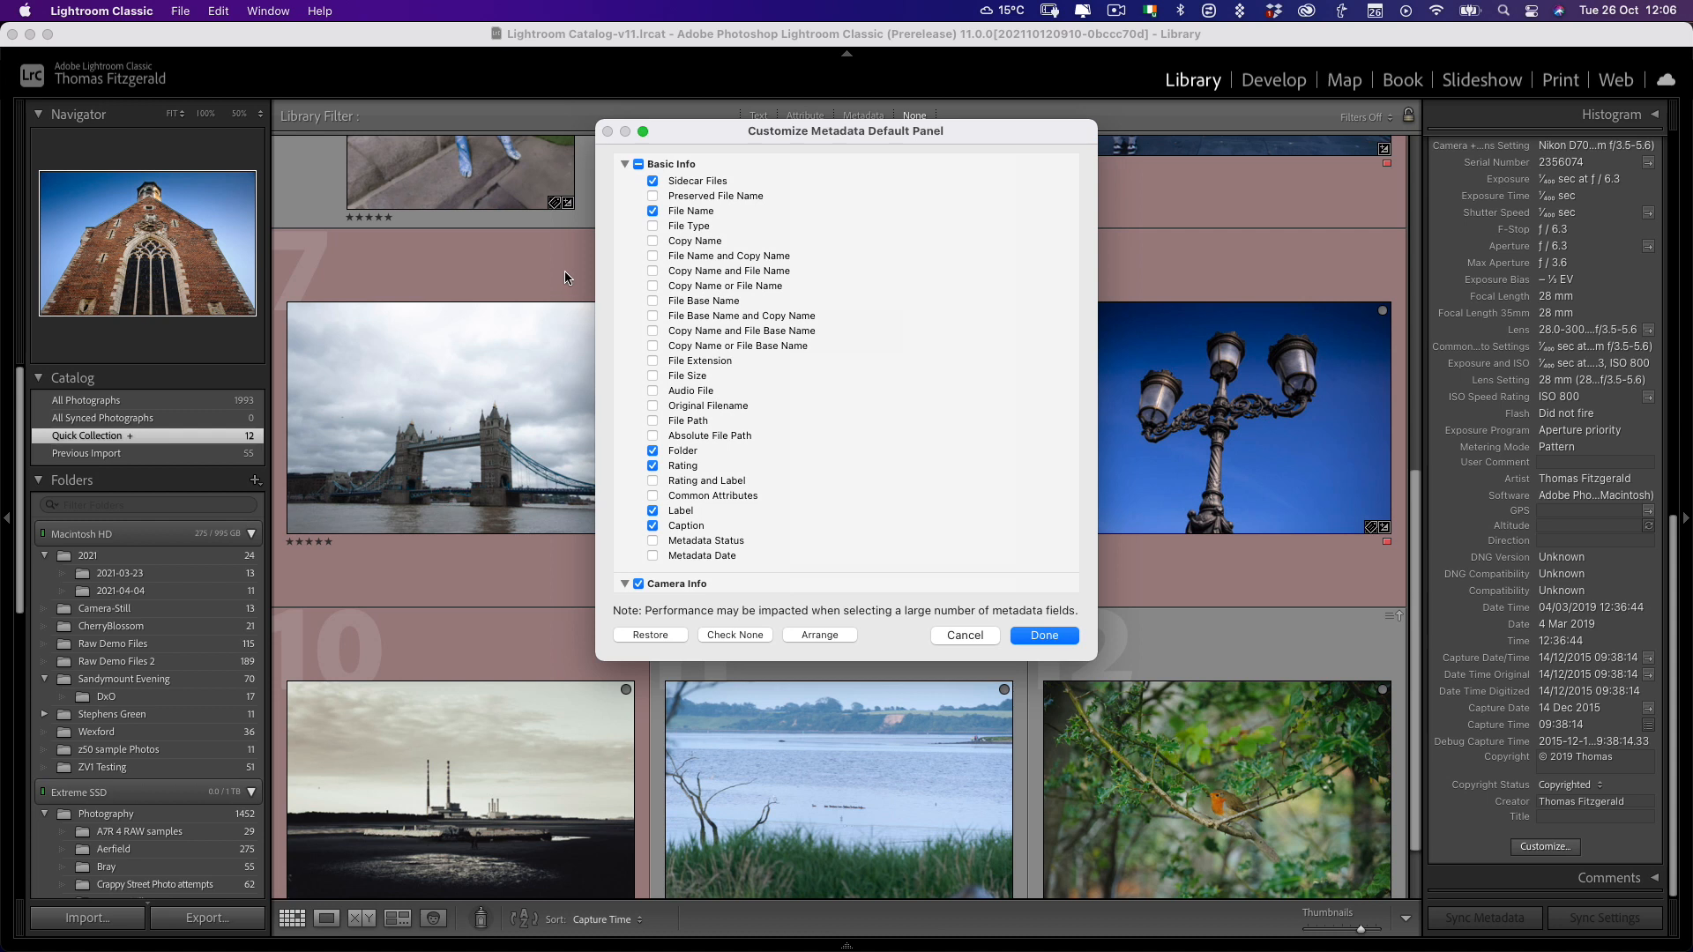
scroll("down", 3)
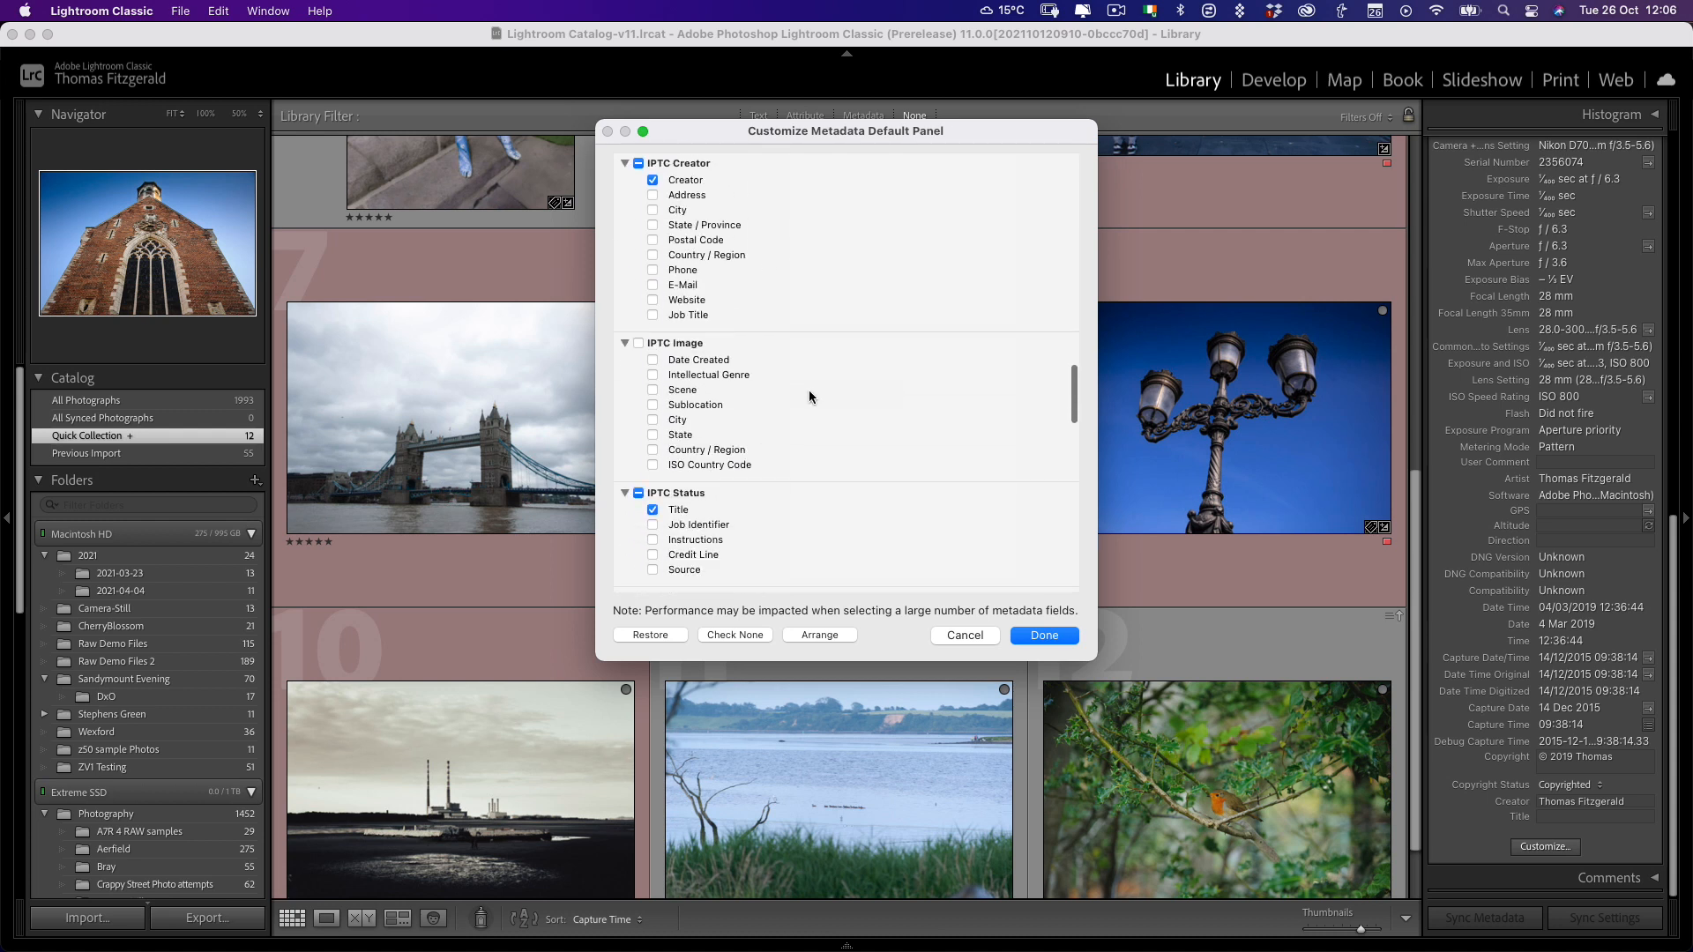
scroll("down", 3)
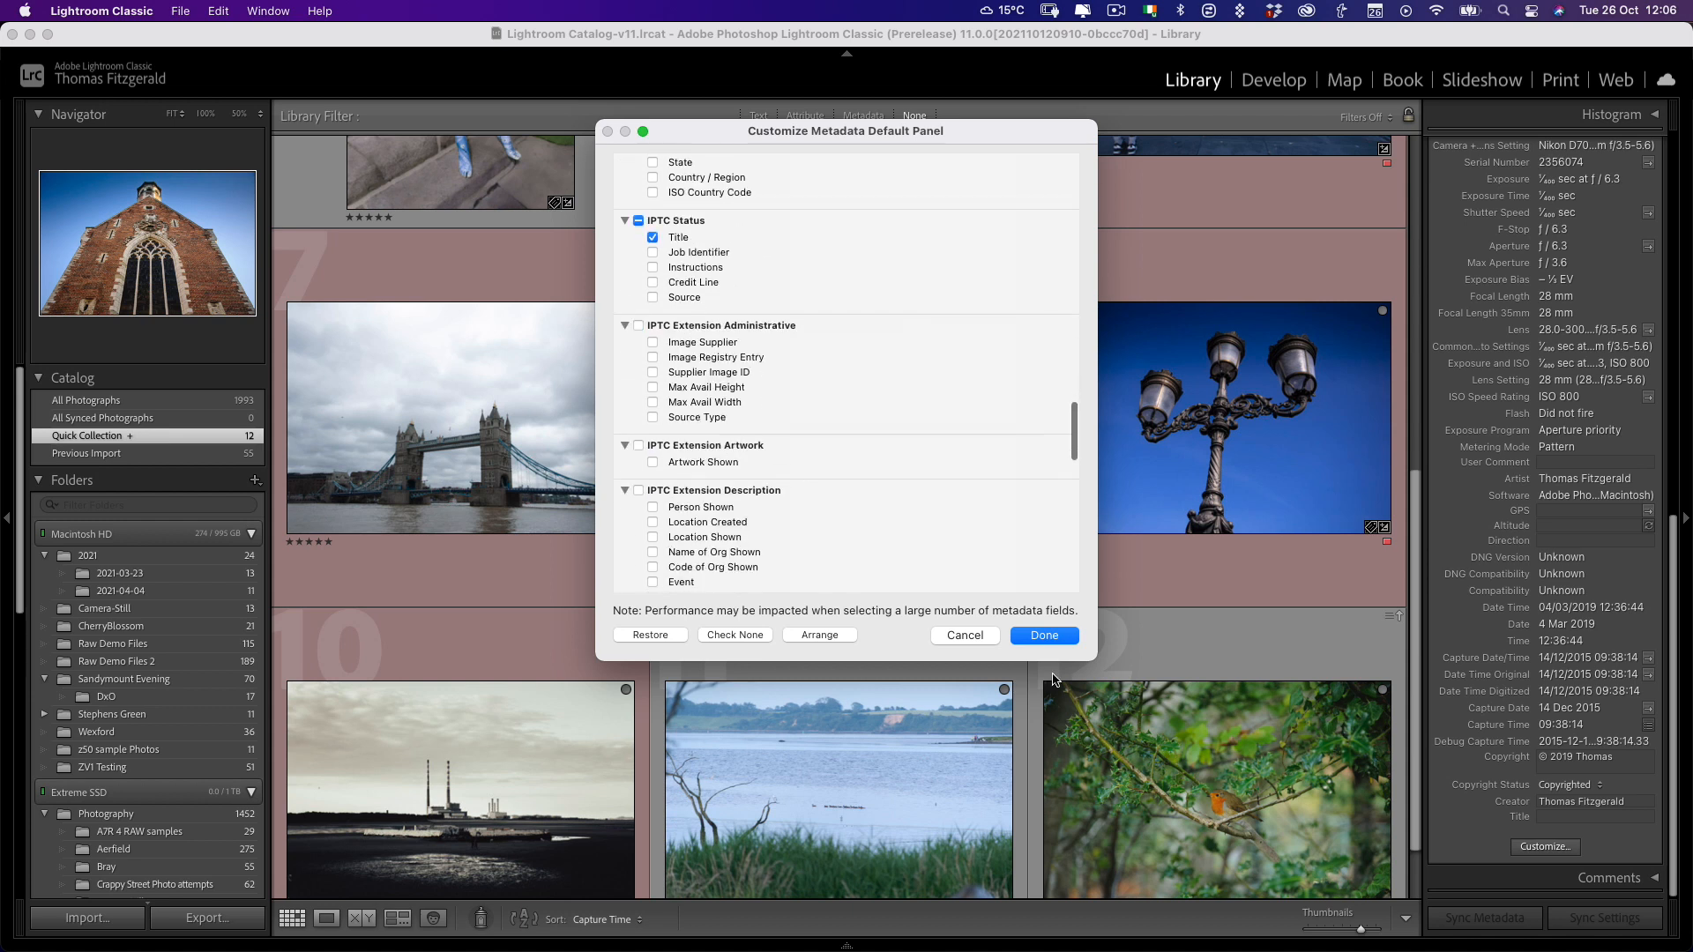
left_click(1043, 635)
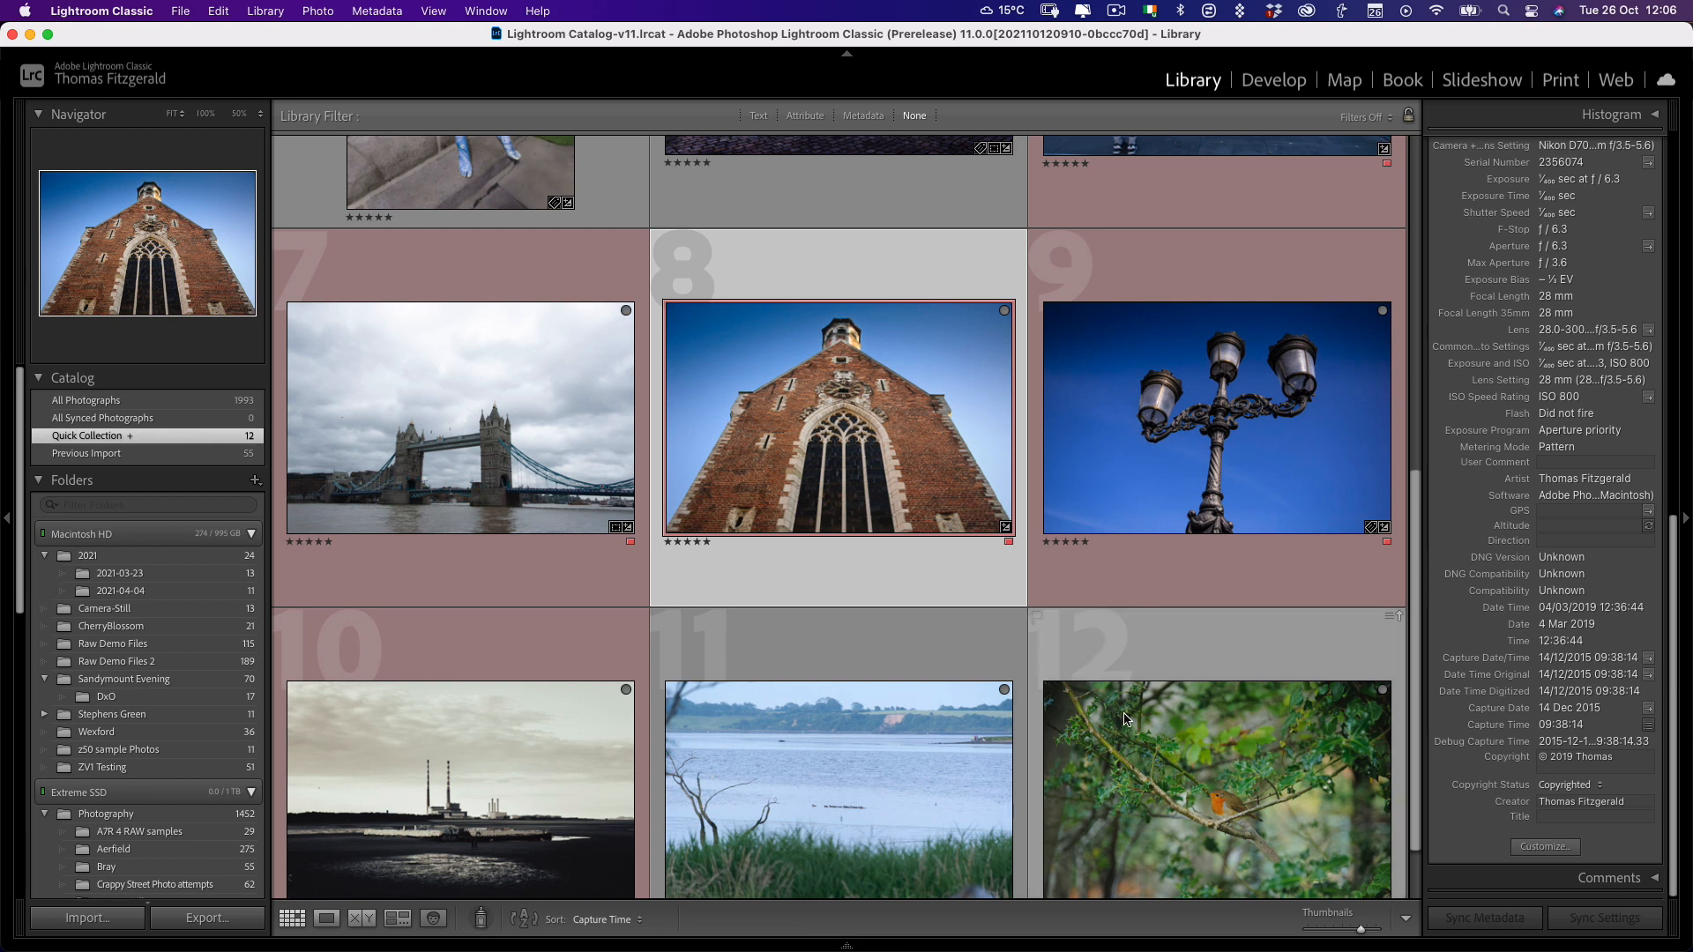
mouse_move(1125, 720)
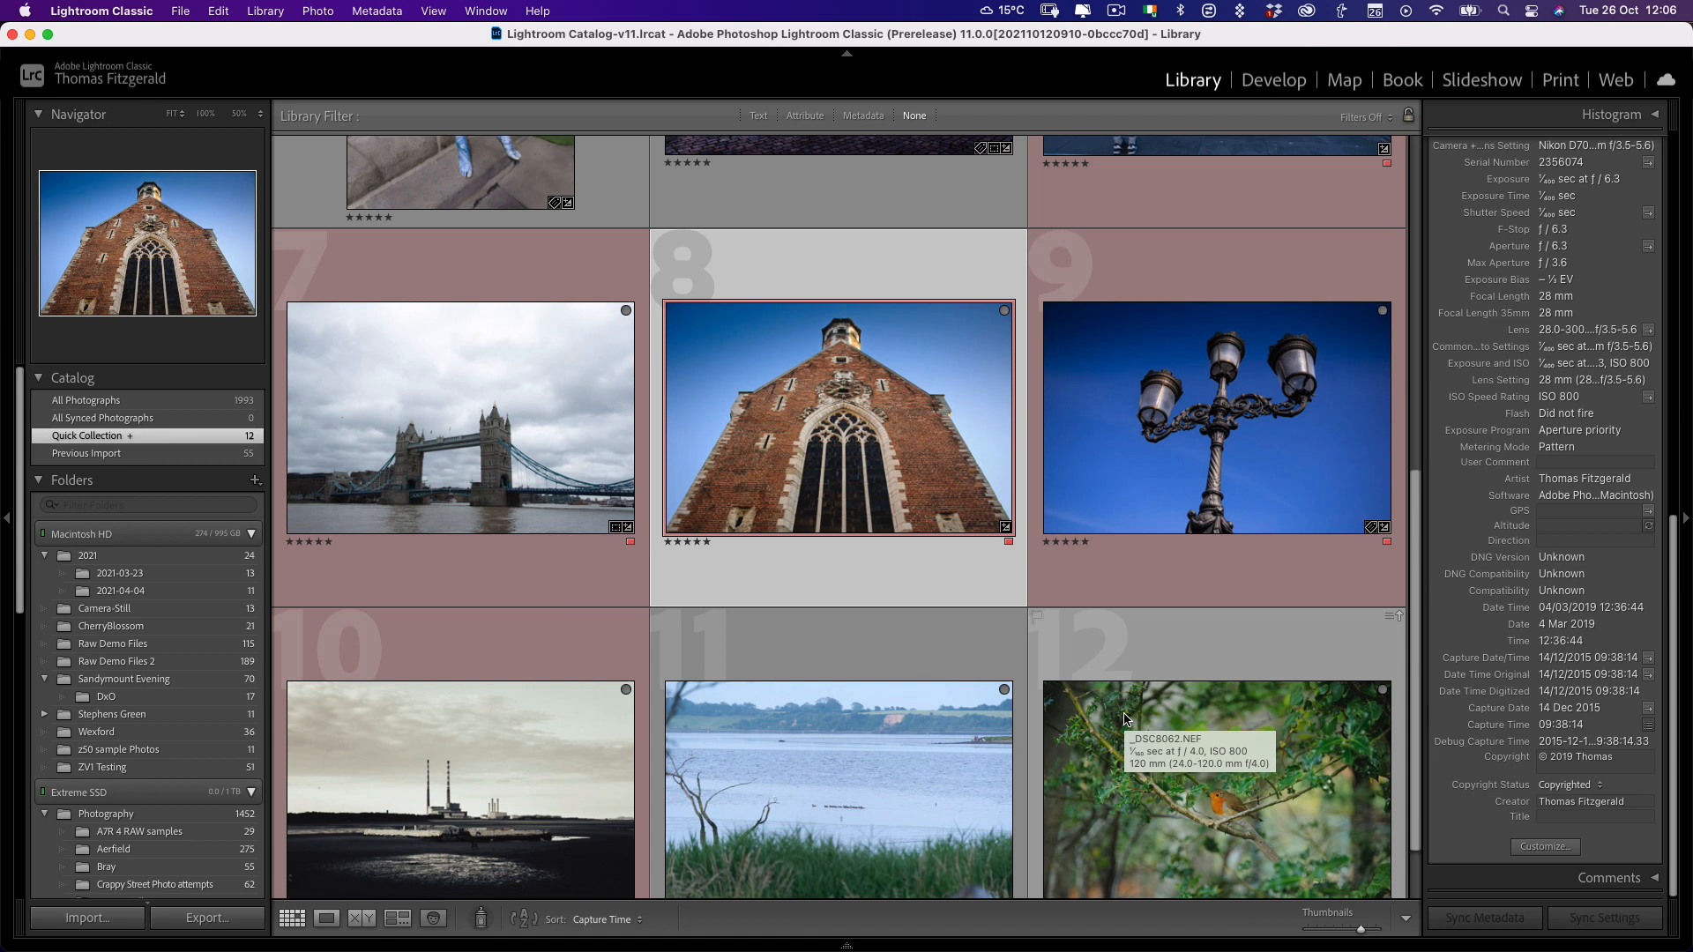